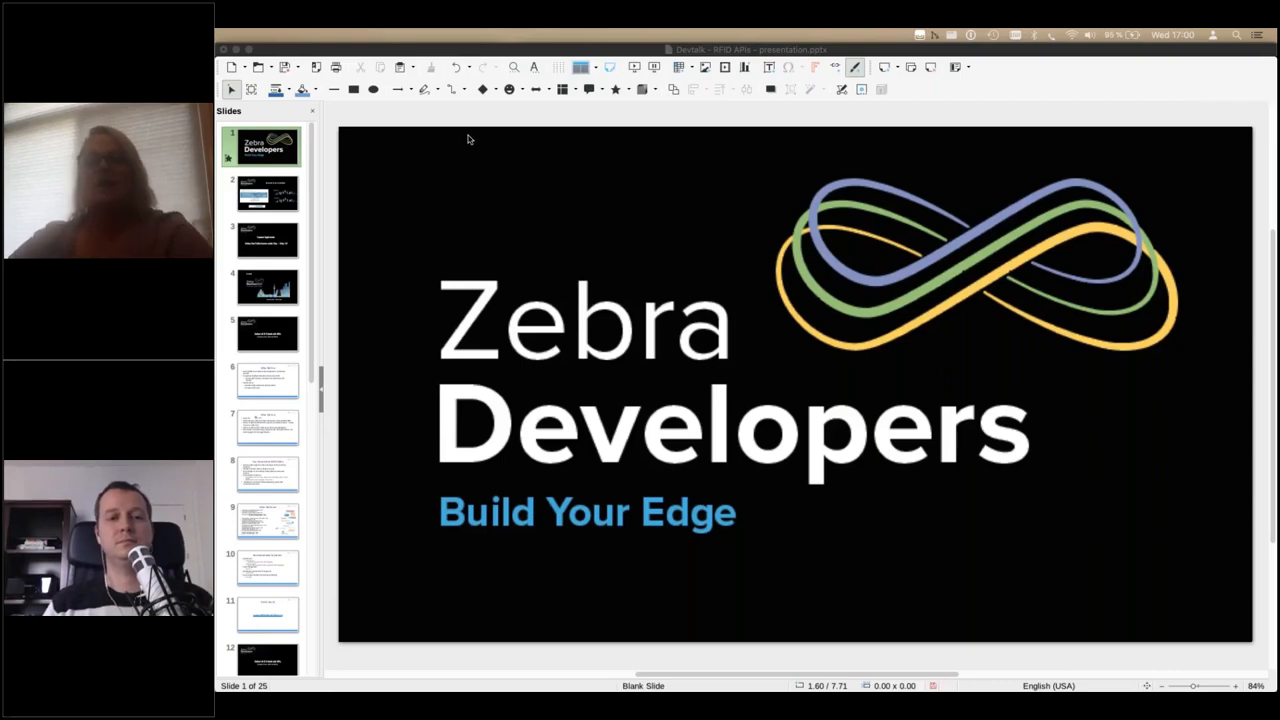
{"action": "mouse_move", "coordinate": [1060, 92]}
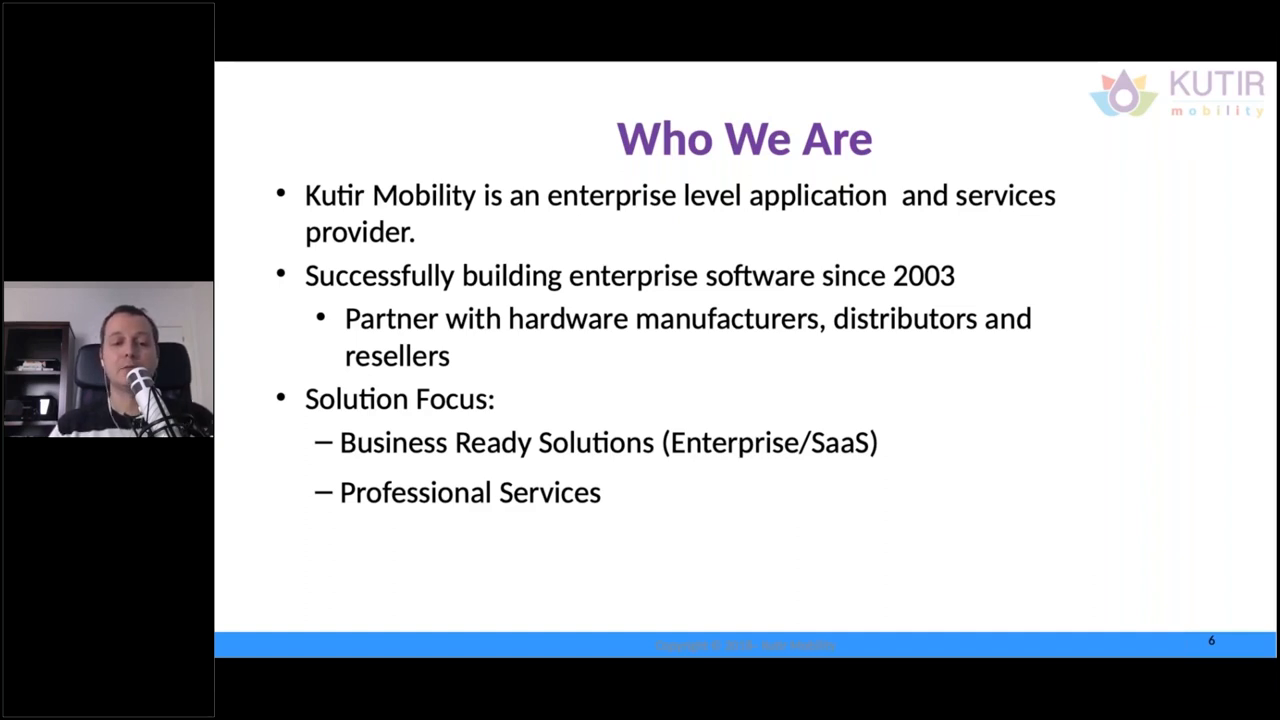
- Advance the slideshow to slide 7, covering Kutir's Zebra ISV awards and apps
{"action": "key", "text": "Right"}
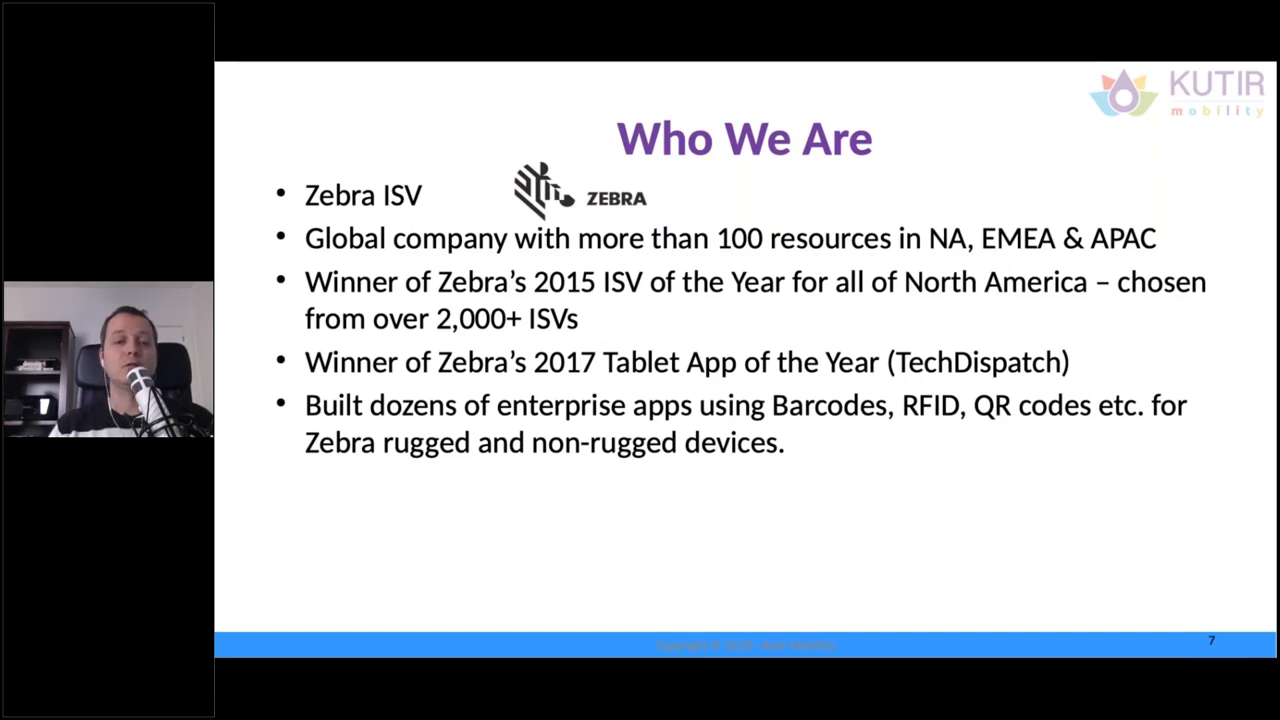
{"action": "key", "text": "Right"}
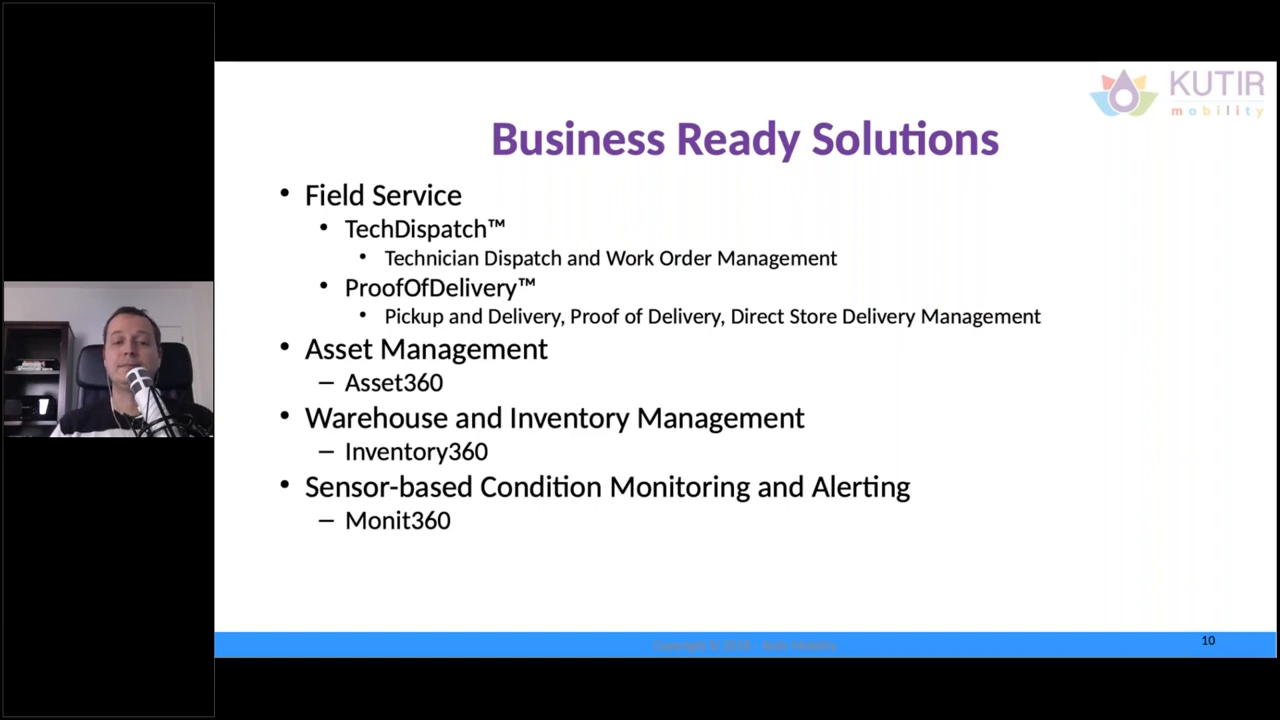
{"action": "key", "text": "Right"}
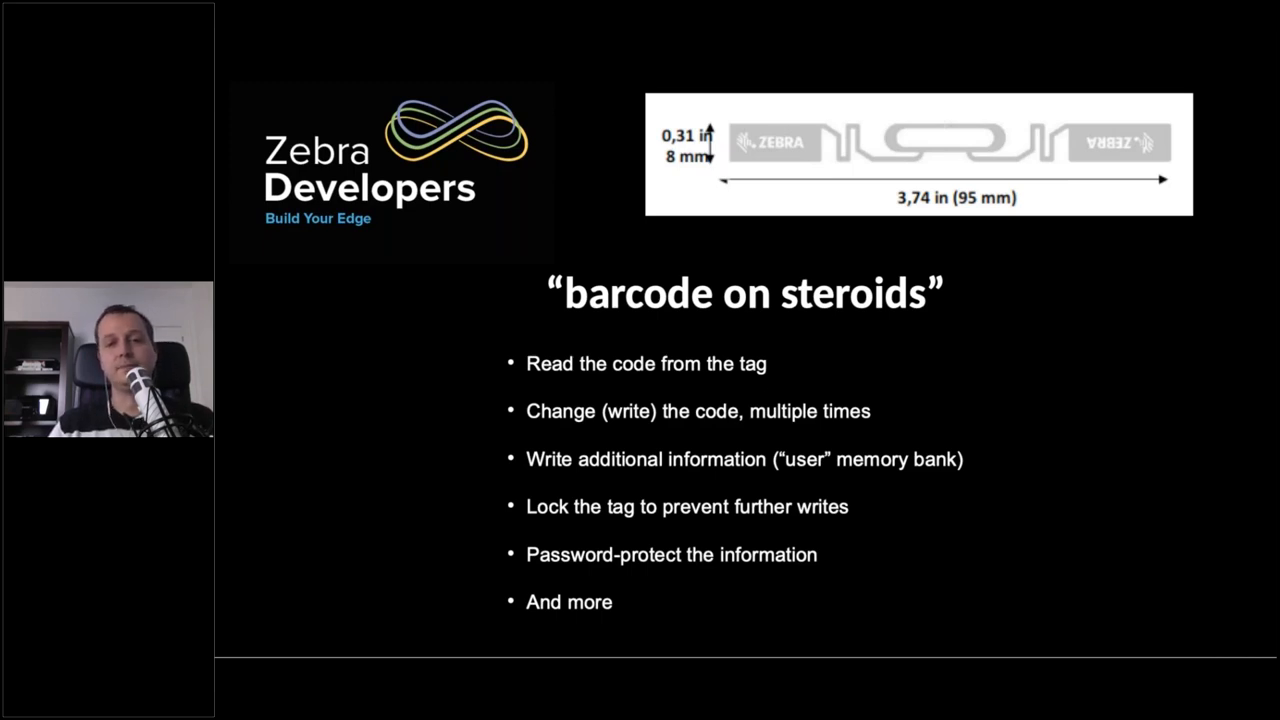
- Leave the full-screen slideshow, which is on slide 18
{"action": "key", "text": "Right"}
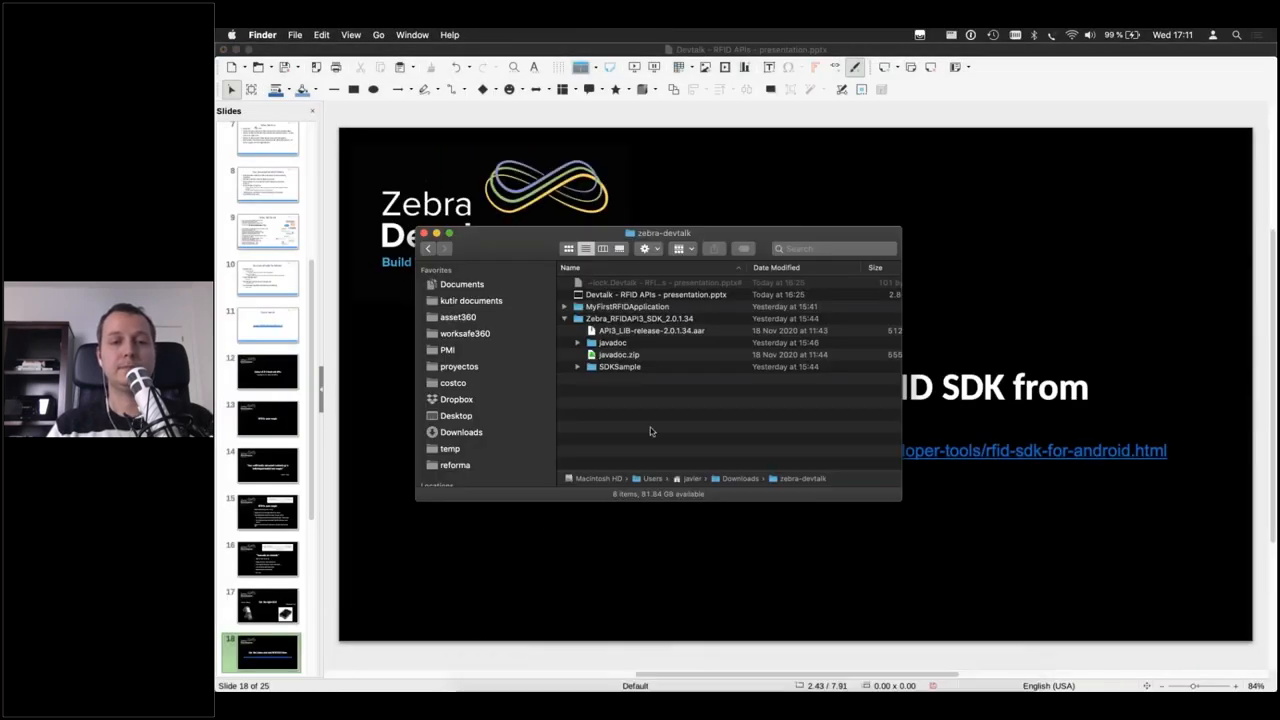
- Select the API3_LIB-release-2.0.1.34.aar file in the Zebra RFID SDK folder
{"action": "left_click", "coordinate": [650, 330]}
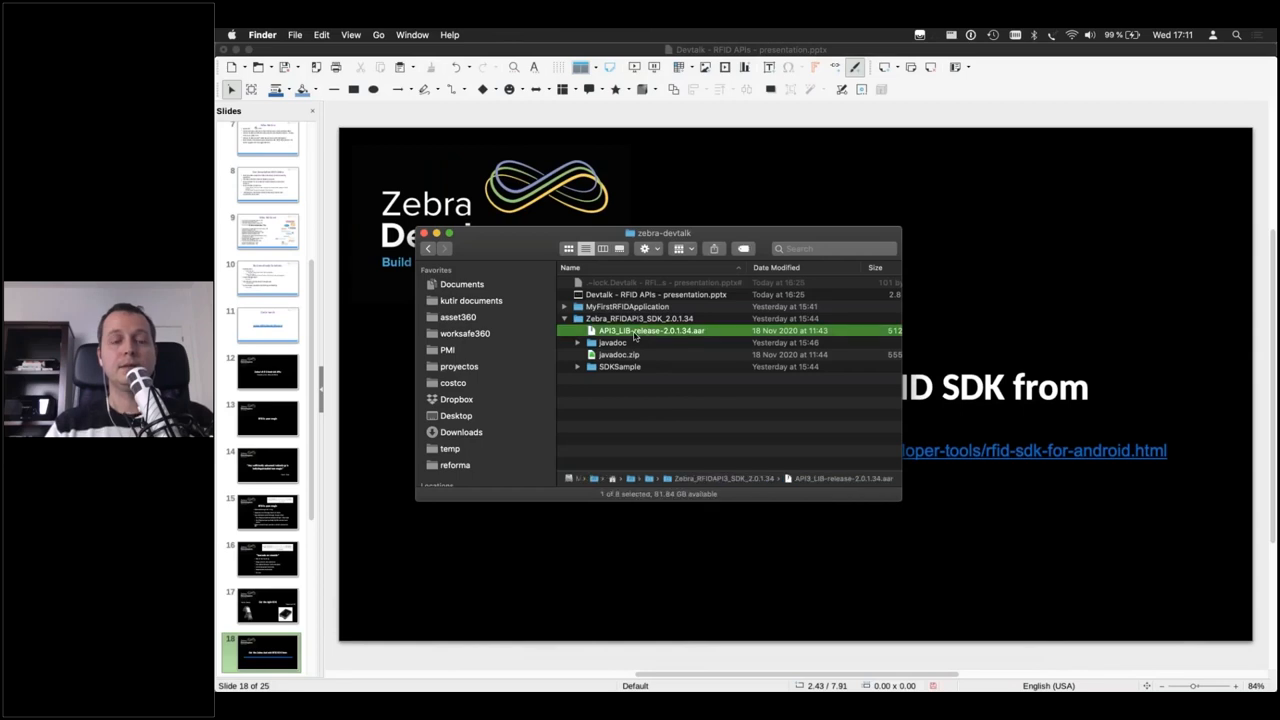
{"action": "mouse_move", "coordinate": [688, 355]}
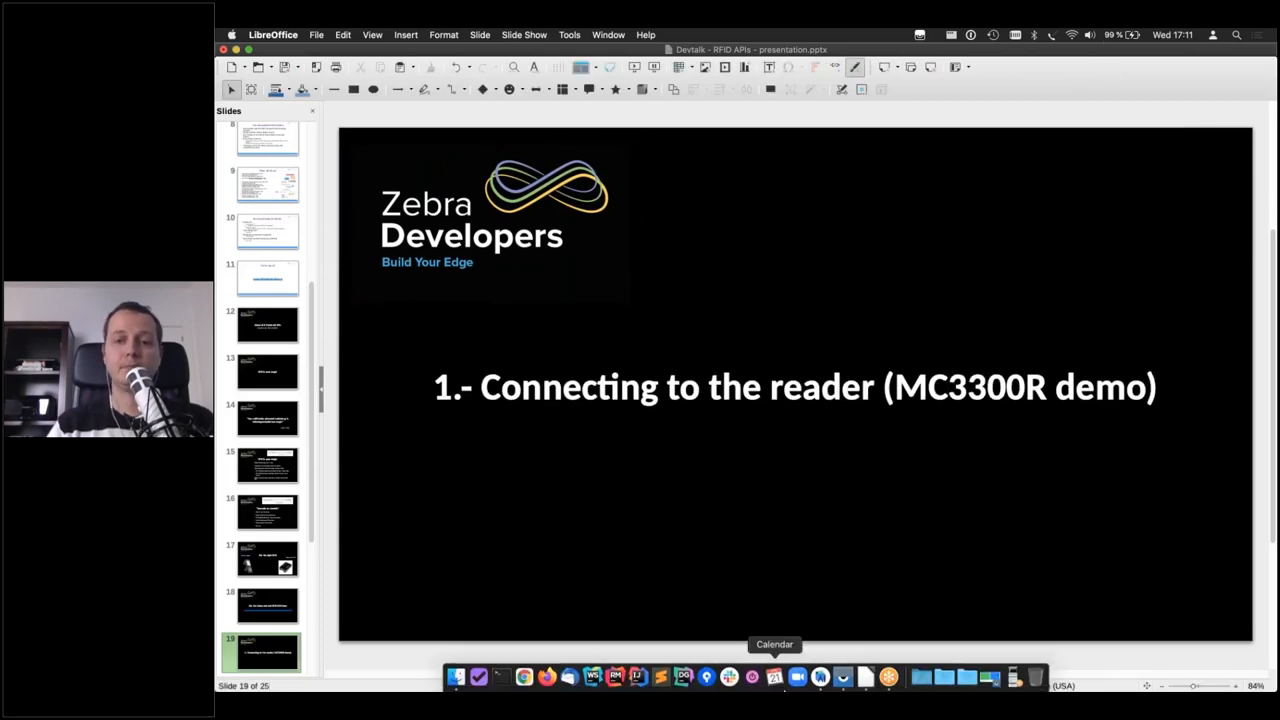
{"action": "mouse_move", "coordinate": [819, 678]}
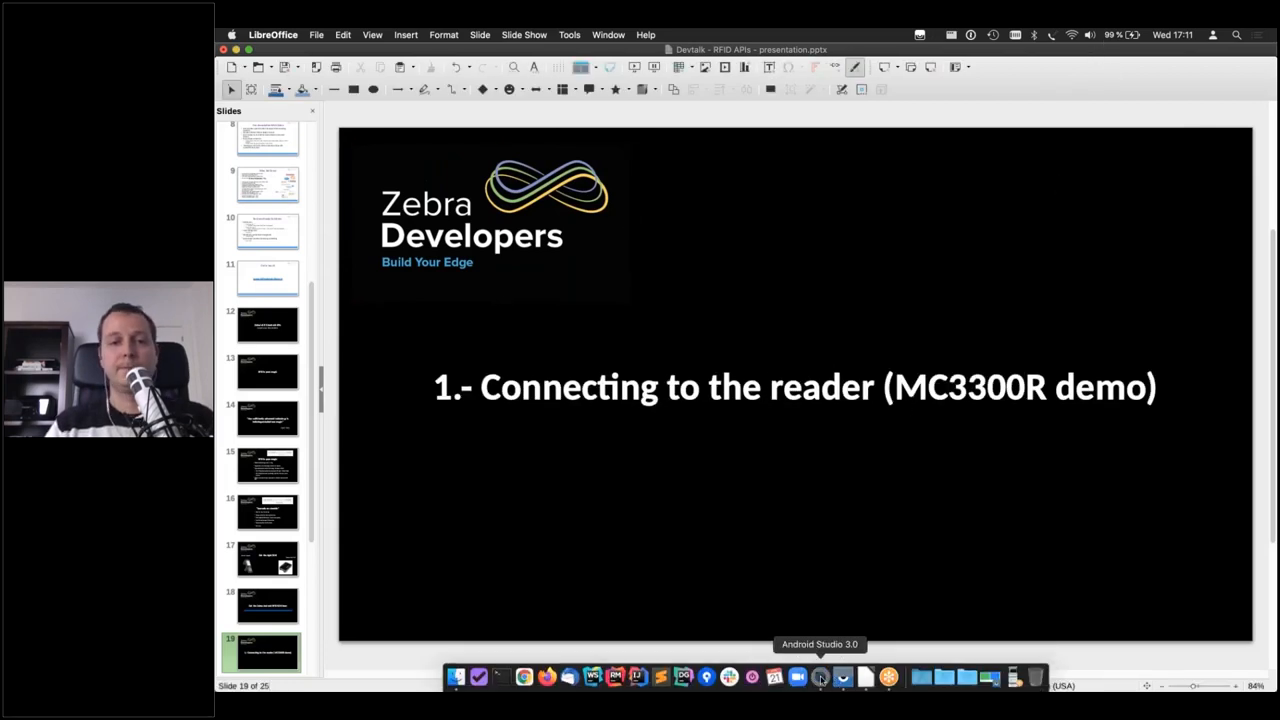
- Start a new Android Studio project from the Empty Activity template
{"action": "left_click", "coordinate": [819, 677]}
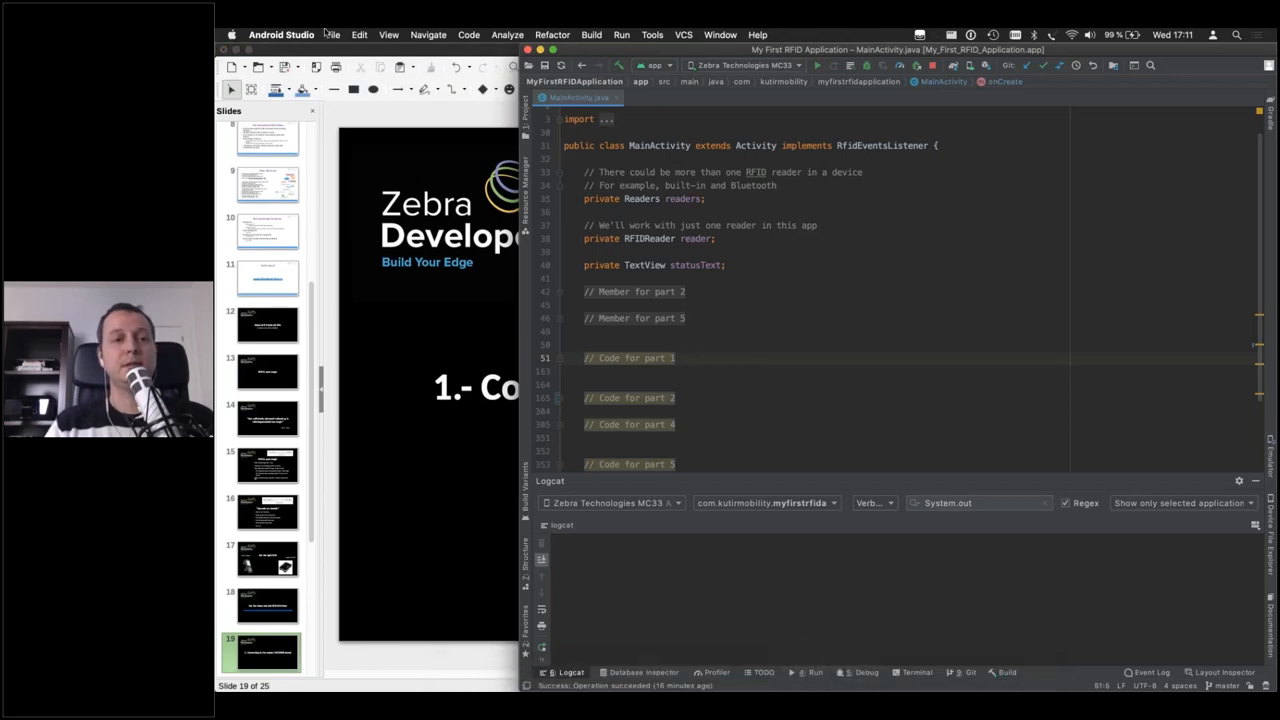
{"action": "left_click", "coordinate": [332, 34]}
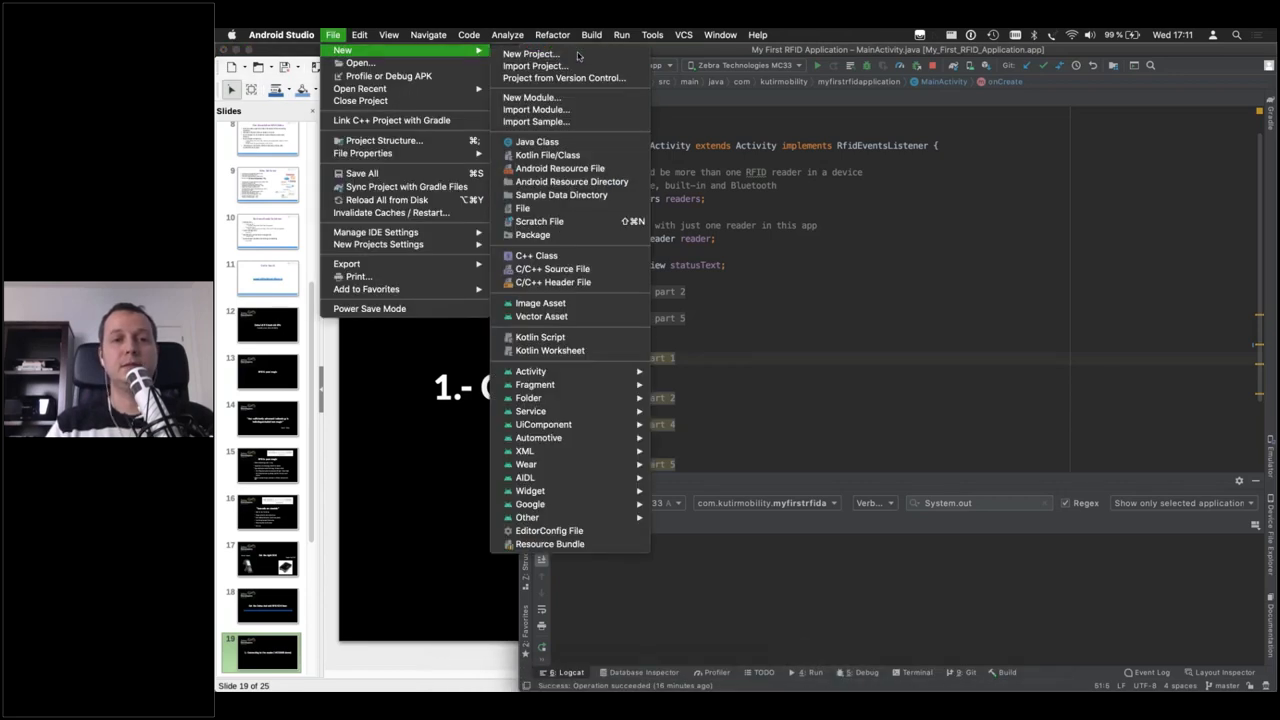
{"action": "left_click", "coordinate": [531, 54]}
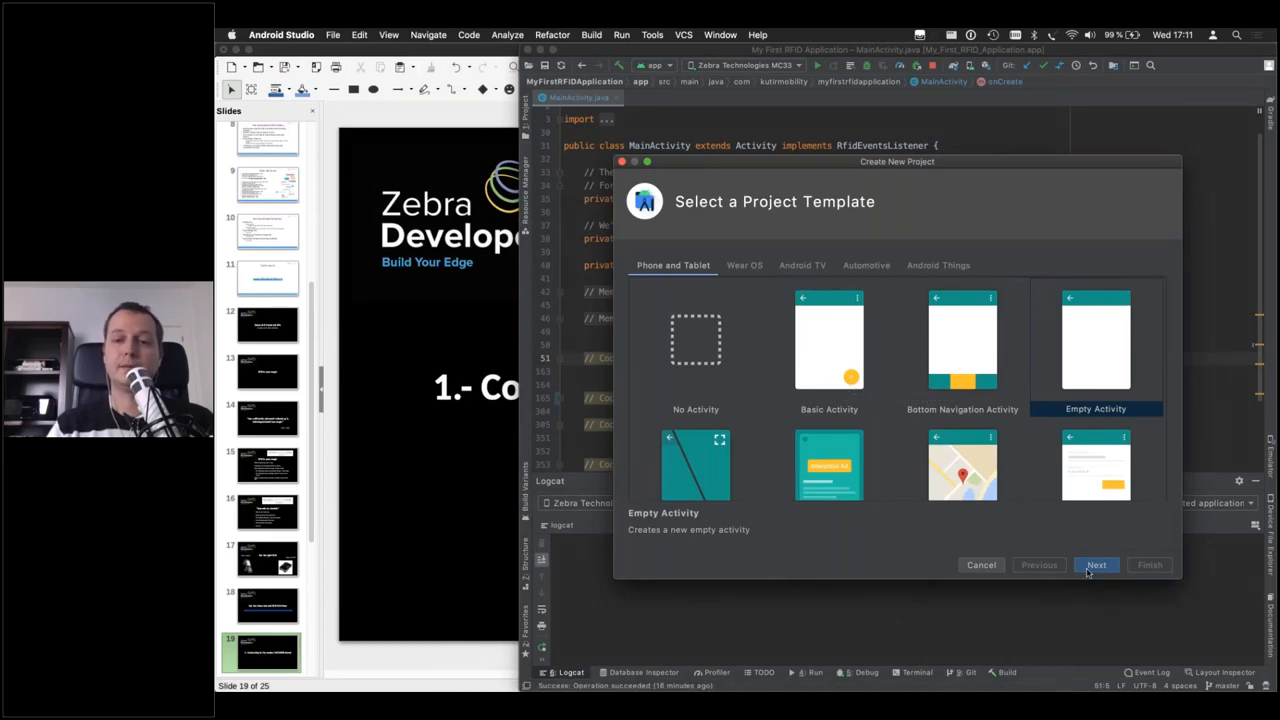
{"action": "left_click", "coordinate": [1095, 564]}
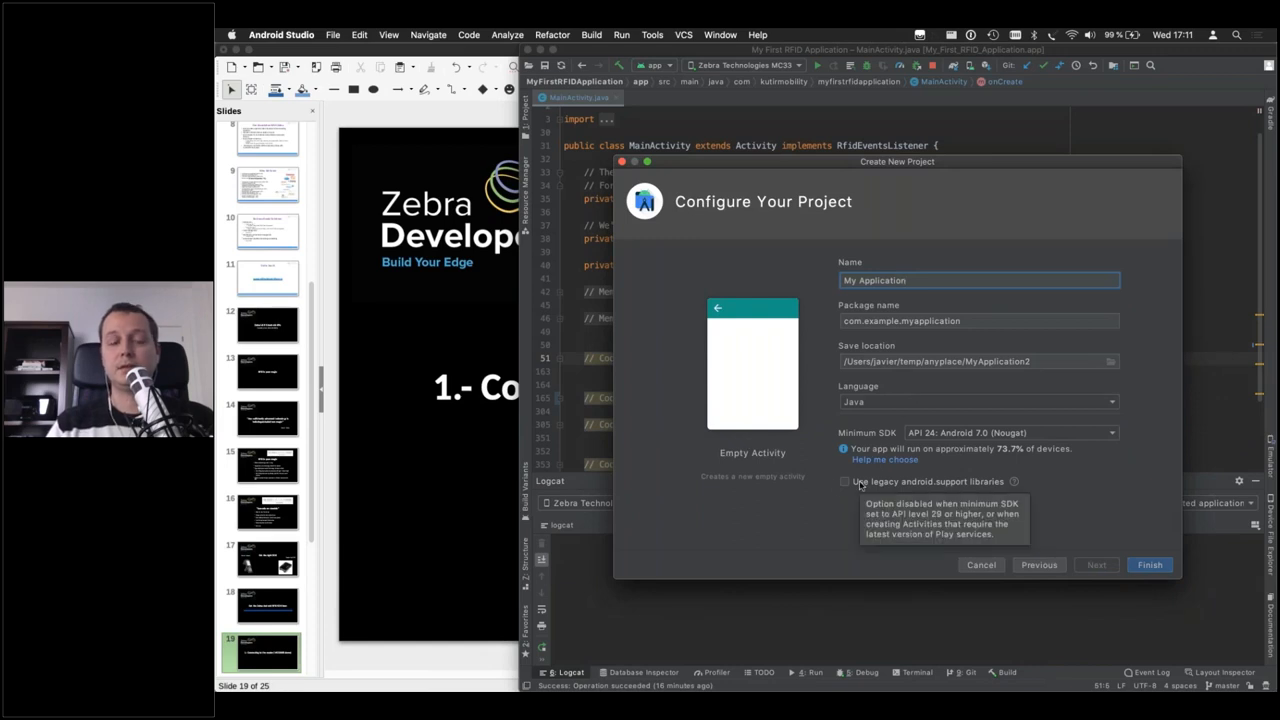
{"action": "mouse_move", "coordinate": [901, 490]}
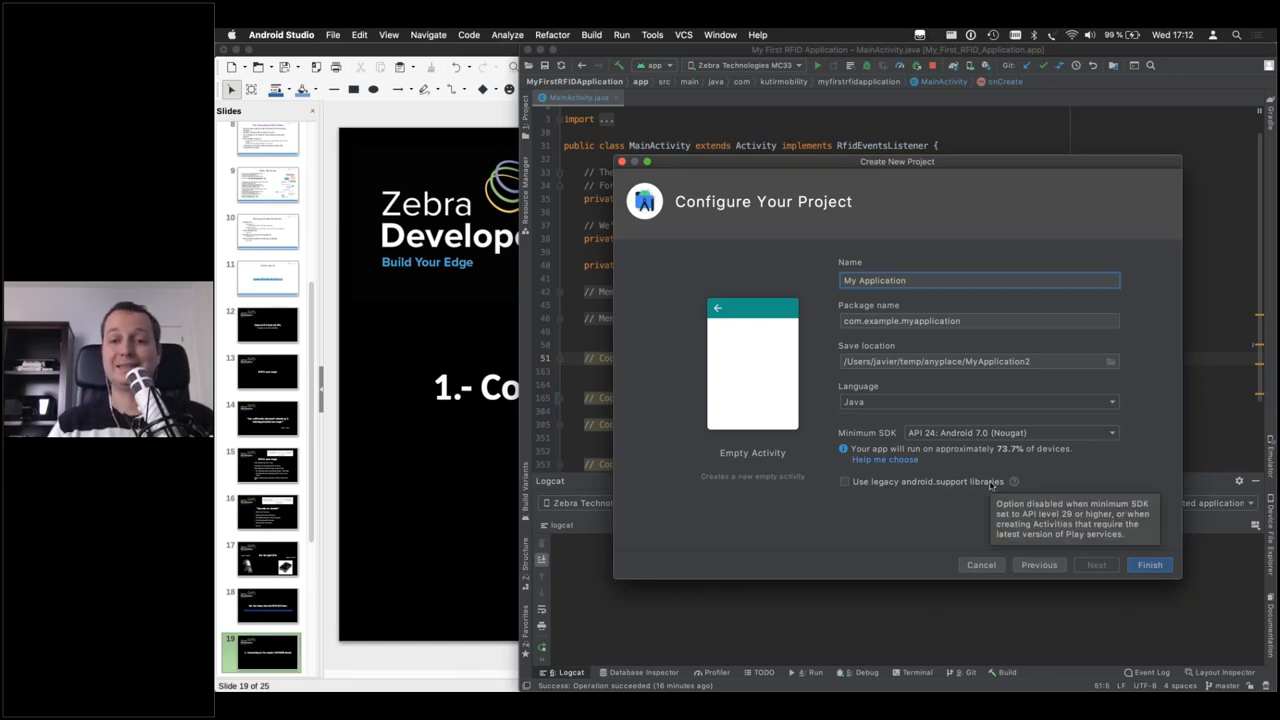
{"action": "mouse_move", "coordinate": [810, 485]}
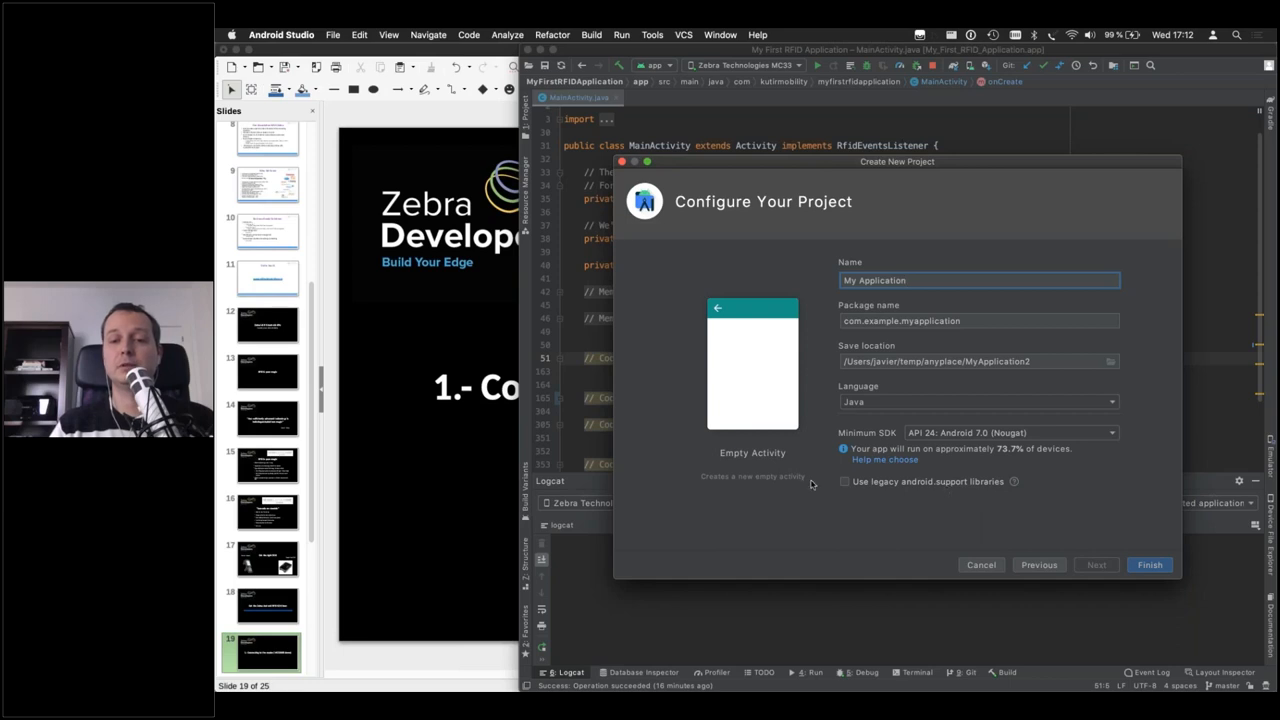
{"action": "mouse_move", "coordinate": [888, 500]}
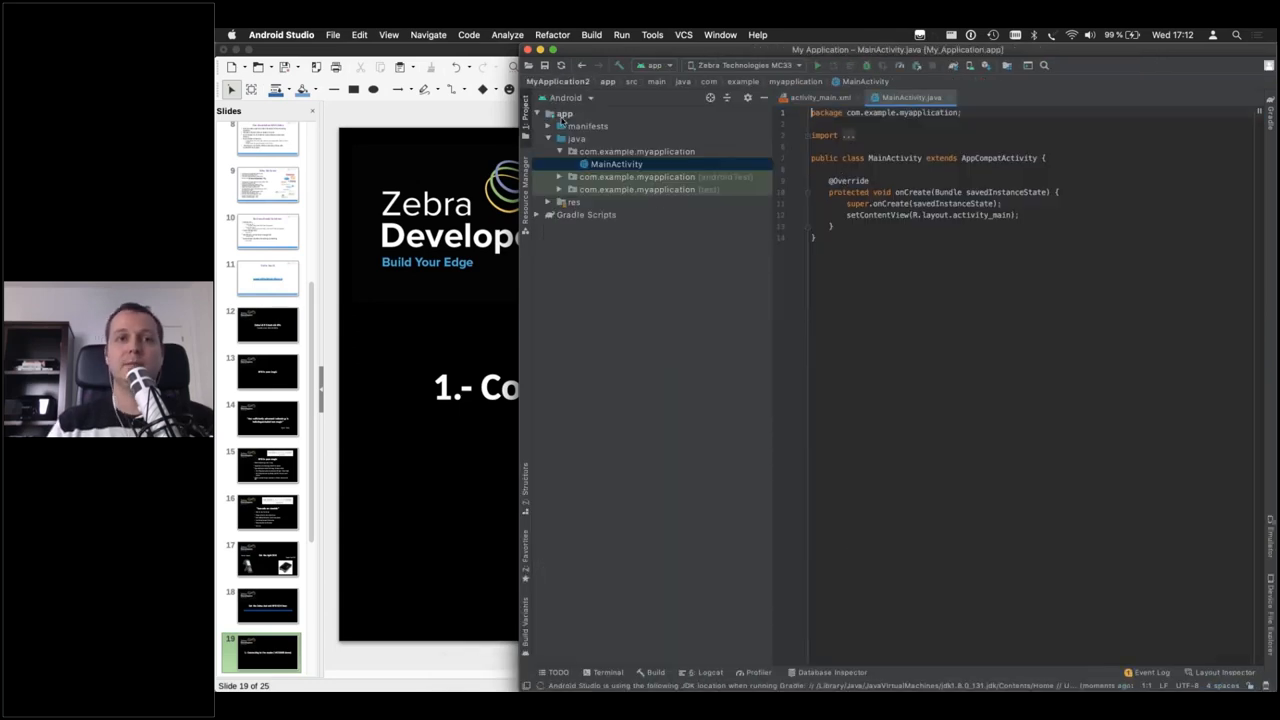
- Import API3_LIB-release-2.0.1.34.aar from Downloads > zebra-devtalk as a new JAR/AAR module
{"action": "left_click", "coordinate": [332, 34]}
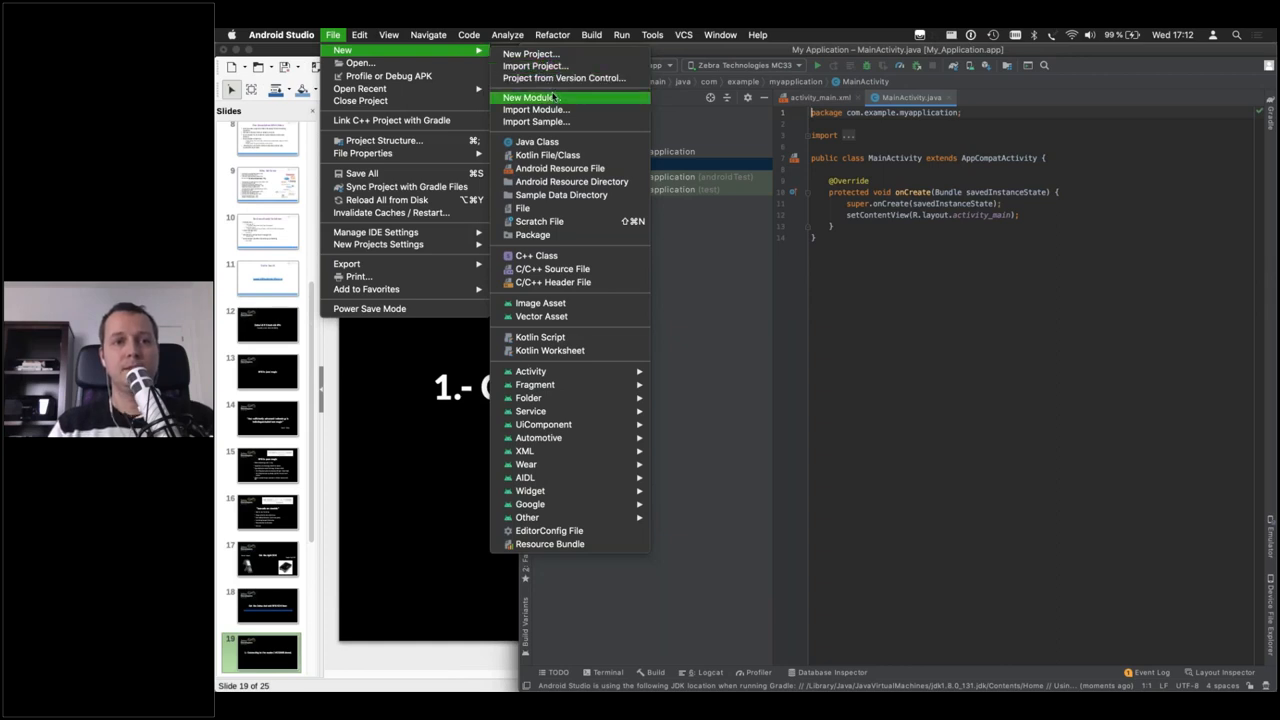
{"action": "left_click", "coordinate": [528, 97]}
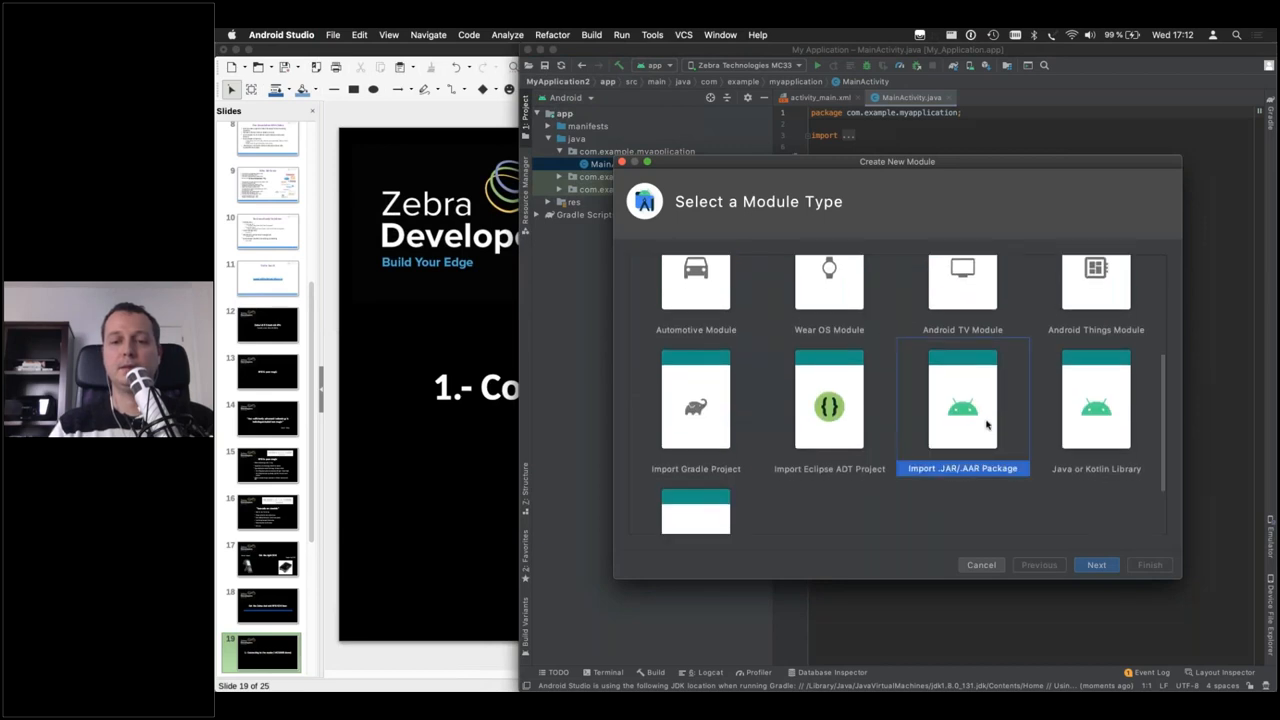
{"action": "left_click", "coordinate": [1096, 564]}
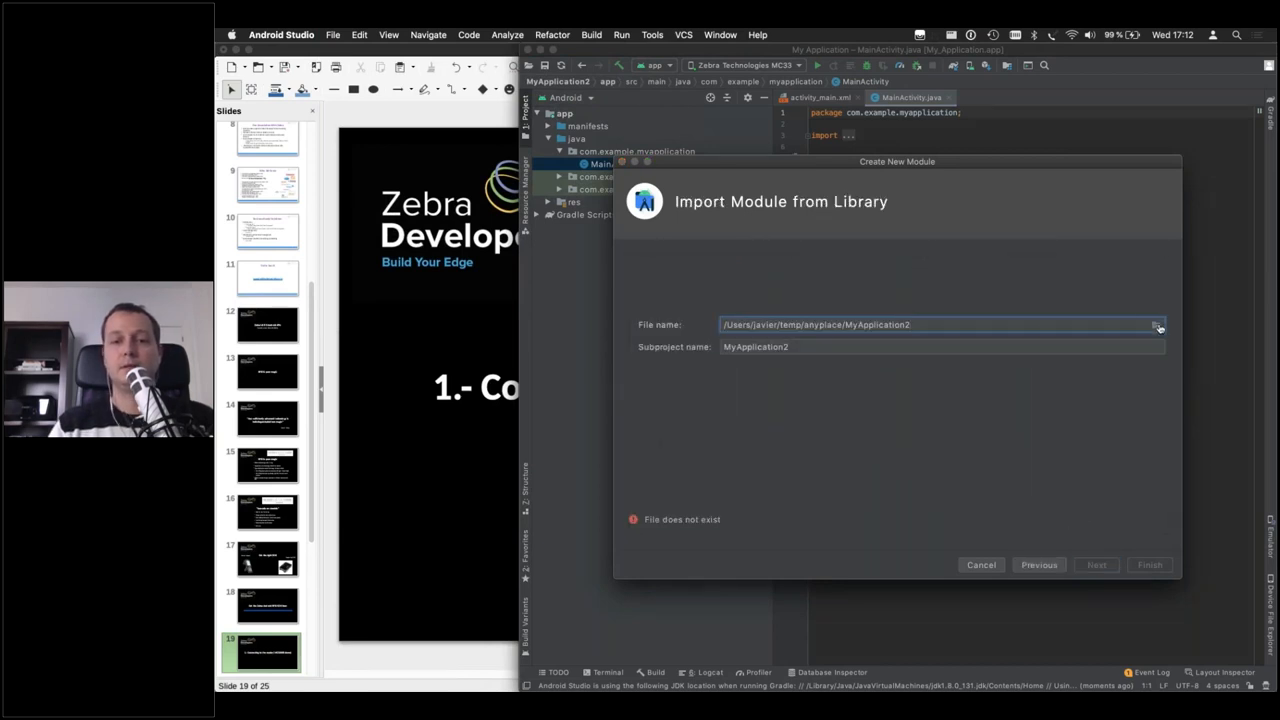
{"action": "left_click", "coordinate": [1158, 324]}
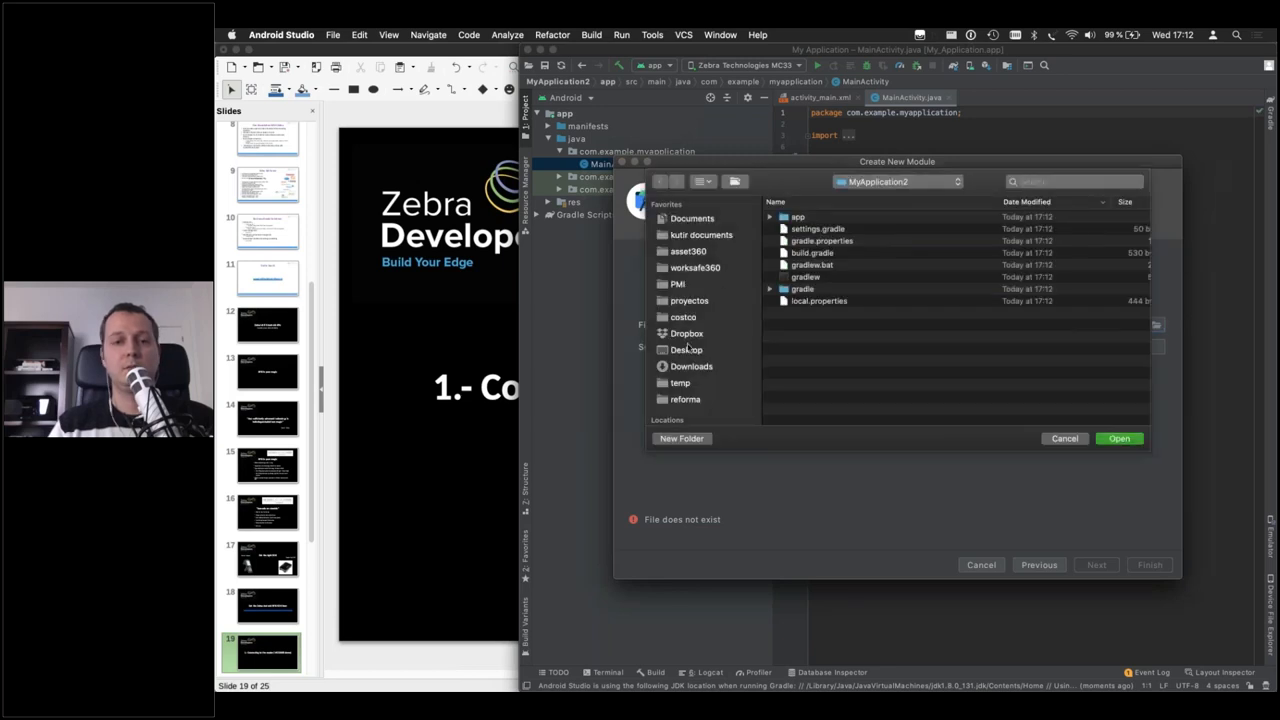
{"action": "left_click", "coordinate": [691, 366]}
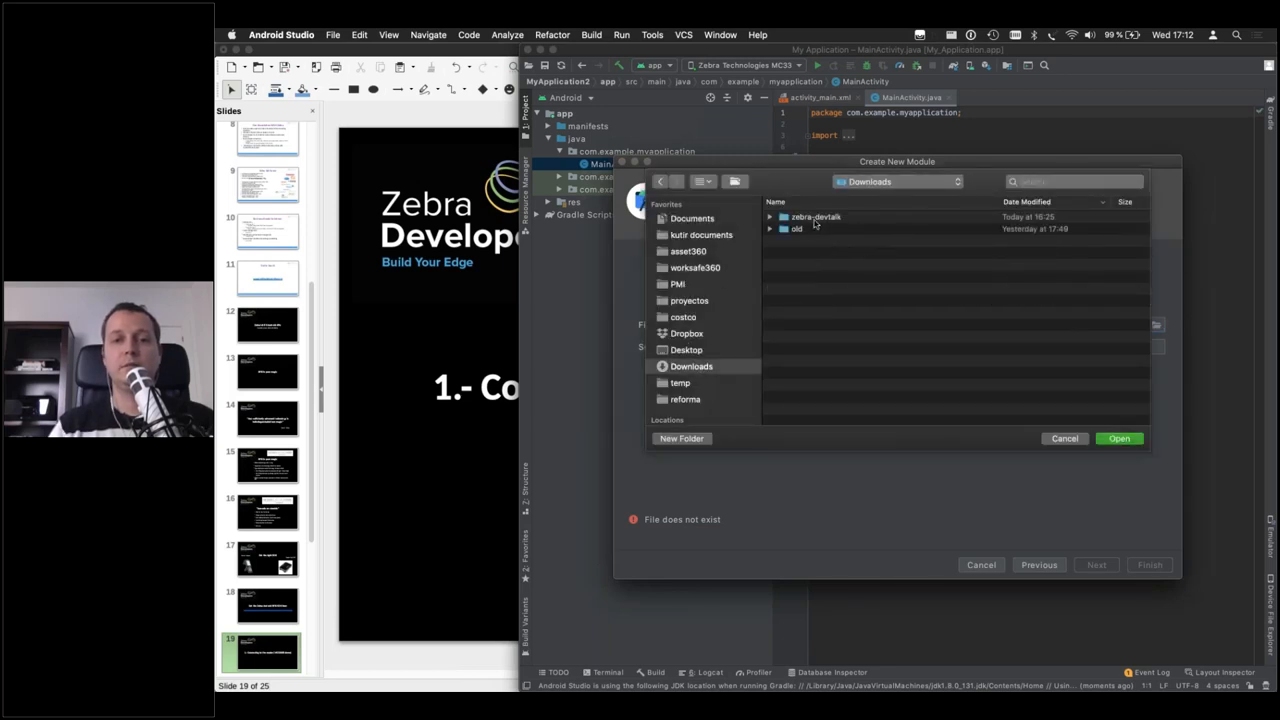
{"action": "double_click", "coordinate": [815, 216]}
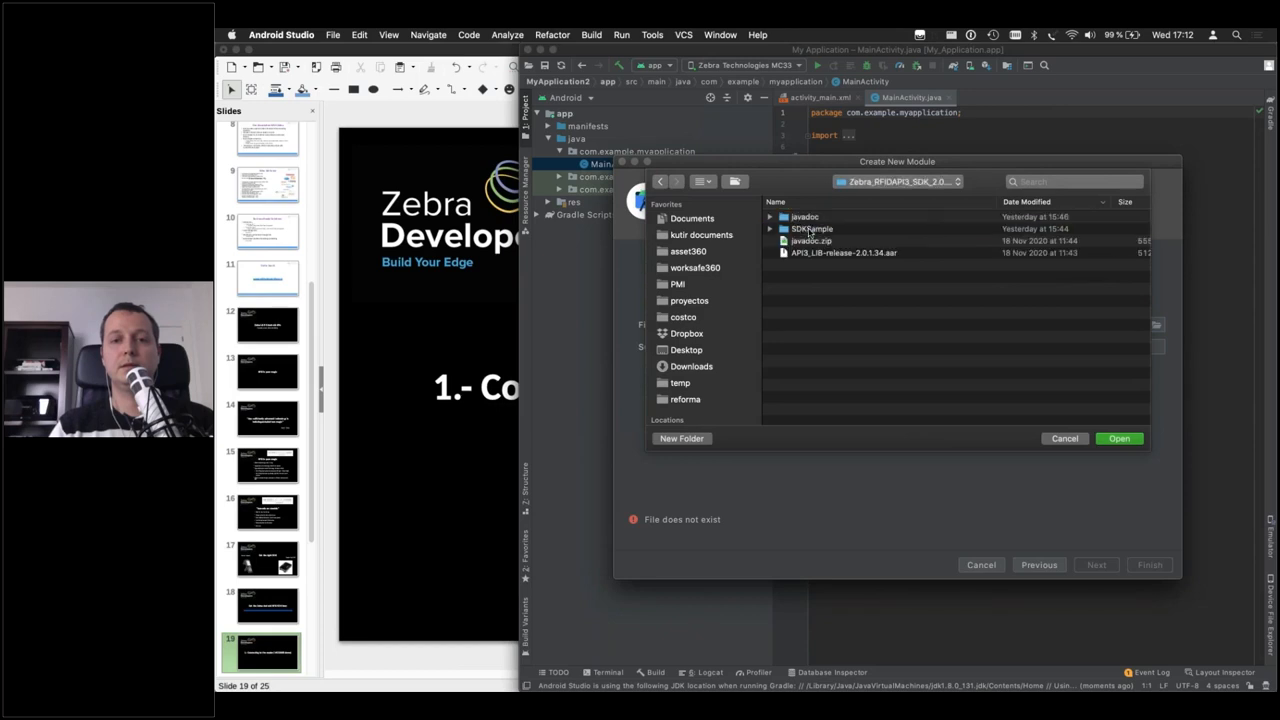
{"action": "left_click", "coordinate": [843, 252]}
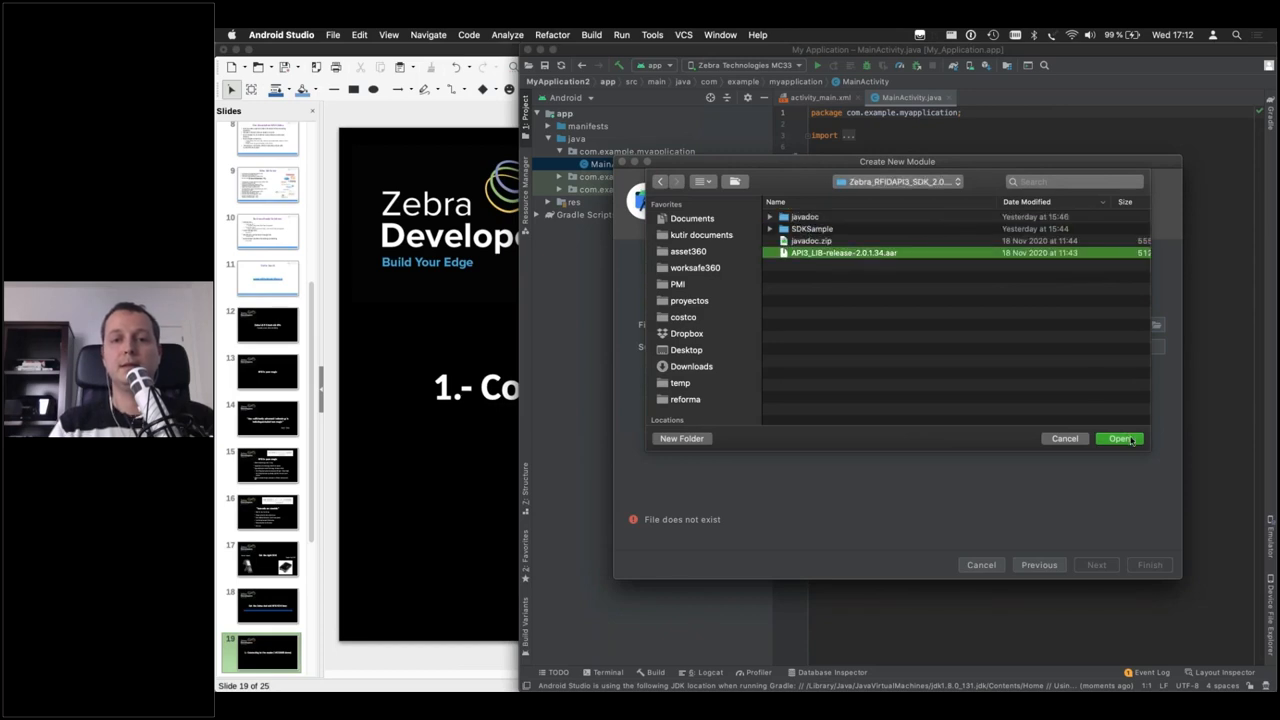
{"action": "left_click", "coordinate": [1119, 438]}
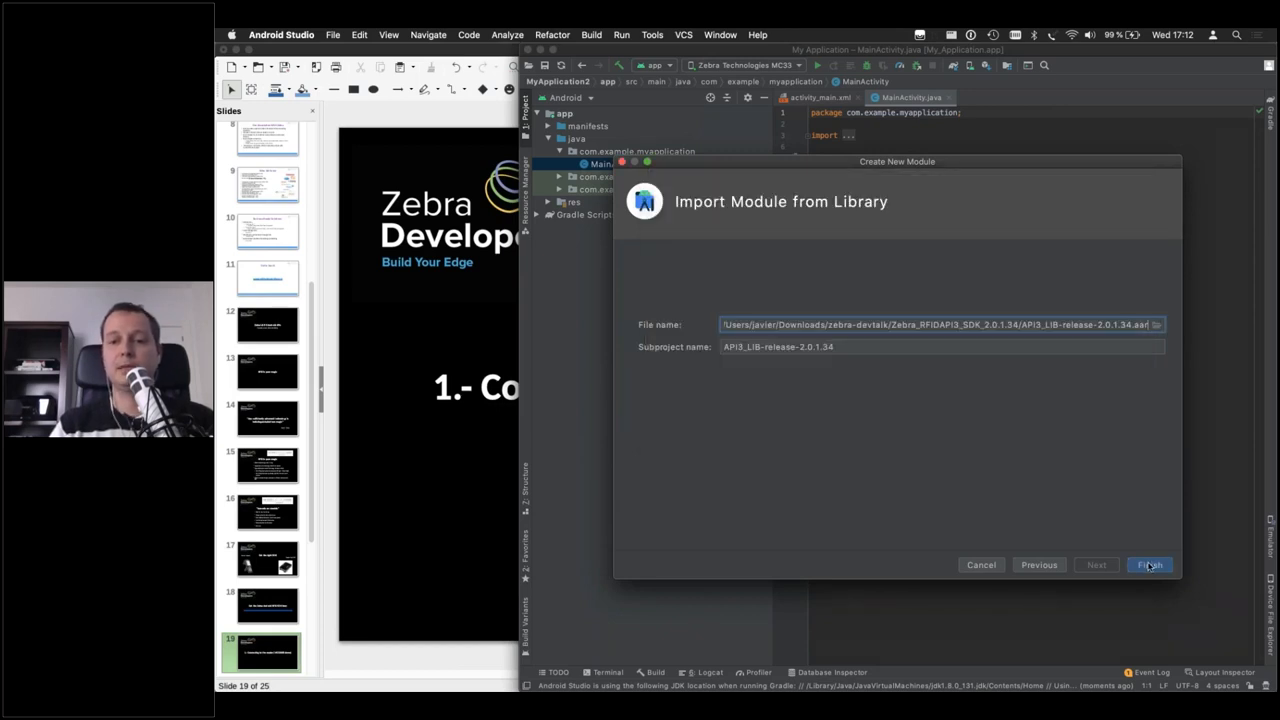
{"action": "left_click", "coordinate": [1149, 565]}
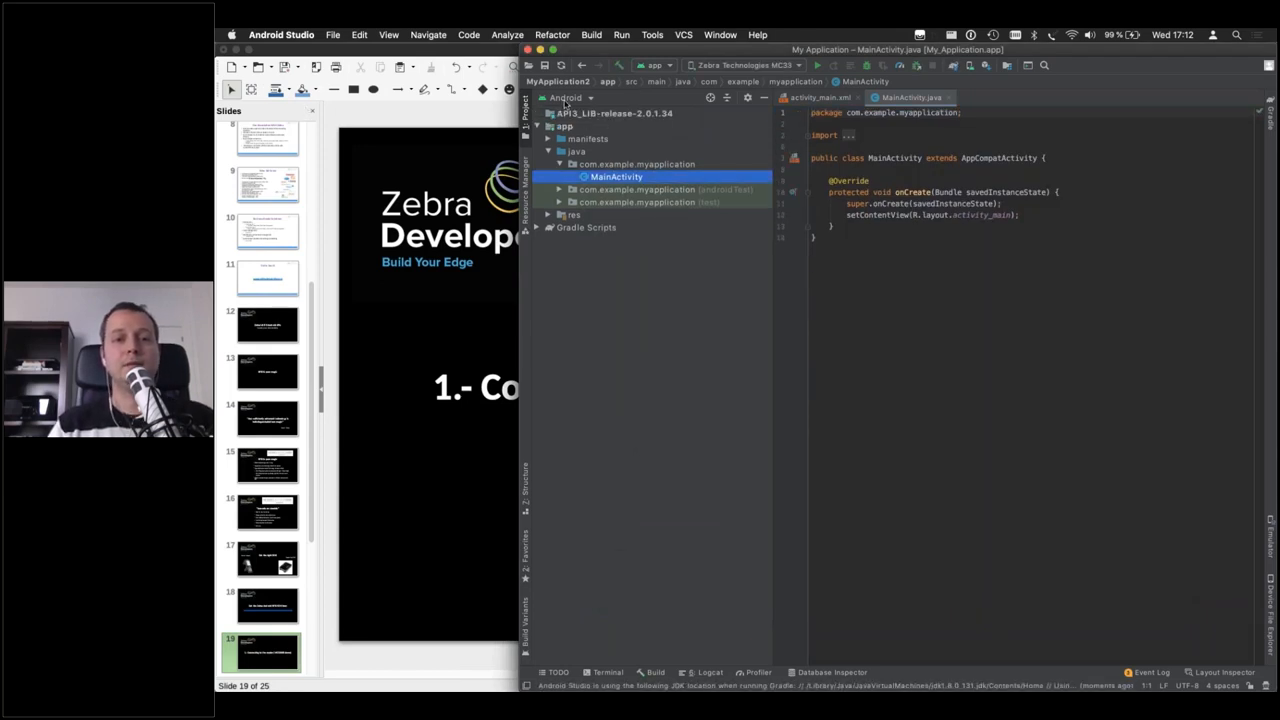
- Add the API3_LIB-release-2.0.1.34 dependency to the app build.gradle, sync, and open MainActivity
{"action": "left_click", "coordinate": [587, 227]}
{"action": "type", "text": "implementation project(':API3_LIB-release-2.0.1.34')"}
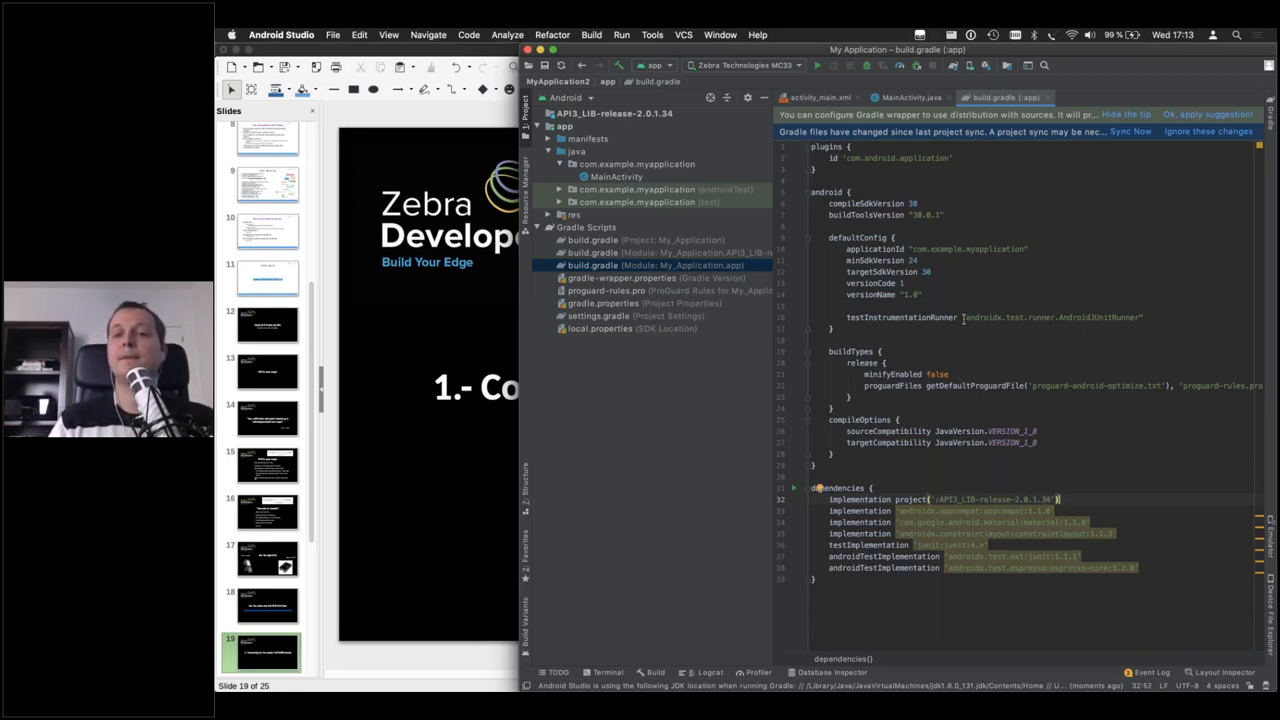
{"action": "left_click", "coordinate": [1130, 131]}
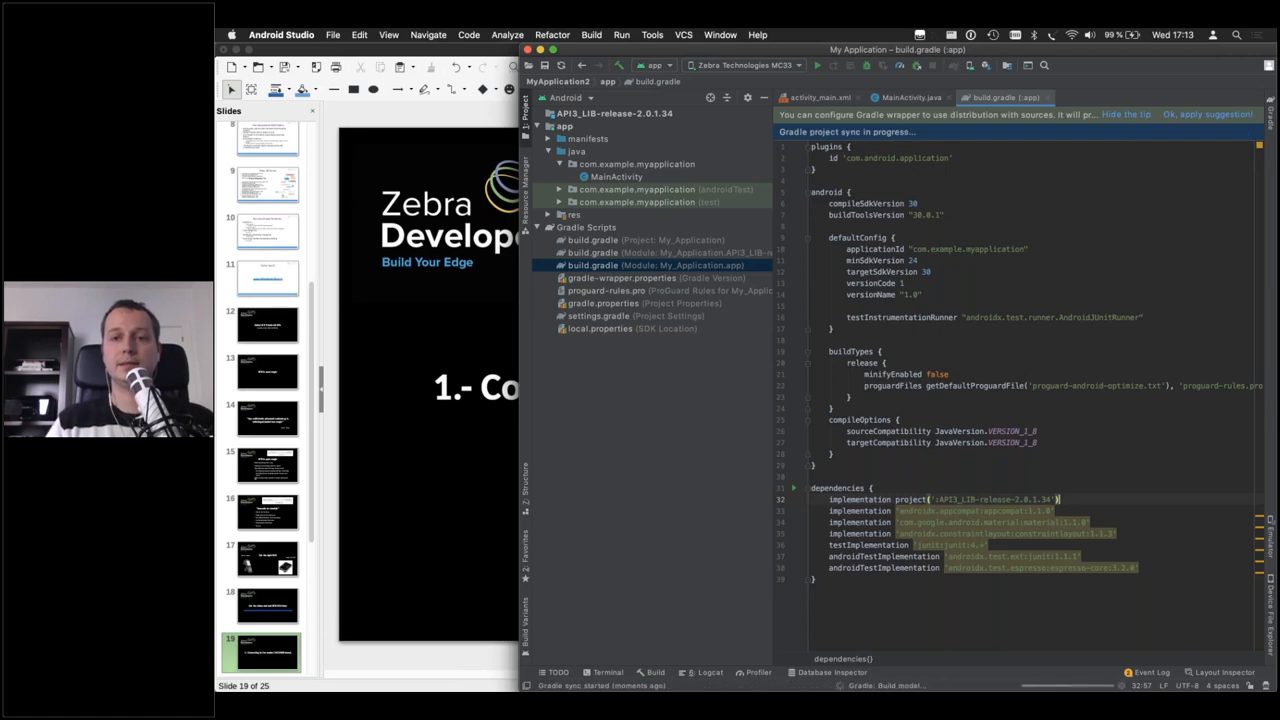
{"action": "left_click", "coordinate": [616, 176]}
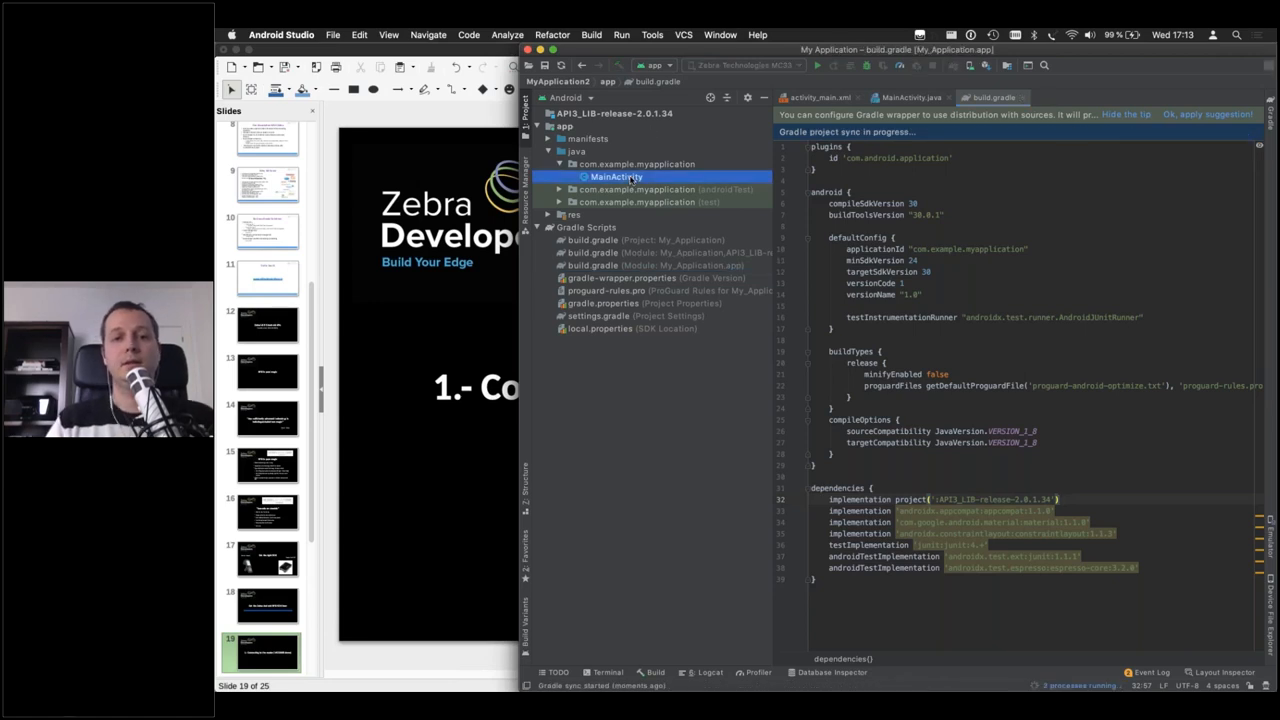
{"action": "left_click", "coordinate": [616, 177]}
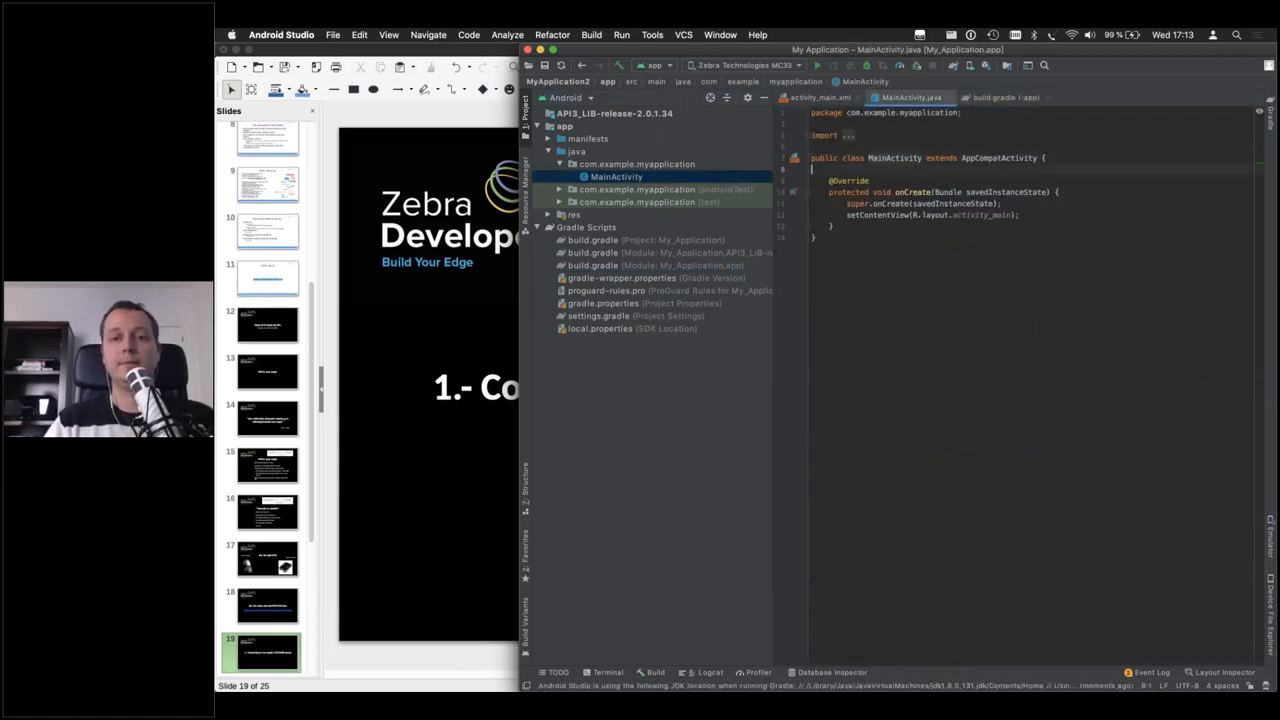
- Open My First RFID Application's MainActivity and unfold onResume() to show connectReader()
{"action": "type", "text": "Reader reader;"}
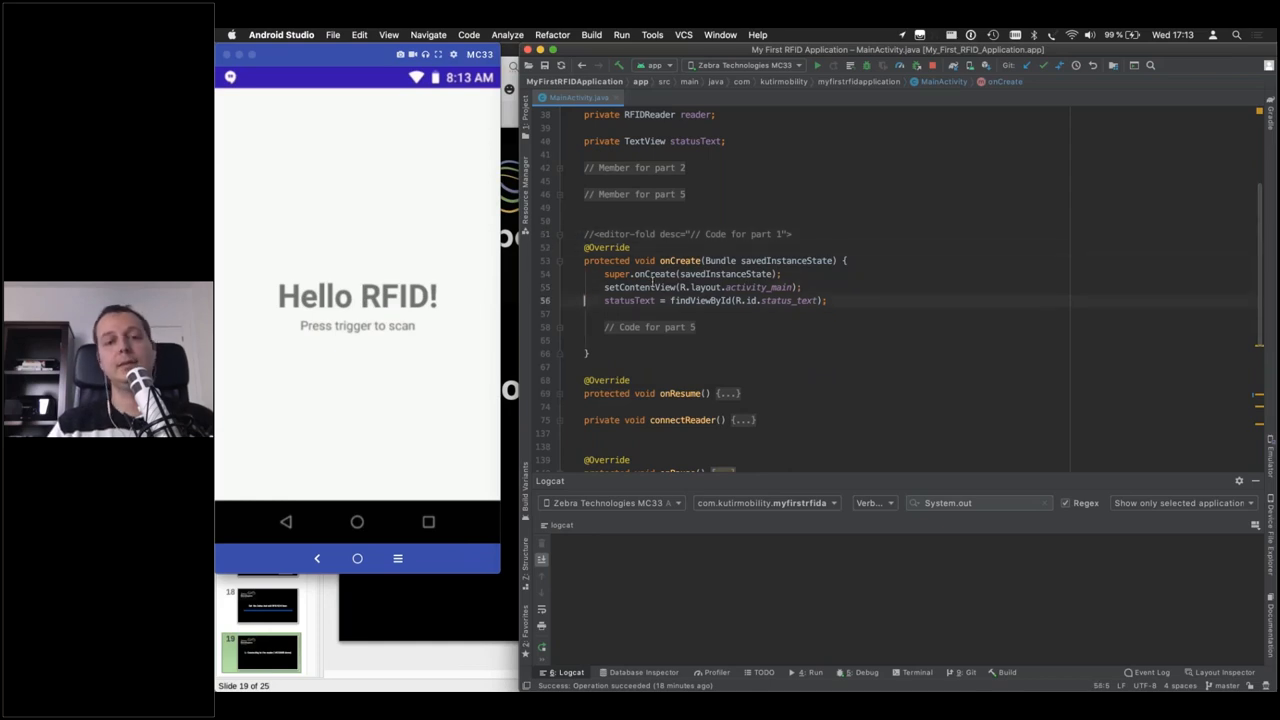
{"action": "left_click", "coordinate": [716, 393]}
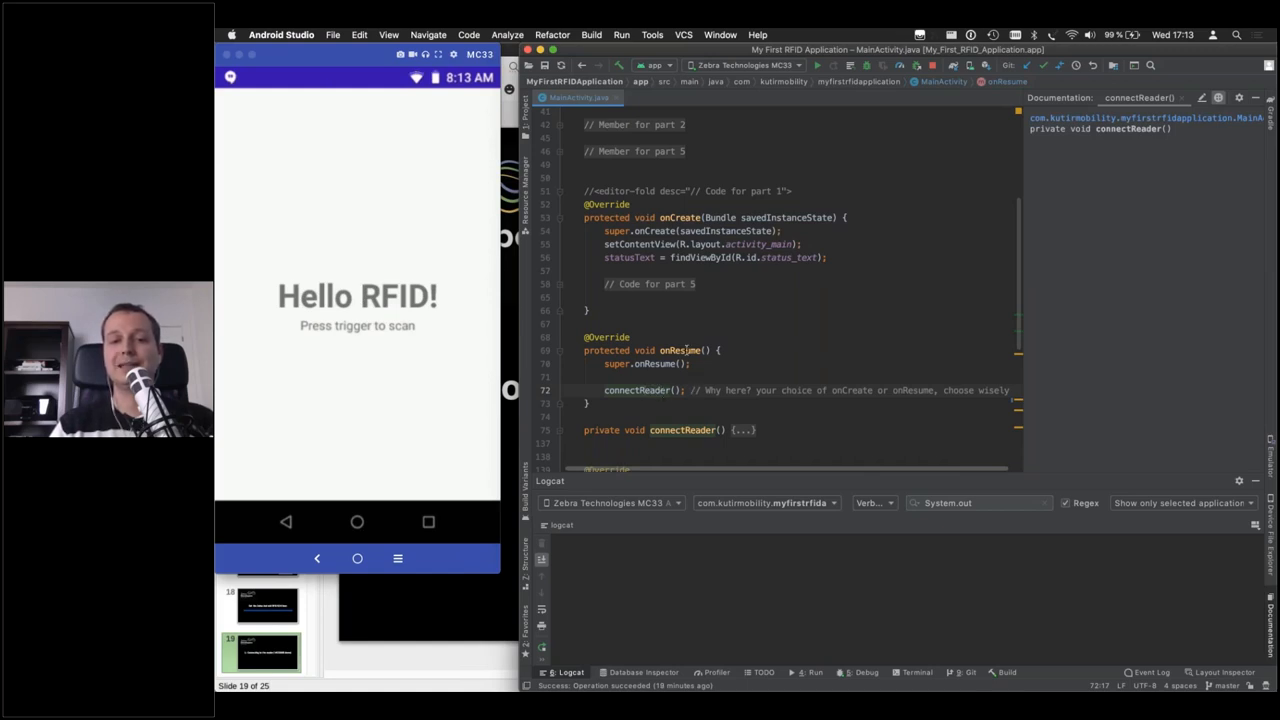
- Scroll MainActivity down to the unfolded connectReader() reader setup code
{"action": "scroll", "scroll_direction": "down", "scroll_amount": 3}
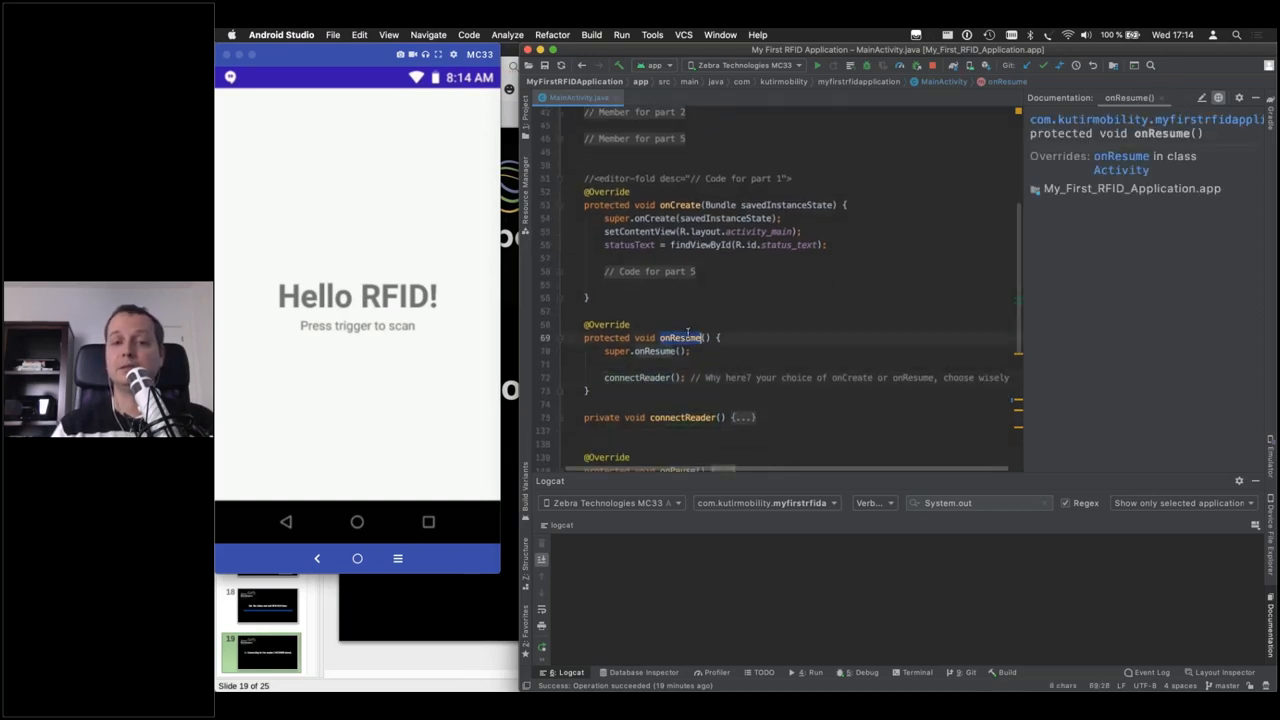
{"action": "scroll", "scroll_direction": "down", "scroll_amount": 3}
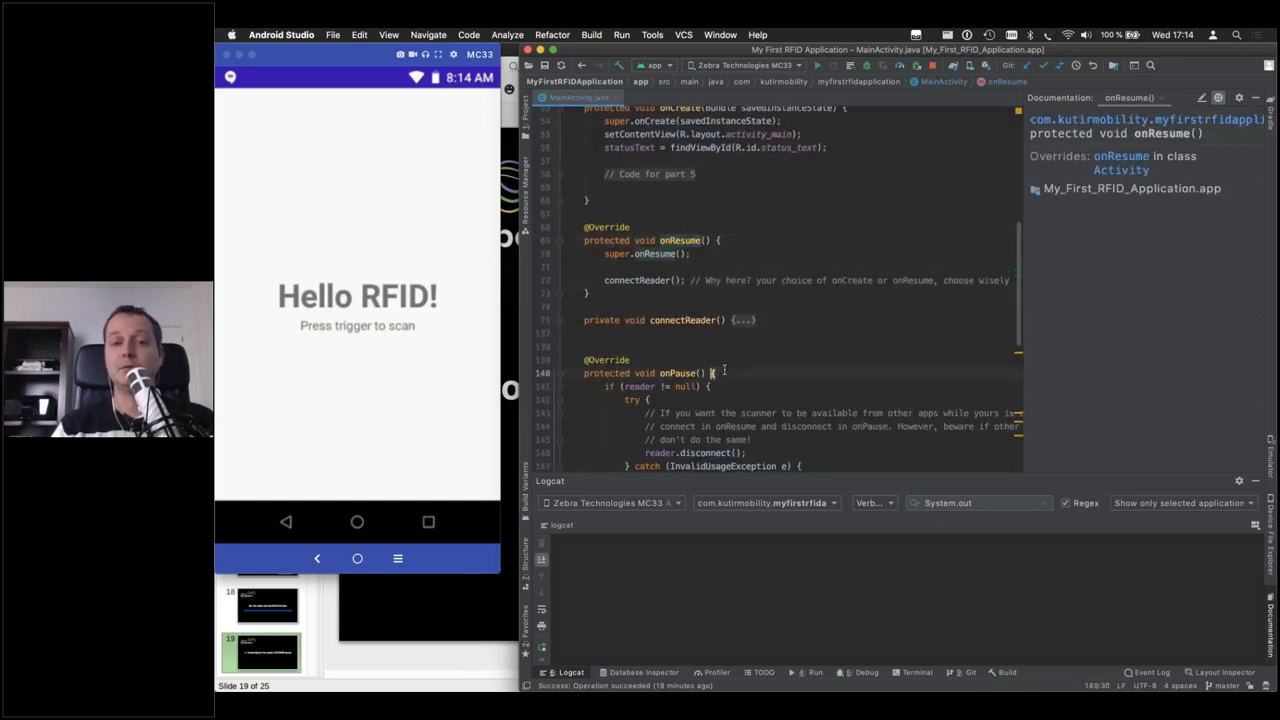
{"action": "scroll", "scroll_direction": "down", "scroll_amount": 3}
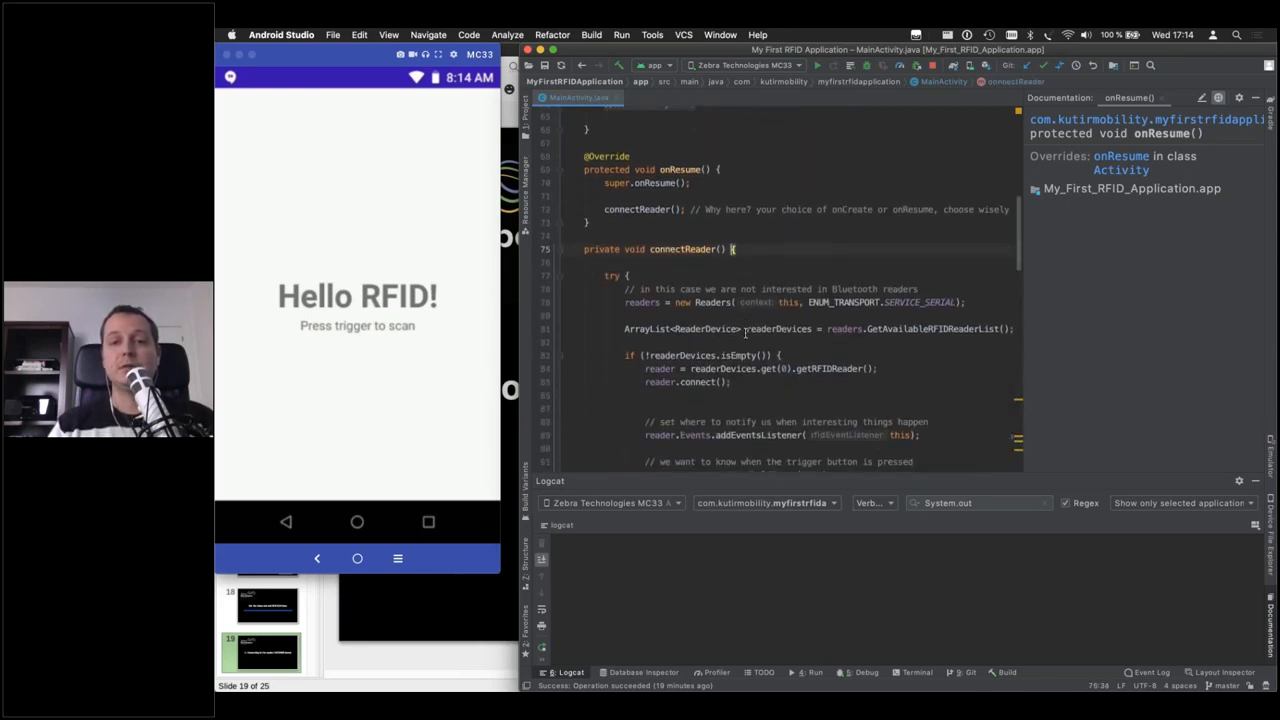
- Scroll further through connectReader() and look up the documentation for the readers field
{"action": "scroll", "scroll_direction": "down", "scroll_amount": 3}
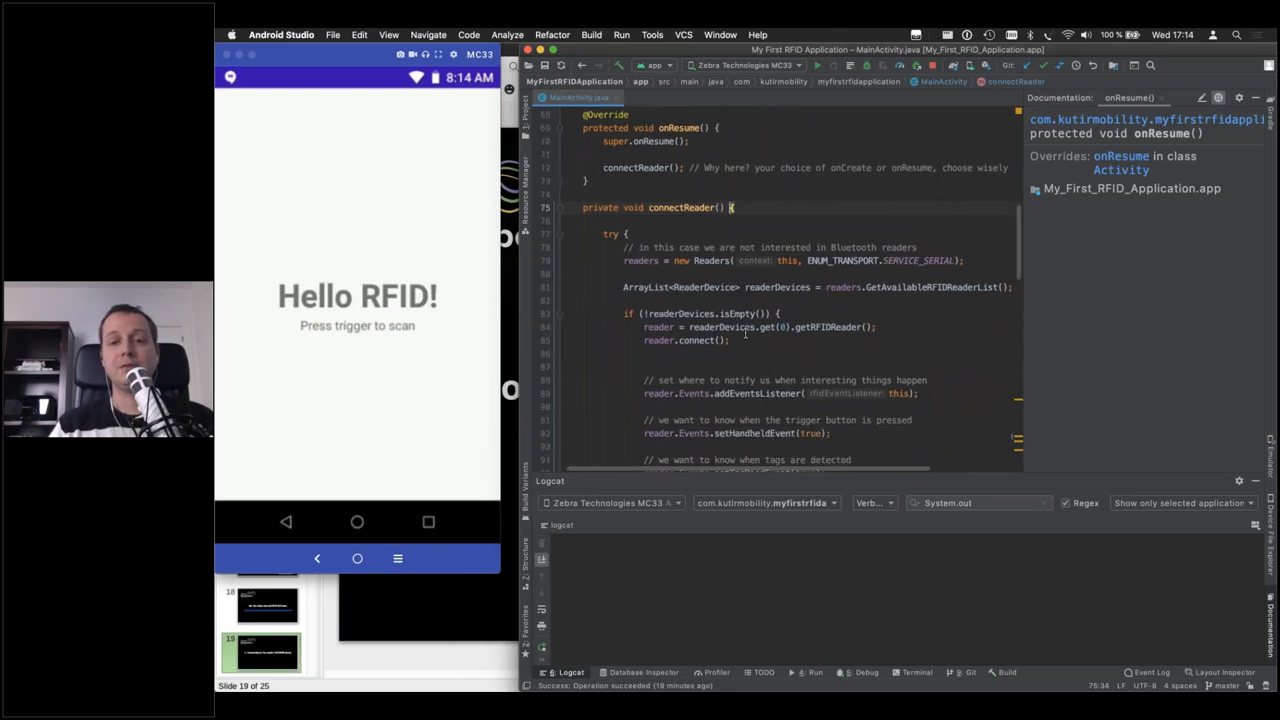
{"action": "scroll", "scroll_direction": "down", "scroll_amount": 3}
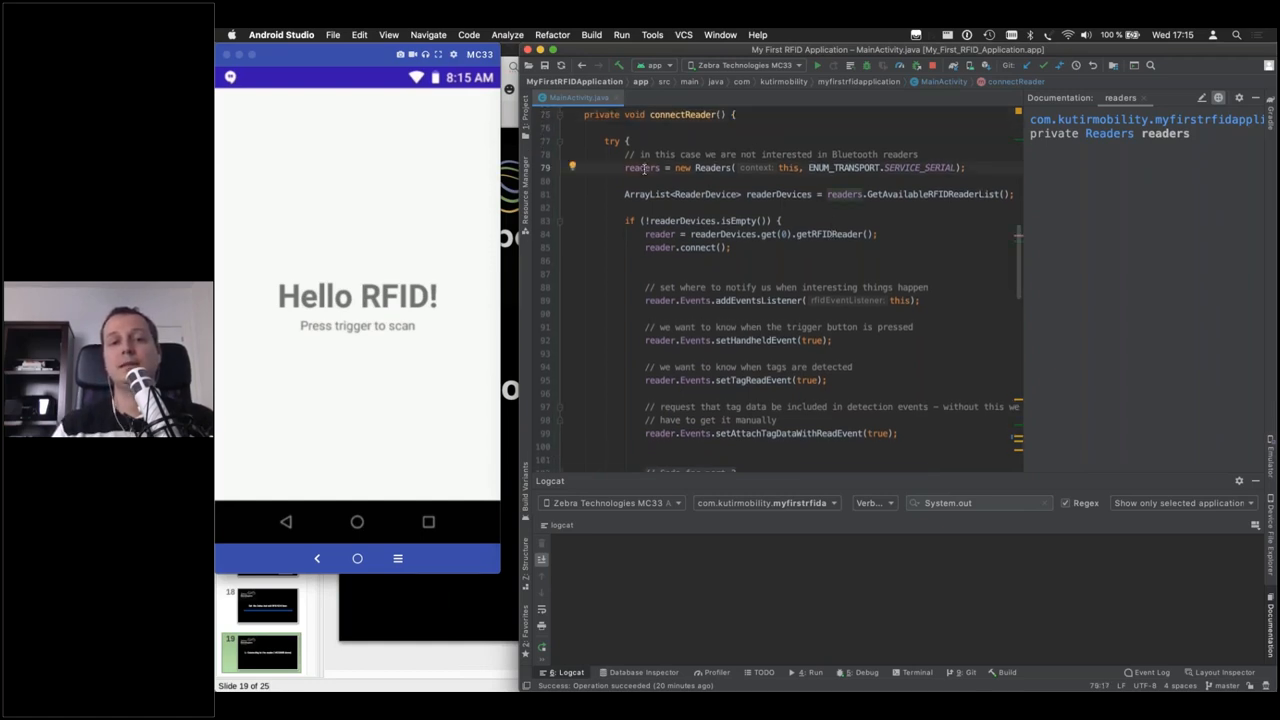
{"action": "double_click", "coordinate": [712, 167]}
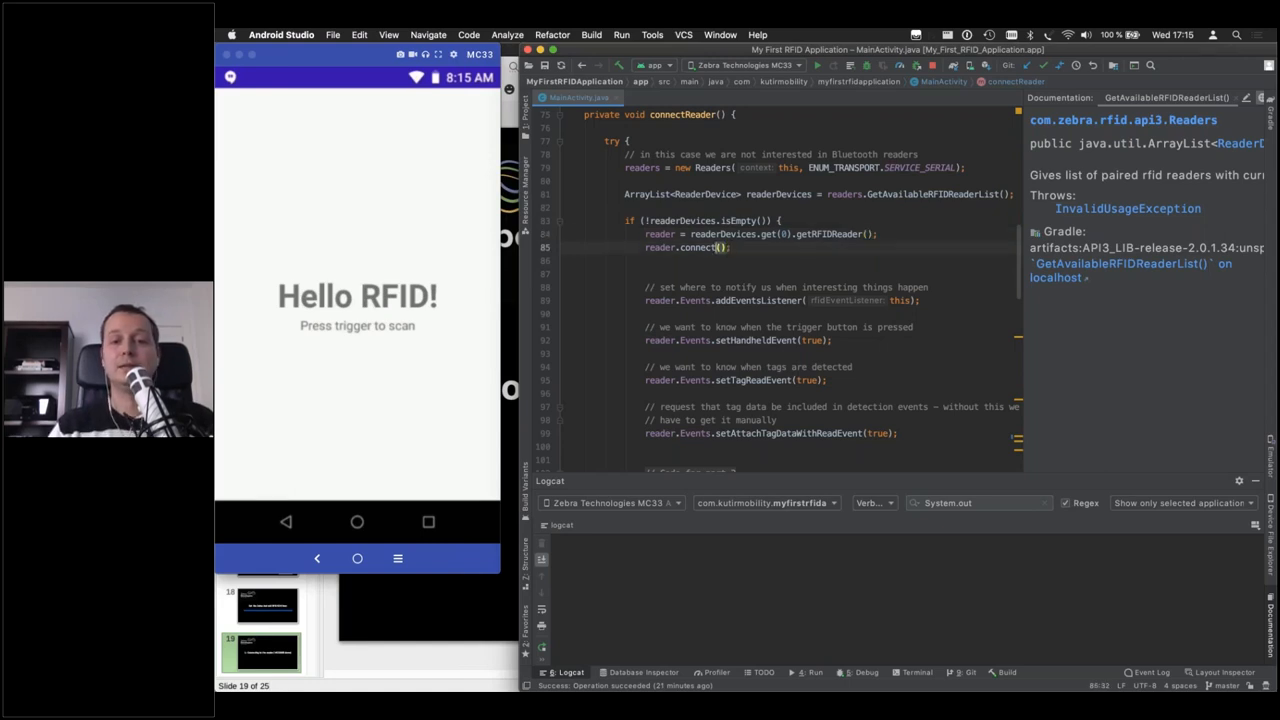
- Show documentation for the connect call and the reader's Events
{"action": "double_click", "coordinate": [697, 247]}
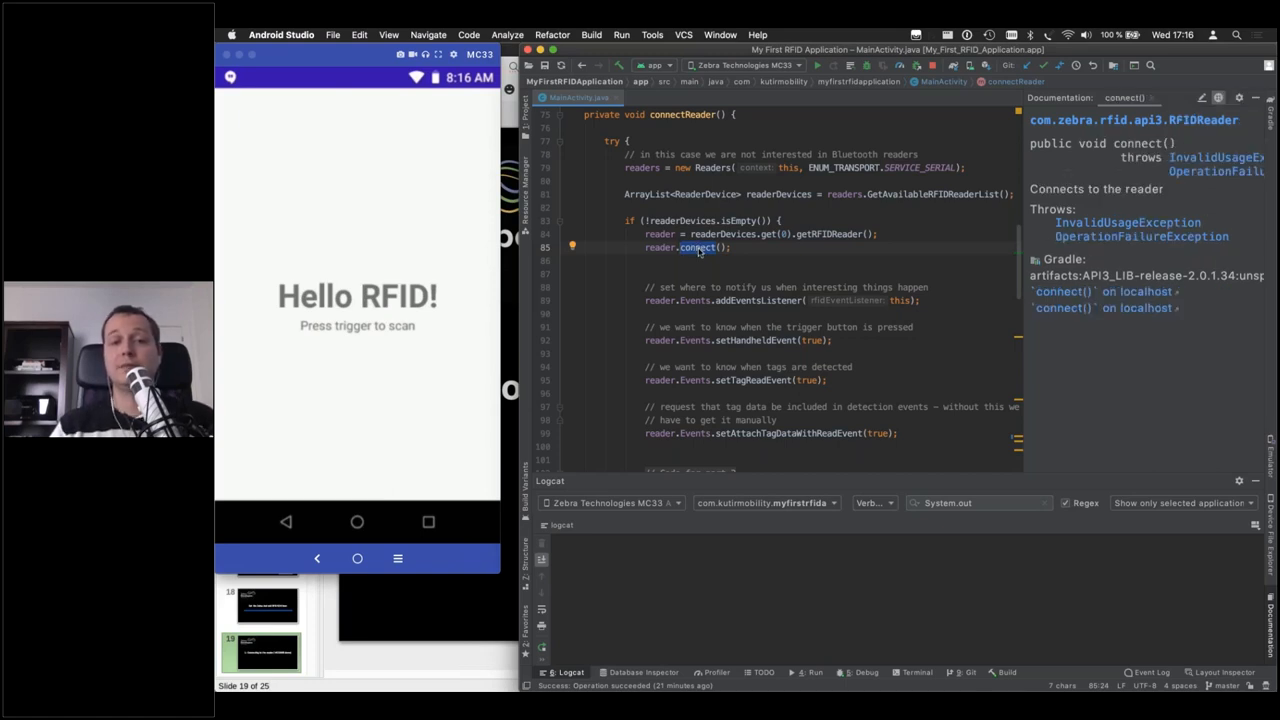
{"action": "scroll", "scroll_direction": "down", "scroll_amount": 3}
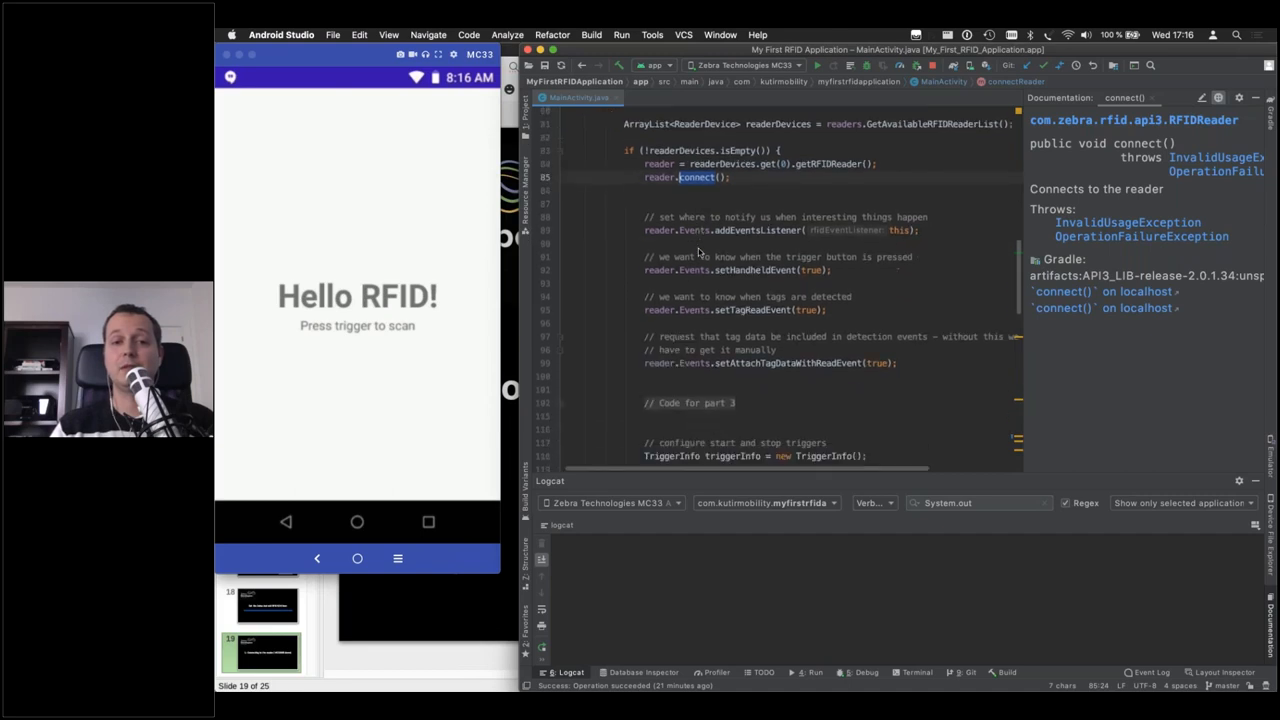
{"action": "scroll", "scroll_direction": "down", "scroll_amount": 3}
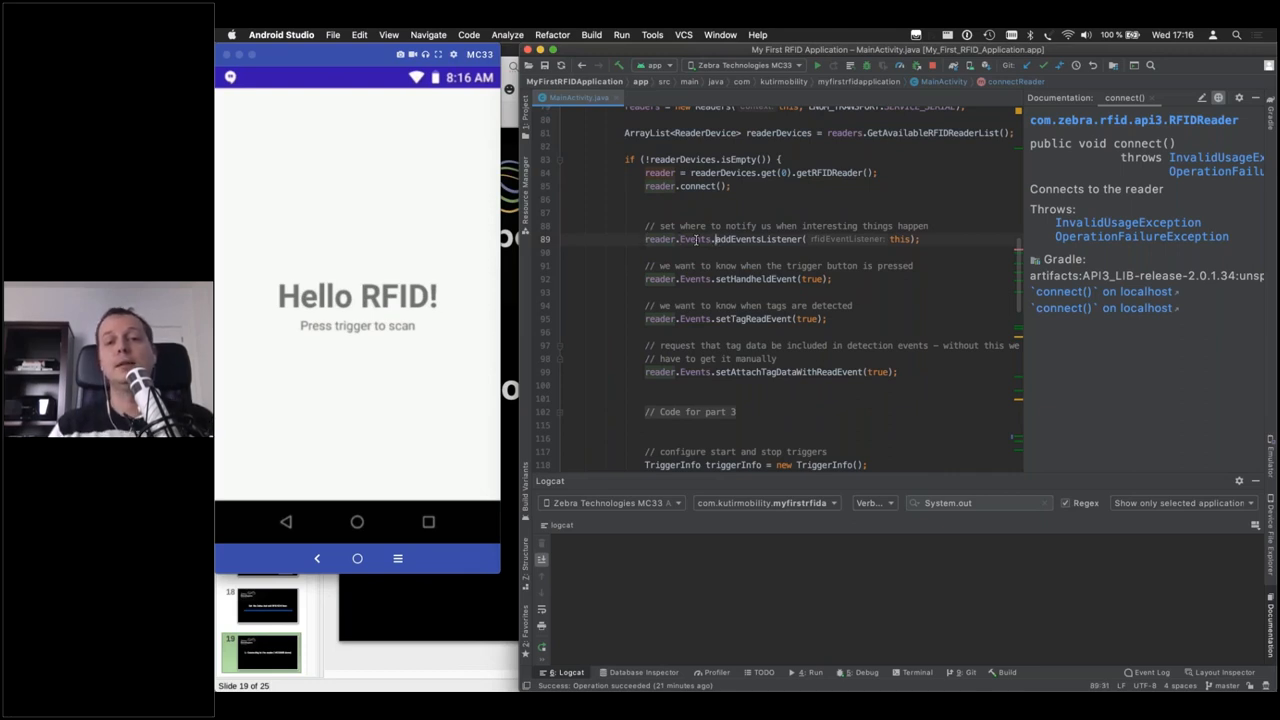
{"action": "double_click", "coordinate": [757, 239]}
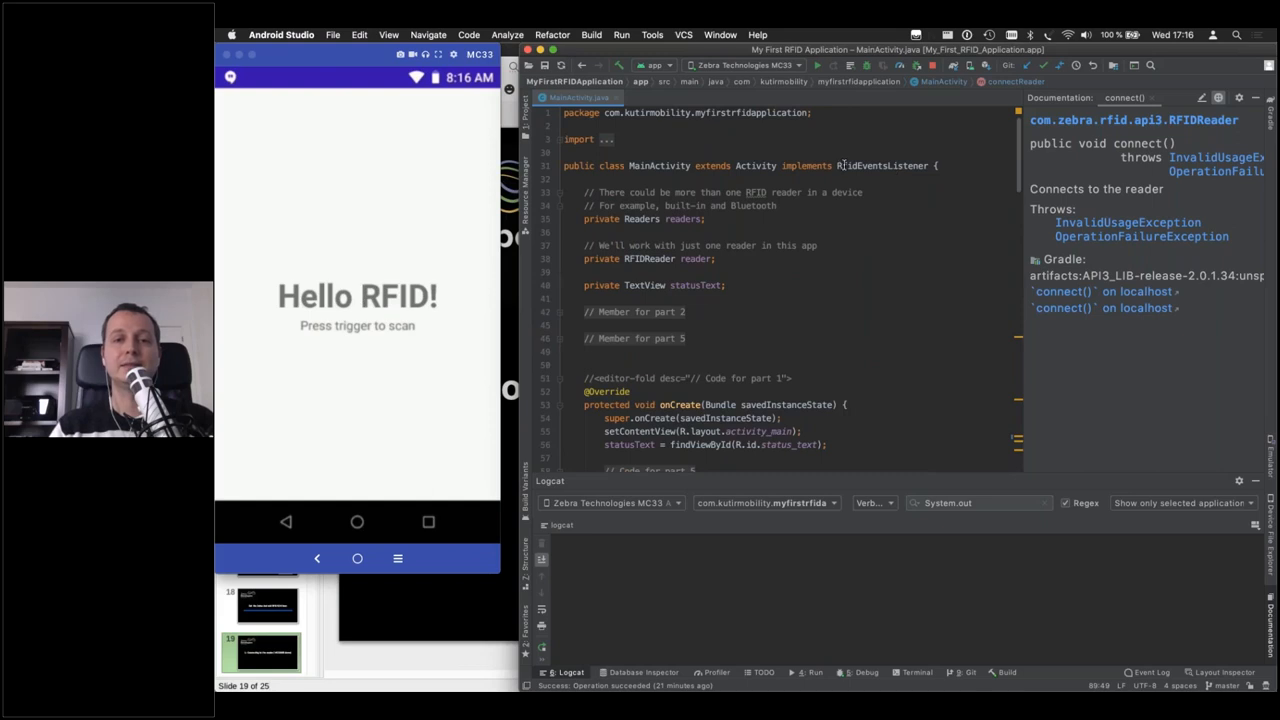
- Look up RfidEventsListener, setTagReadEvent and setAttachTagDataWithReadEvent documentation
{"action": "double_click", "coordinate": [882, 165]}
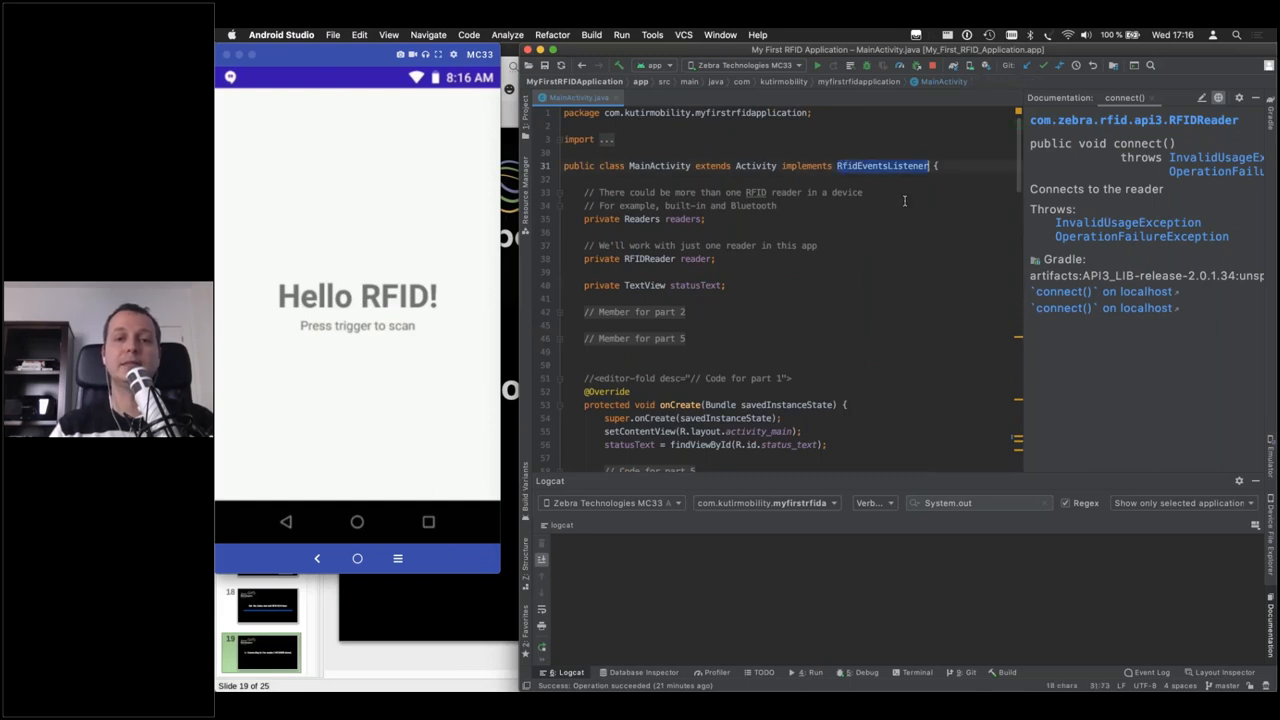
{"action": "scroll", "scroll_direction": "down", "scroll_amount": 3}
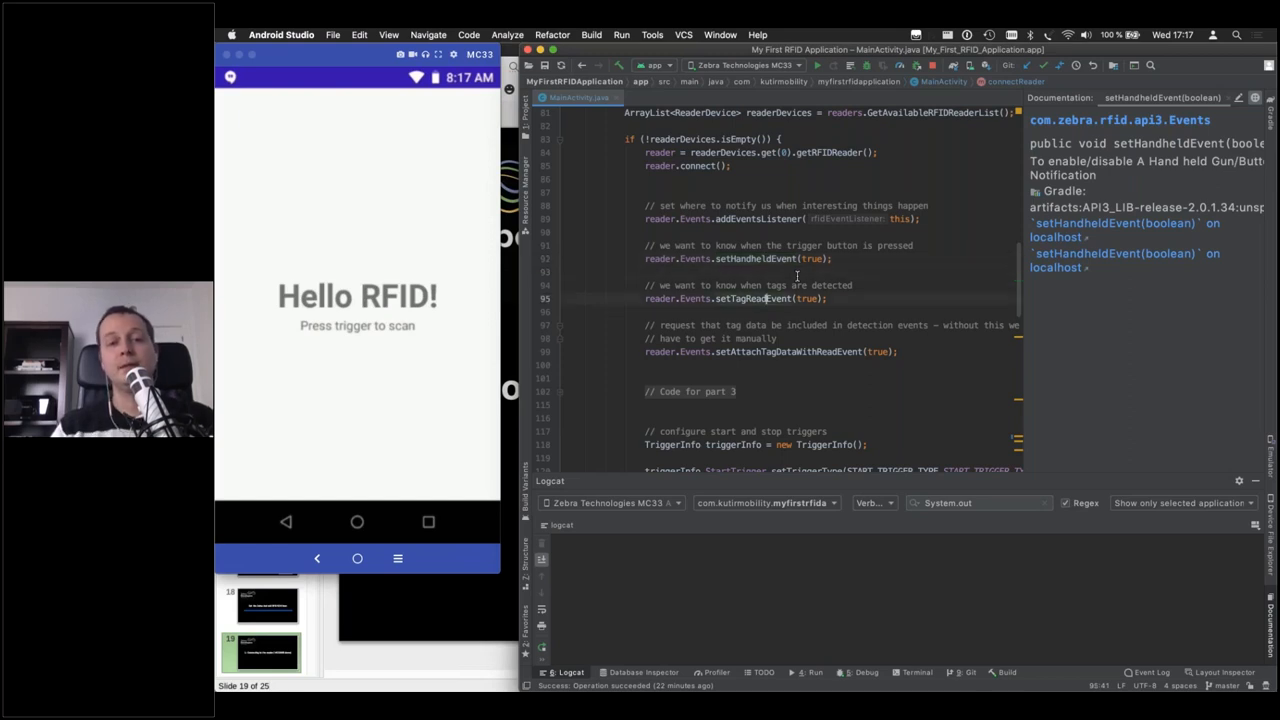
{"action": "double_click", "coordinate": [745, 298]}
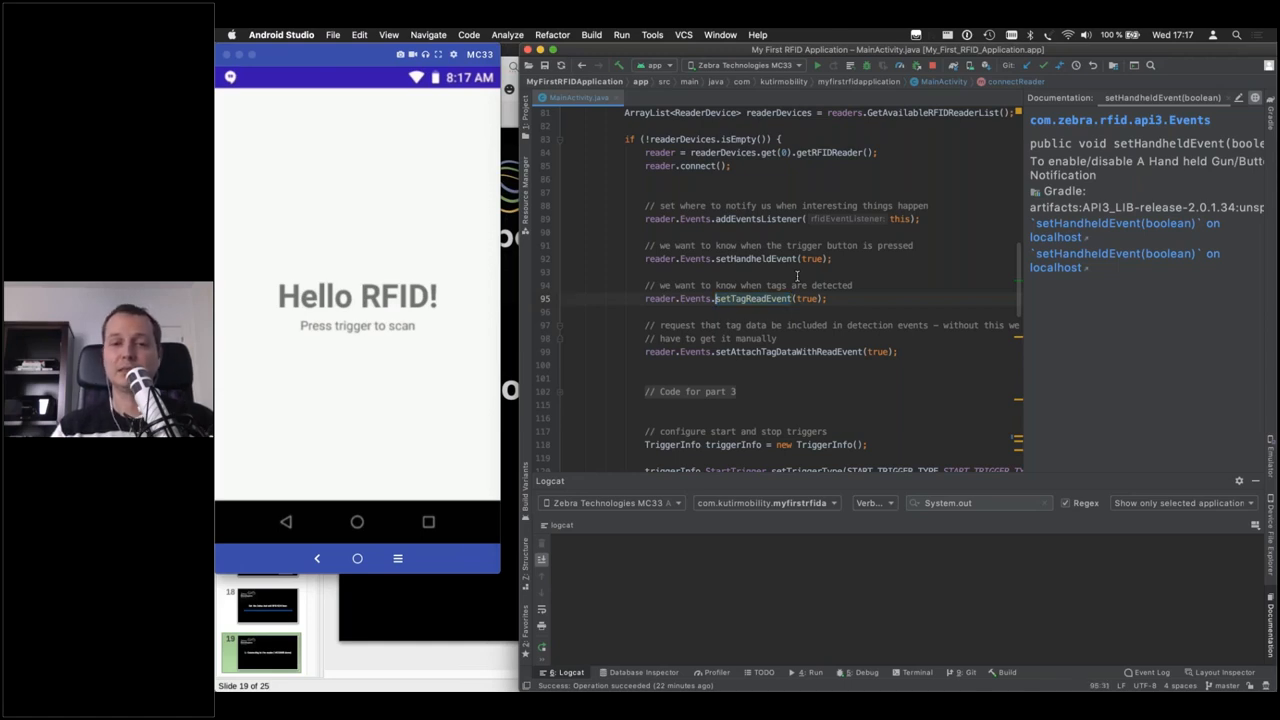
{"action": "double_click", "coordinate": [752, 298]}
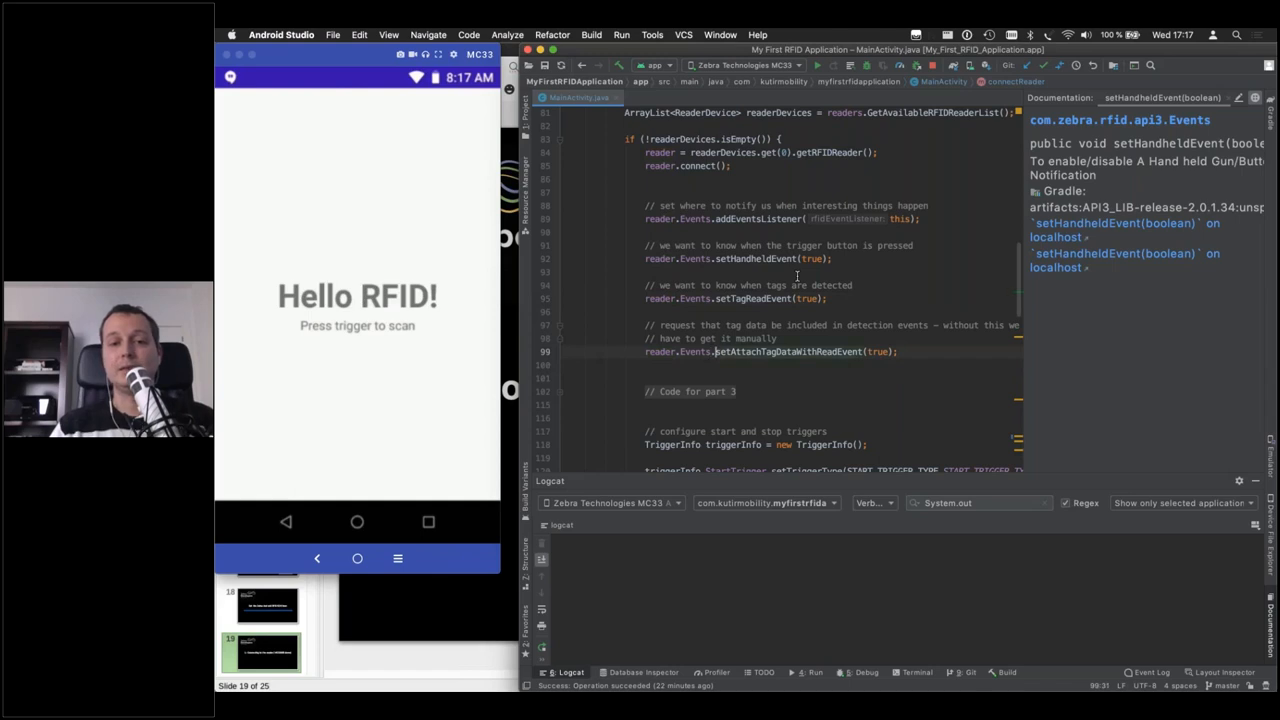
{"action": "double_click", "coordinate": [788, 351]}
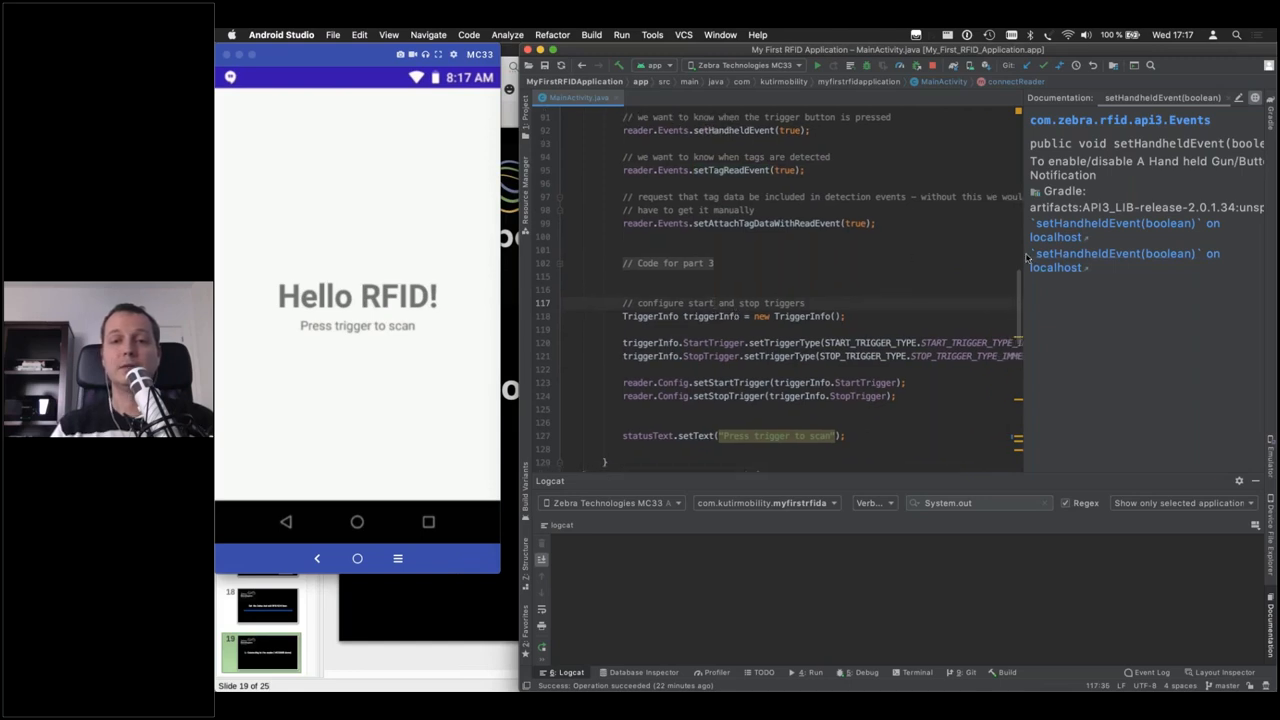
{"action": "mouse_move", "coordinate": [1100, 253]}
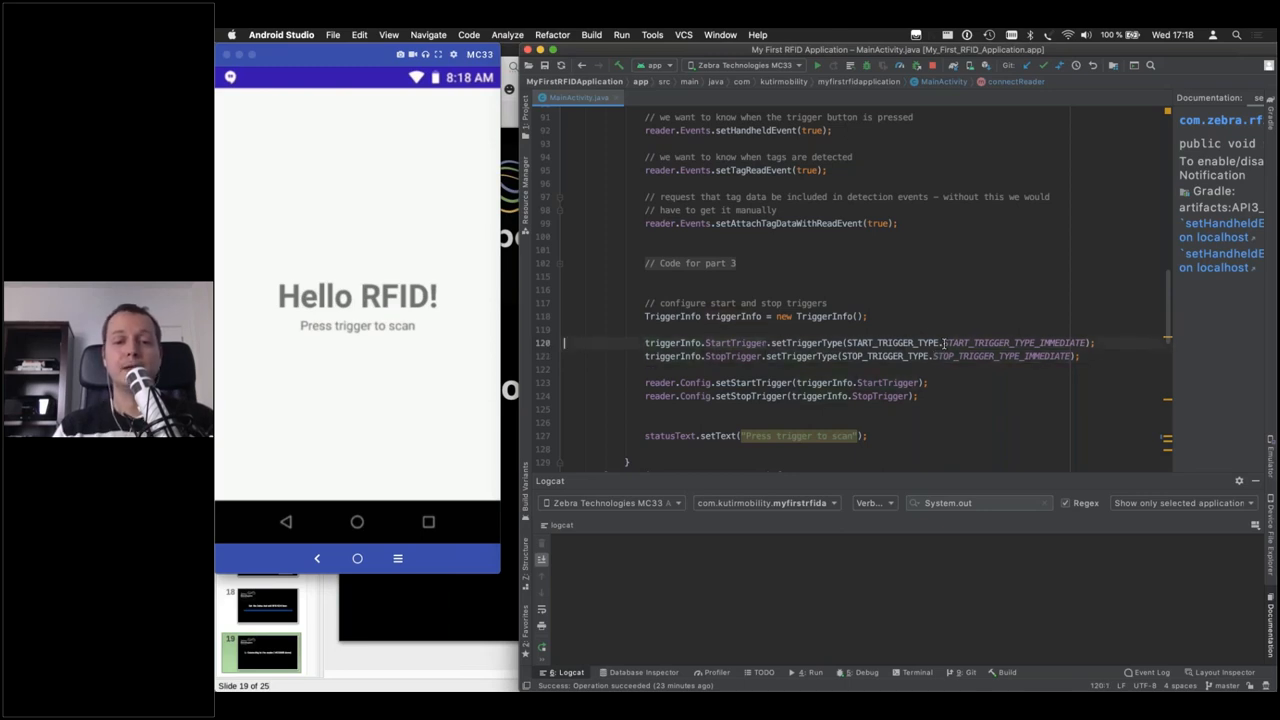
- Highlight START_TRIGGER_TYPE_IMMEDIATE in the TriggerInfo block and scroll past it
{"action": "left_click_drag", "start_coordinate": [645, 382], "coordinate": [918, 396]}
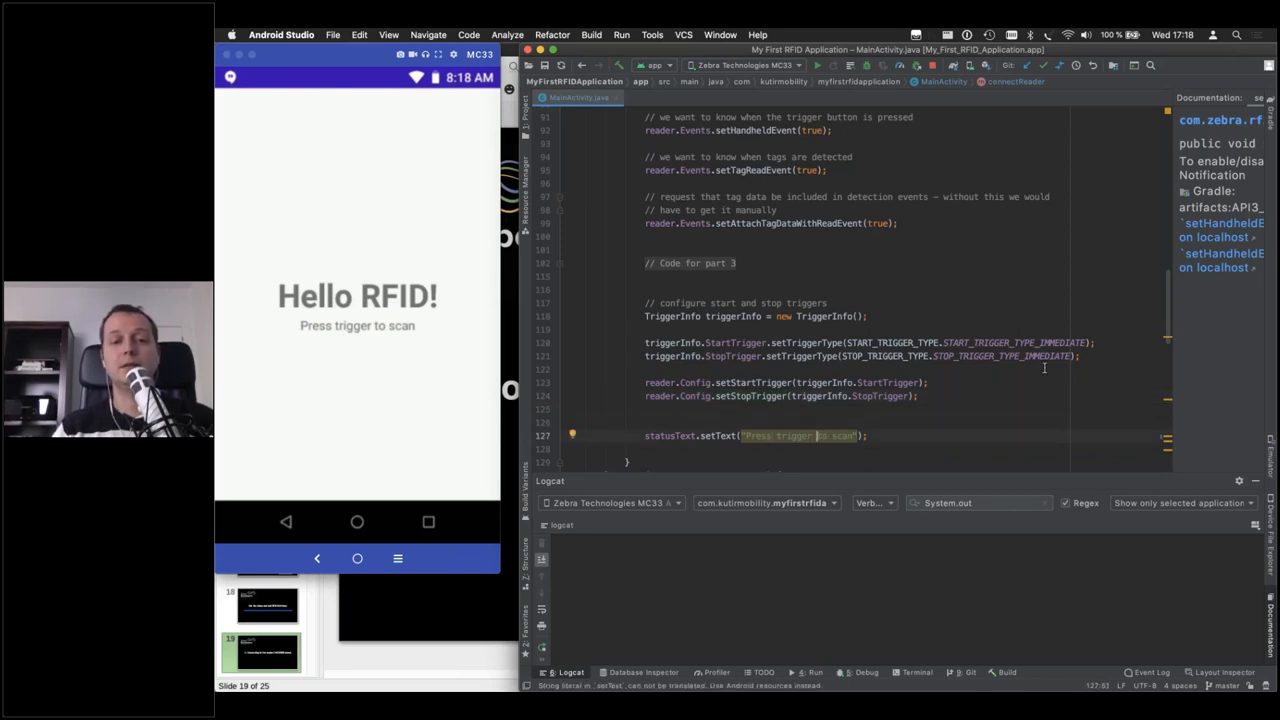
{"action": "scroll", "scroll_direction": "down", "scroll_amount": 3}
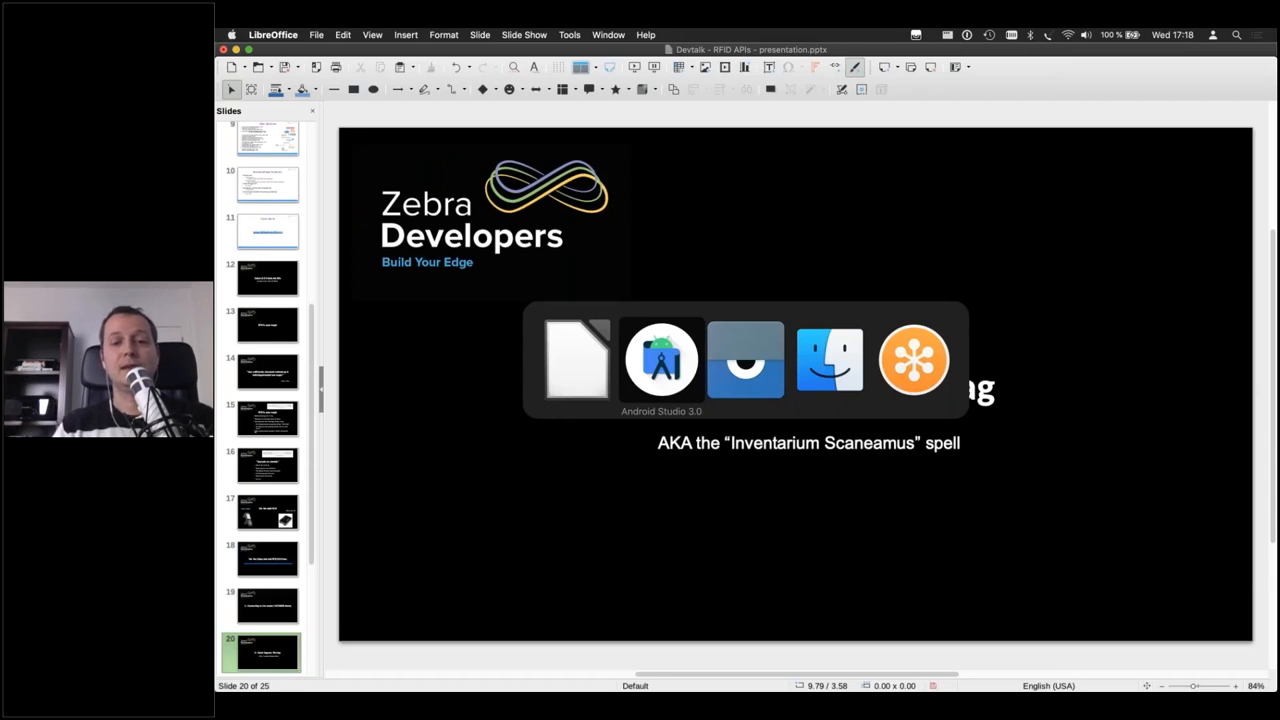
- Bring Android Studio's MainActivity.java editor back in front of Impress
{"action": "left_click", "coordinate": [661, 359]}
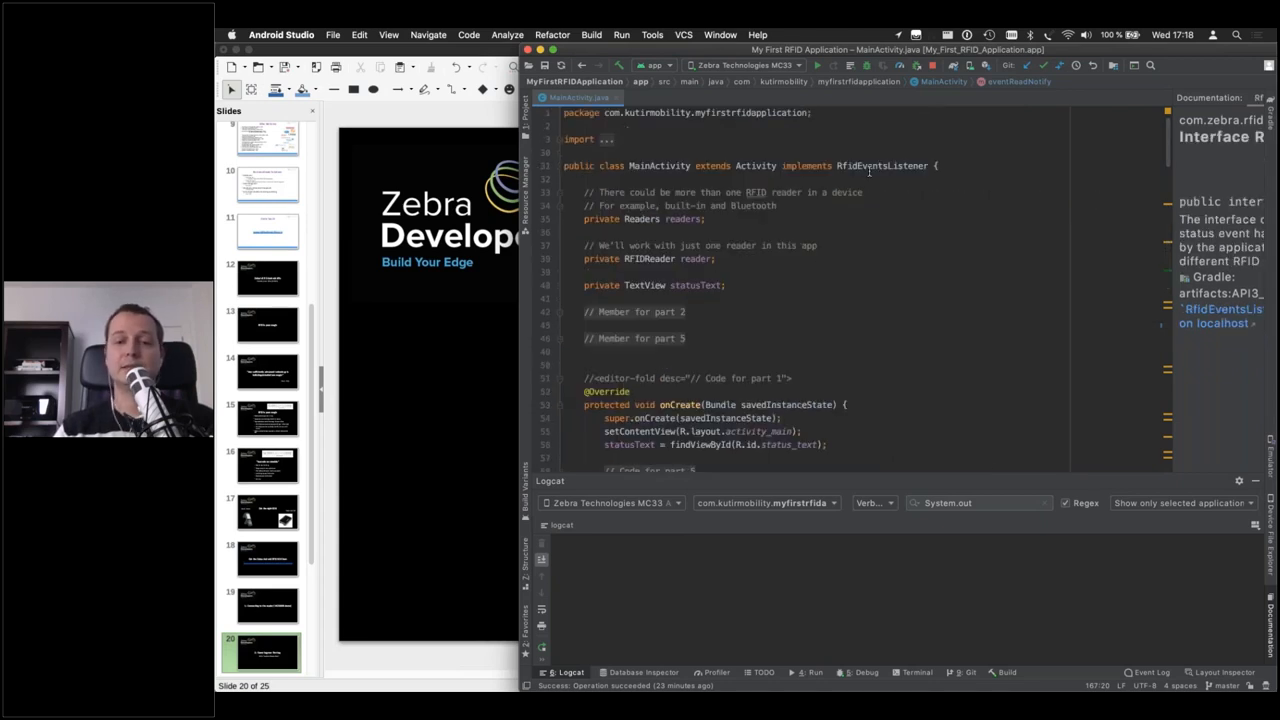
- Scroll past eventReadNotify down to eventStatusNotify's HANDHELD_TRIGGER_EVENT check
{"action": "scroll", "scroll_direction": "down", "scroll_amount": 3}
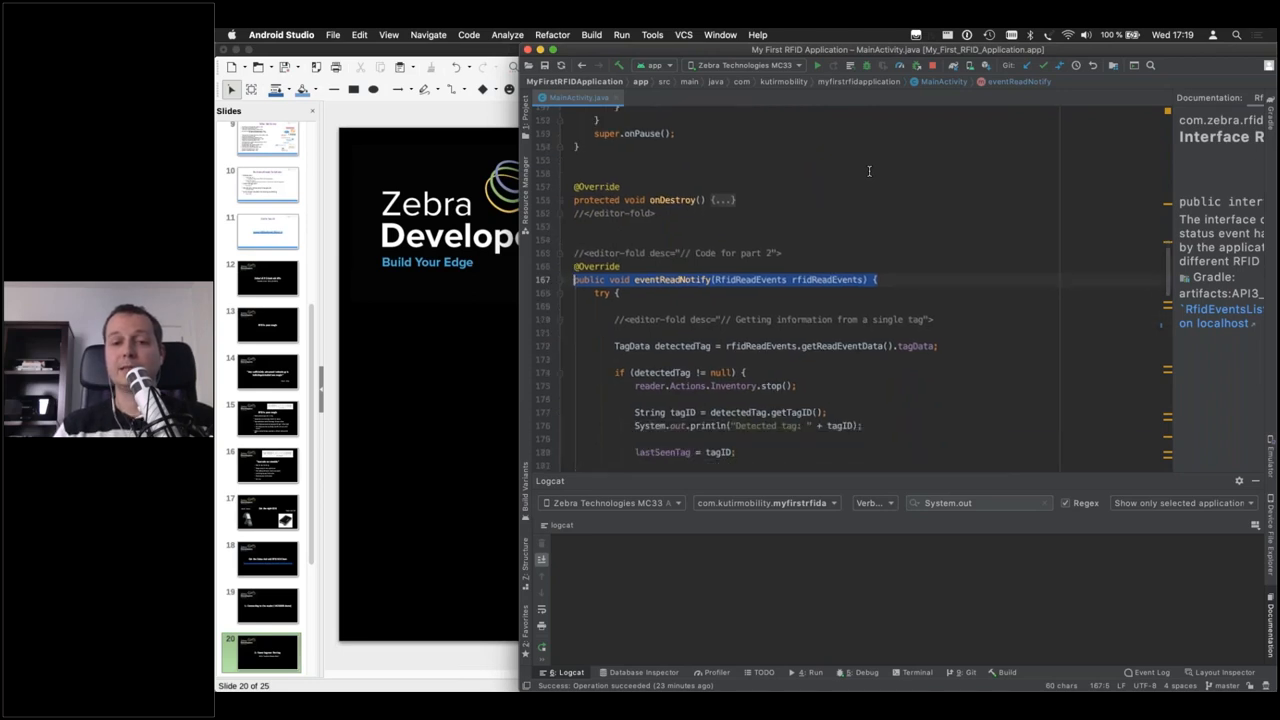
{"action": "scroll", "scroll_direction": "down", "scroll_amount": 3}
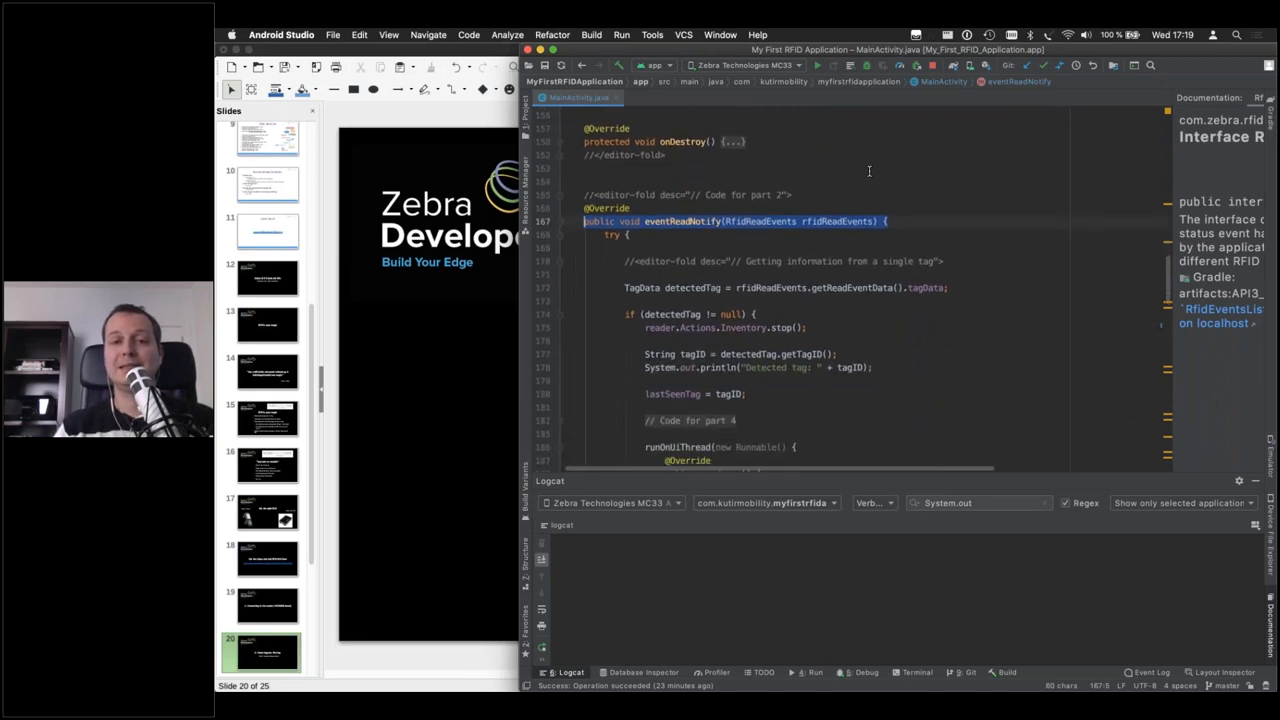
{"action": "scroll", "scroll_direction": "down", "scroll_amount": 3}
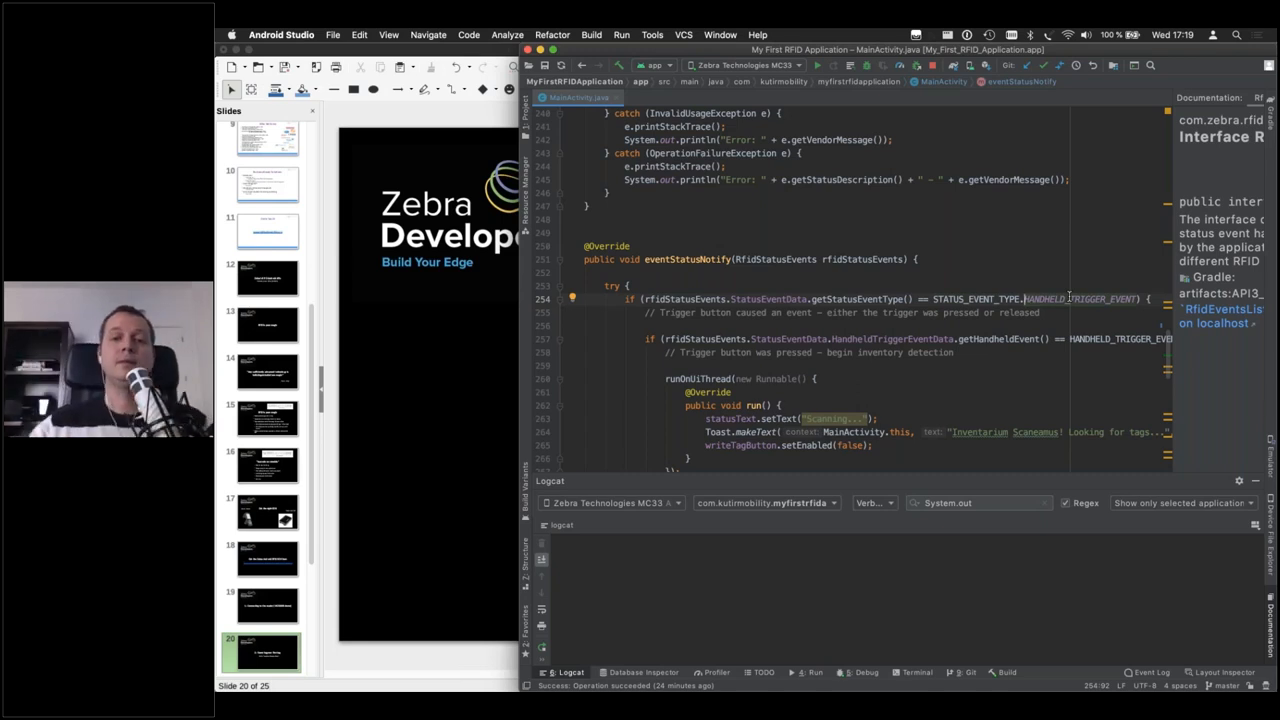
- Highlight the reader.Actions.Inventory.perform() line and the word Inventory within it
{"action": "scroll", "scroll_direction": "down", "scroll_amount": 3}
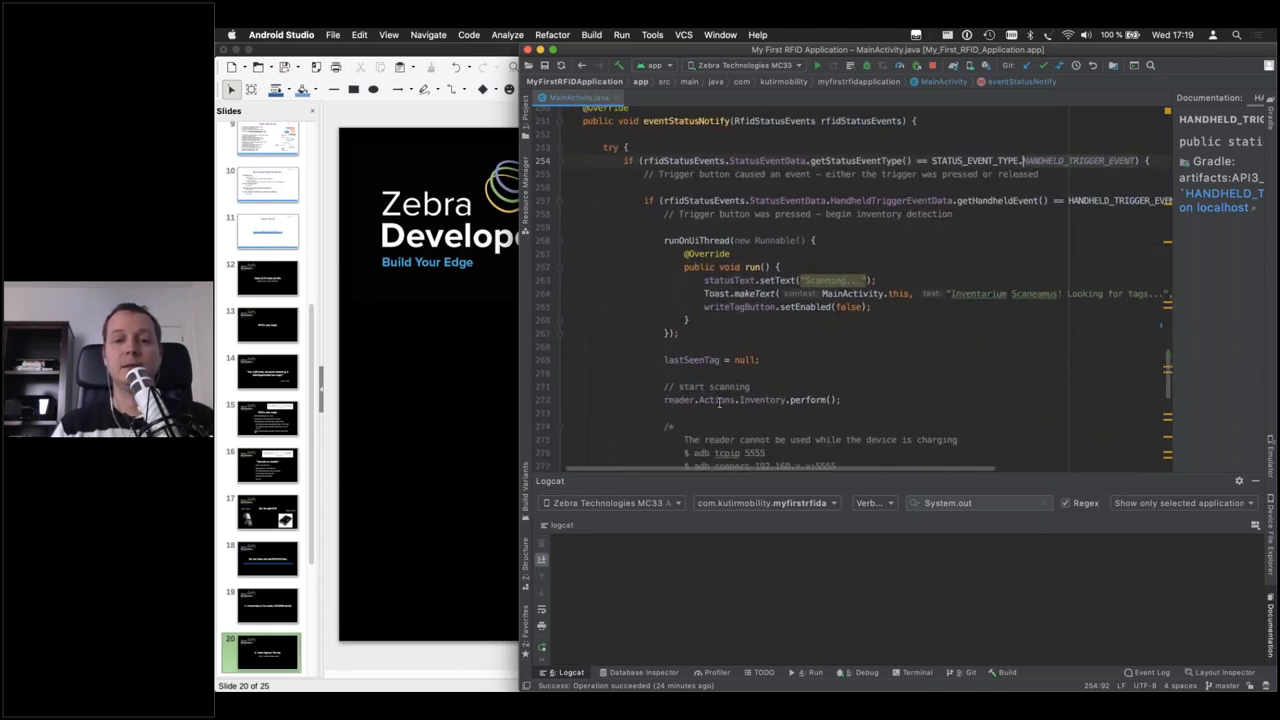
{"action": "triple_click", "coordinate": [750, 399]}
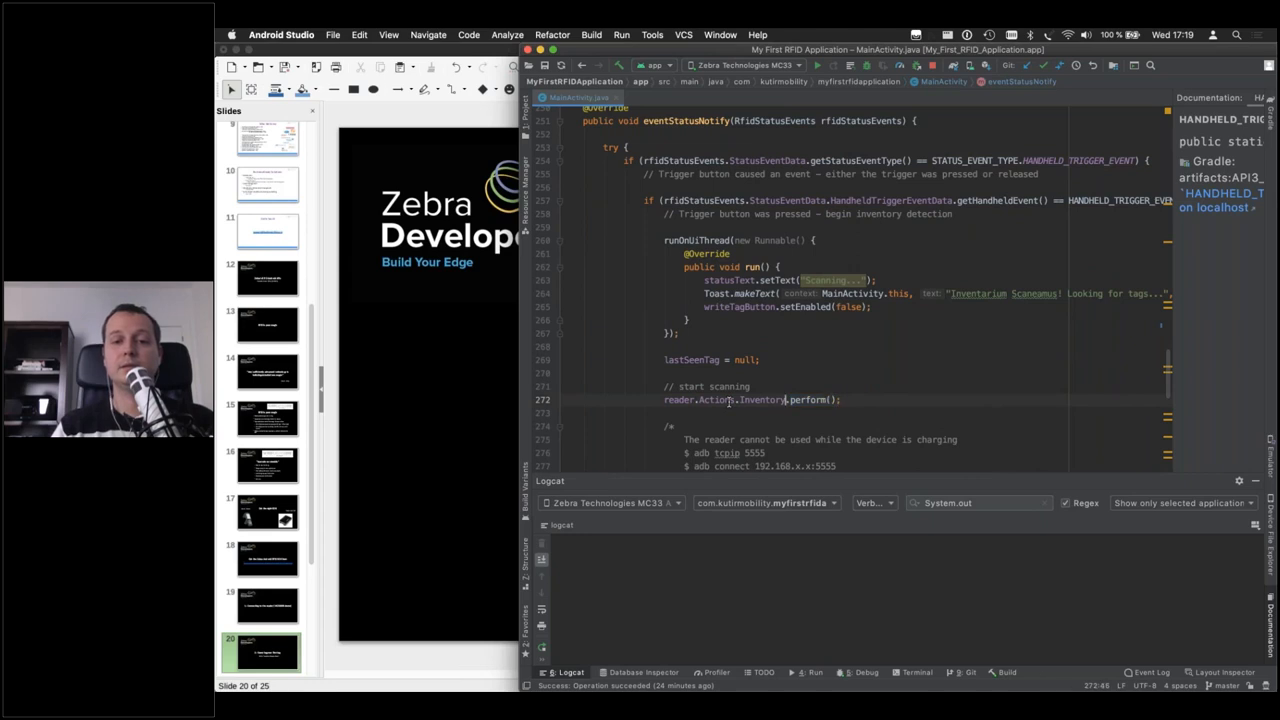
{"action": "double_click", "coordinate": [715, 399]}
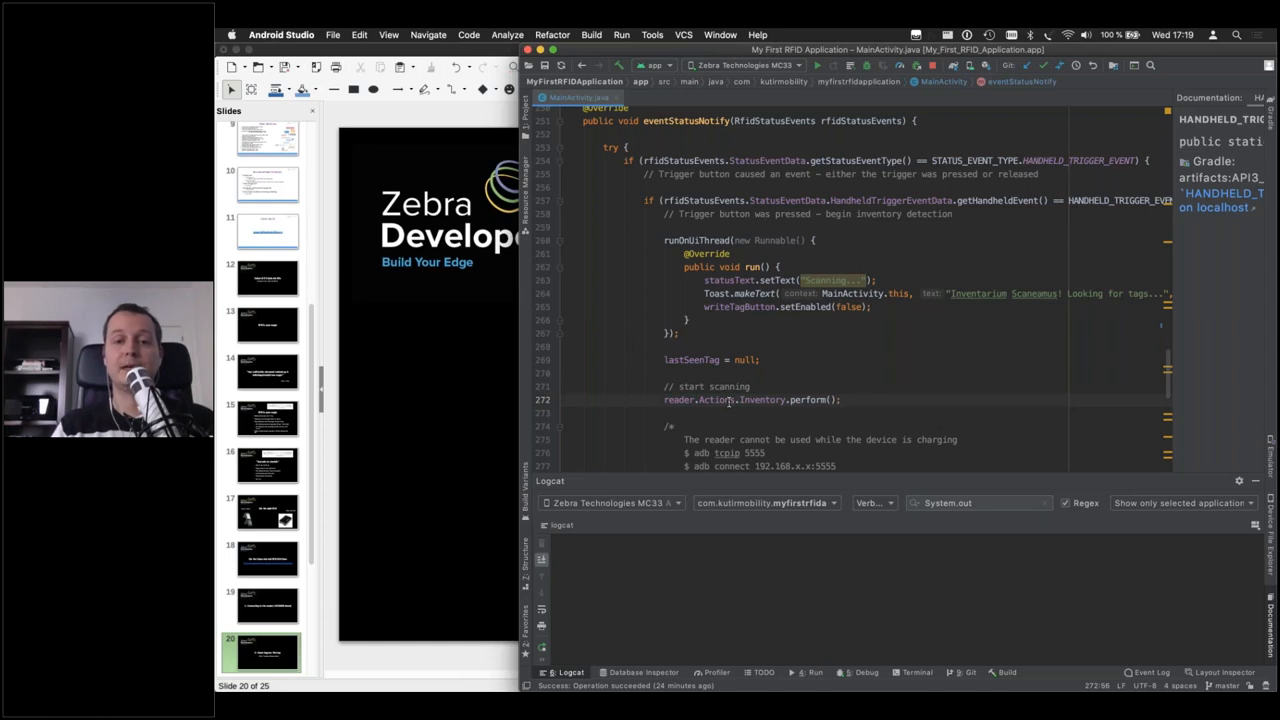
- Scroll further, then return to Impress slide 20, Scanning your first tag
{"action": "scroll", "scroll_direction": "down", "scroll_amount": 3}
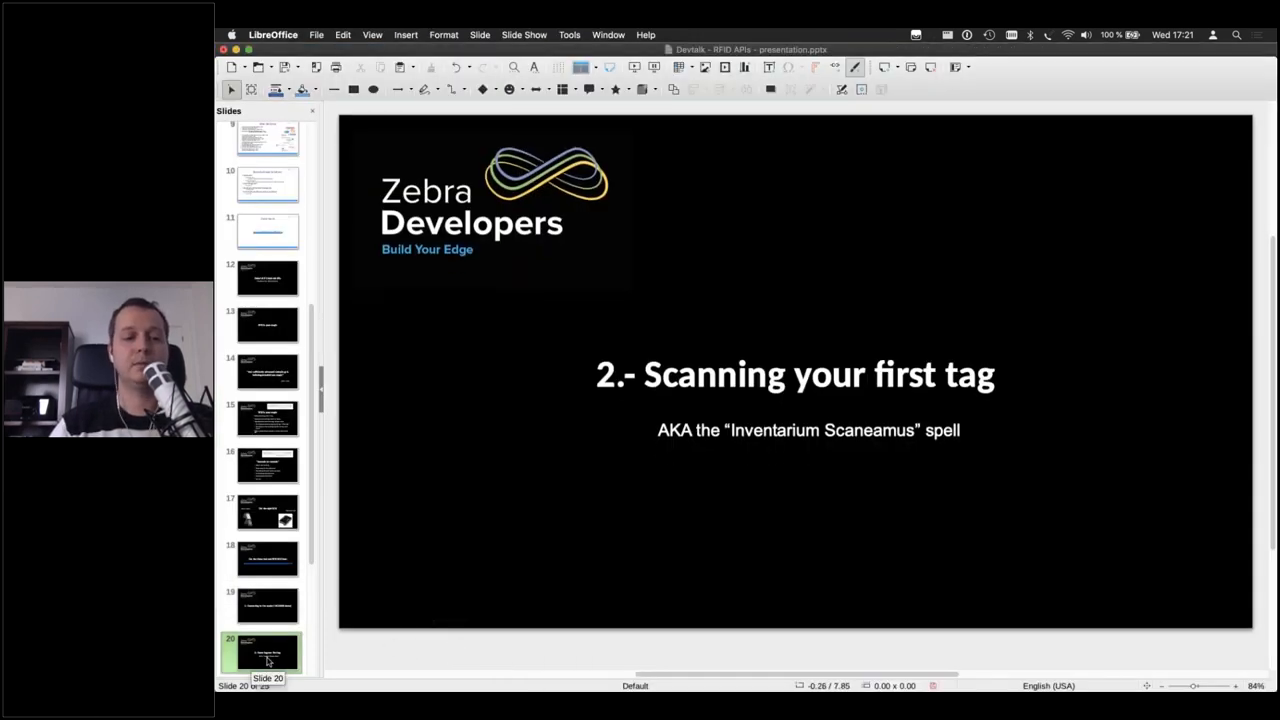
- Show slide 21, Scanning multiple tags, then move to slide 22 on memory banks
{"action": "left_click", "coordinate": [267, 650]}
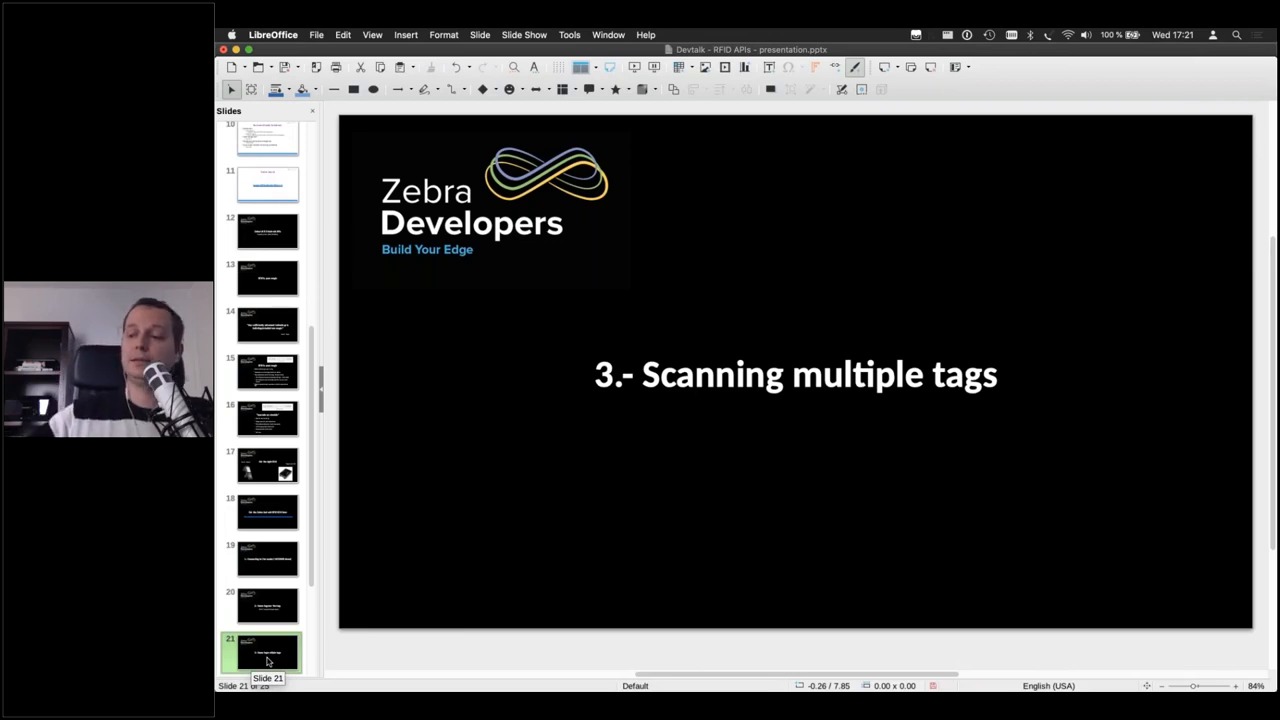
{"action": "key", "text": "cmd+tab"}
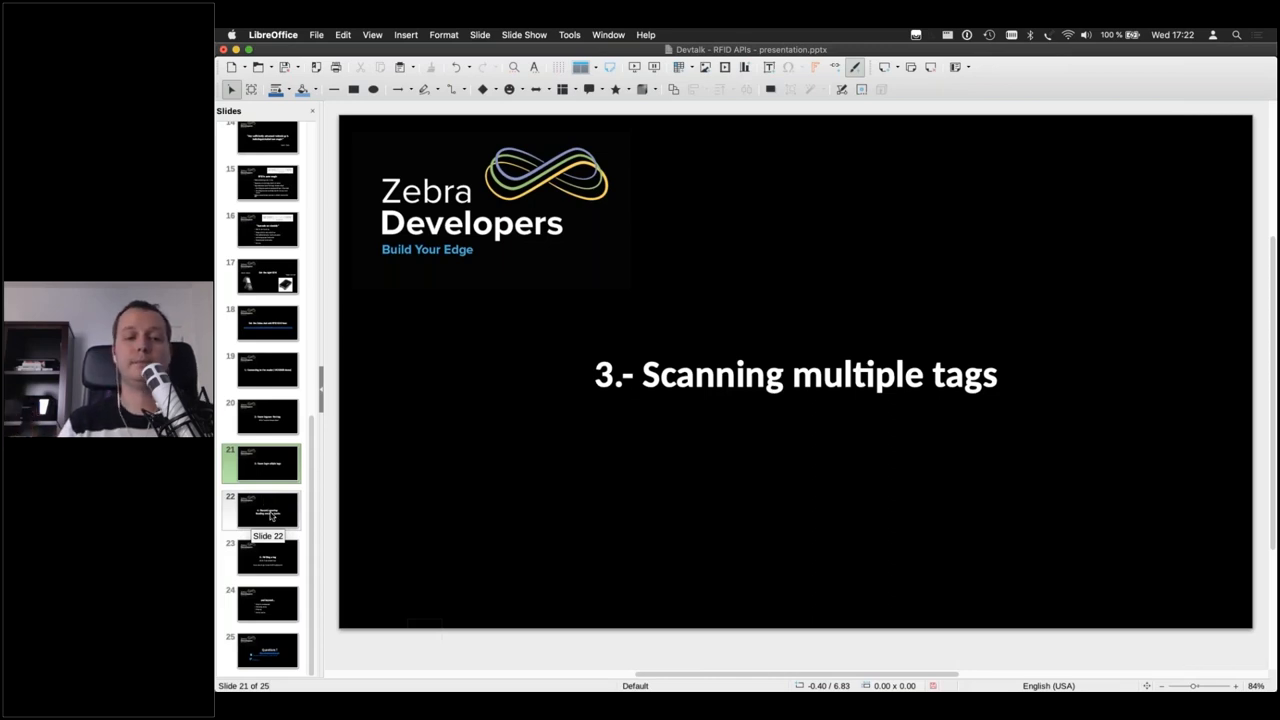
{"action": "left_click", "coordinate": [263, 511]}
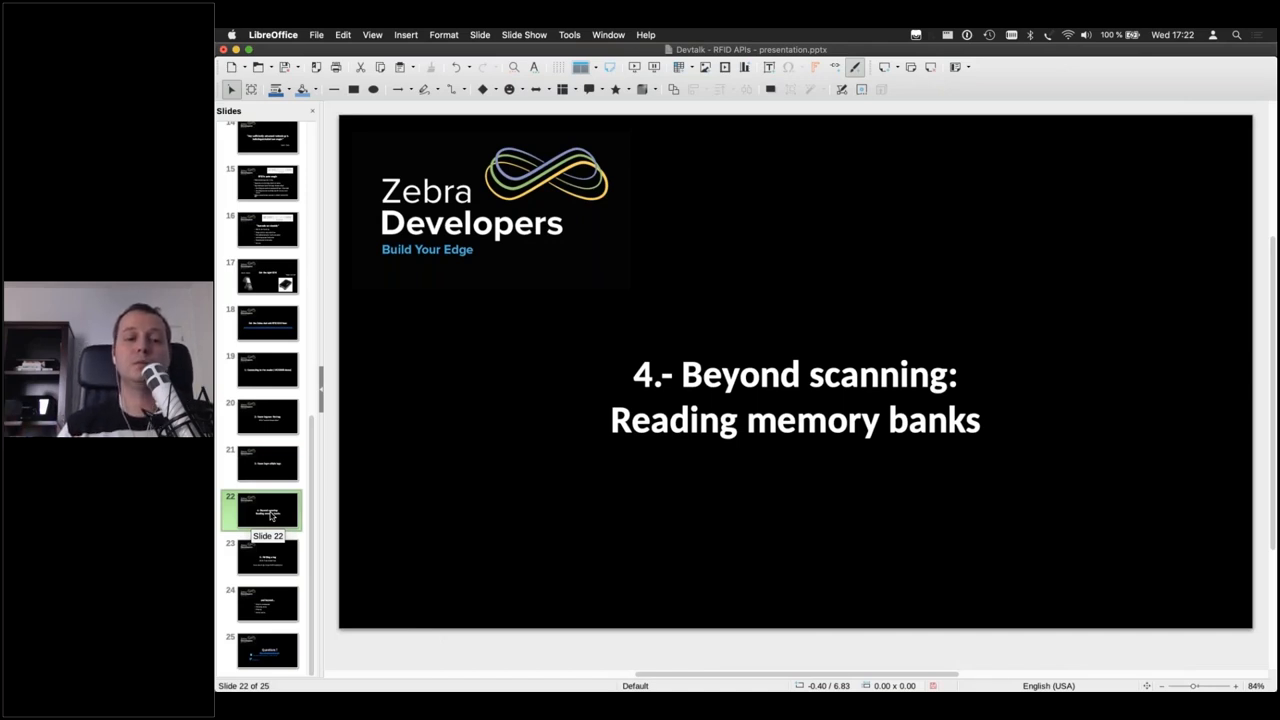
{"action": "key", "text": "cmd+tab"}
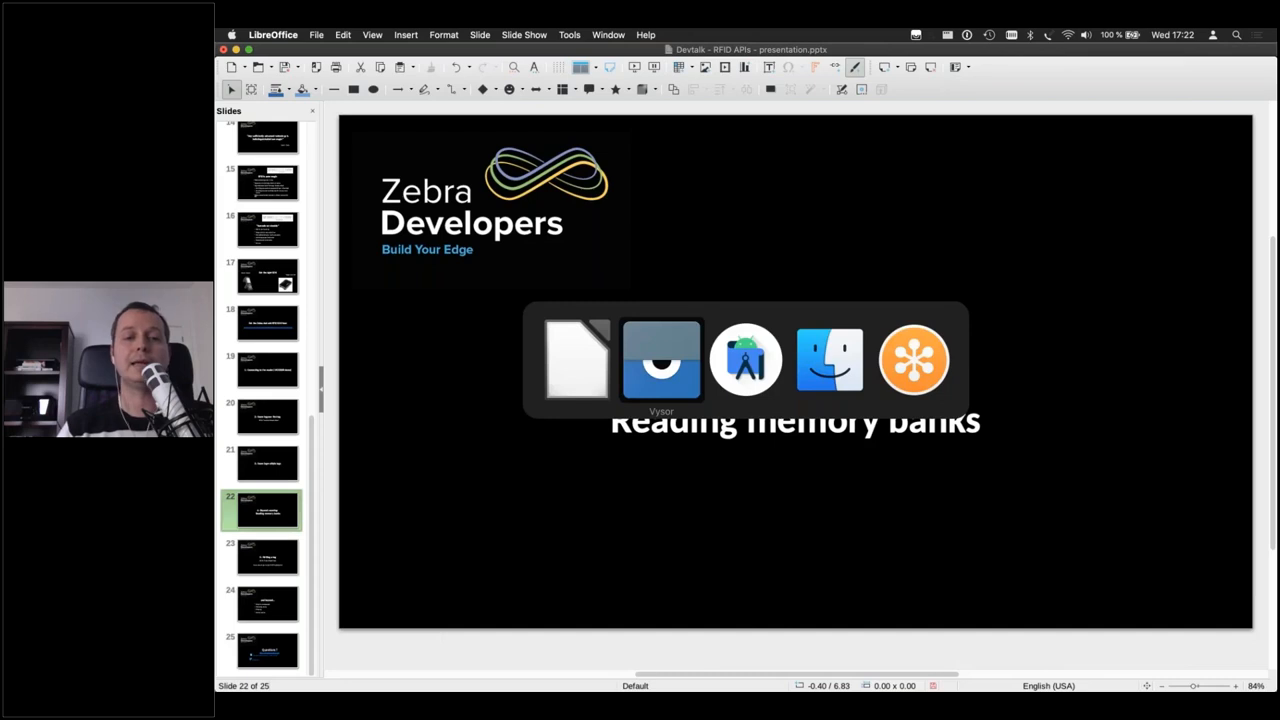
{"action": "left_click", "coordinate": [661, 360]}
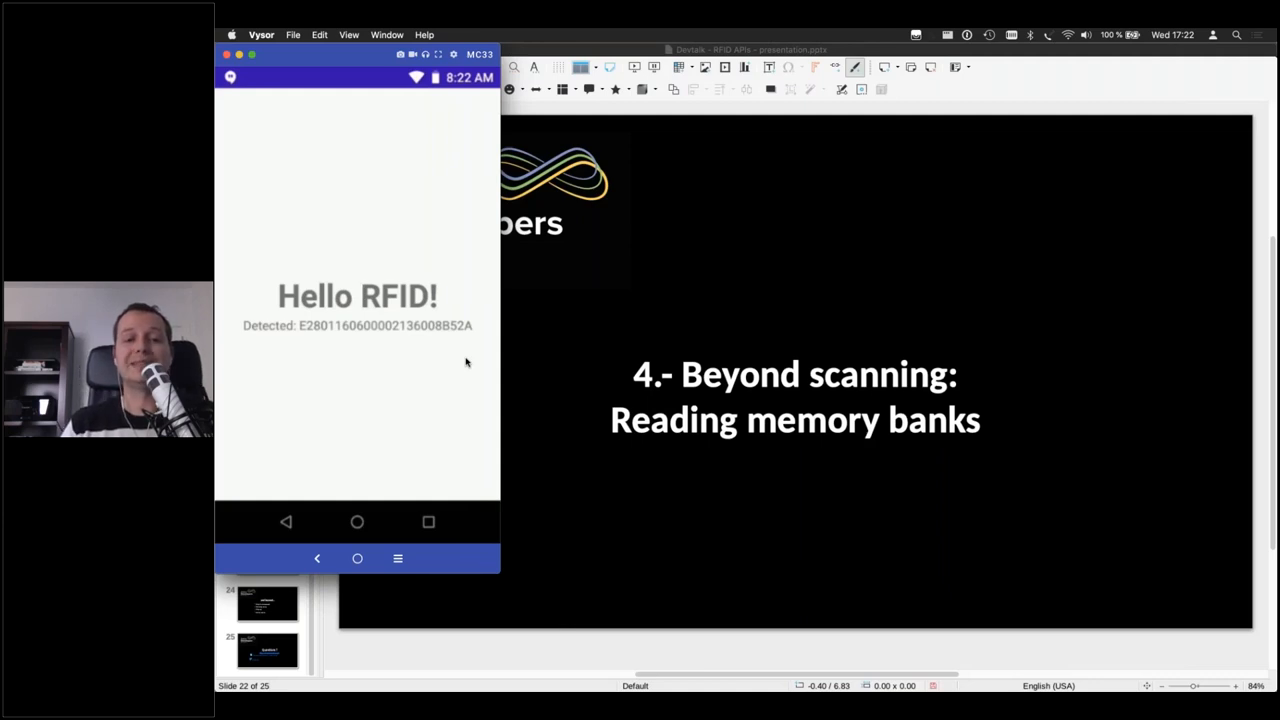
{"action": "key", "text": "cmd+tab"}
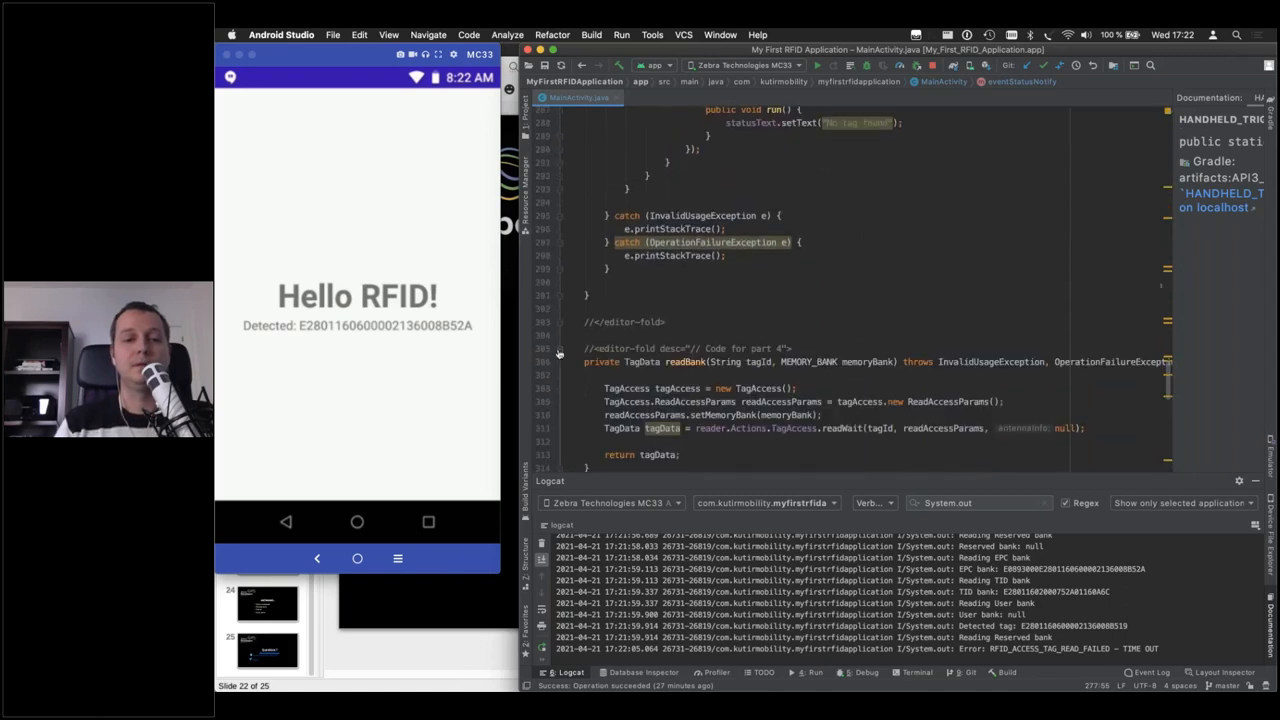
- Scroll to readAllMemoryBanks and highlight RESERVED in the memory bank diagram
{"action": "scroll", "scroll_direction": "down", "scroll_amount": 3}
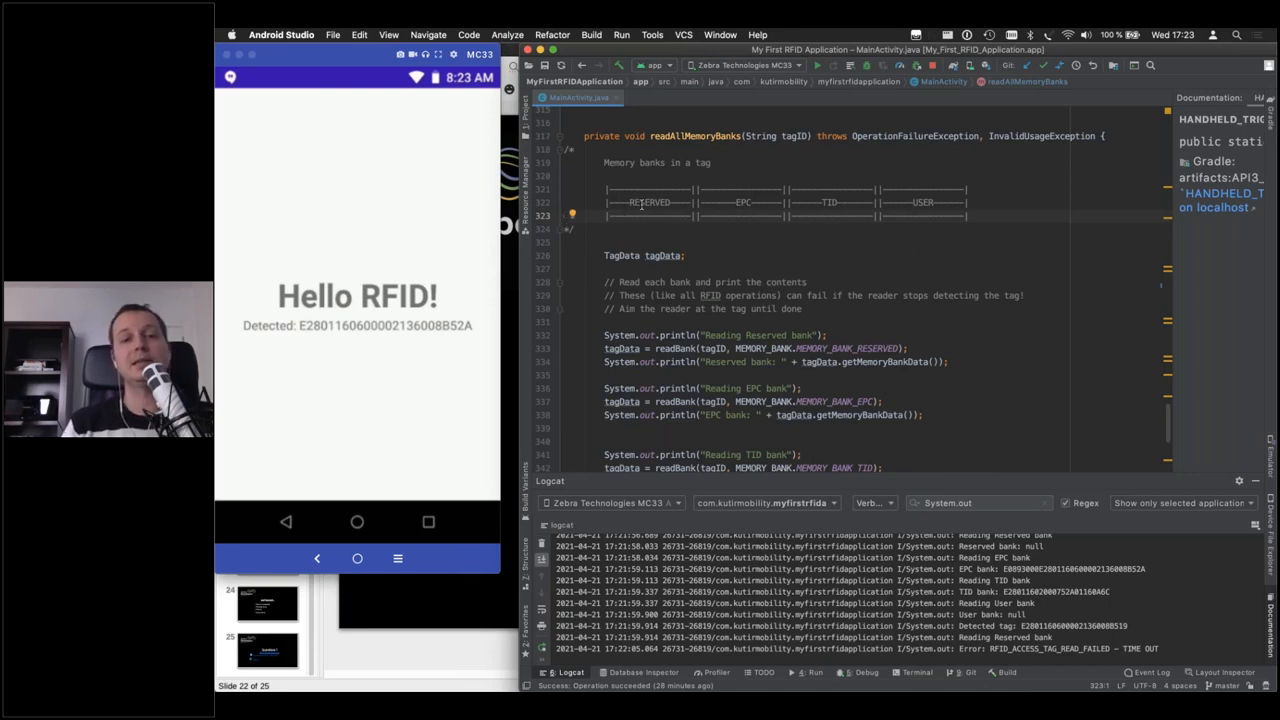
{"action": "double_click", "coordinate": [649, 202]}
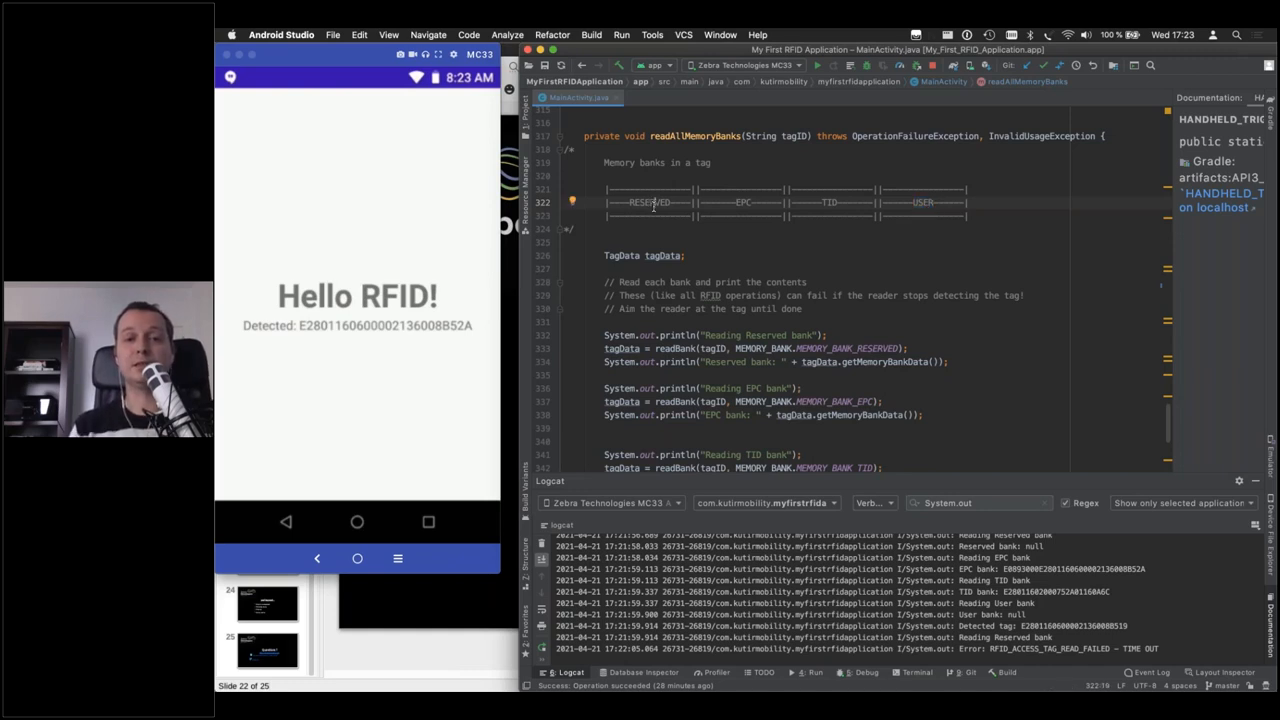
{"action": "double_click", "coordinate": [649, 202]}
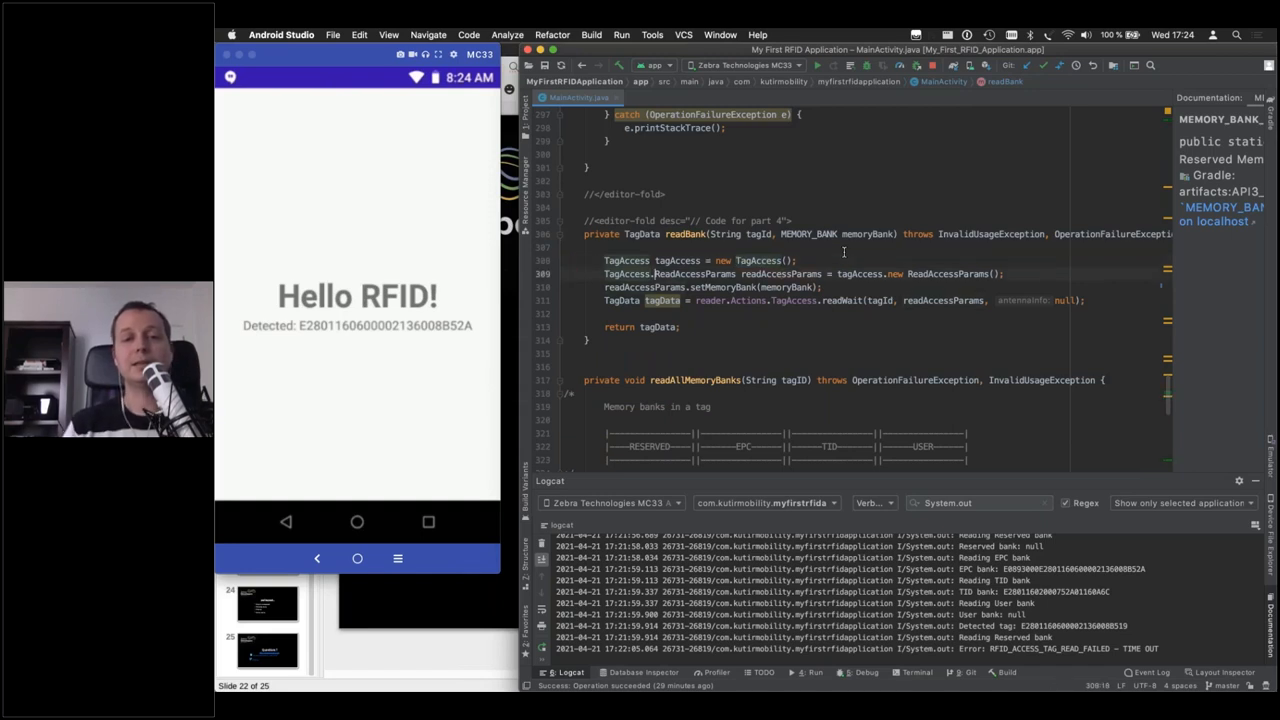
- Show documentation for ReadAccessParams and readWait, and highlight readWait's arguments
{"action": "double_click", "coordinate": [693, 273]}
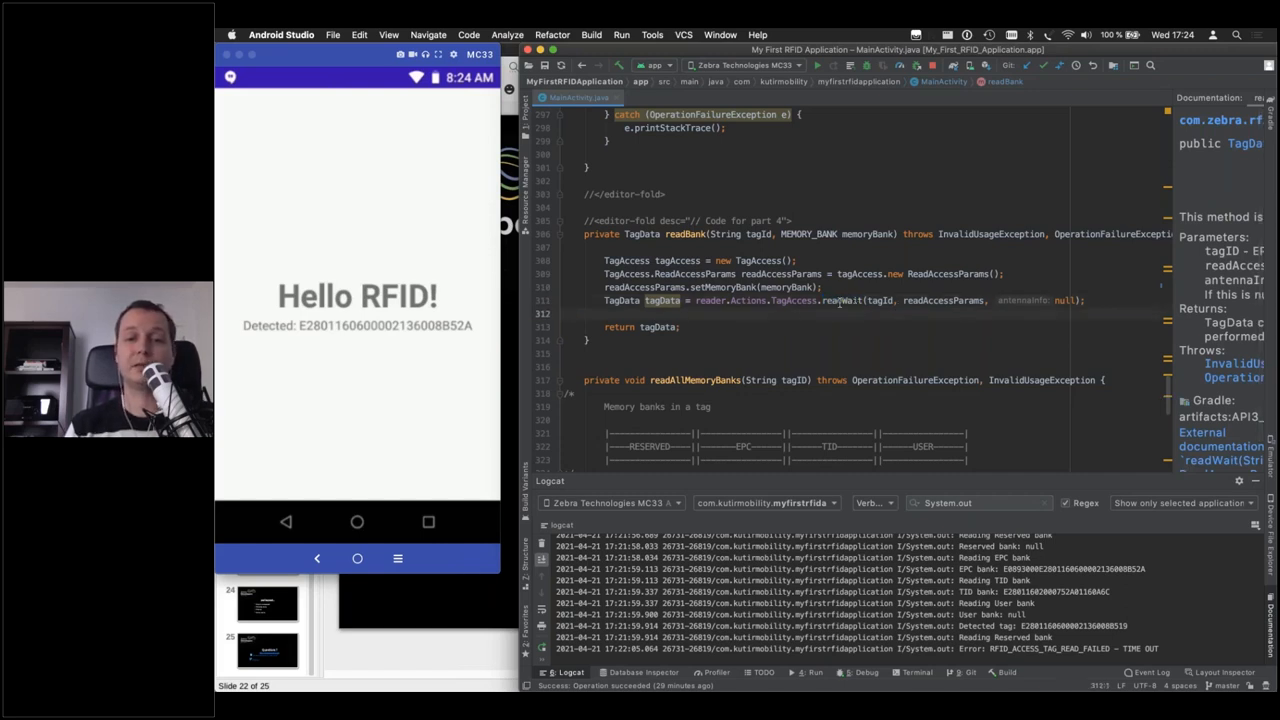
{"action": "double_click", "coordinate": [879, 300]}
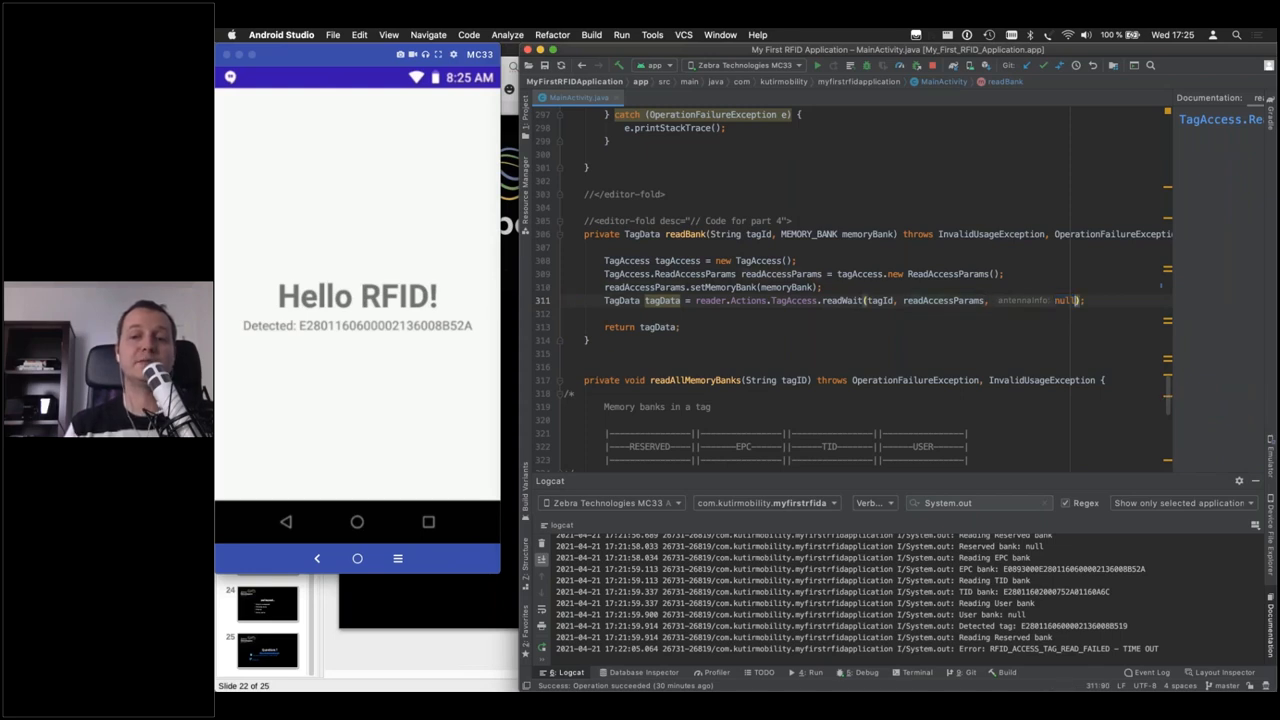
{"action": "double_click", "coordinate": [1065, 300]}
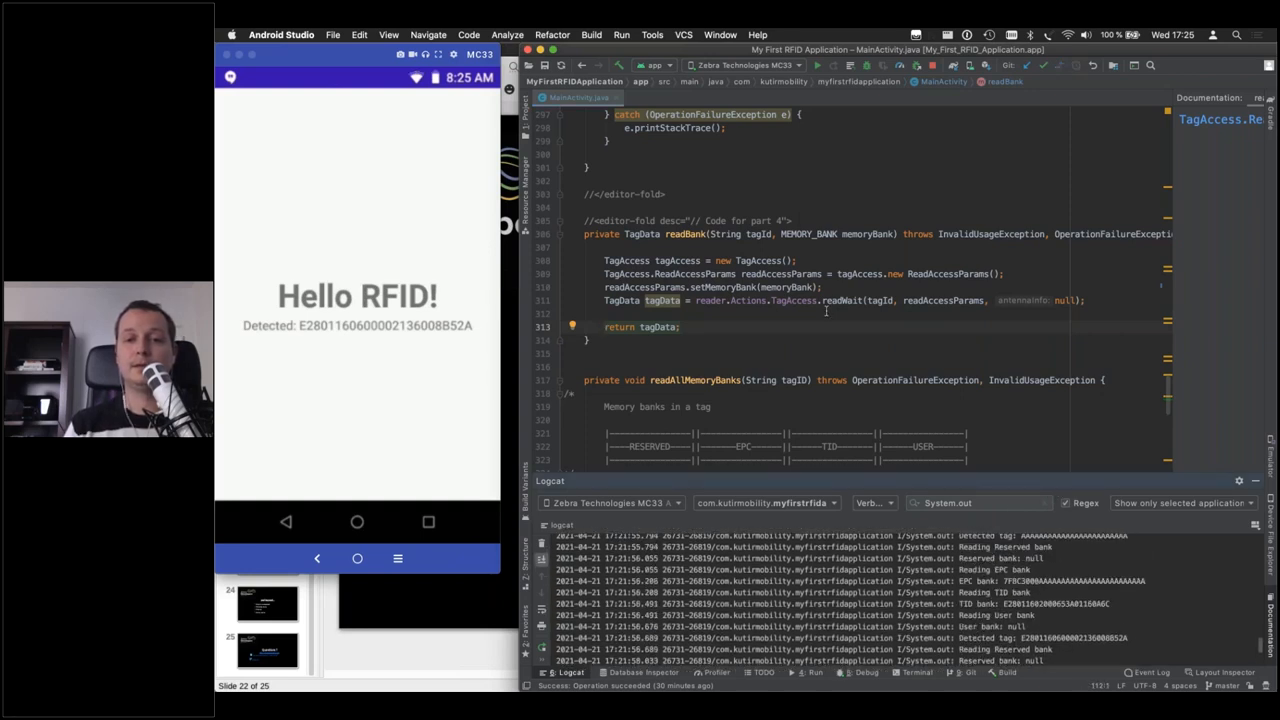
- Scroll to the bank read calls and highlight the EPC bank value in Logcat
{"action": "scroll", "scroll_direction": "down", "scroll_amount": 3}
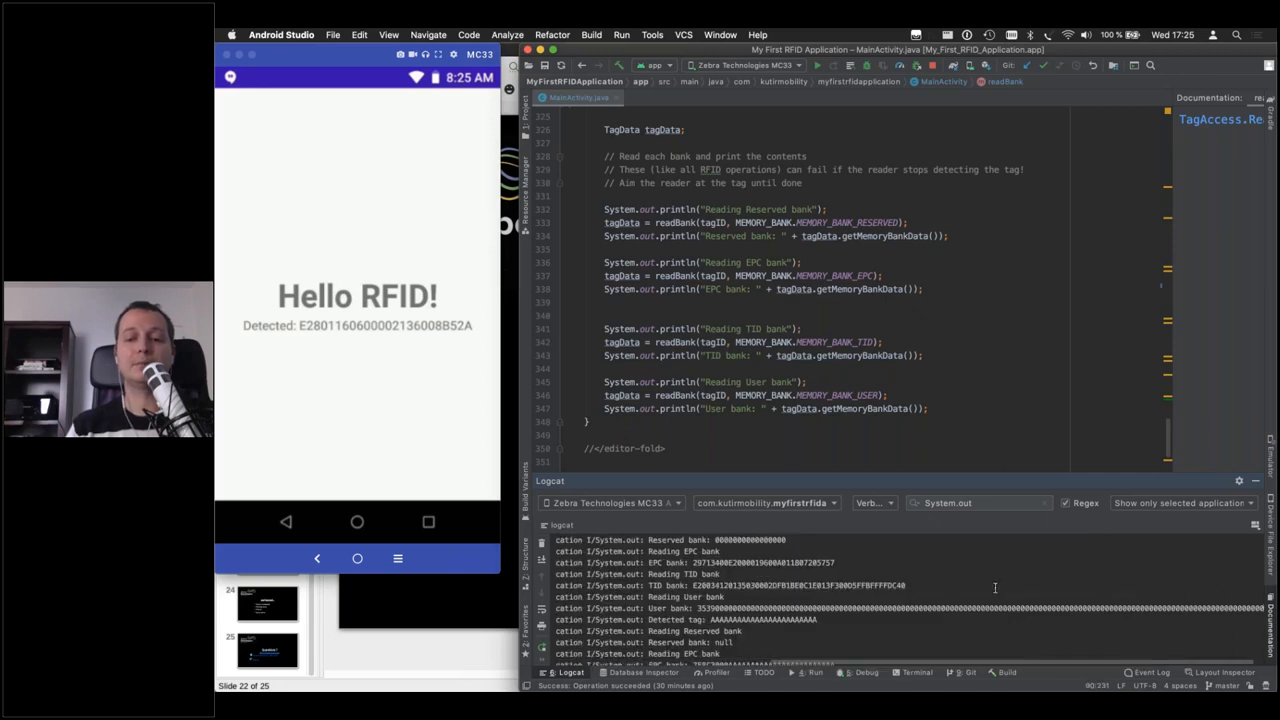
{"action": "left_click", "coordinate": [900, 608]}
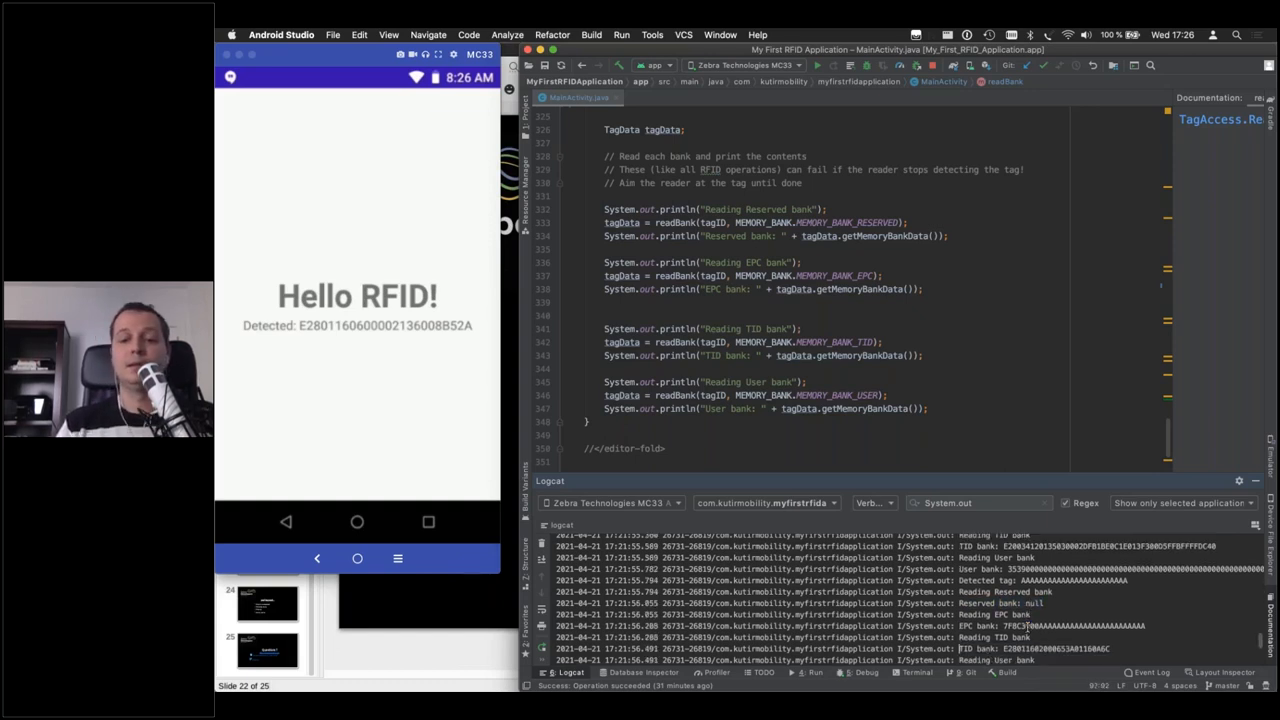
{"action": "double_click", "coordinate": [1003, 637]}
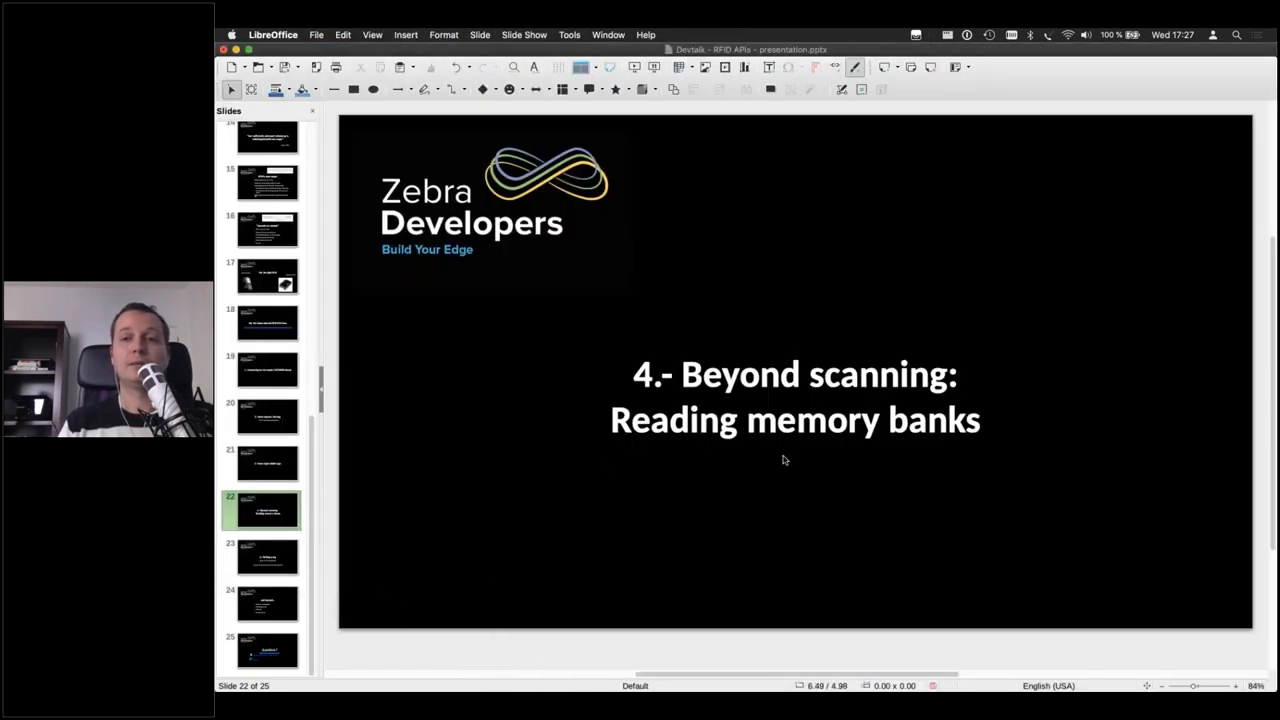
- Select slide 23, 'Writing a tag', in the Impress Slides pane
{"action": "left_click", "coordinate": [267, 557]}
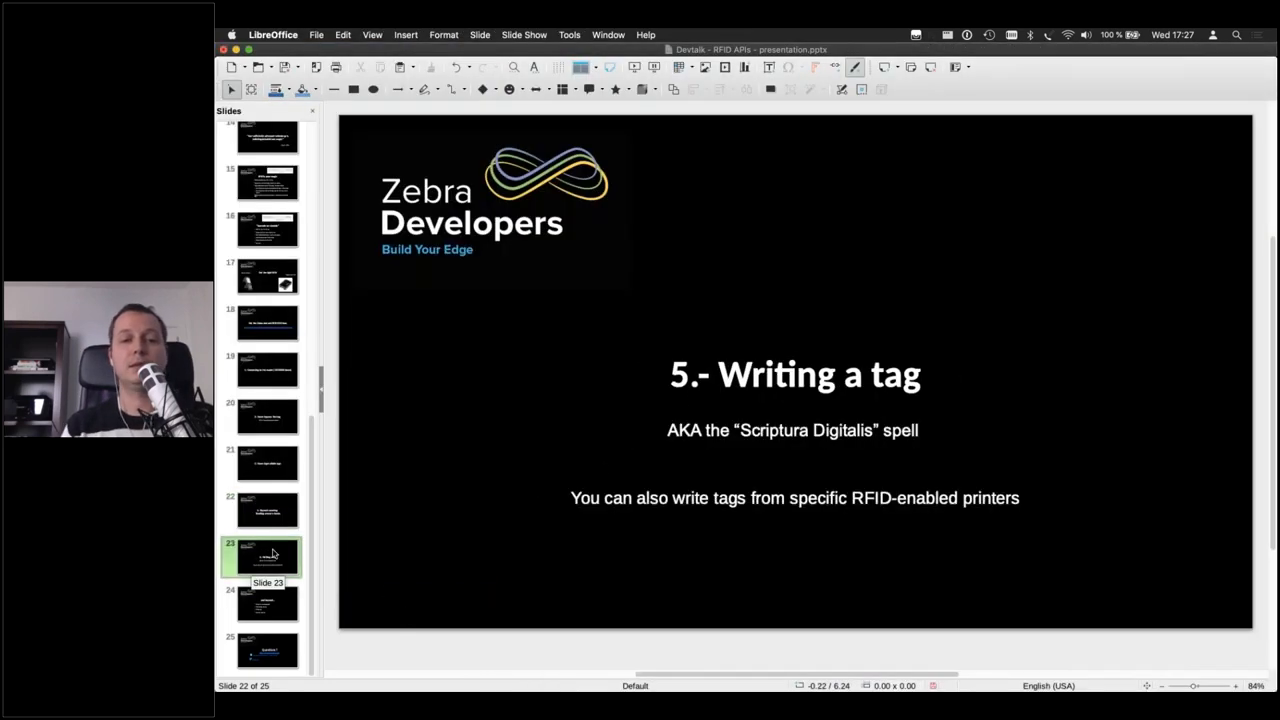
{"action": "left_click", "coordinate": [267, 557]}
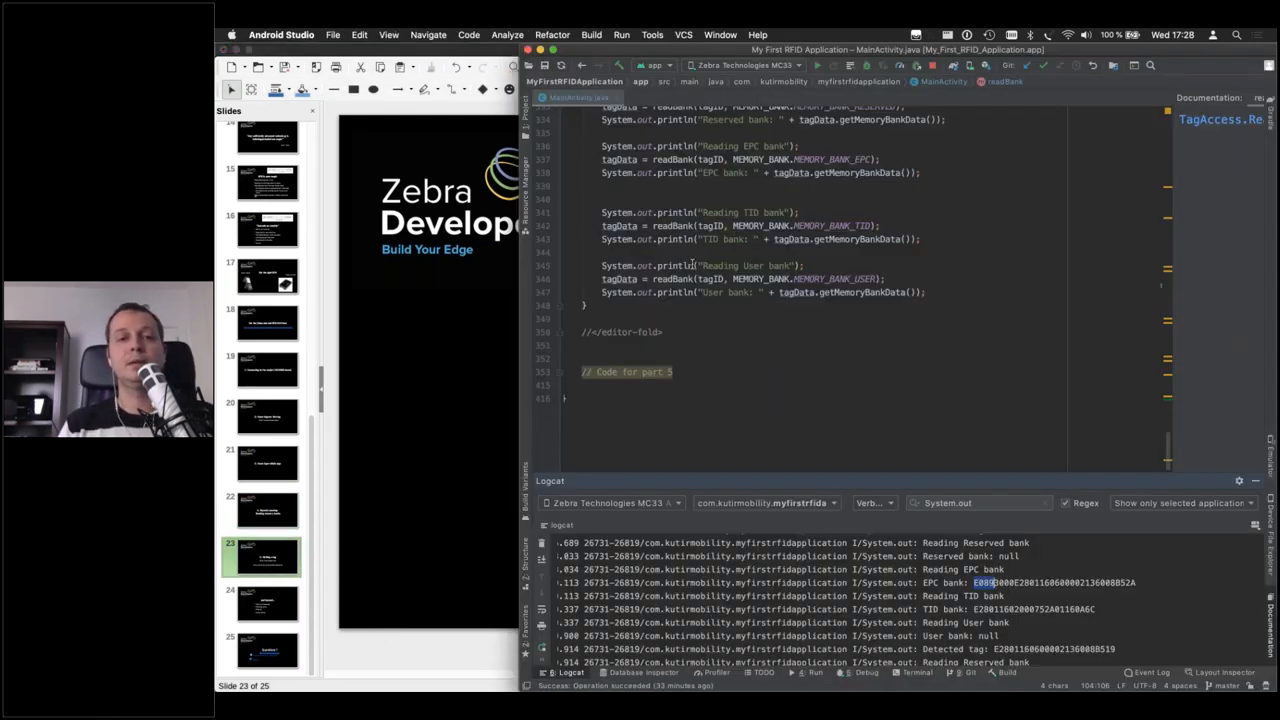
- Expand the part 5 code and uncomment the write_tag_button setVisibility line in onCreate
{"action": "left_click", "coordinate": [697, 265]}
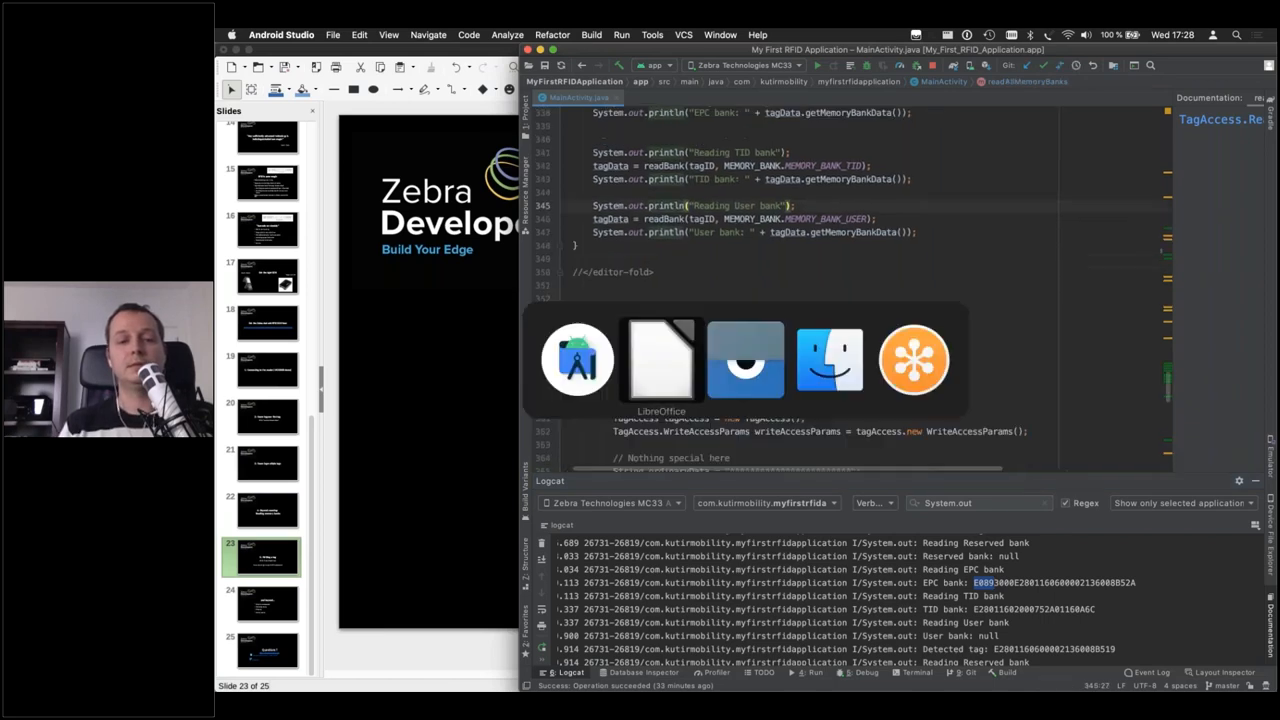
{"action": "left_click", "coordinate": [745, 360]}
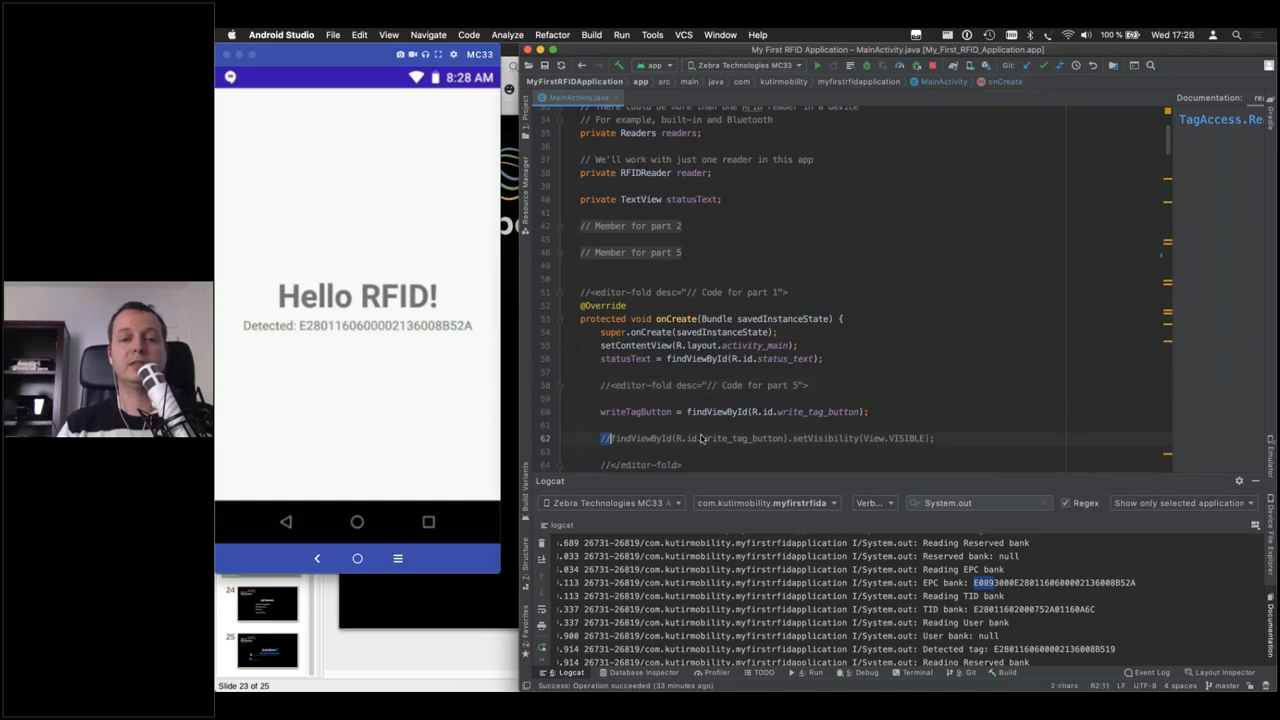
{"action": "left_click", "coordinate": [605, 438]}
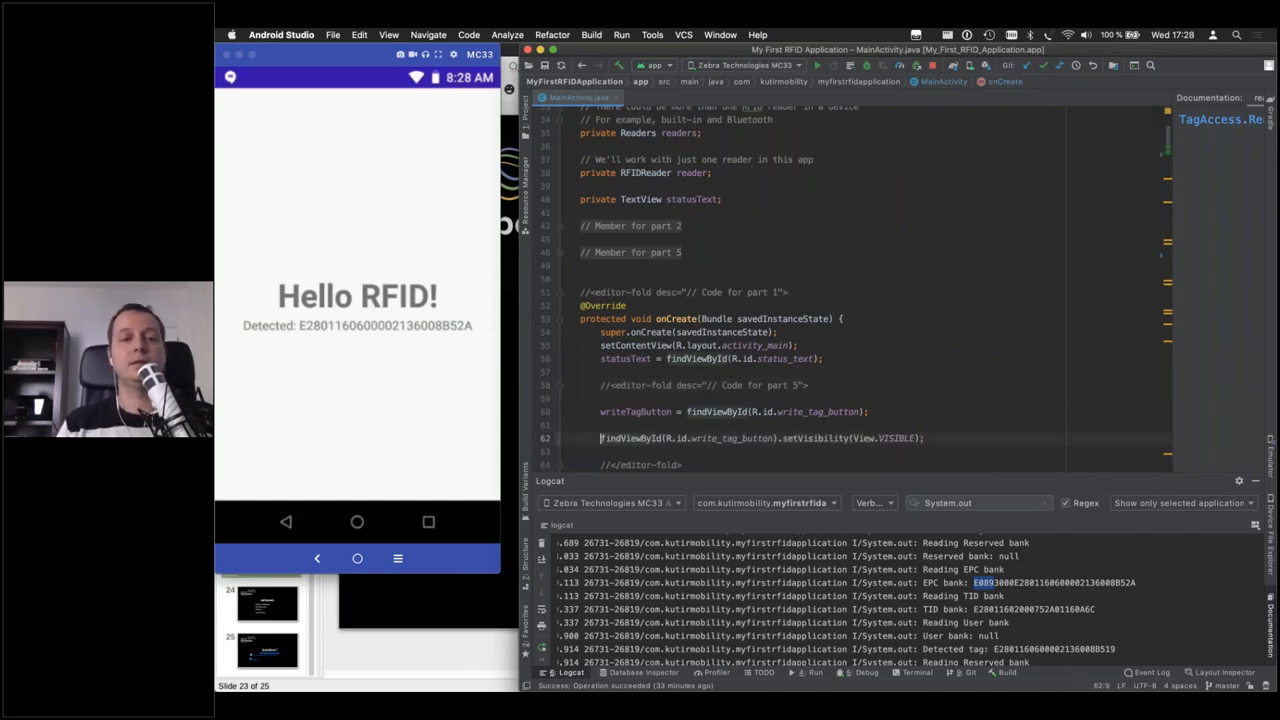
{"action": "scroll", "scroll_direction": "down", "scroll_amount": 3}
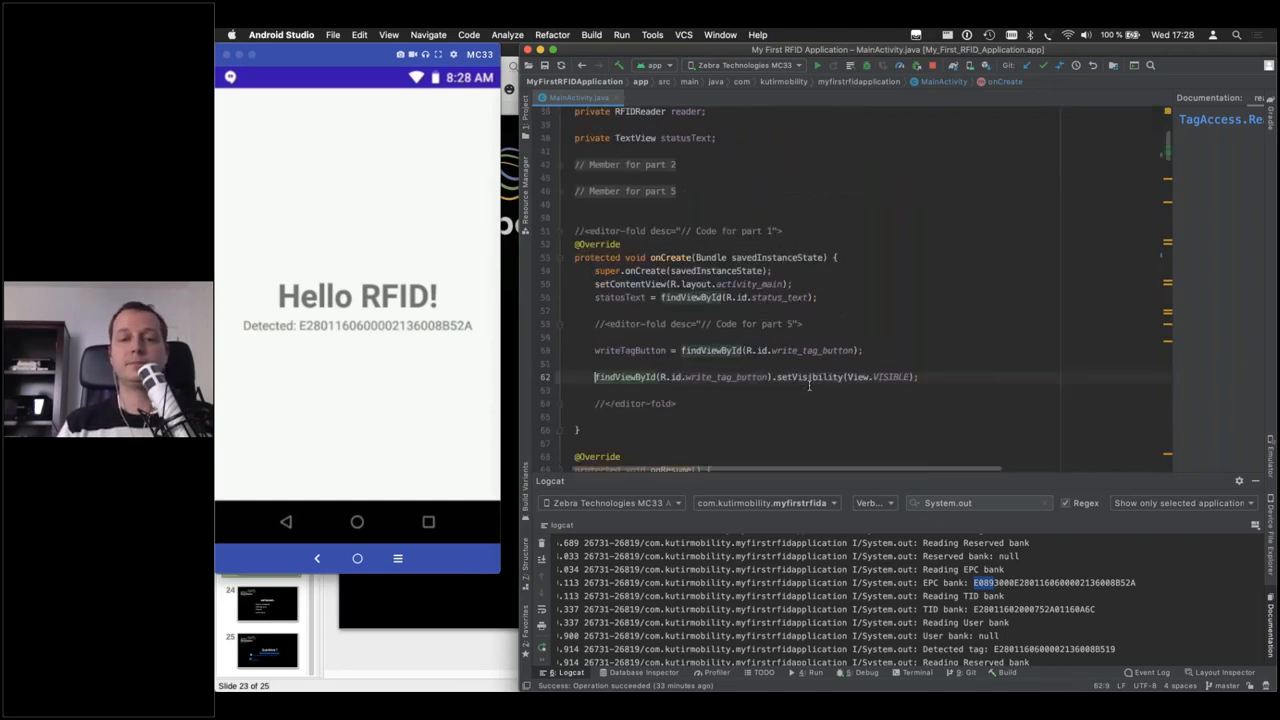
{"action": "scroll", "scroll_direction": "down", "scroll_amount": 3}
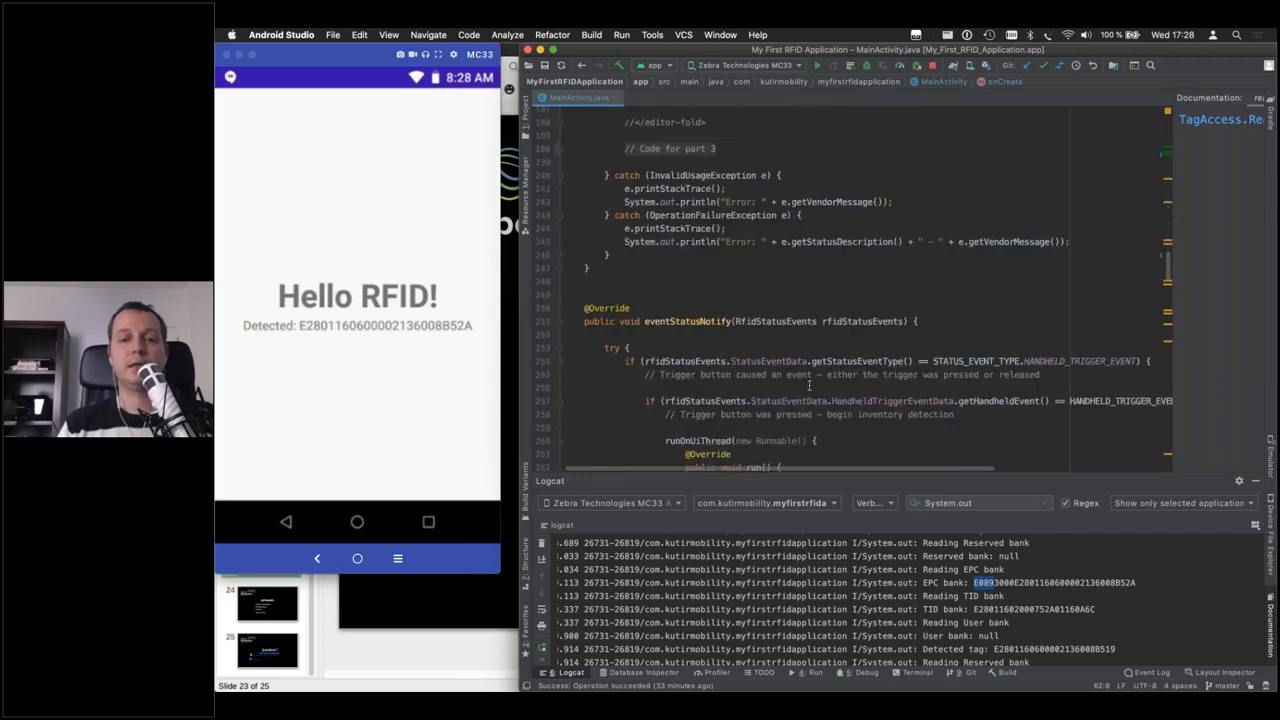
{"action": "scroll", "scroll_direction": "down", "scroll_amount": 3}
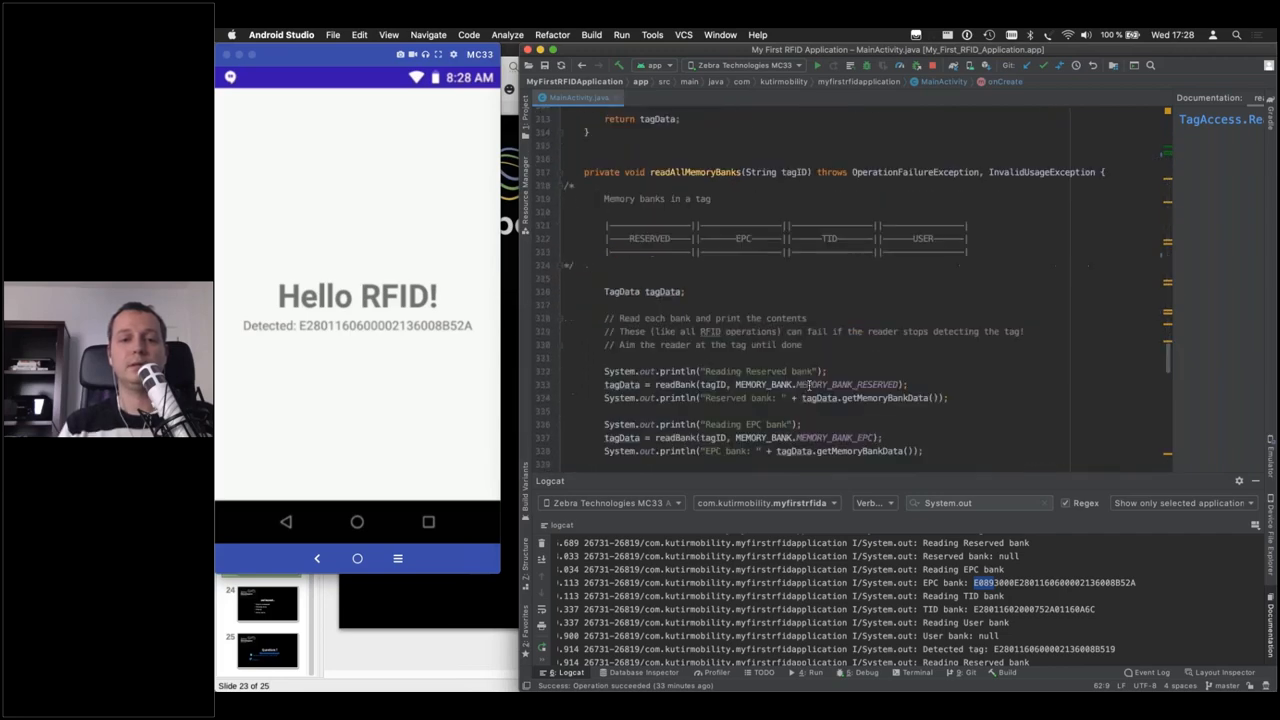
{"action": "scroll", "scroll_direction": "down", "scroll_amount": 3}
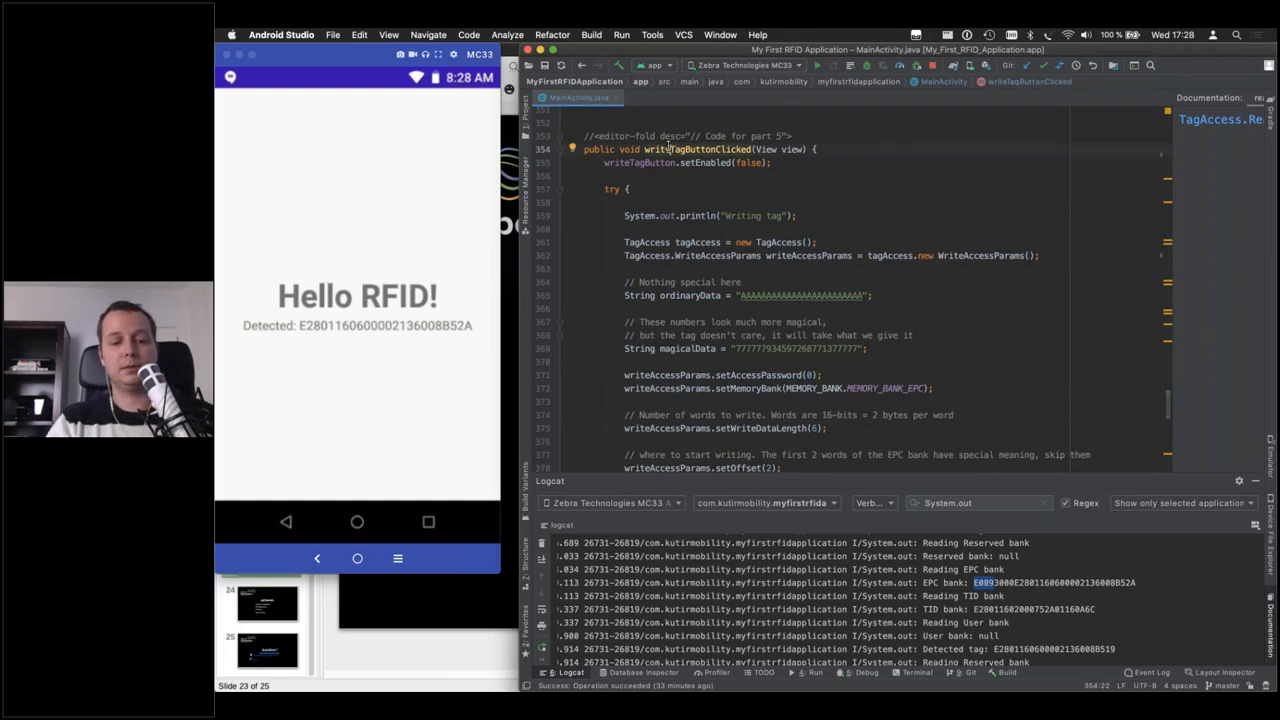
- Review Logcat showing the tag detected with repeated-A data
{"action": "left_click", "coordinate": [814, 65]}
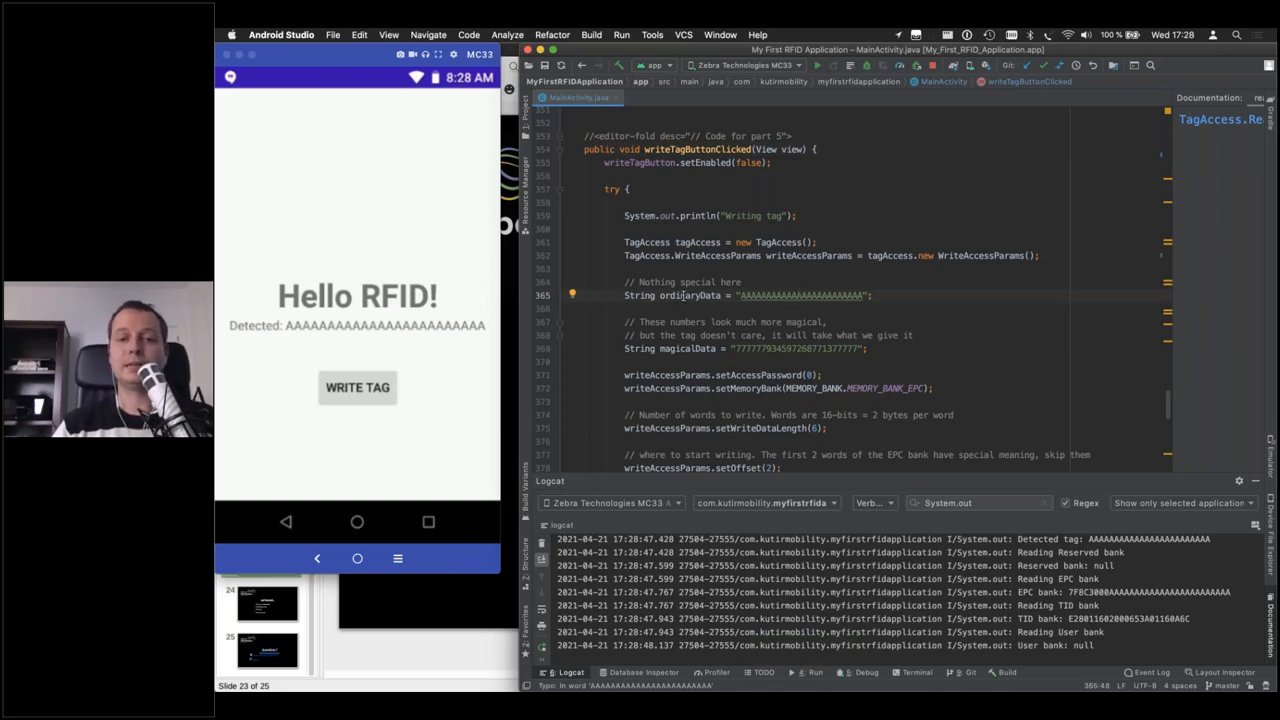
{"action": "double_click", "coordinate": [800, 295]}
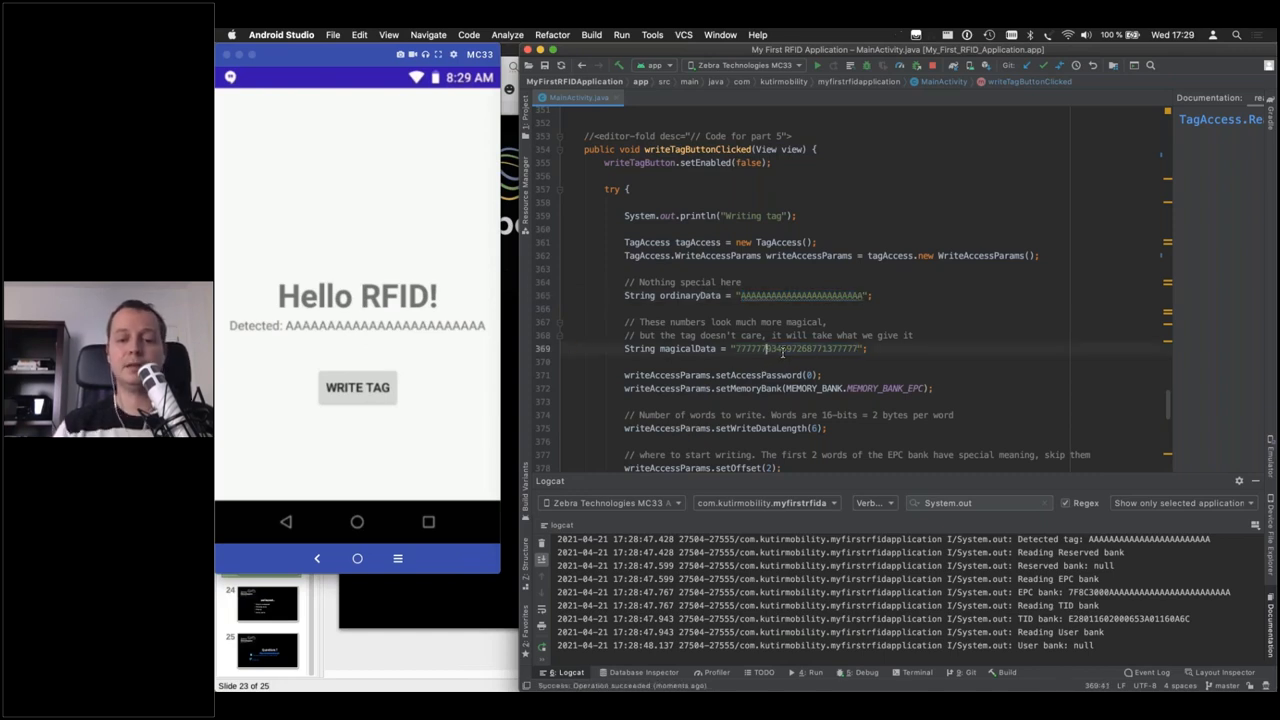
{"action": "scroll", "scroll_direction": "down", "scroll_amount": 3}
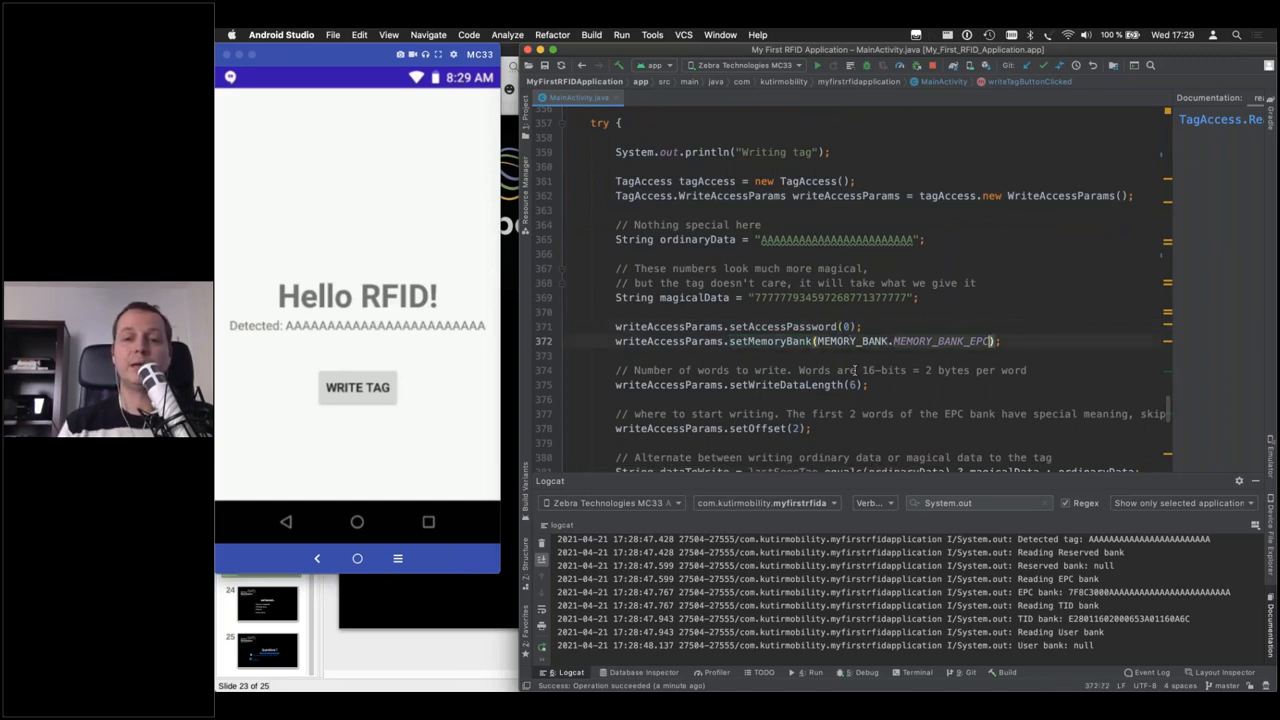
{"action": "double_click", "coordinate": [940, 341]}
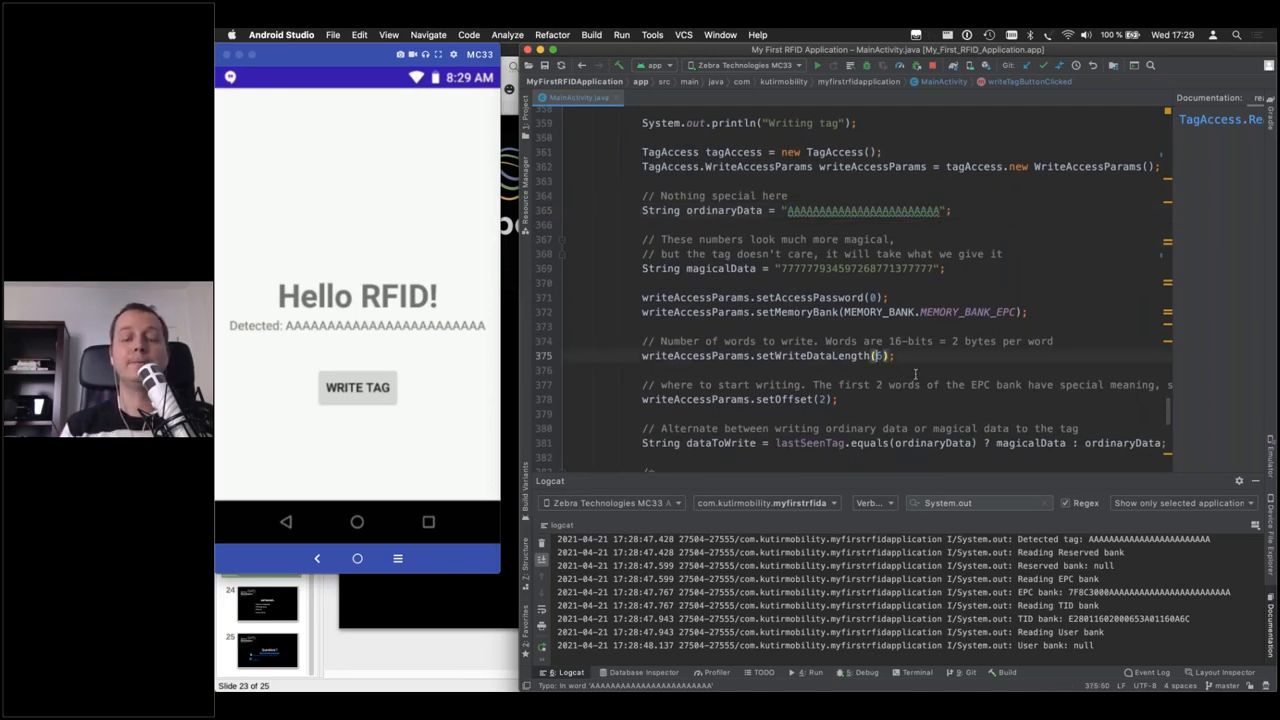
{"action": "type", "text": "6"}
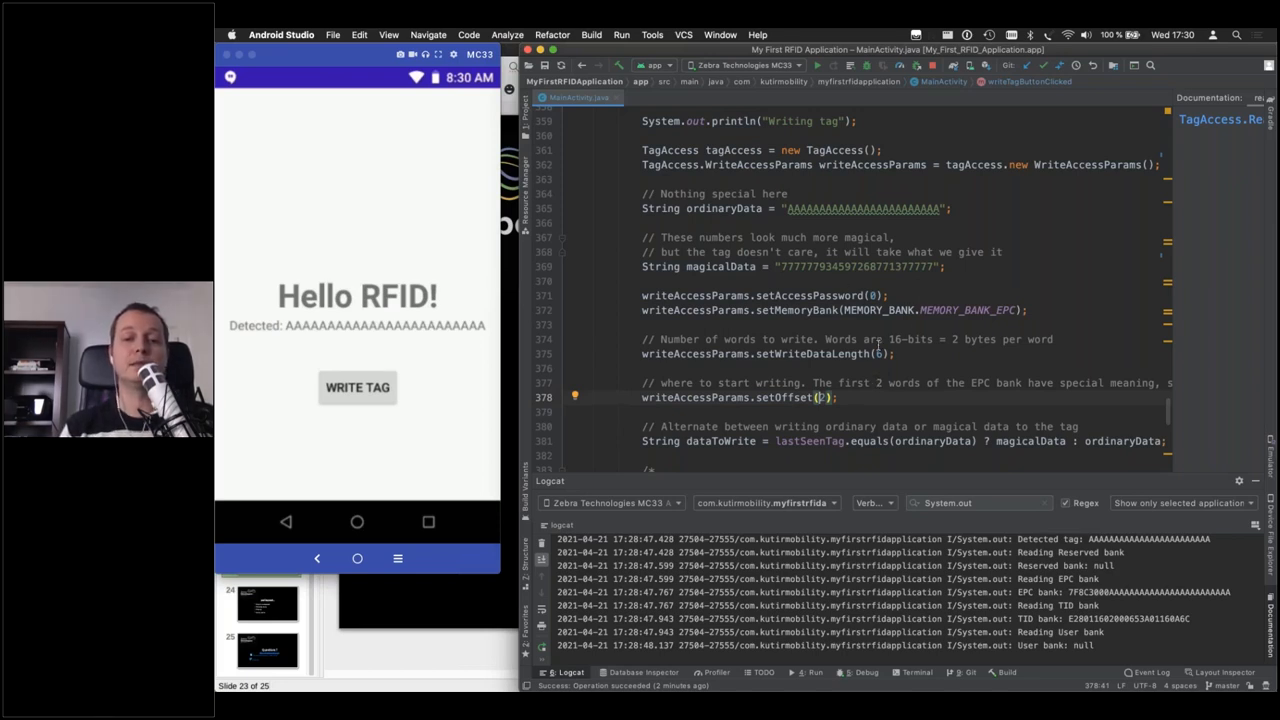
{"action": "scroll", "scroll_direction": "down", "scroll_amount": 3}
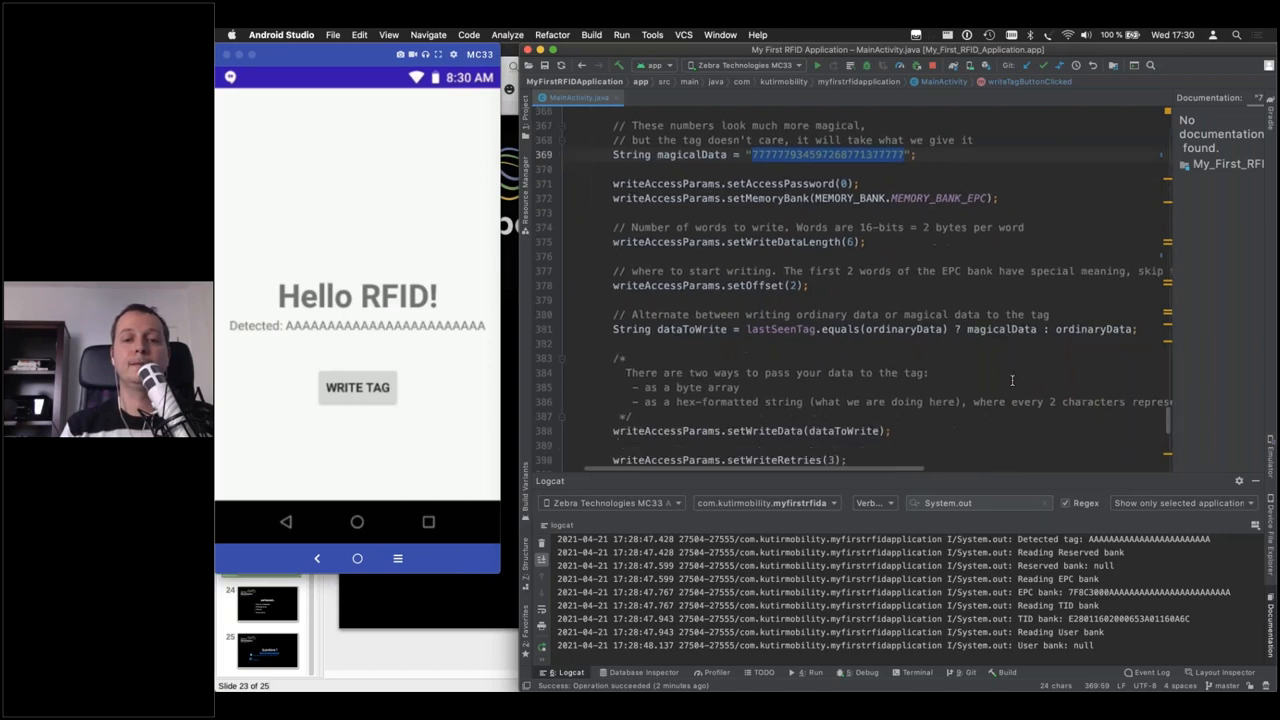
{"action": "scroll", "scroll_direction": "down", "scroll_amount": 3}
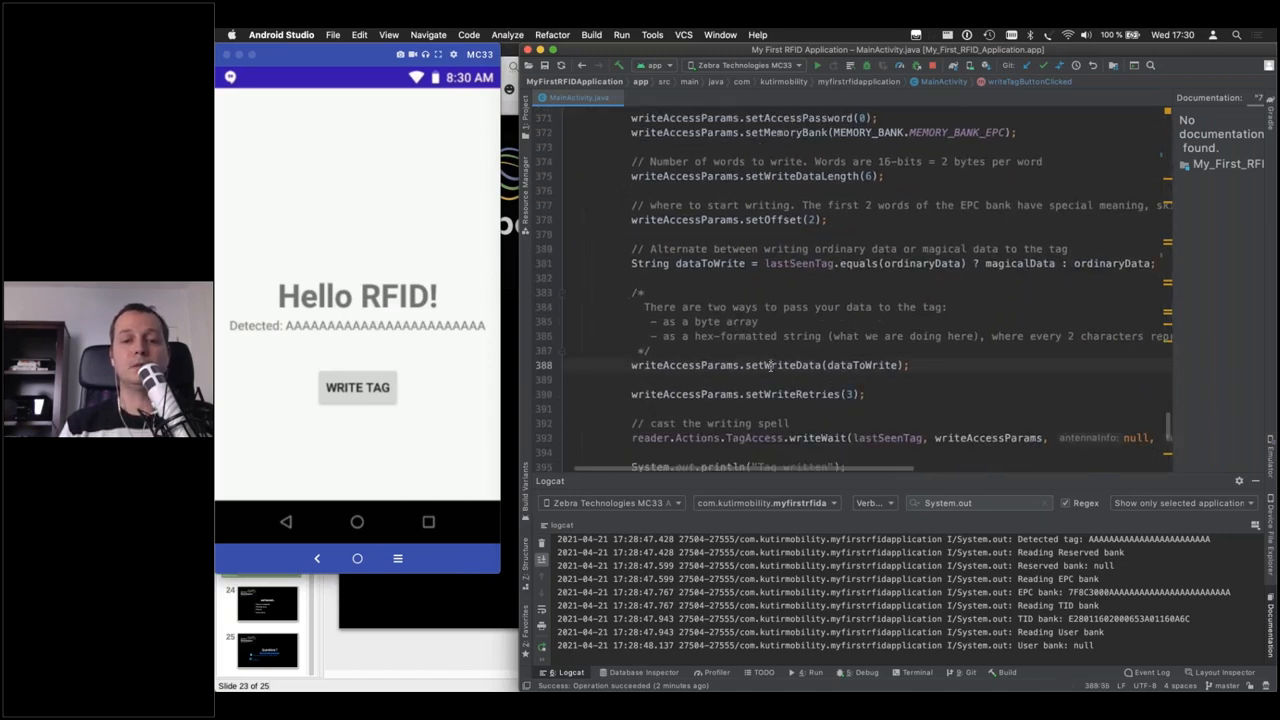
{"action": "double_click", "coordinate": [782, 365]}
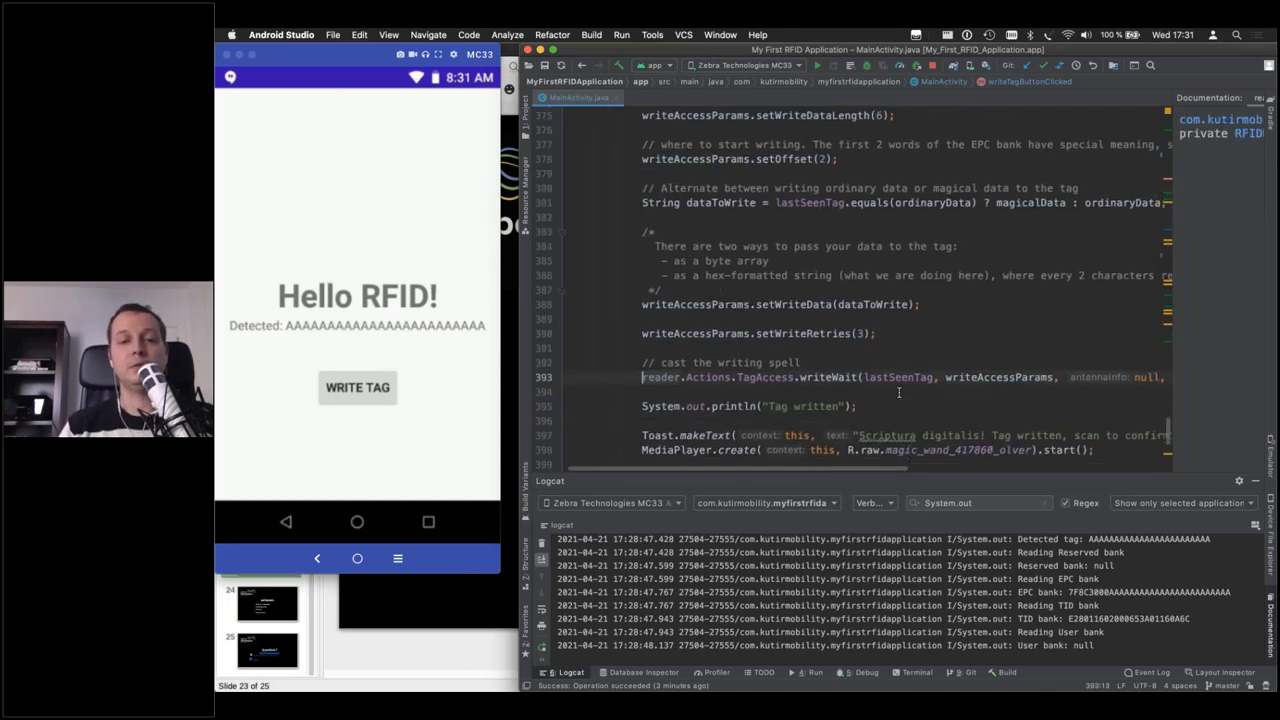
{"action": "scroll", "scroll_direction": "down", "scroll_amount": 3}
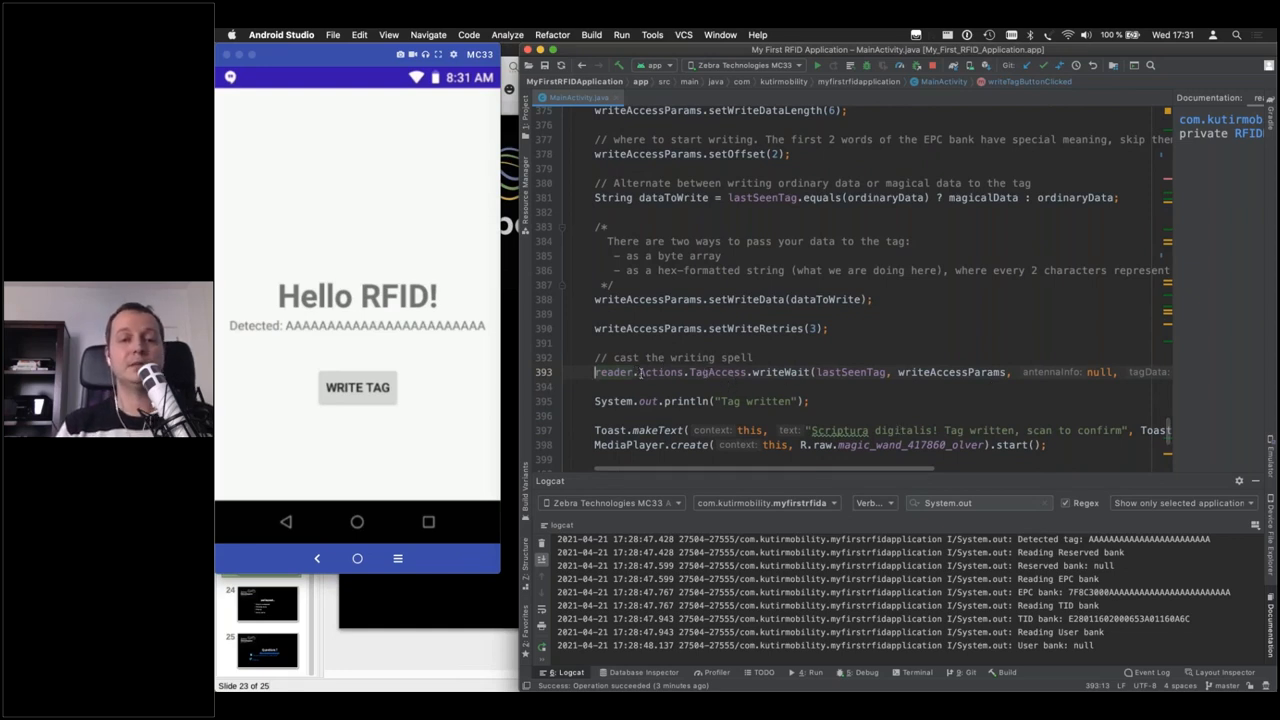
{"action": "double_click", "coordinate": [717, 372]}
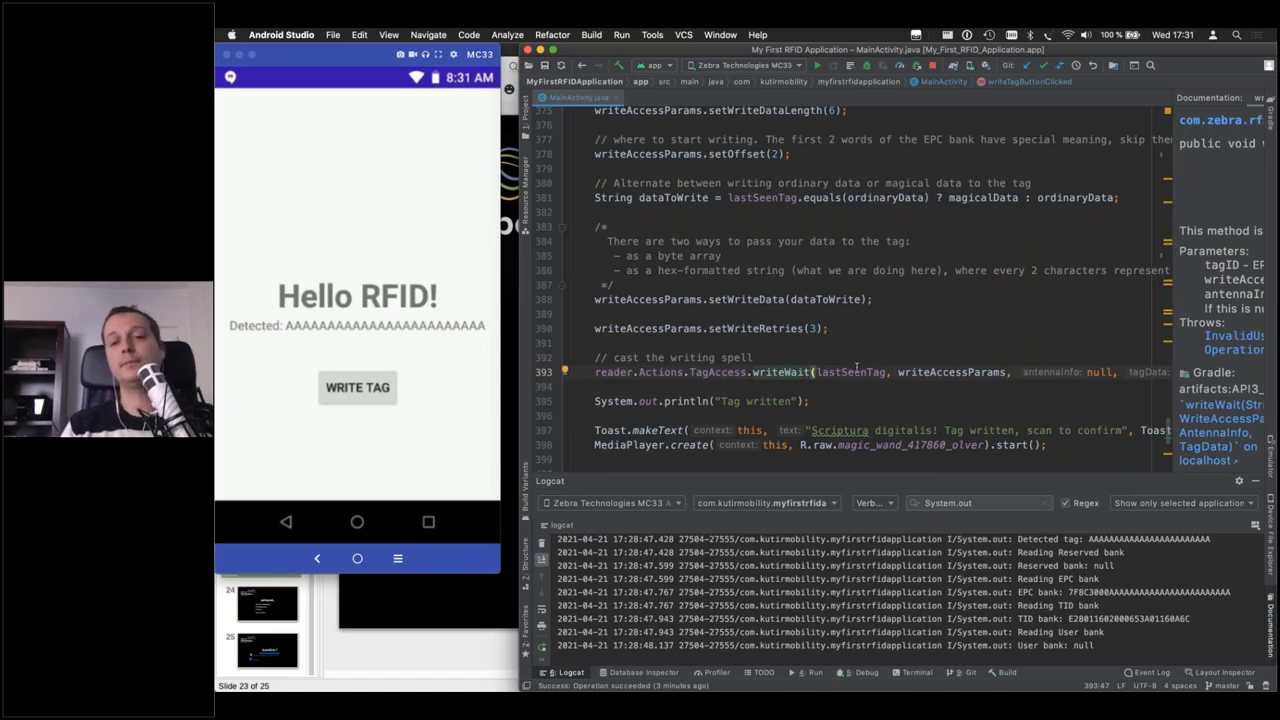
{"action": "double_click", "coordinate": [850, 372]}
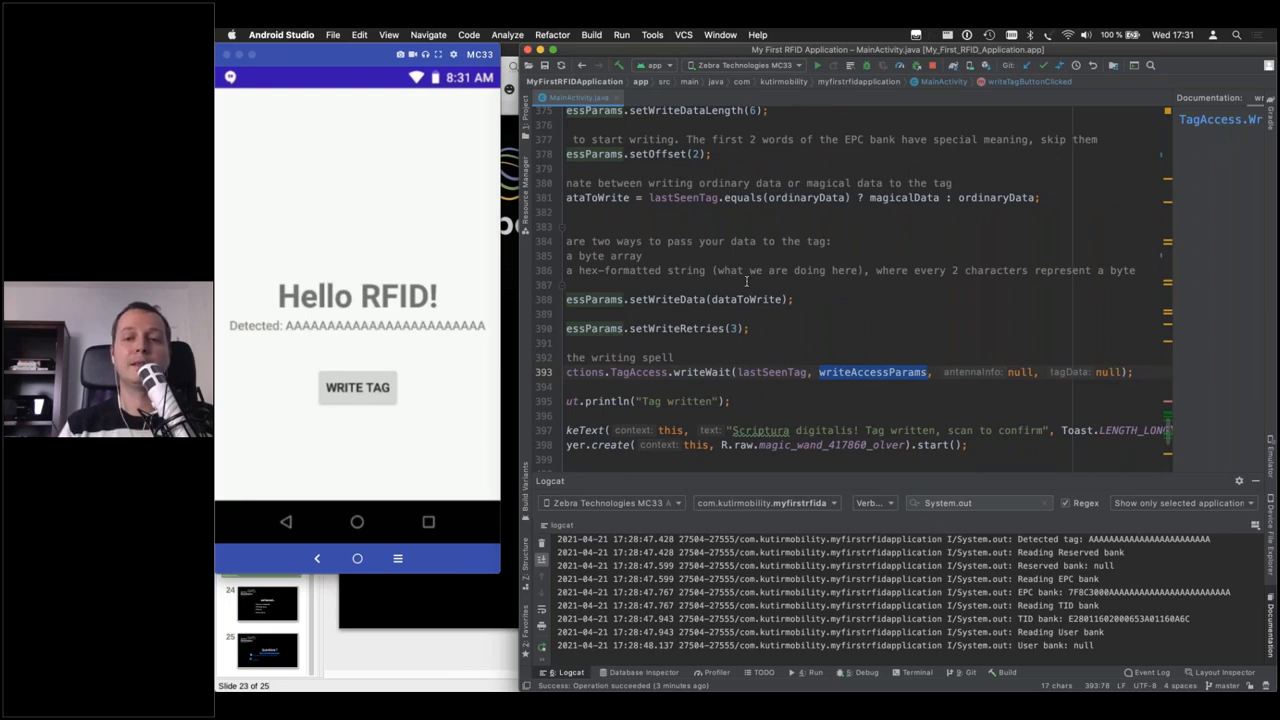
{"action": "scroll", "scroll_direction": "down", "scroll_amount": 3}
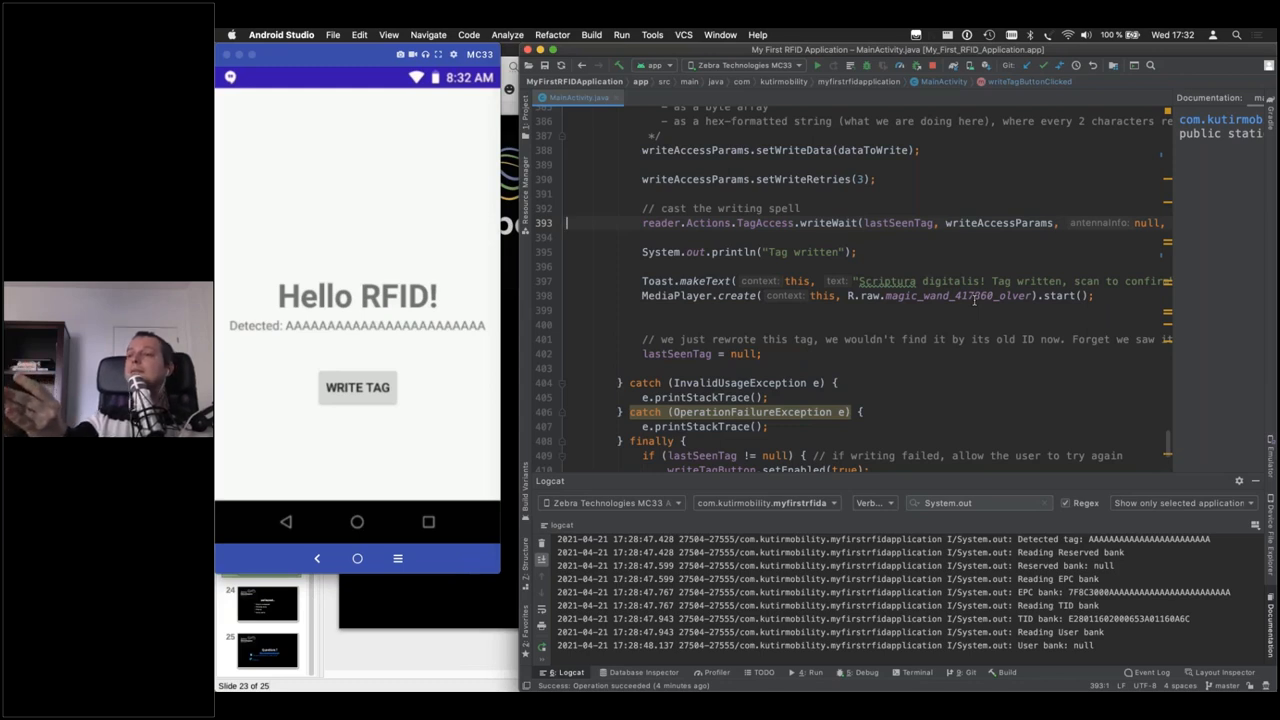
- Write the magical data to the tag with WRITE TAG, highlighting the data strings in code
{"action": "left_click", "coordinate": [357, 387]}
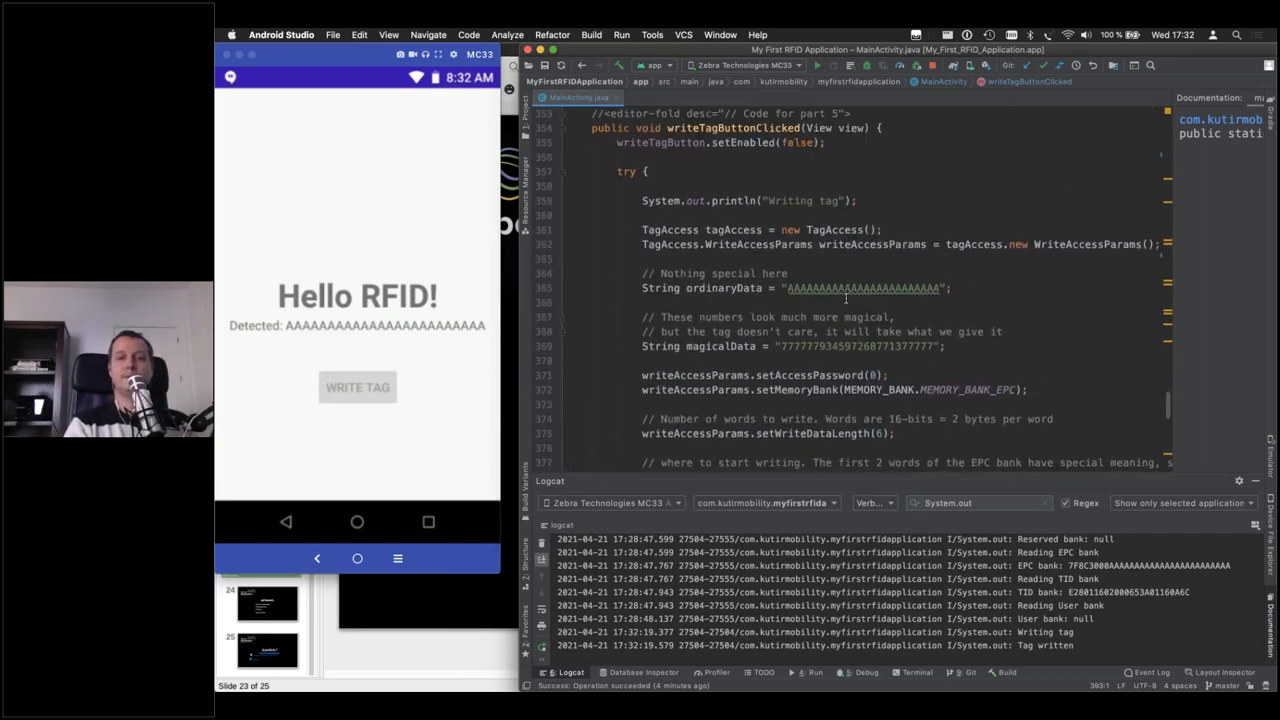
{"action": "double_click", "coordinate": [865, 288]}
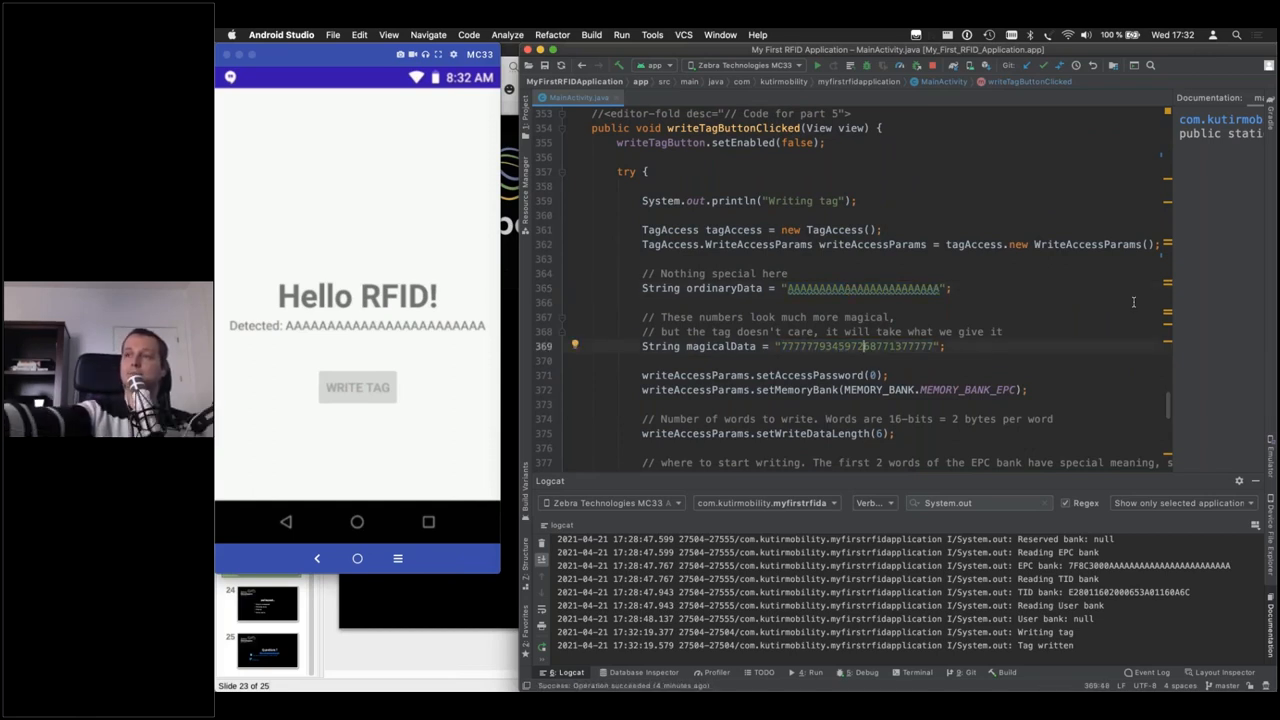
{"action": "left_click", "coordinate": [357, 387]}
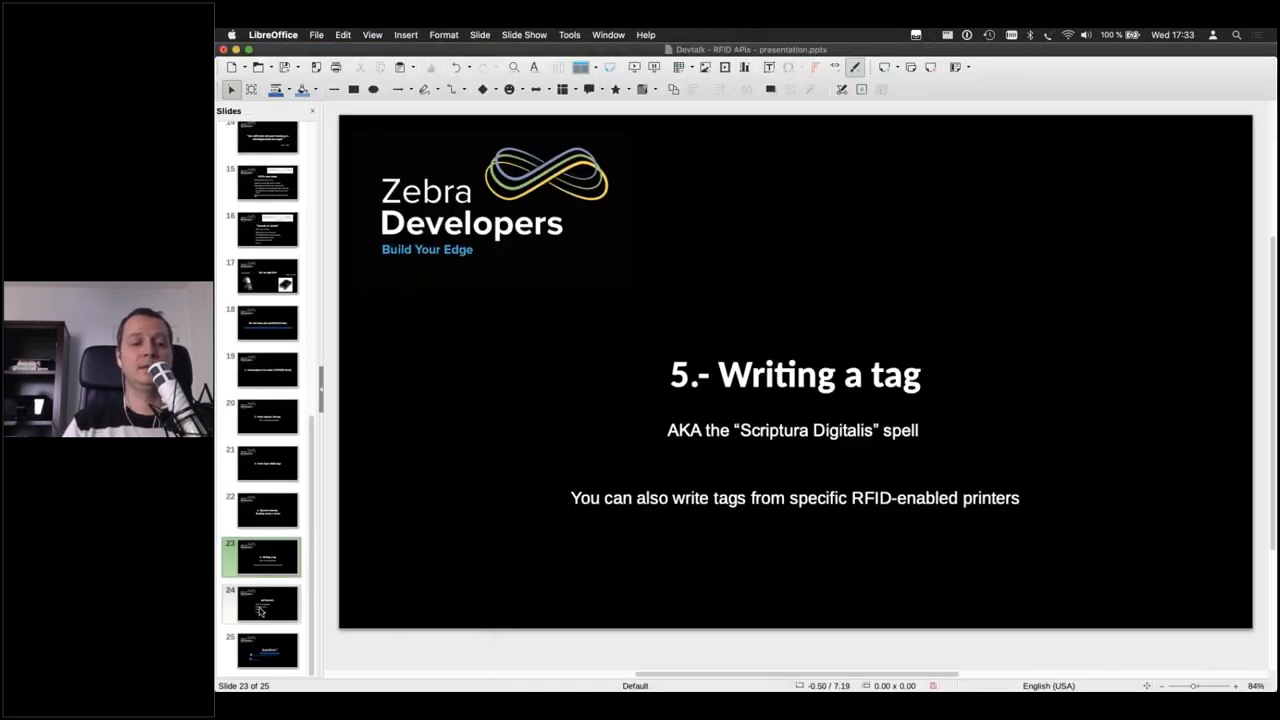
- Show slide 24, 'and beyond…', highlighting the write-locking memory bullet
{"action": "left_click", "coordinate": [266, 602]}
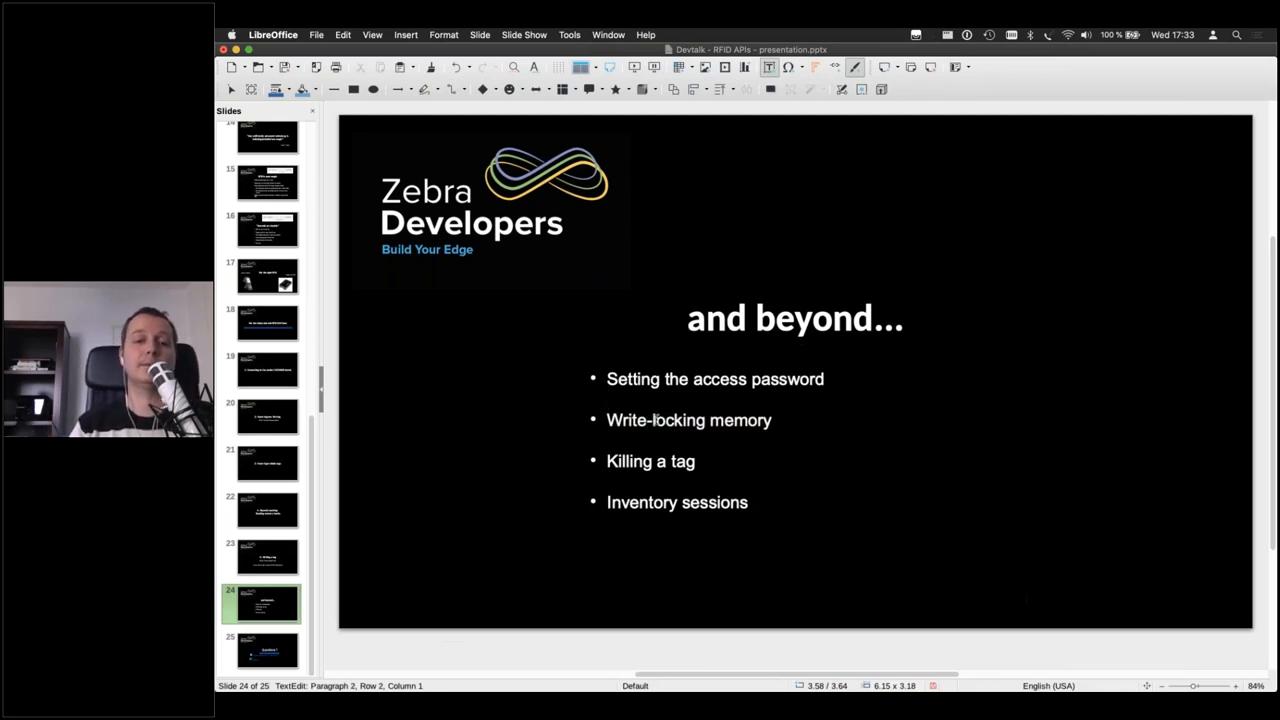
{"action": "double_click", "coordinate": [675, 420]}
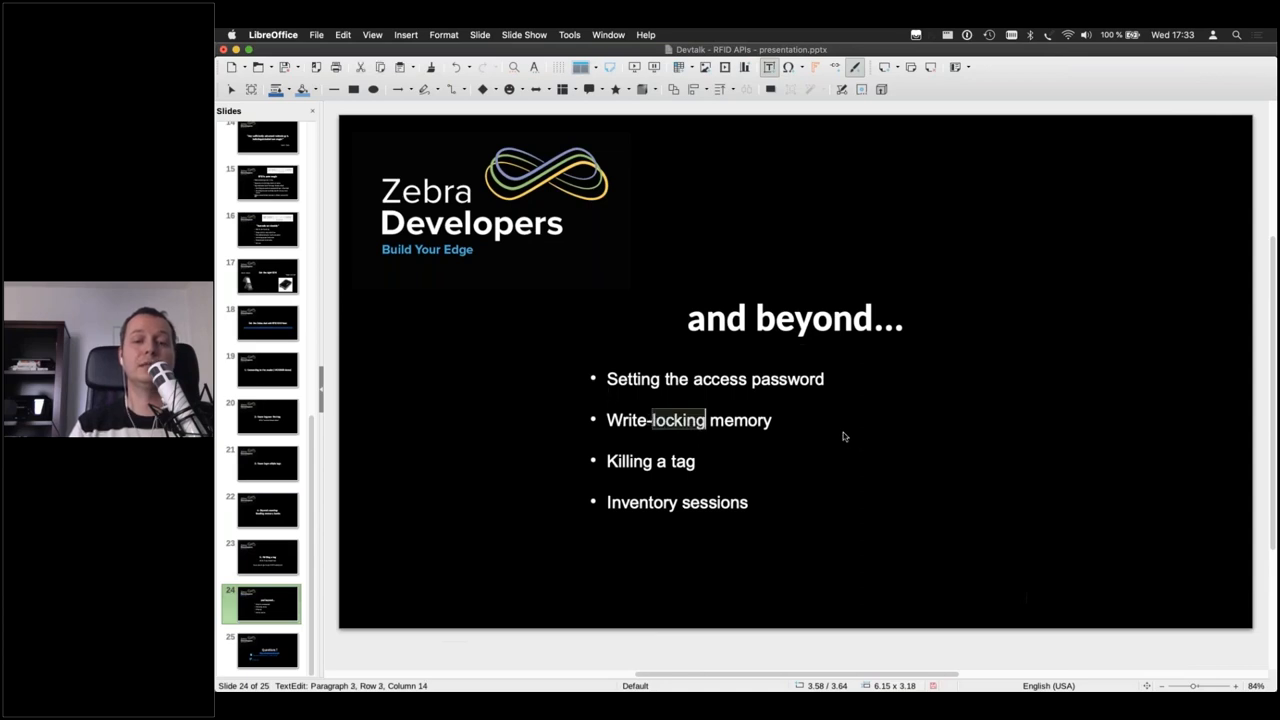
{"action": "left_click", "coordinate": [845, 436]}
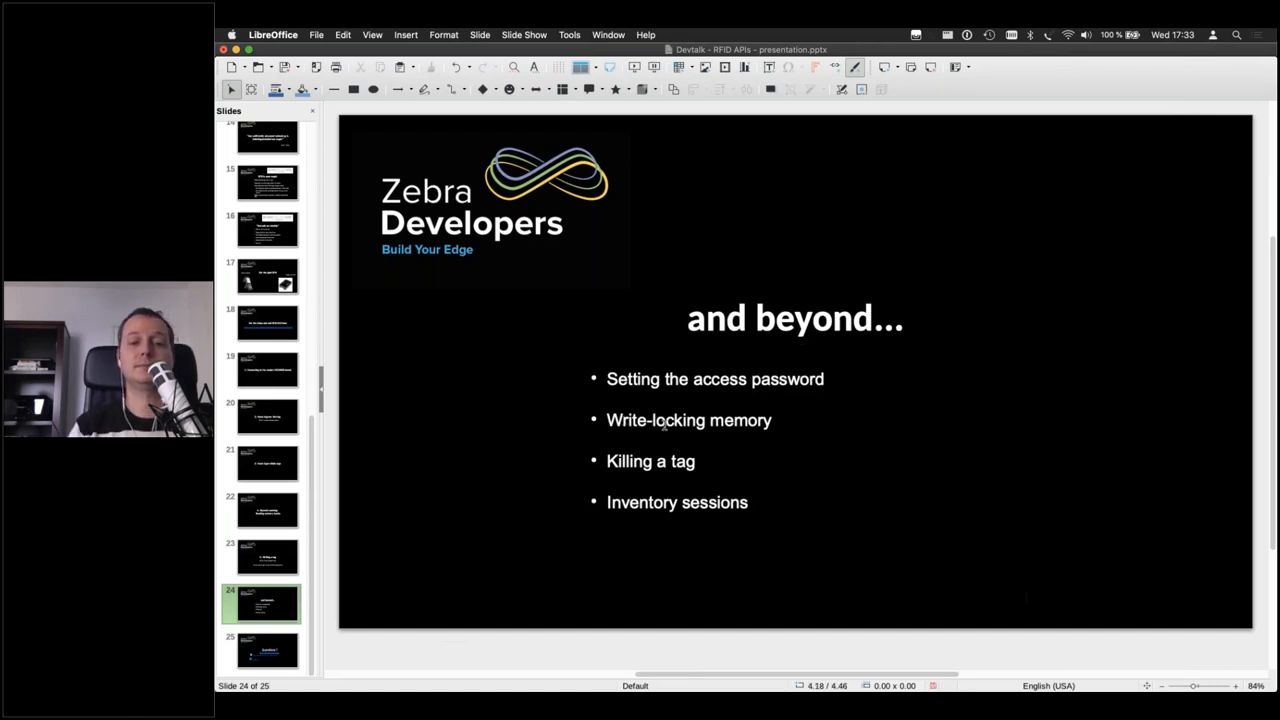
{"action": "double_click", "coordinate": [650, 461]}
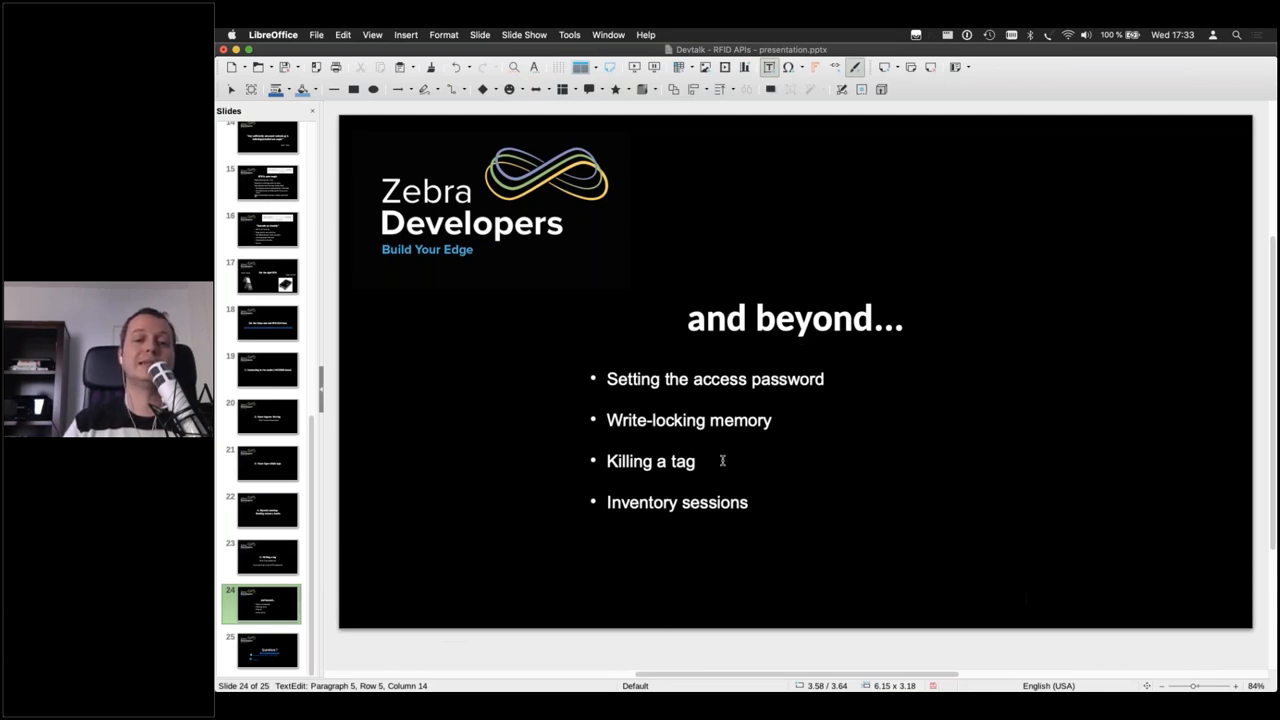
- Type reader.Actions. in writeTagButtonClicked to browse the TagAccess write methods in autocomplete
{"action": "key", "text": "Cmd+Tab"}
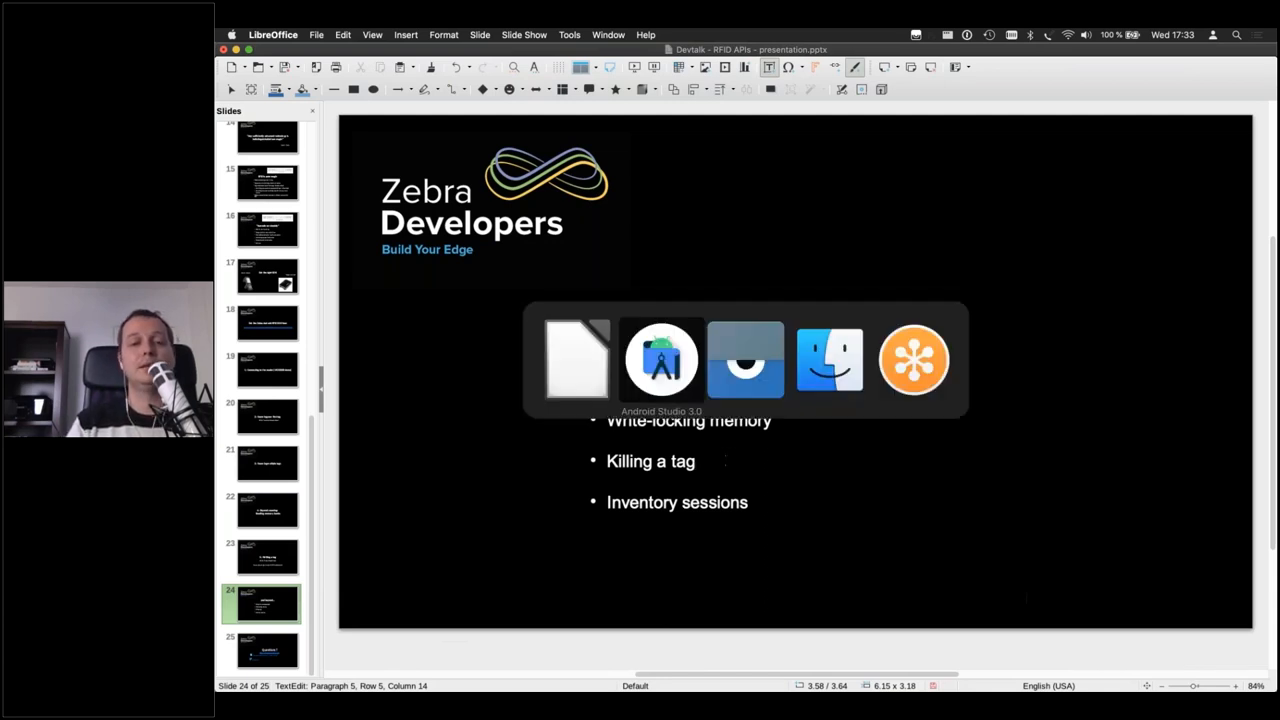
{"action": "left_click", "coordinate": [662, 359]}
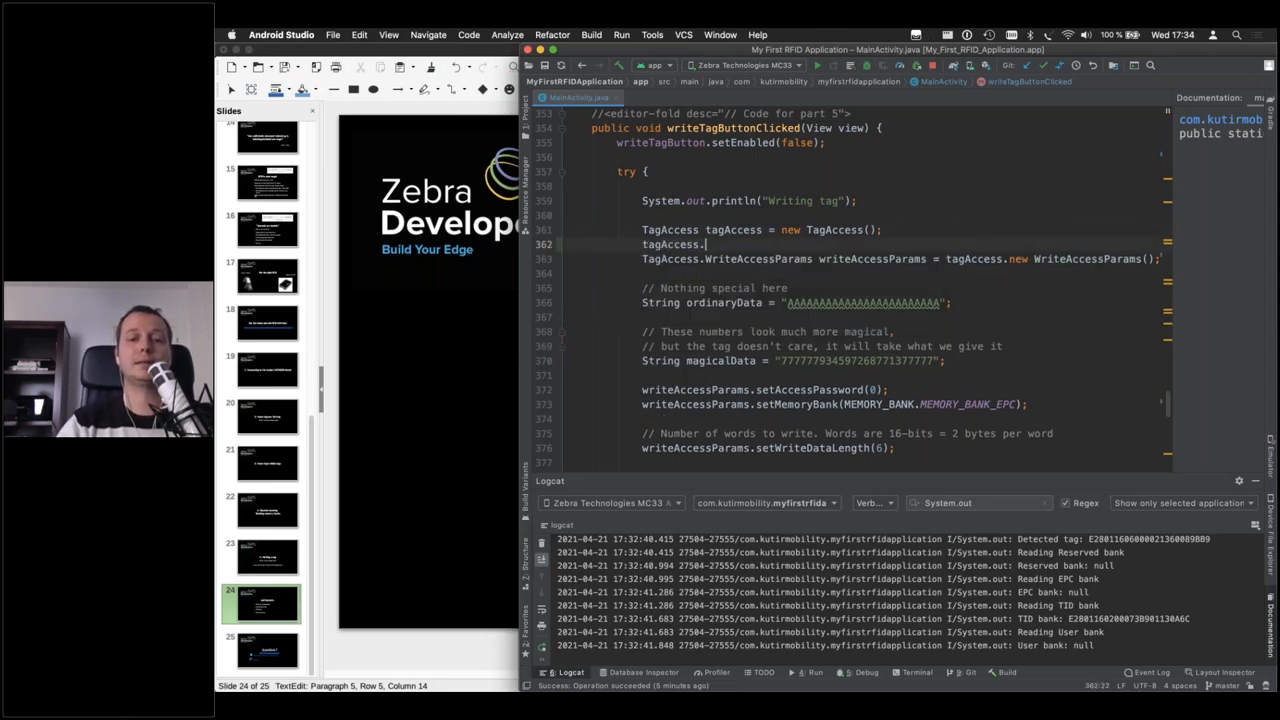
{"action": "type", "text": "."}
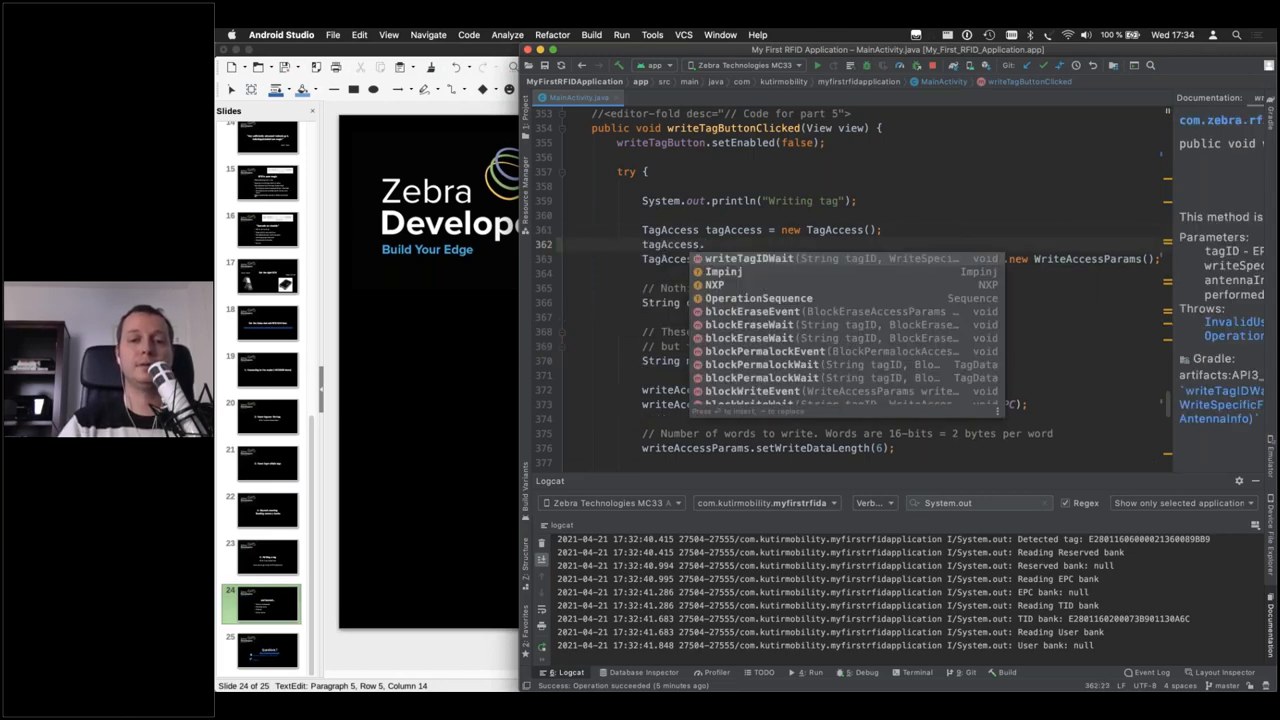
{"action": "type", "text": "K"}
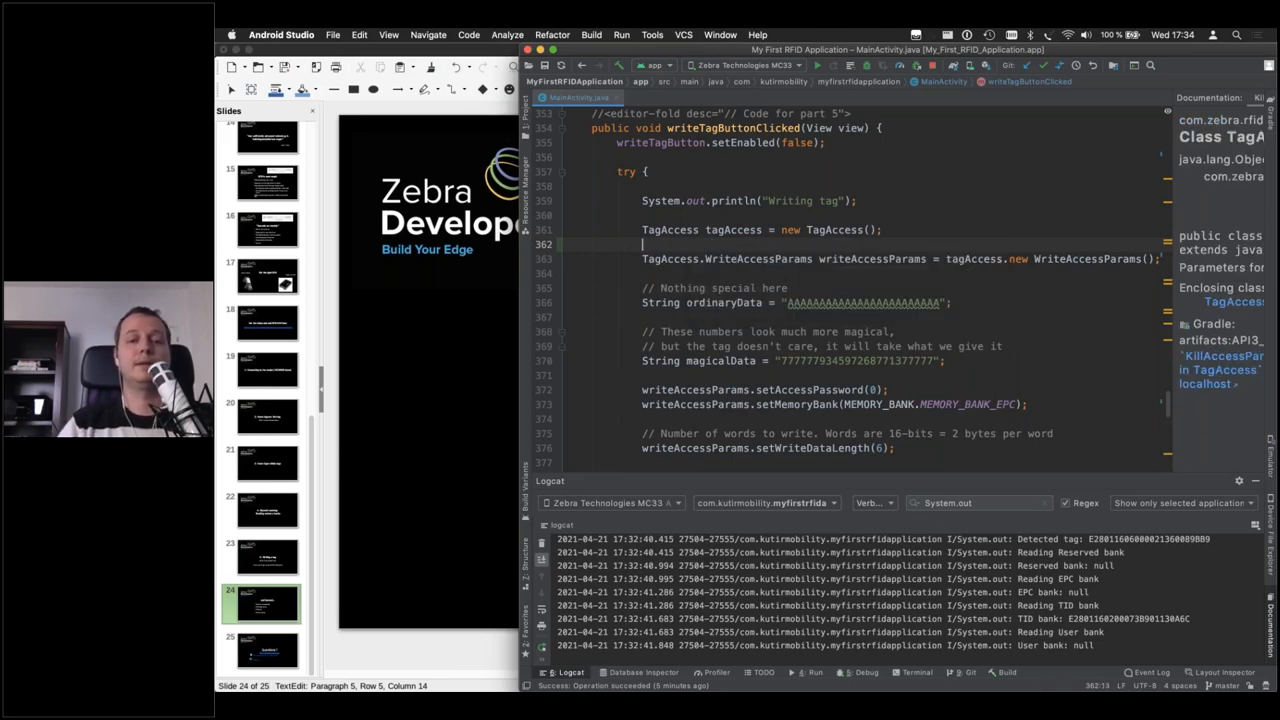
{"action": "type", "text": "reader"}
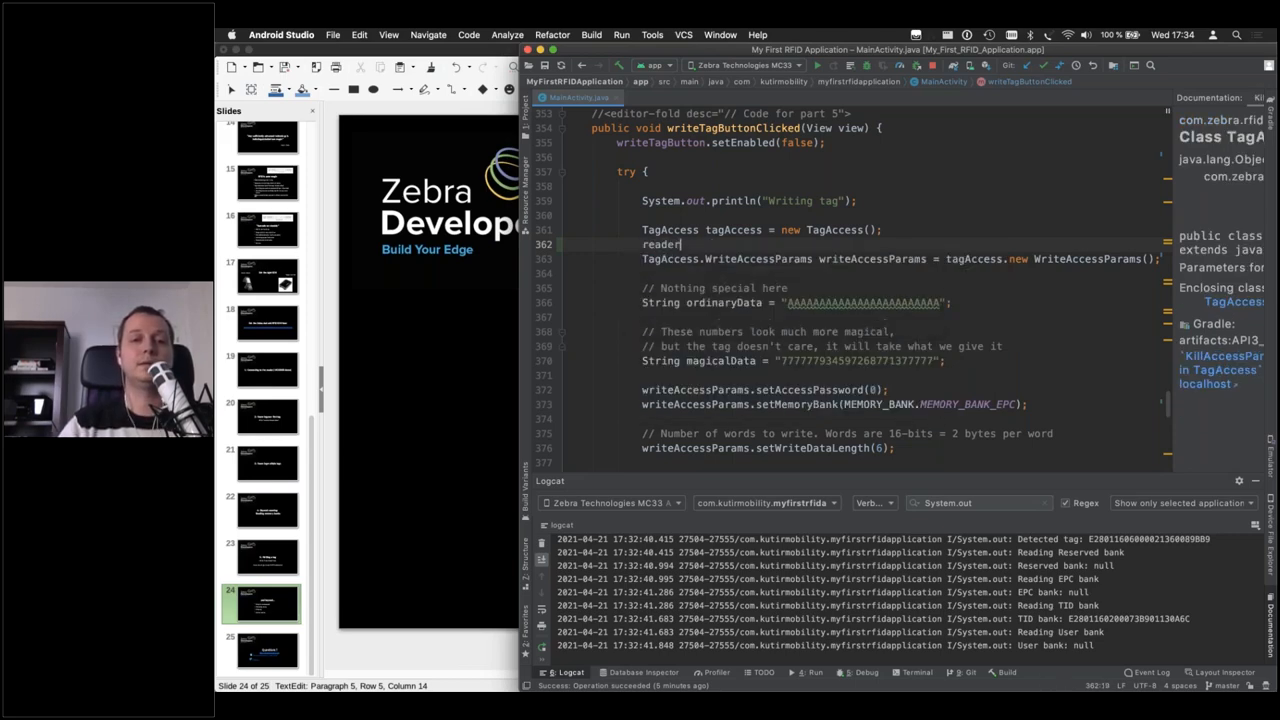
{"action": "type", "text": ".A"}
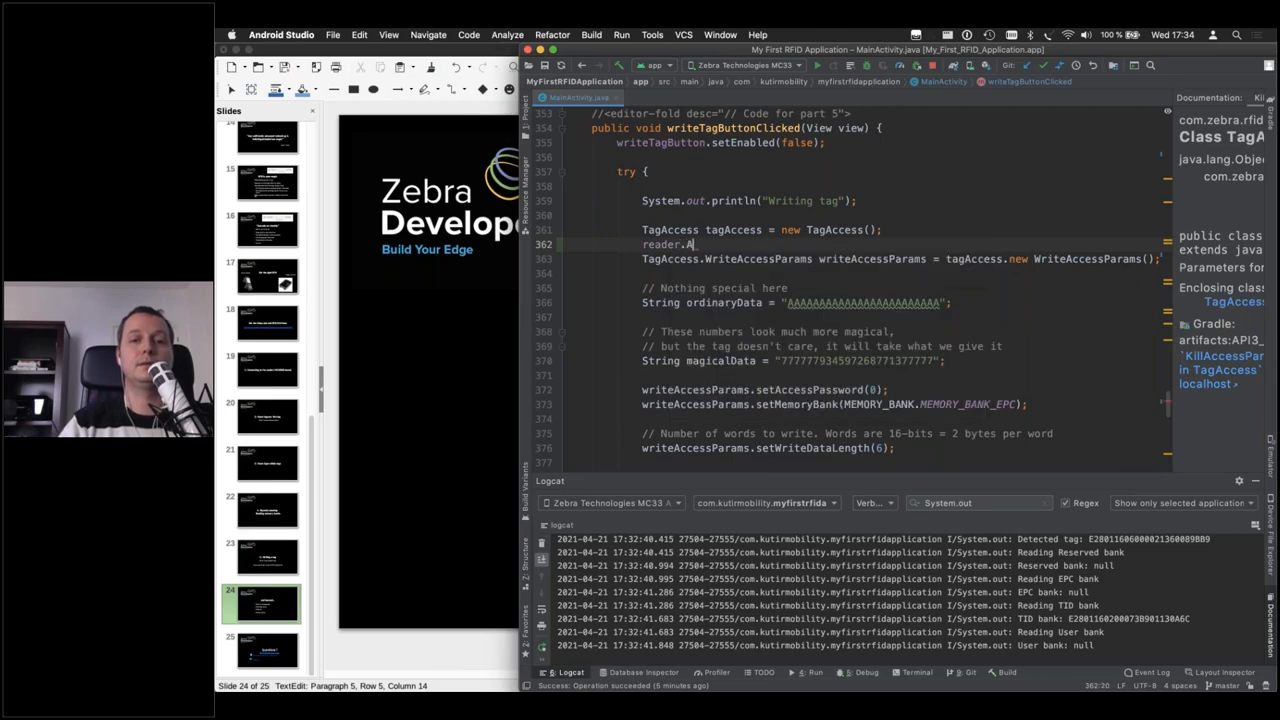
{"action": "type", "text": "ctions.TagAccess."}
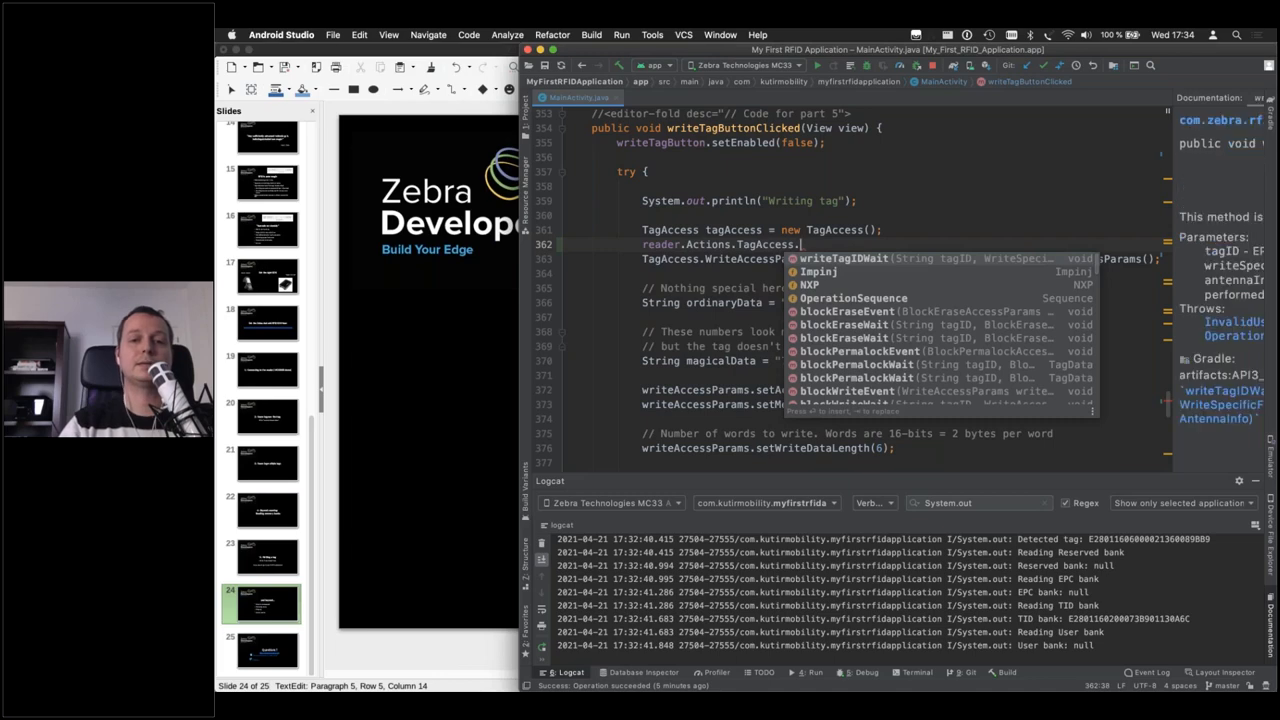
{"action": "type", "text": "write"}
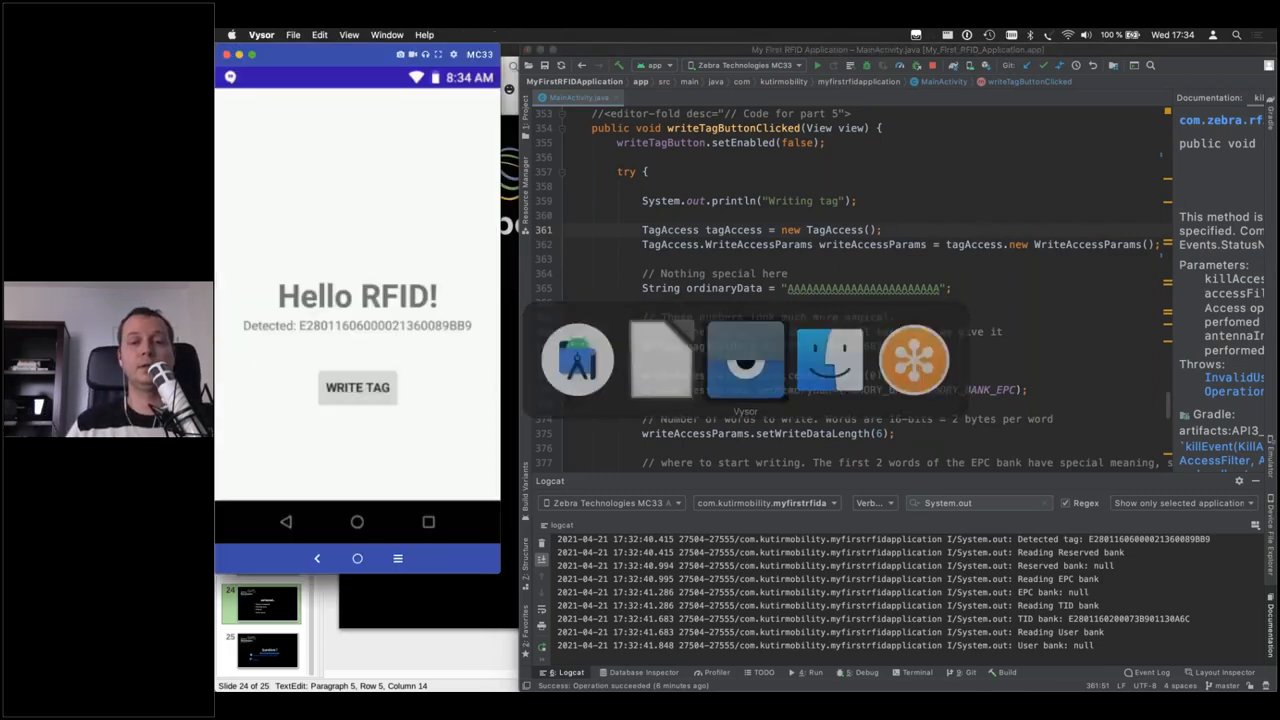
{"action": "left_click", "coordinate": [357, 387]}
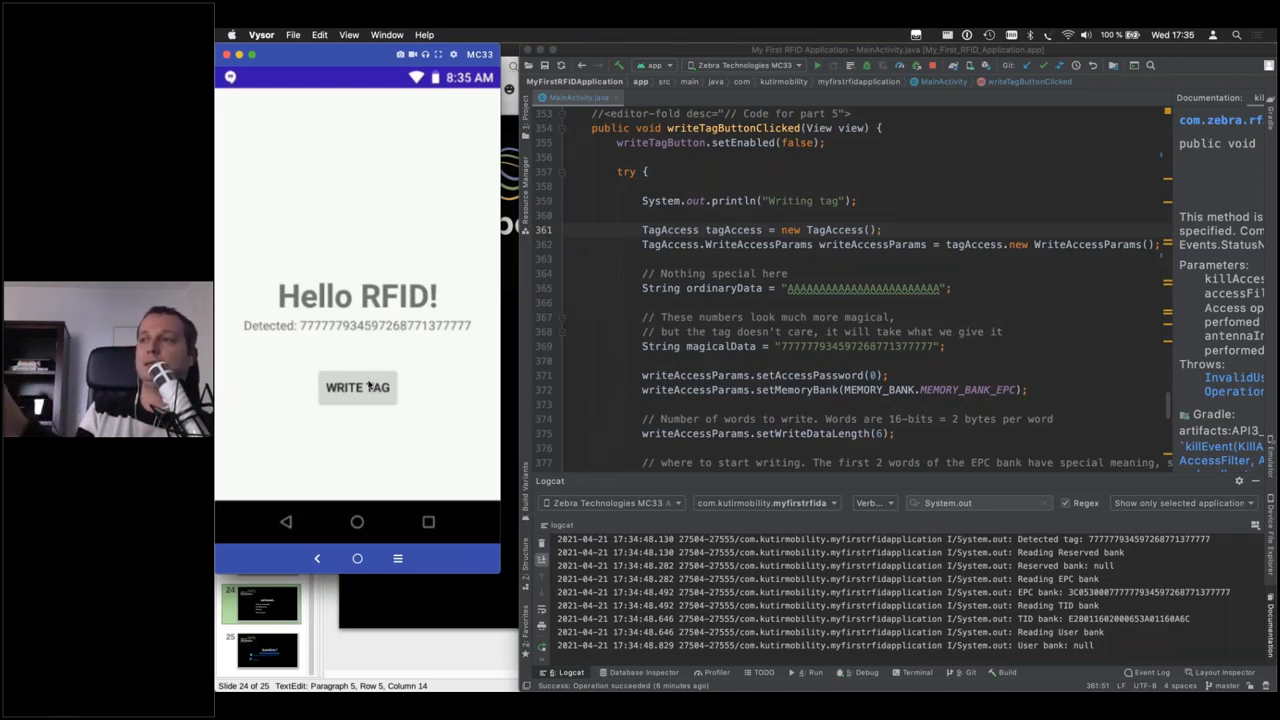
{"action": "left_click", "coordinate": [357, 387]}
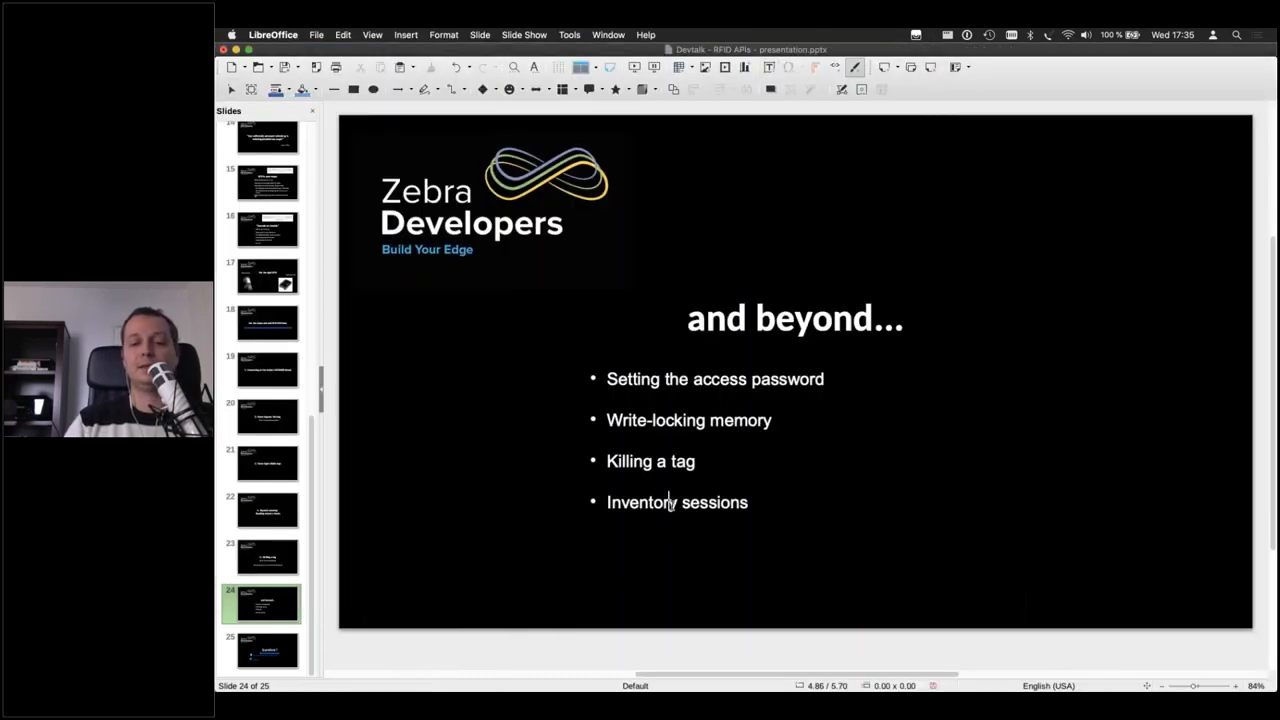
- Highlight the word 'sessions' in slide 24's Inventory sessions bullet
{"action": "double_click", "coordinate": [677, 502]}
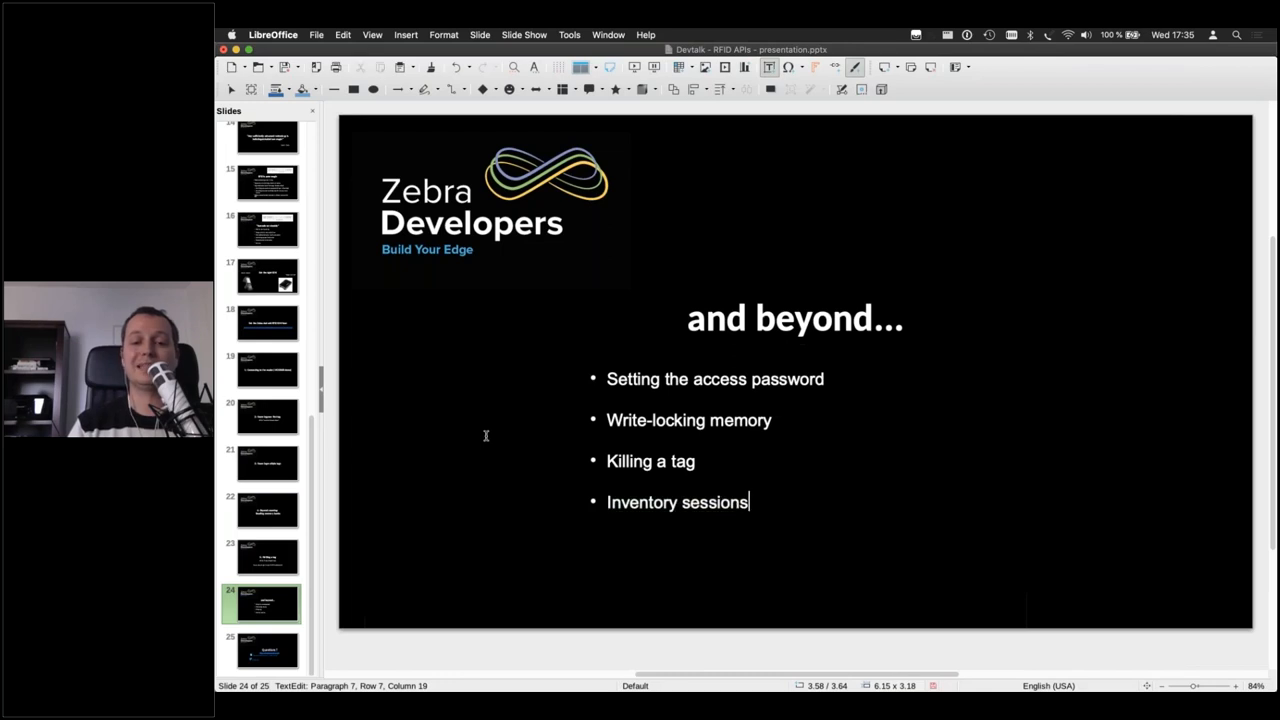
{"action": "double_click", "coordinate": [715, 502]}
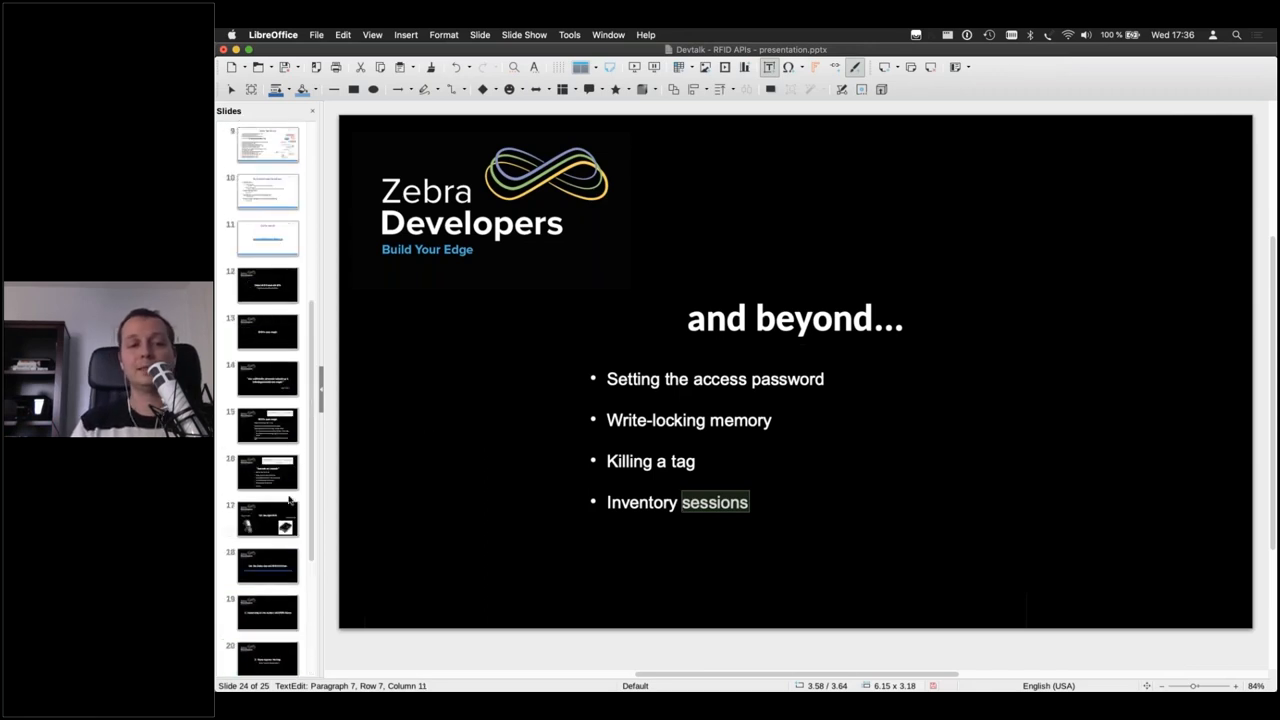
- Jump back to slide 17, 'Get the right SDK', and scroll the Slides pane down
{"action": "left_click", "coordinate": [266, 517]}
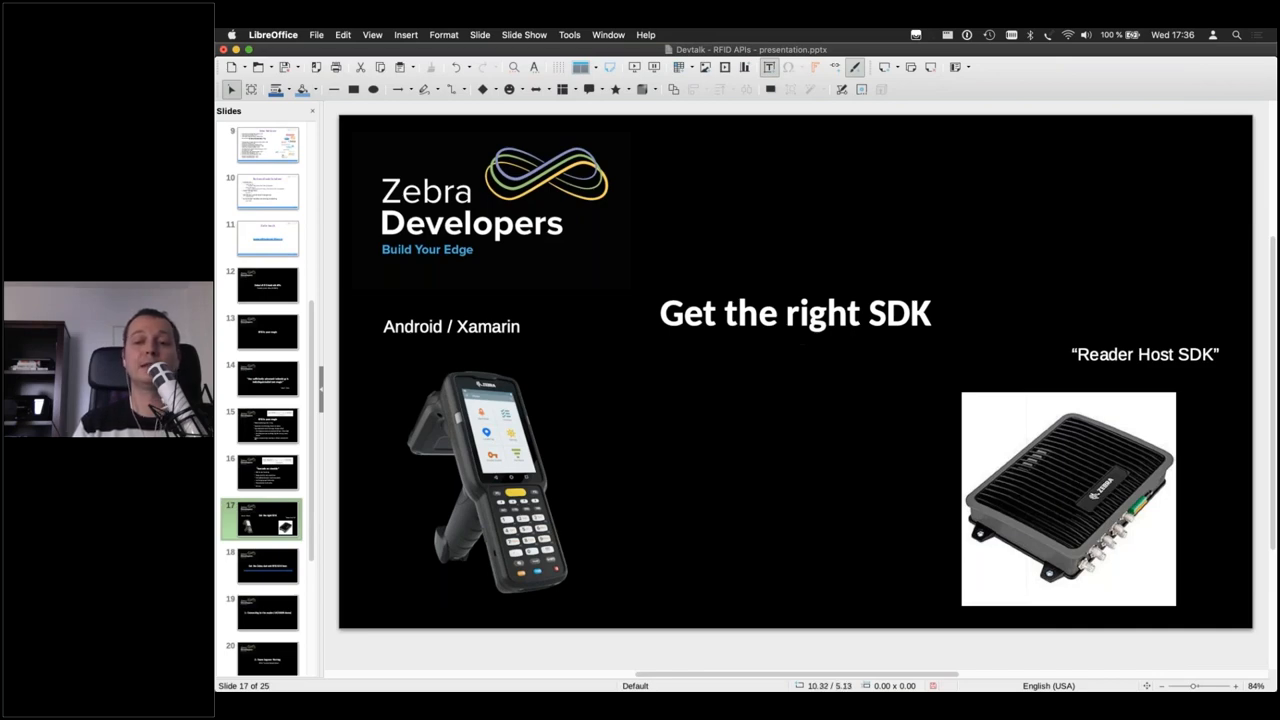
{"action": "mouse_move", "coordinate": [975, 425]}
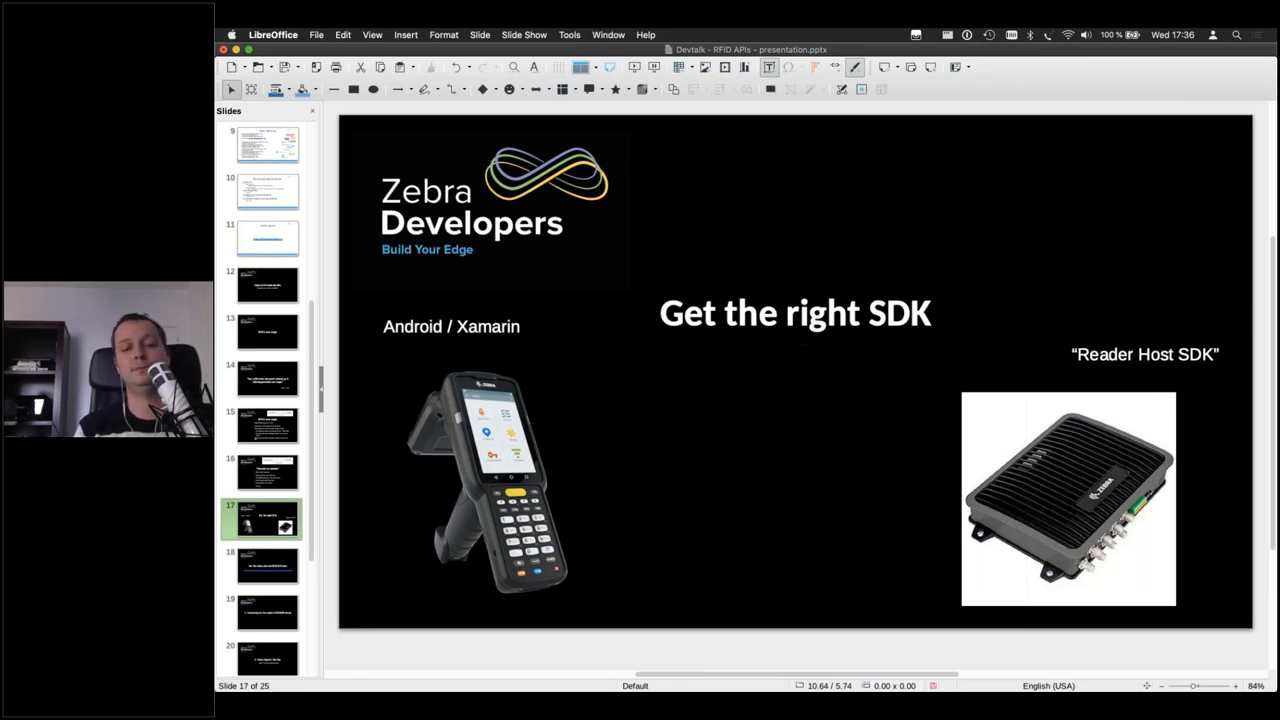
{"action": "scroll", "scroll_direction": "down", "scroll_amount": 3}
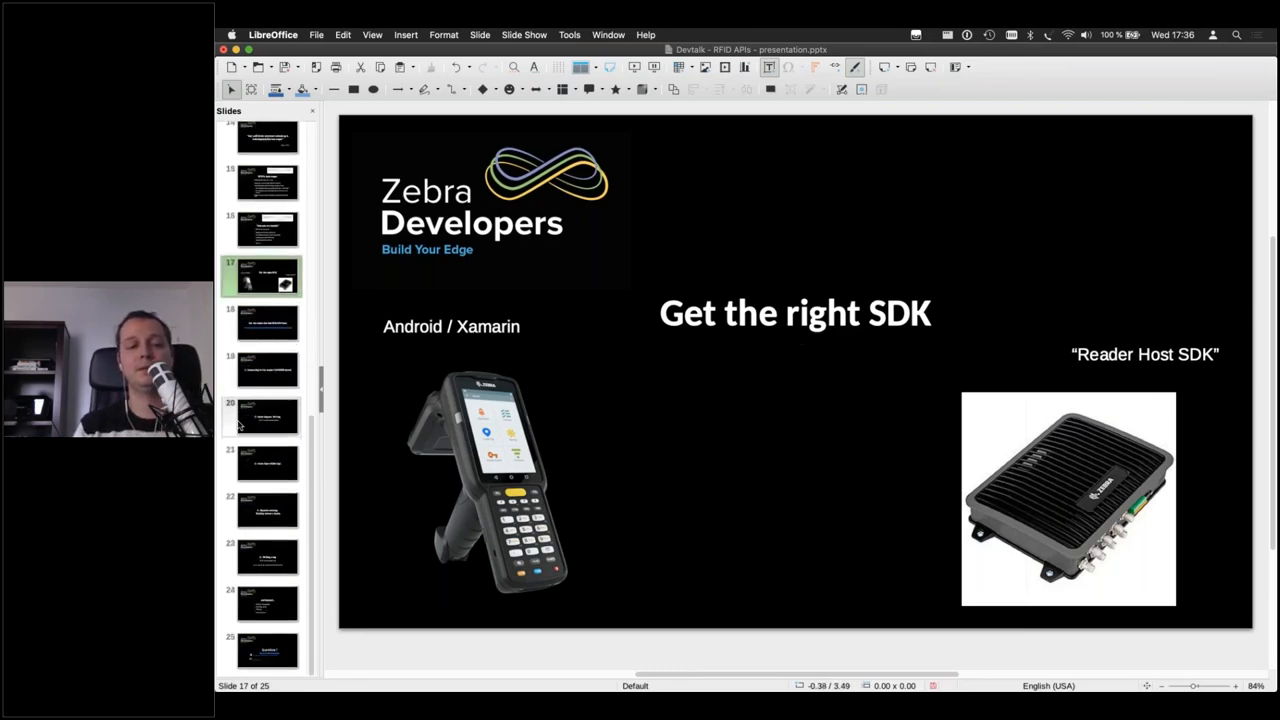
{"action": "mouse_move", "coordinate": [278, 647]}
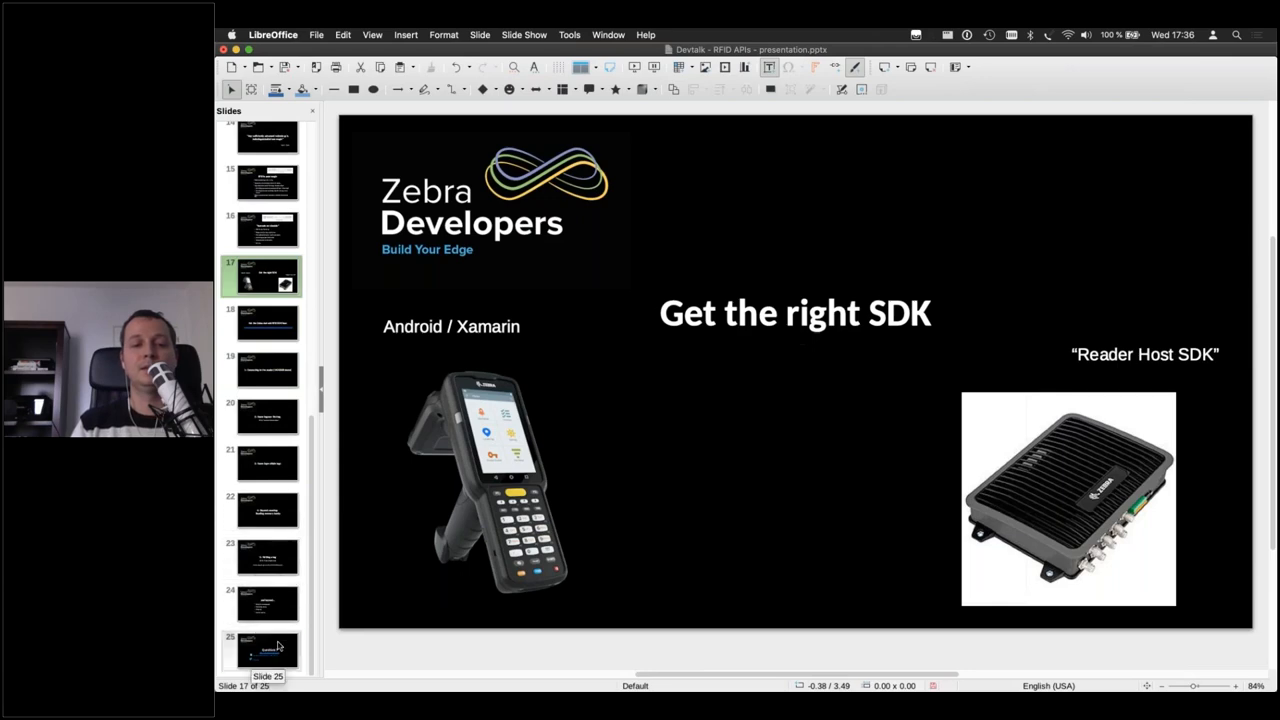
- Show final slide 25, 'Questions?', with the Zebra developer and community links
{"action": "left_click", "coordinate": [267, 650]}
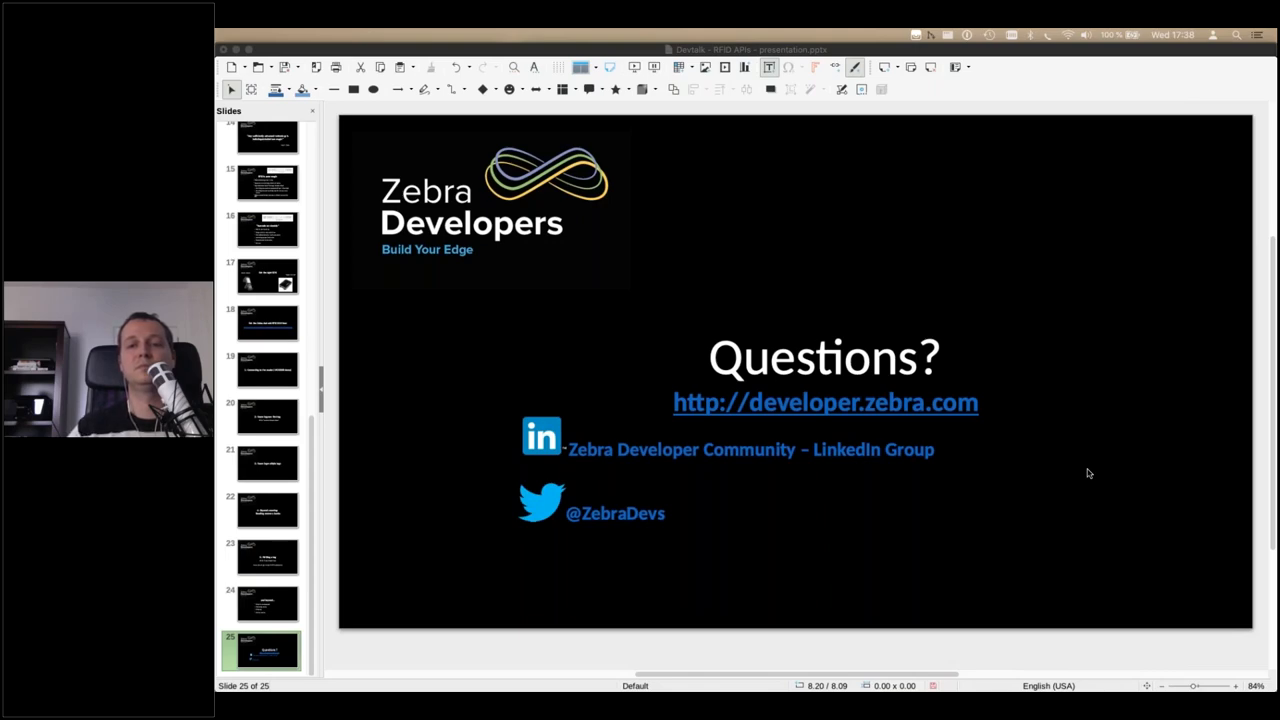
{"action": "mouse_move", "coordinate": [1058, 260]}
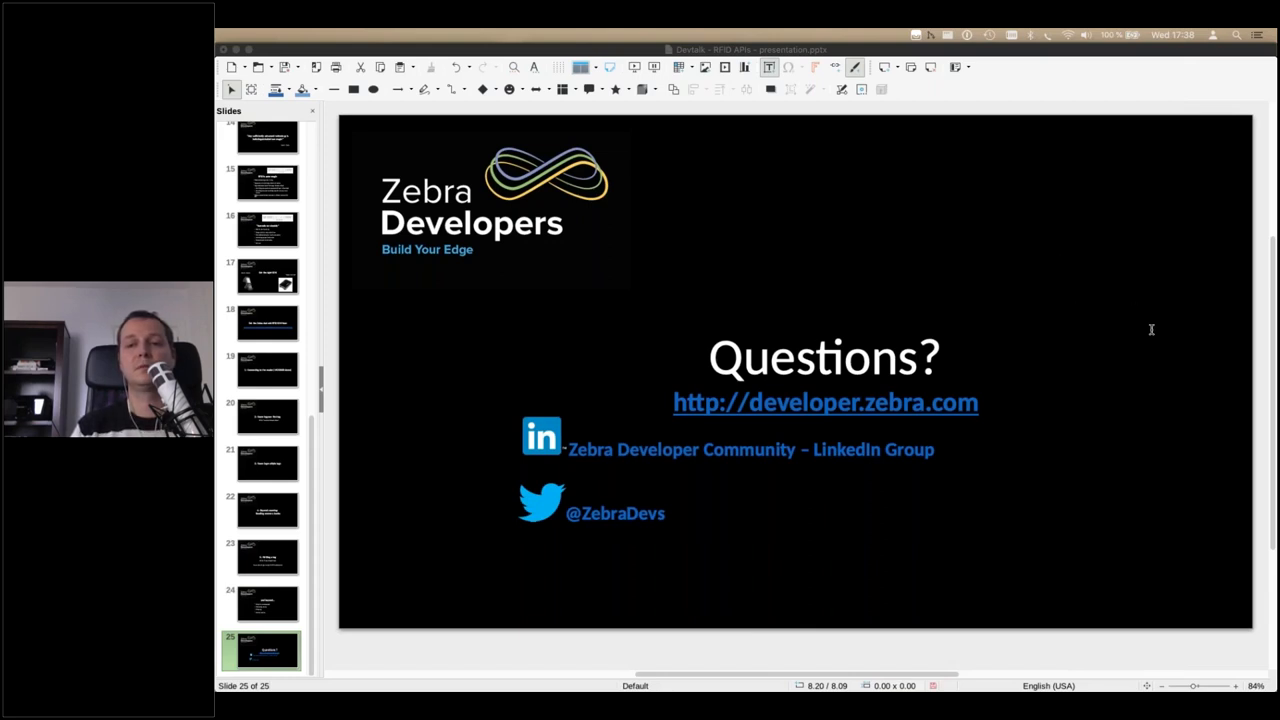
{"action": "mouse_move", "coordinate": [1078, 324]}
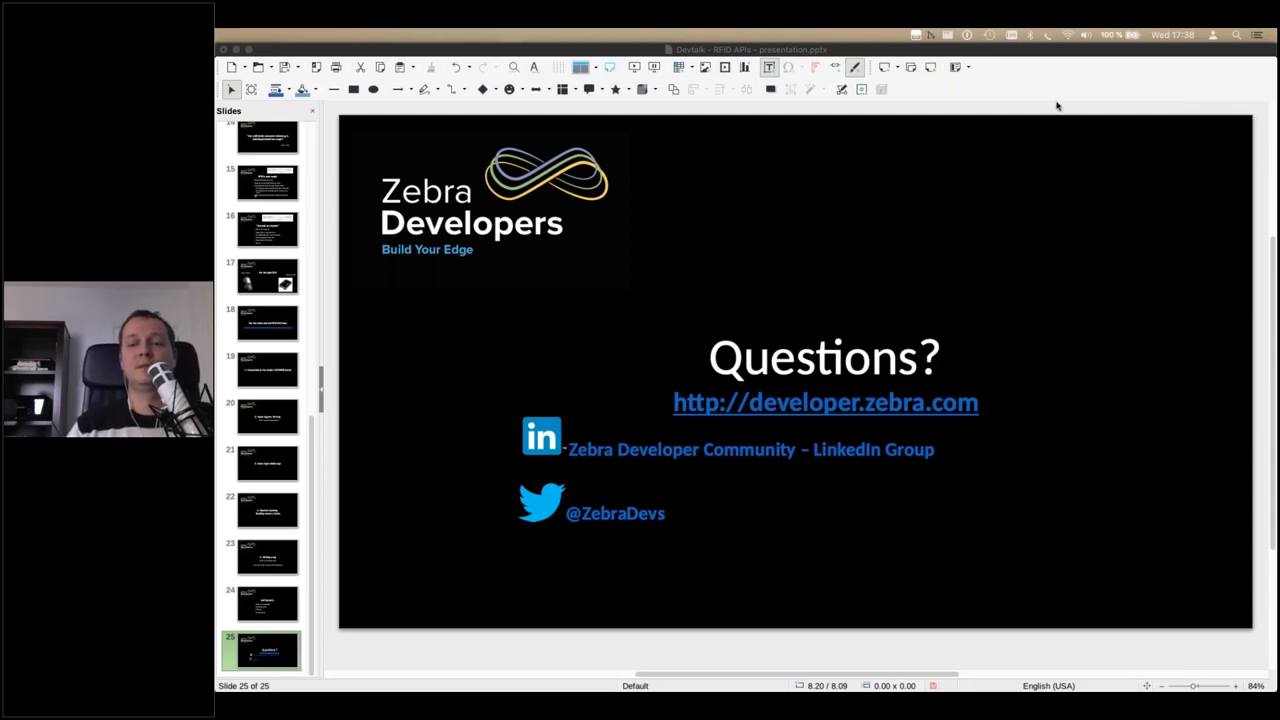
{"action": "mouse_move", "coordinate": [1096, 160]}
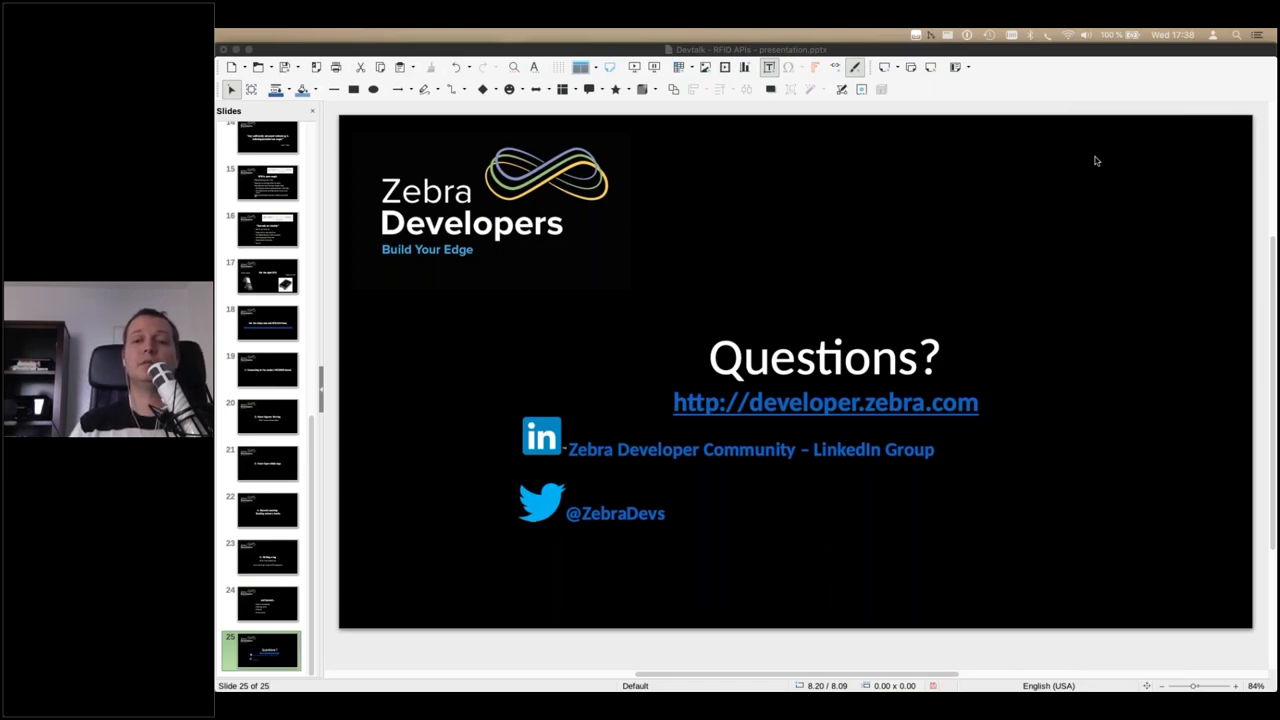
{"action": "mouse_move", "coordinate": [1164, 335]}
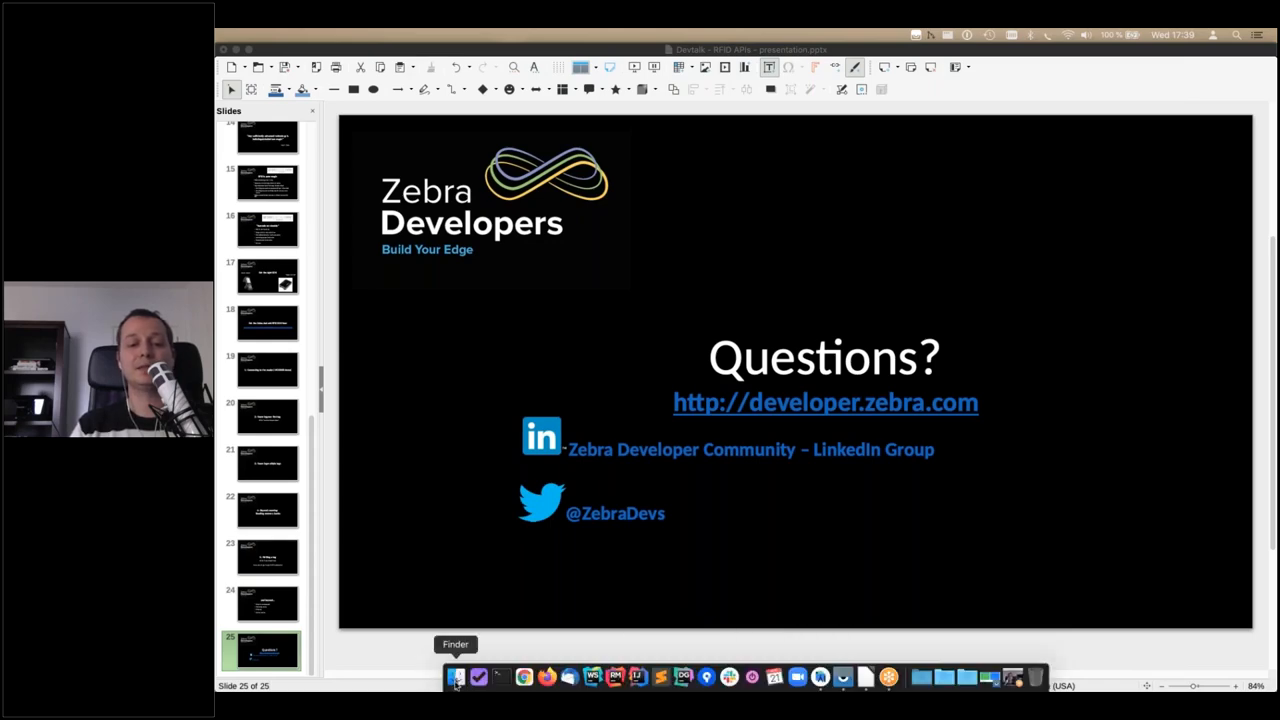
- Bring up Finder and scroll to the SDKSample project in Zebra_RFIDAPI3_SDK_2.0.1.34
{"action": "left_click", "coordinate": [456, 678]}
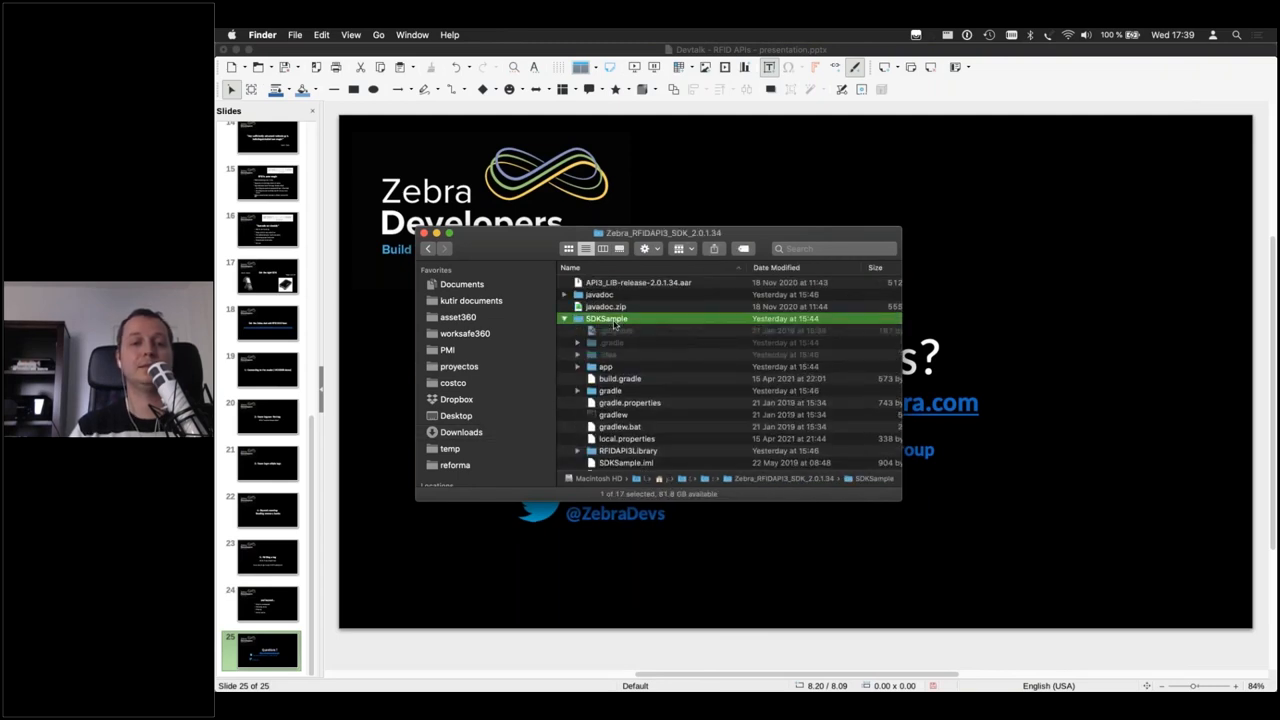
{"action": "scroll", "scroll_direction": "down", "scroll_amount": 3}
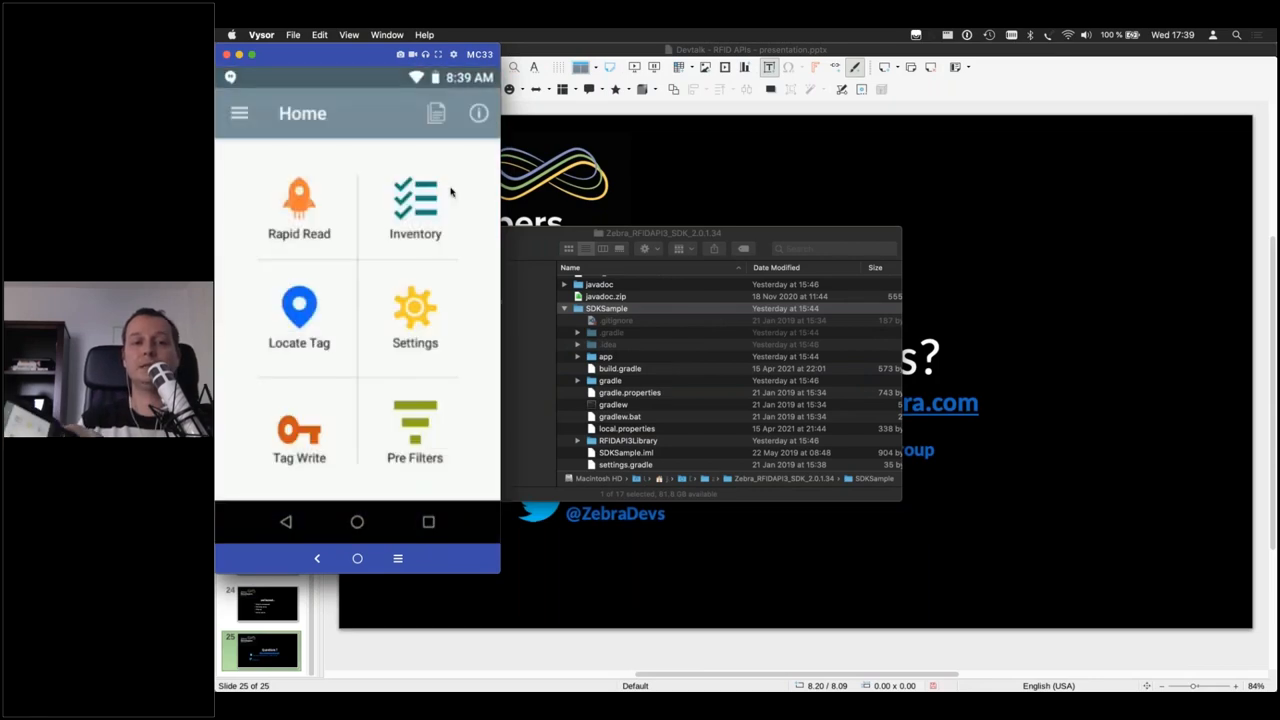
{"action": "mouse_move", "coordinate": [362, 342]}
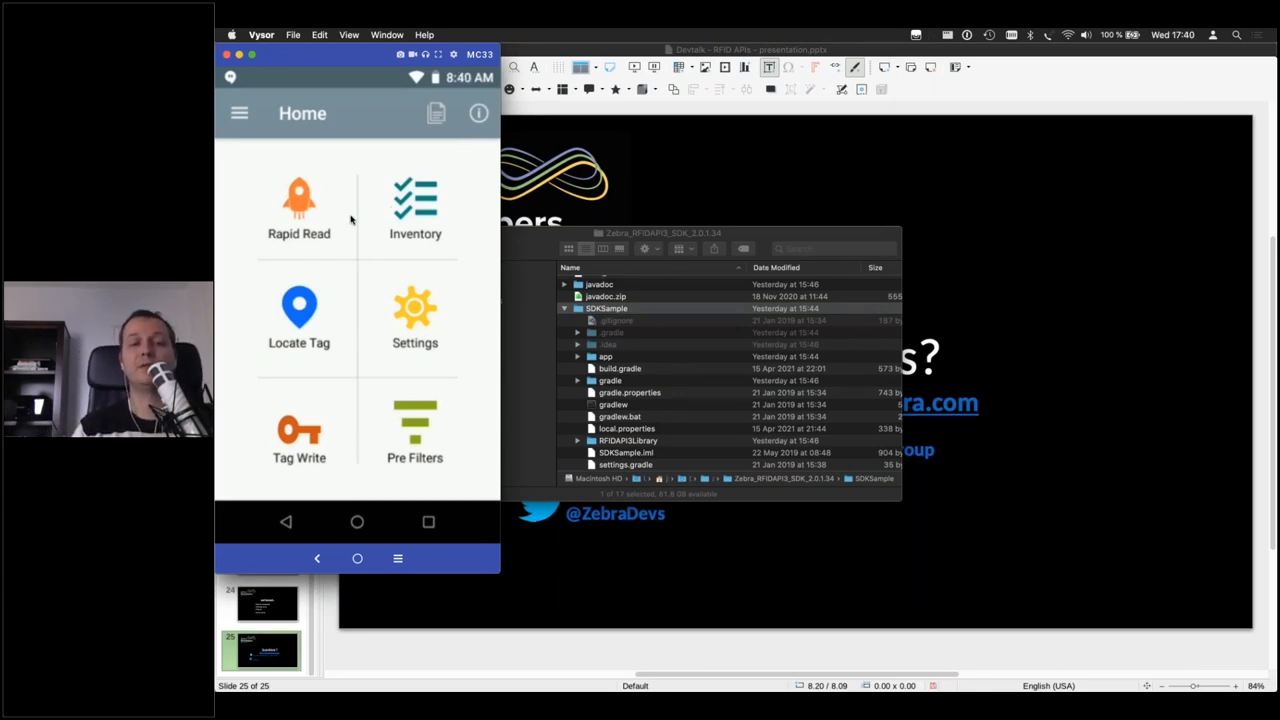
{"action": "mouse_move", "coordinate": [432, 366]}
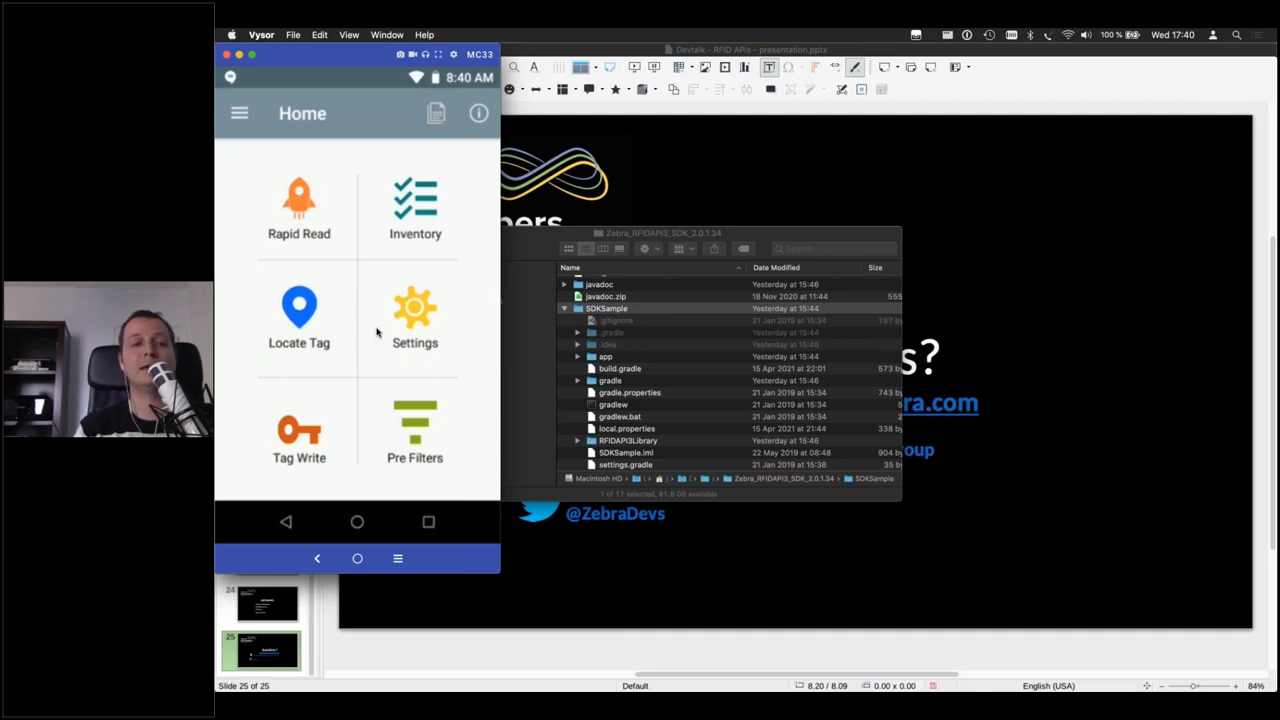
{"action": "mouse_move", "coordinate": [447, 243]}
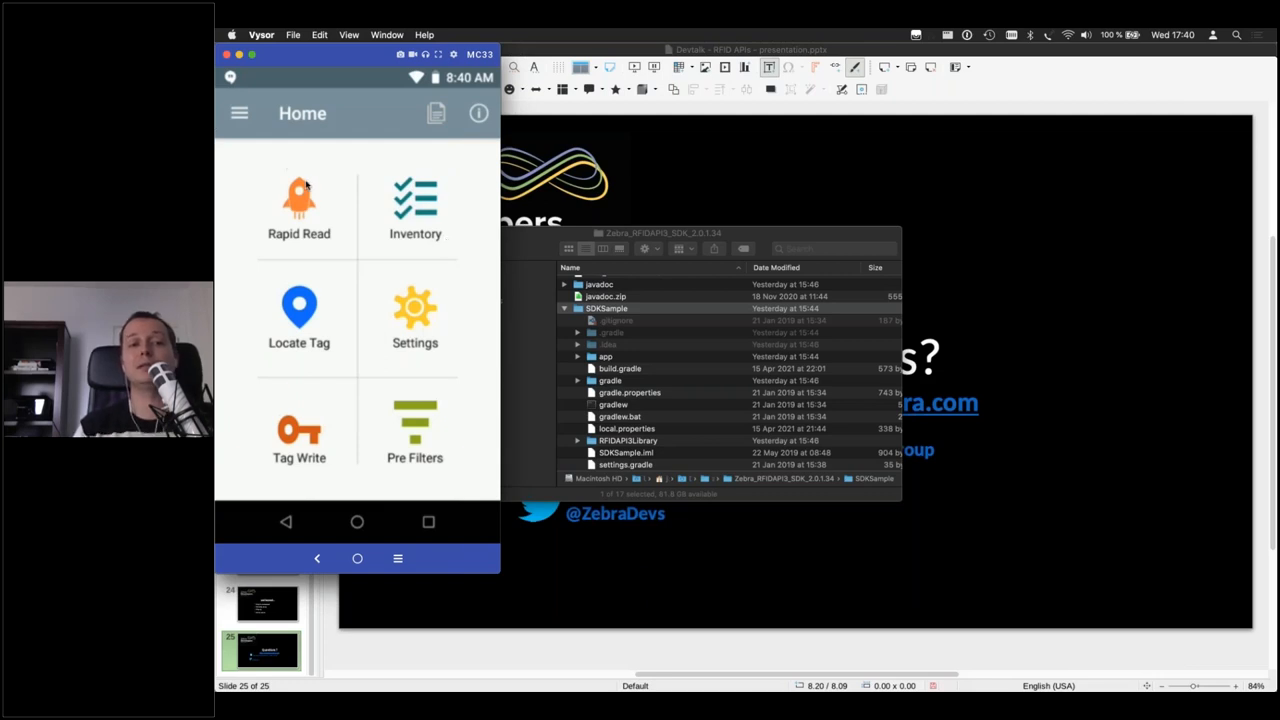
{"action": "mouse_move", "coordinate": [240, 160]}
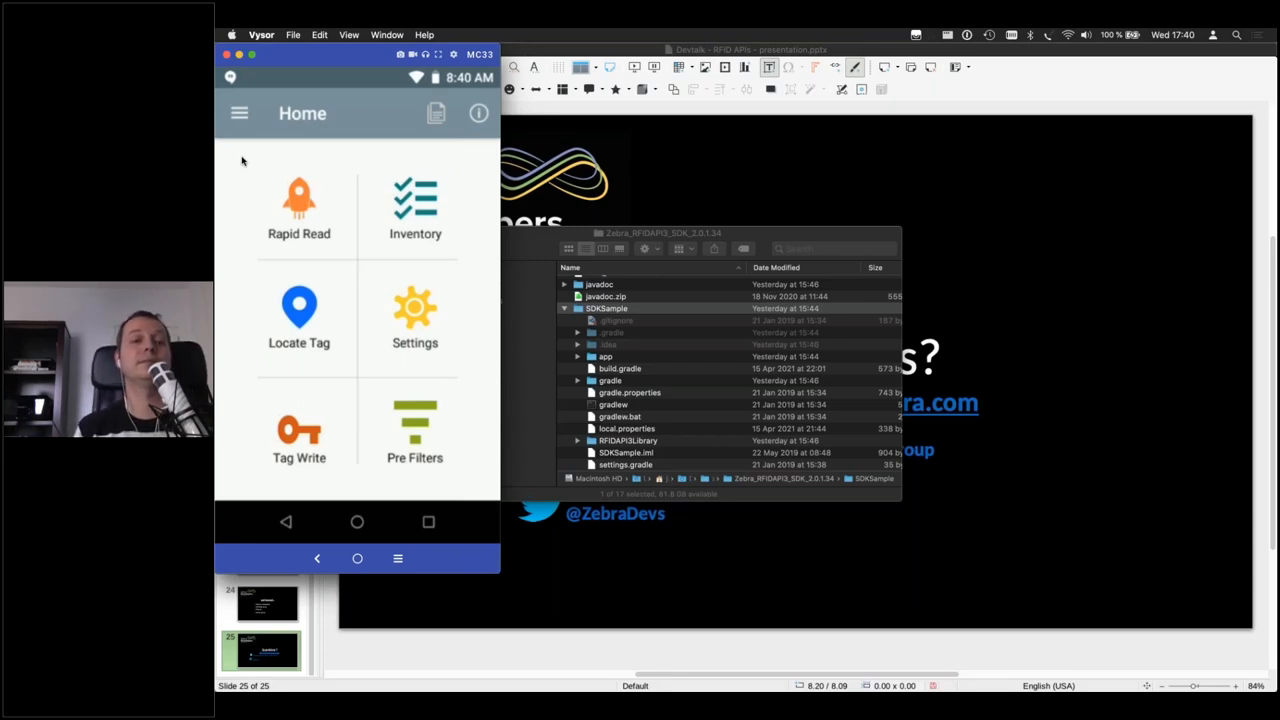
{"action": "mouse_move", "coordinate": [558, 197]}
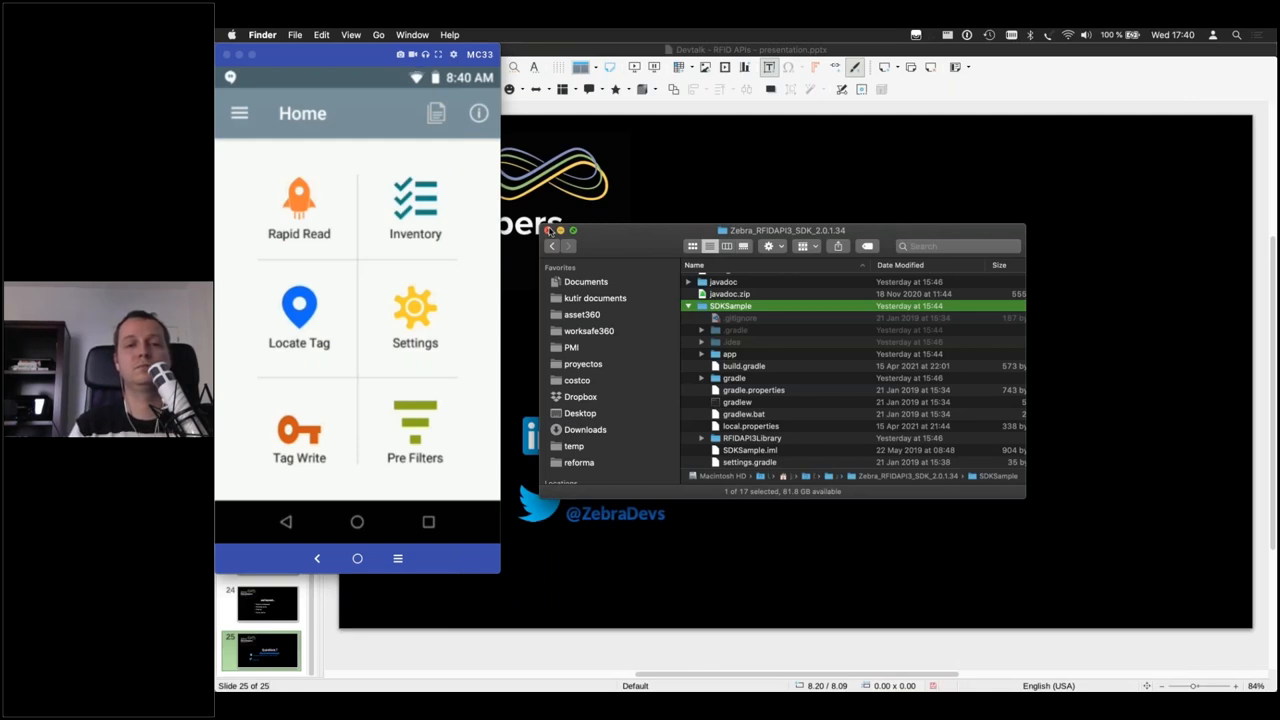
- Close the Finder window showing the SDK folder
{"action": "left_click", "coordinate": [552, 230]}
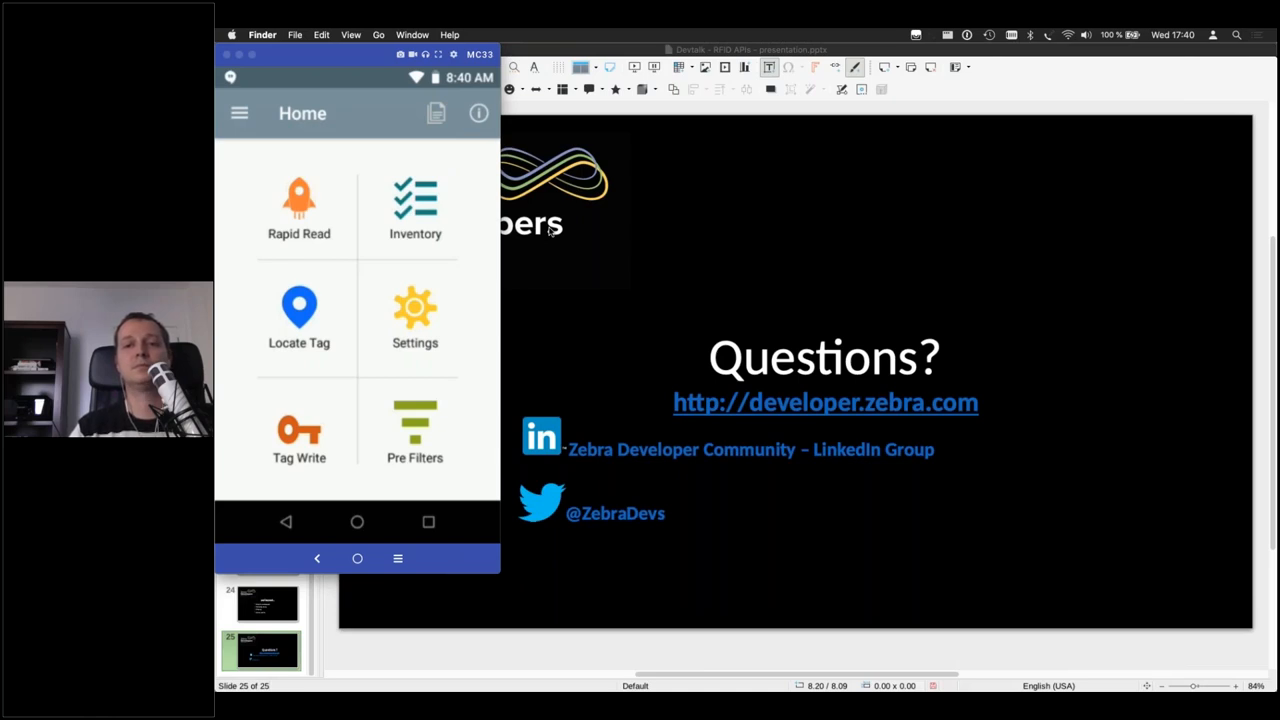
{"action": "mouse_move", "coordinate": [697, 235]}
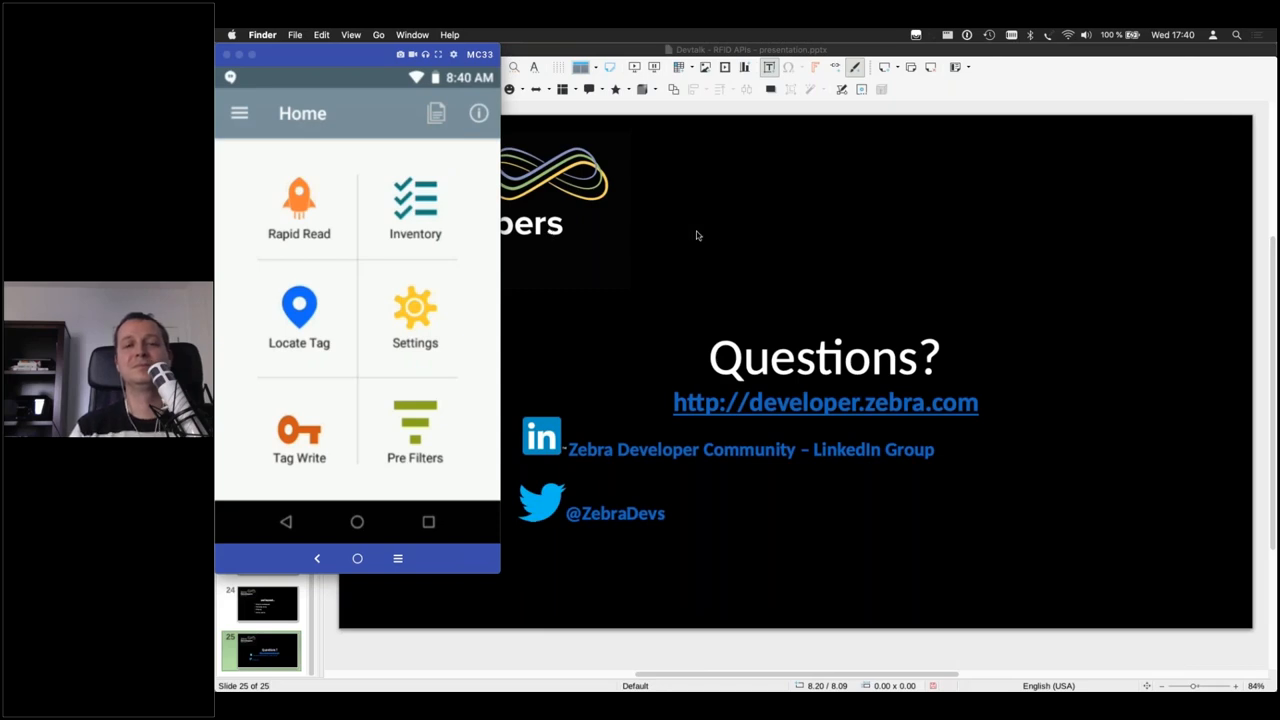
{"action": "mouse_move", "coordinate": [735, 232]}
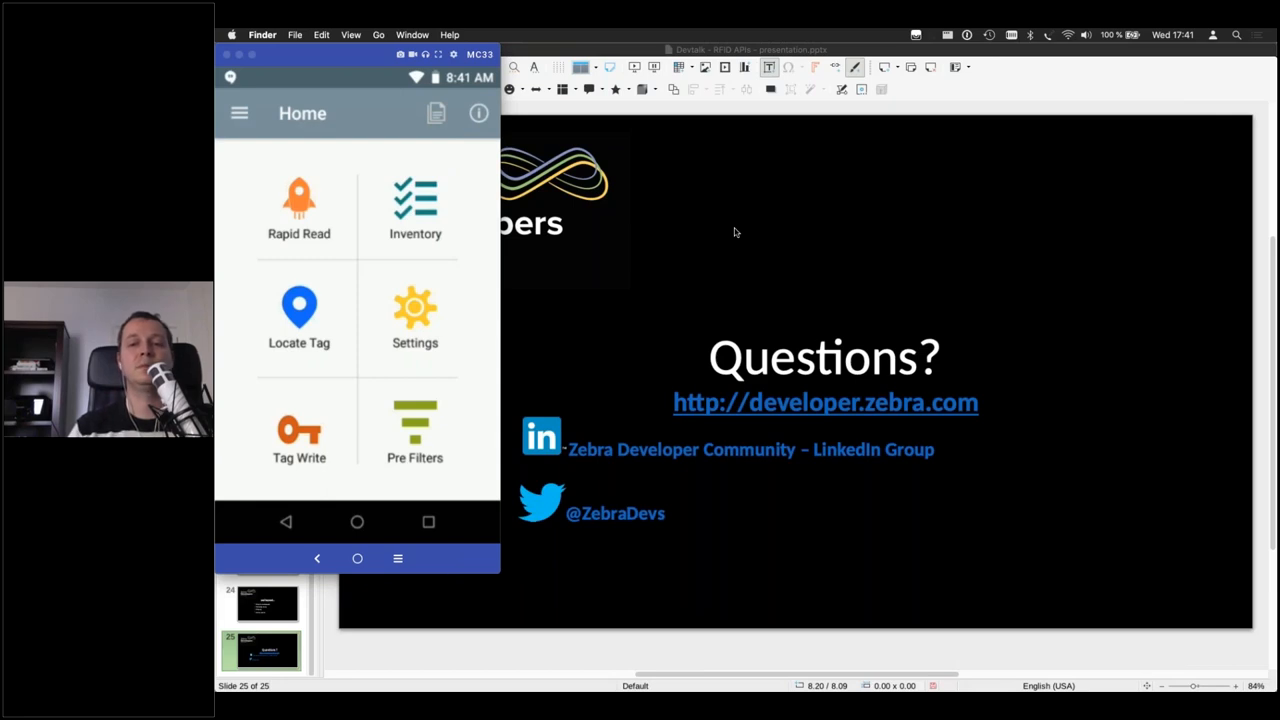
{"action": "mouse_move", "coordinate": [1081, 339]}
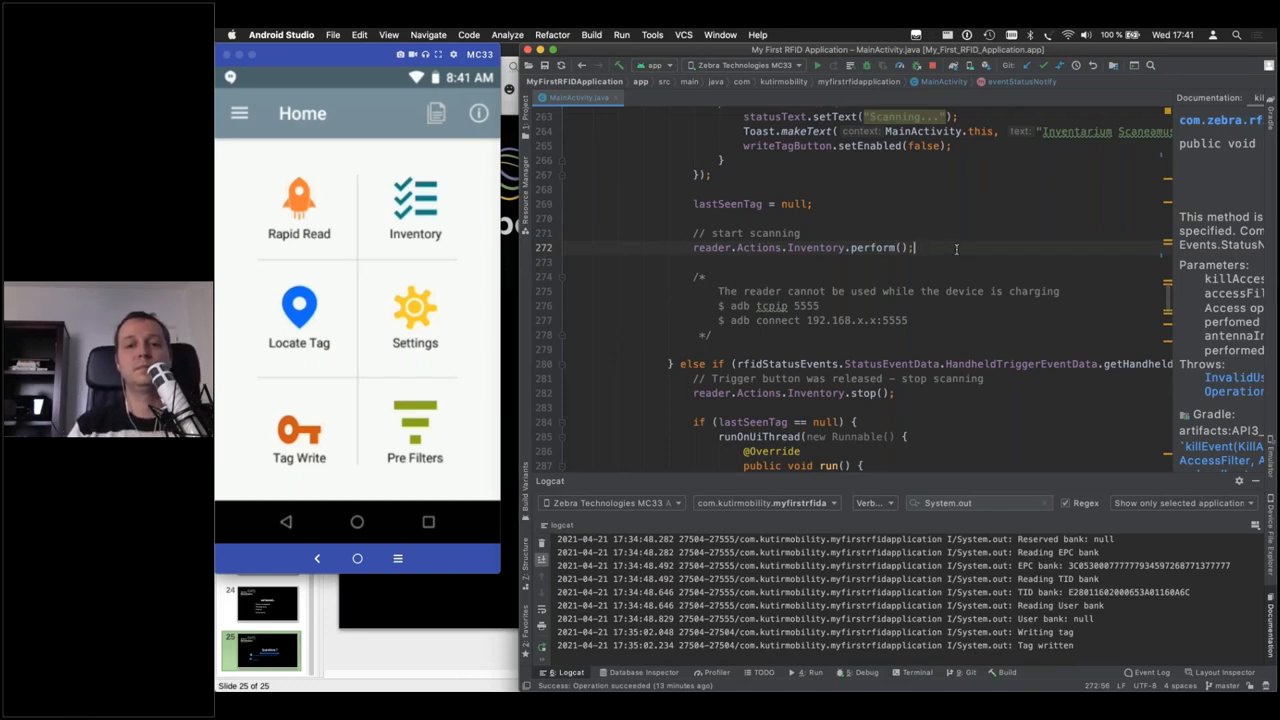
- Scroll MainActivity to readAllMemoryBanks and point at the Reserved bank print line
{"action": "scroll", "scroll_direction": "up", "scroll_amount": 3}
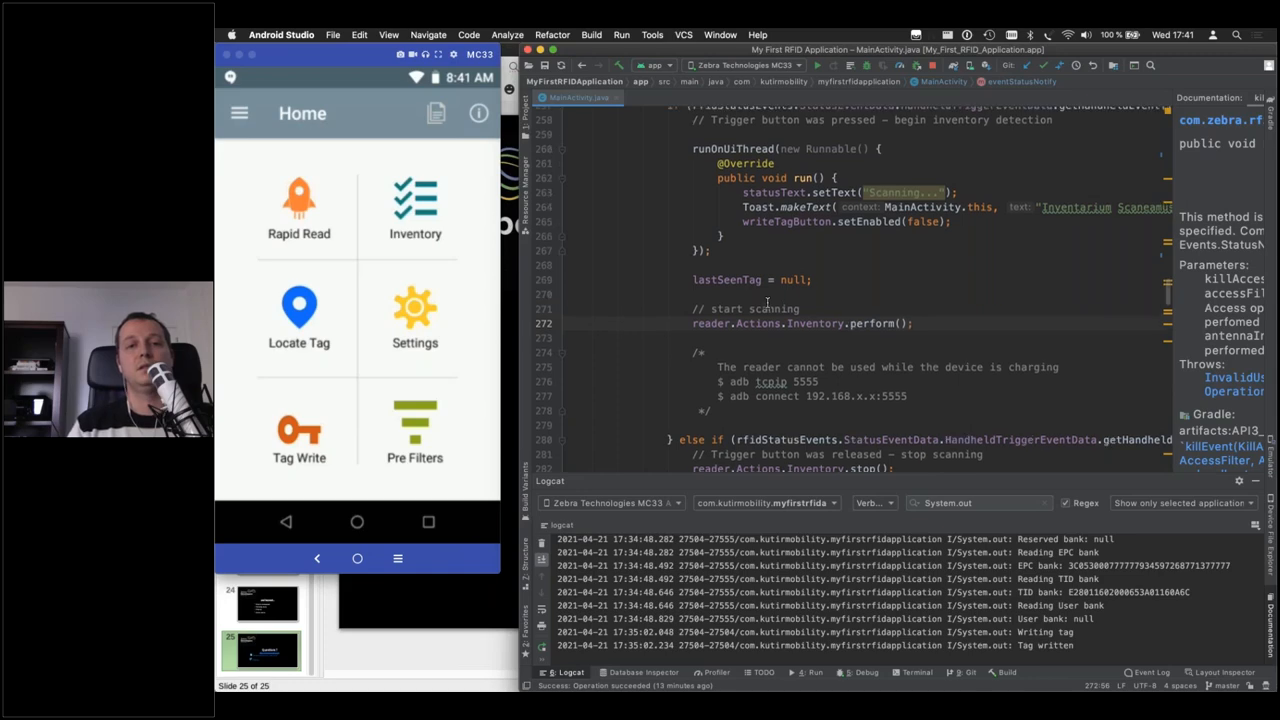
{"action": "scroll", "scroll_direction": "down", "scroll_amount": 3}
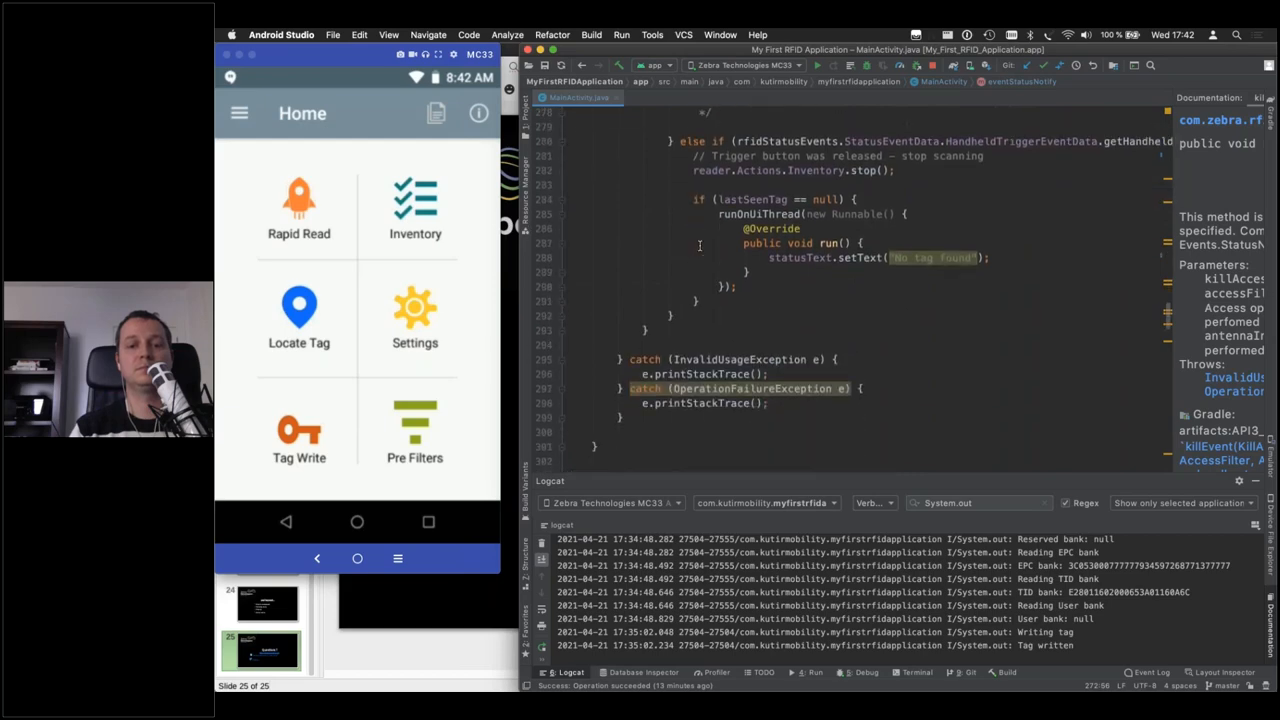
{"action": "scroll", "scroll_direction": "down", "scroll_amount": 3}
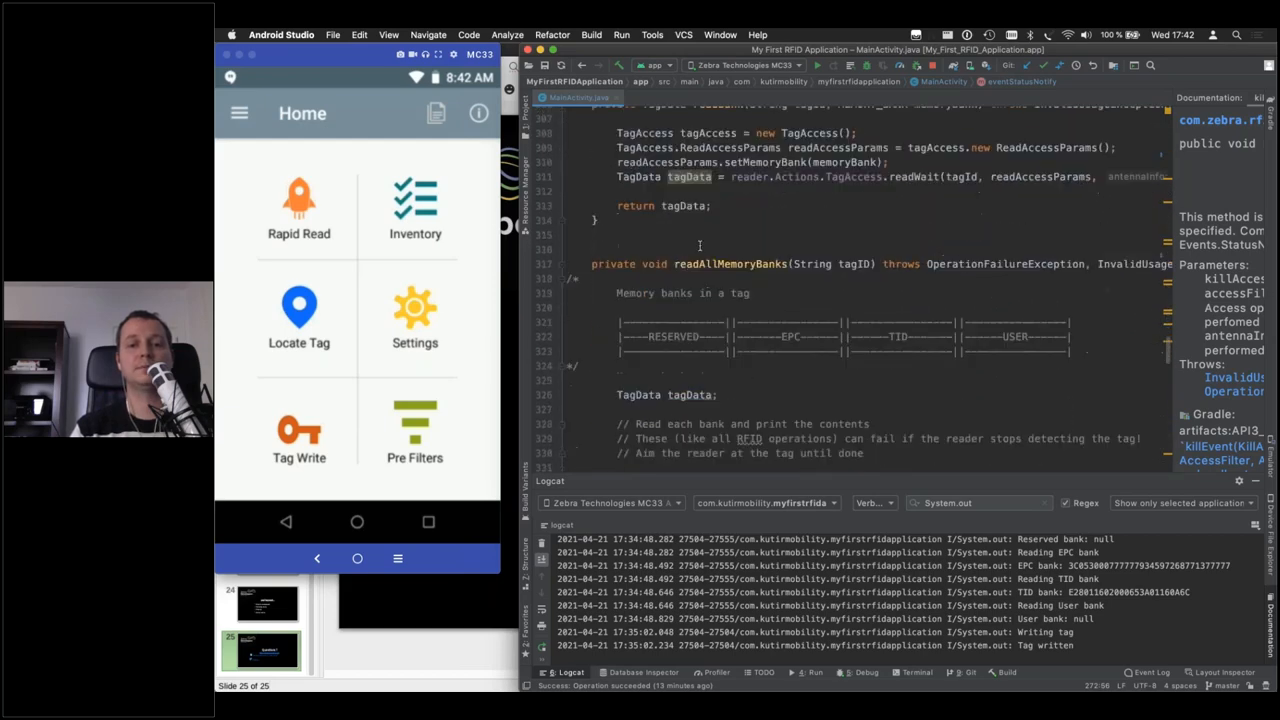
{"action": "scroll", "scroll_direction": "down", "scroll_amount": 3}
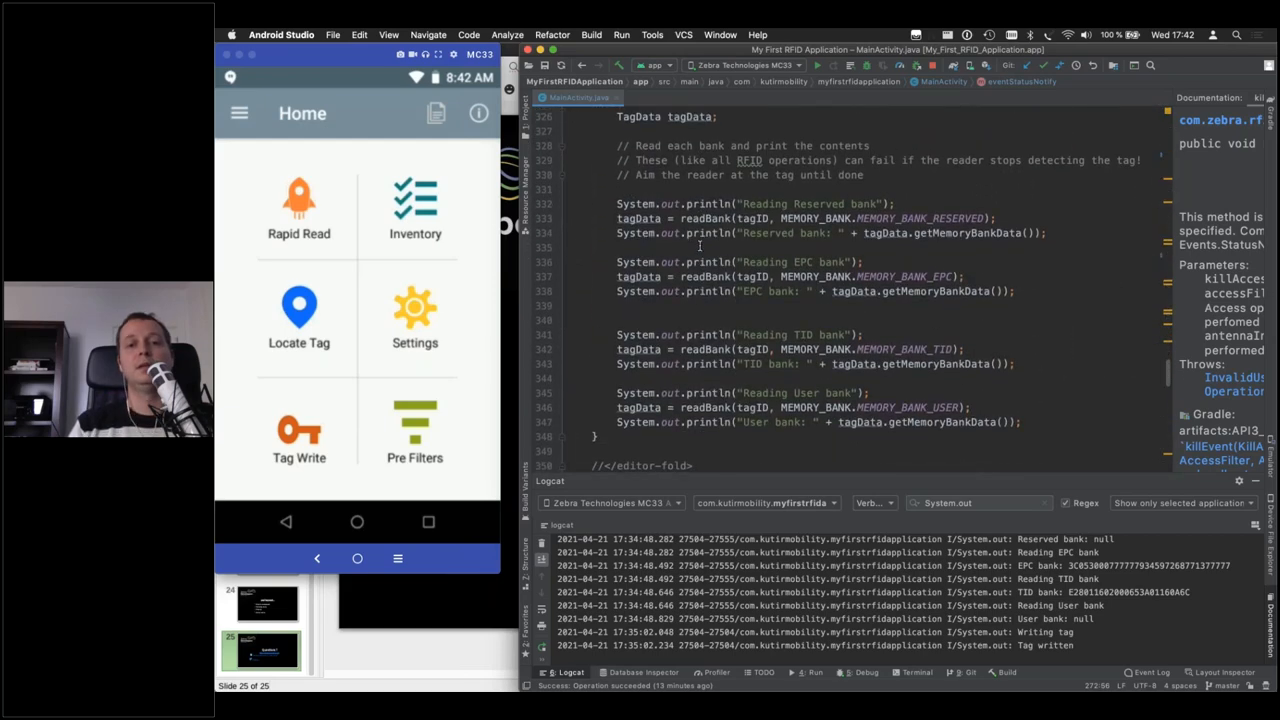
{"action": "mouse_move", "coordinate": [877, 199]}
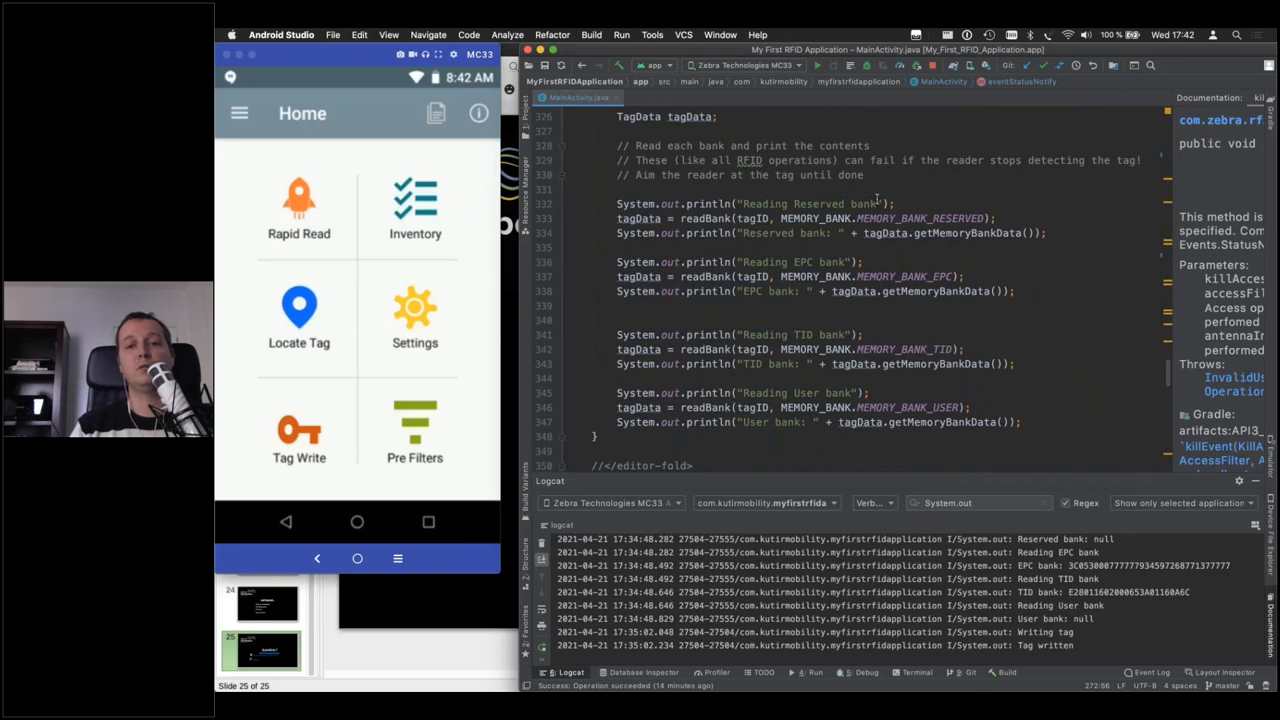
{"action": "left_click", "coordinate": [885, 204]}
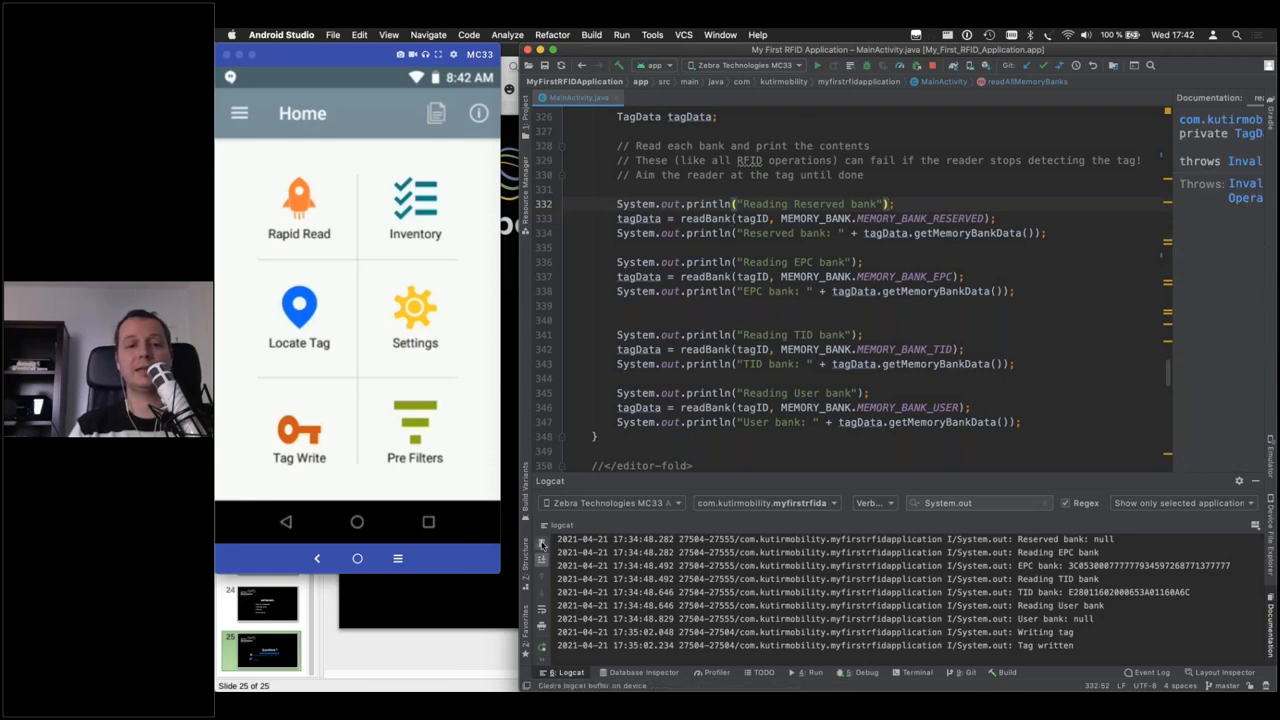
- Clear the Logcat output before reading a new tag
{"action": "left_click", "coordinate": [542, 538]}
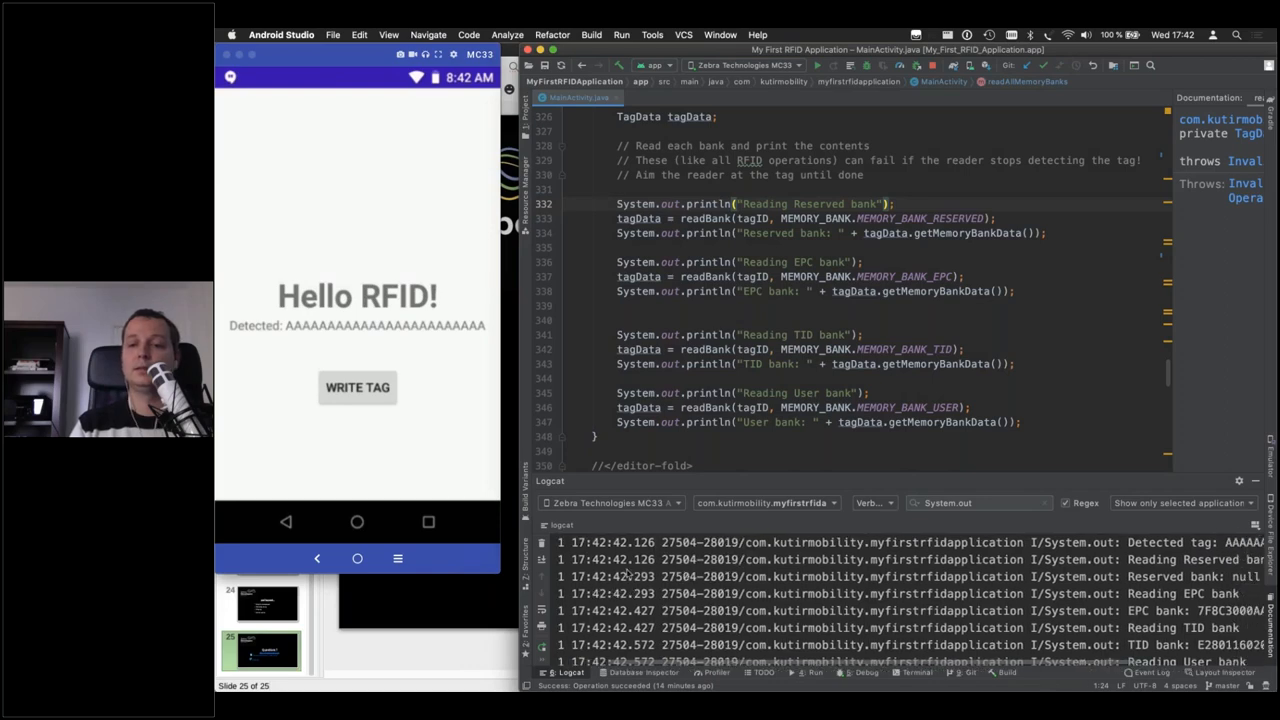
- Show the full Logcat lines for the tag's Reserved, EPC, TID and User bank reads
{"action": "double_click", "coordinate": [648, 559]}
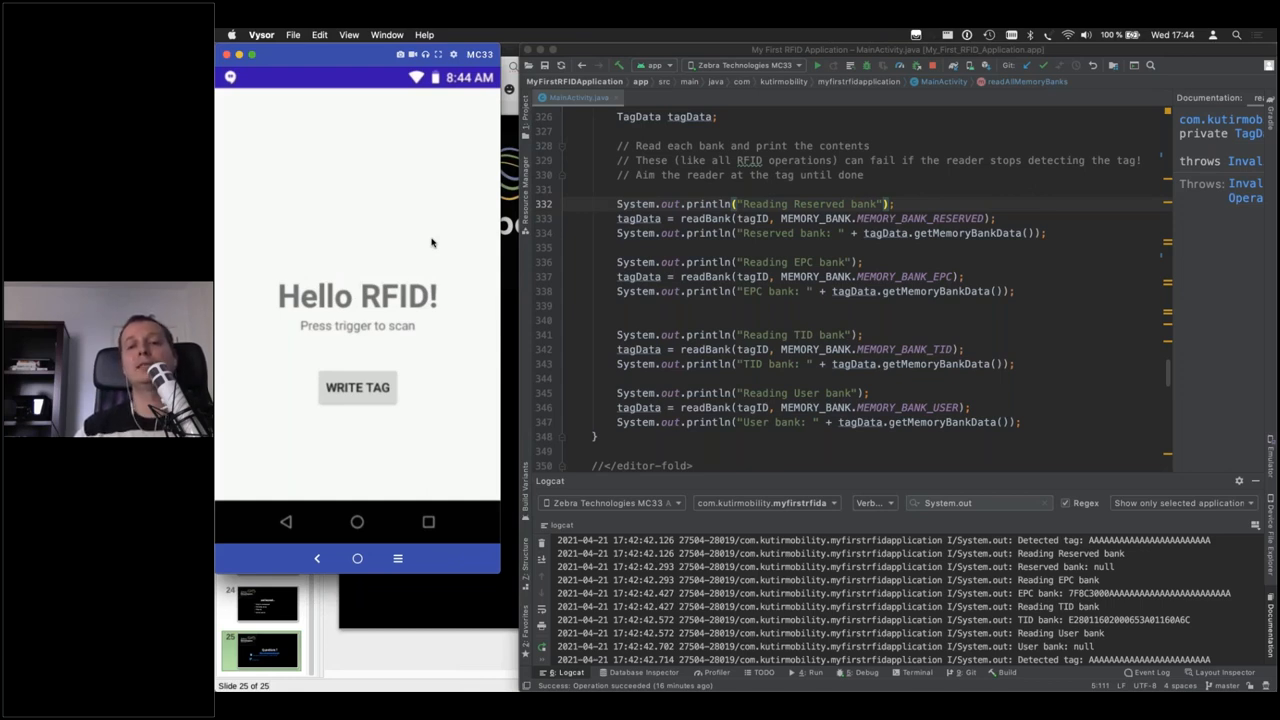
{"action": "mouse_move", "coordinate": [1062, 370]}
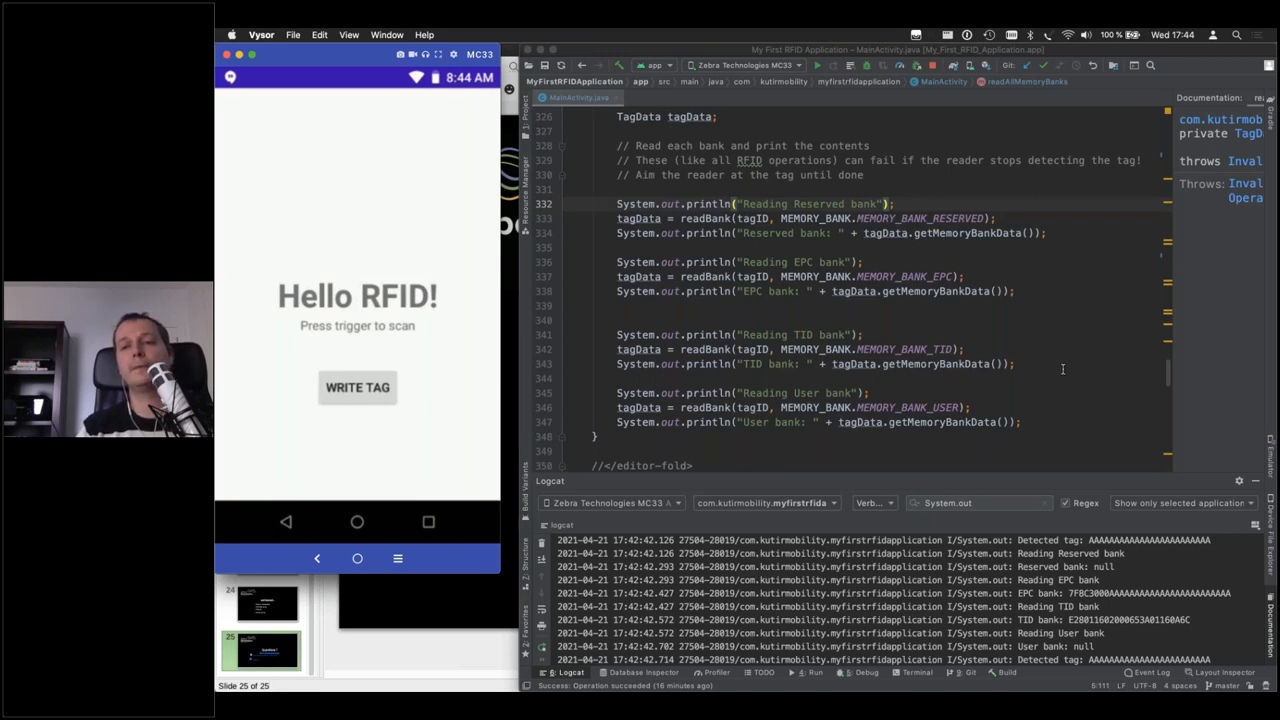
{"action": "mouse_move", "coordinate": [1099, 343]}
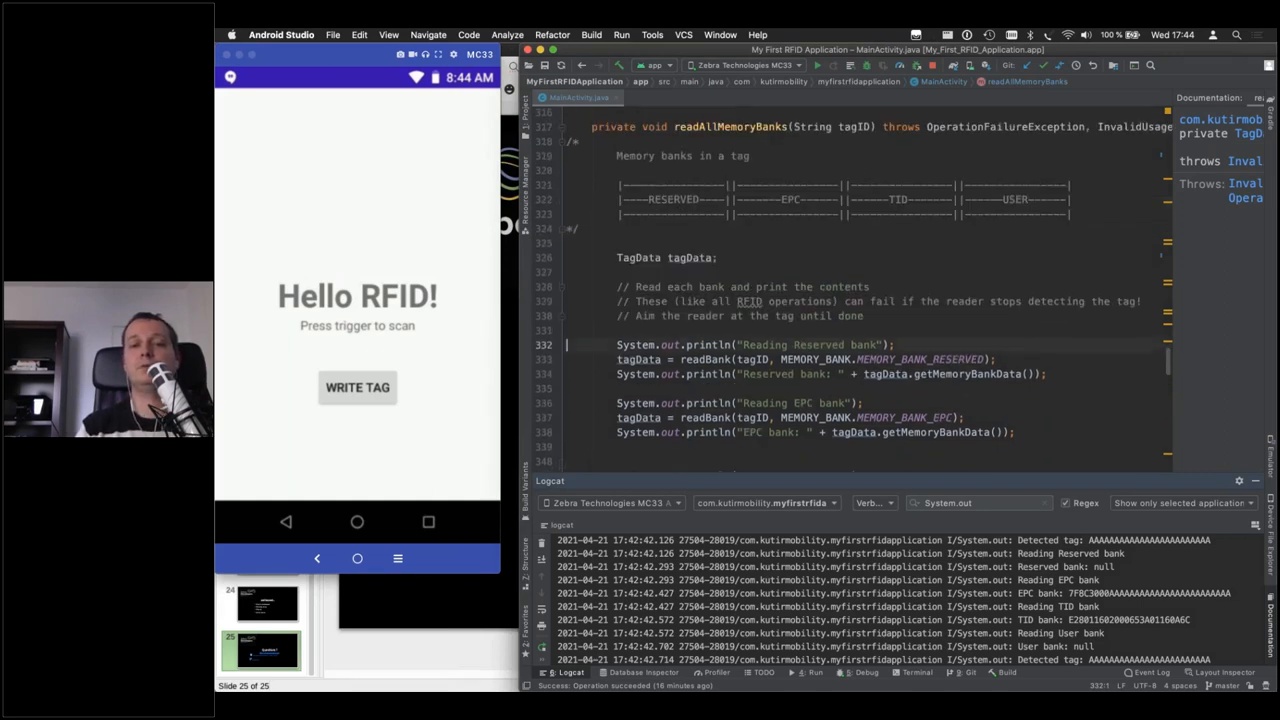
{"action": "scroll", "scroll_direction": "down", "scroll_amount": 3}
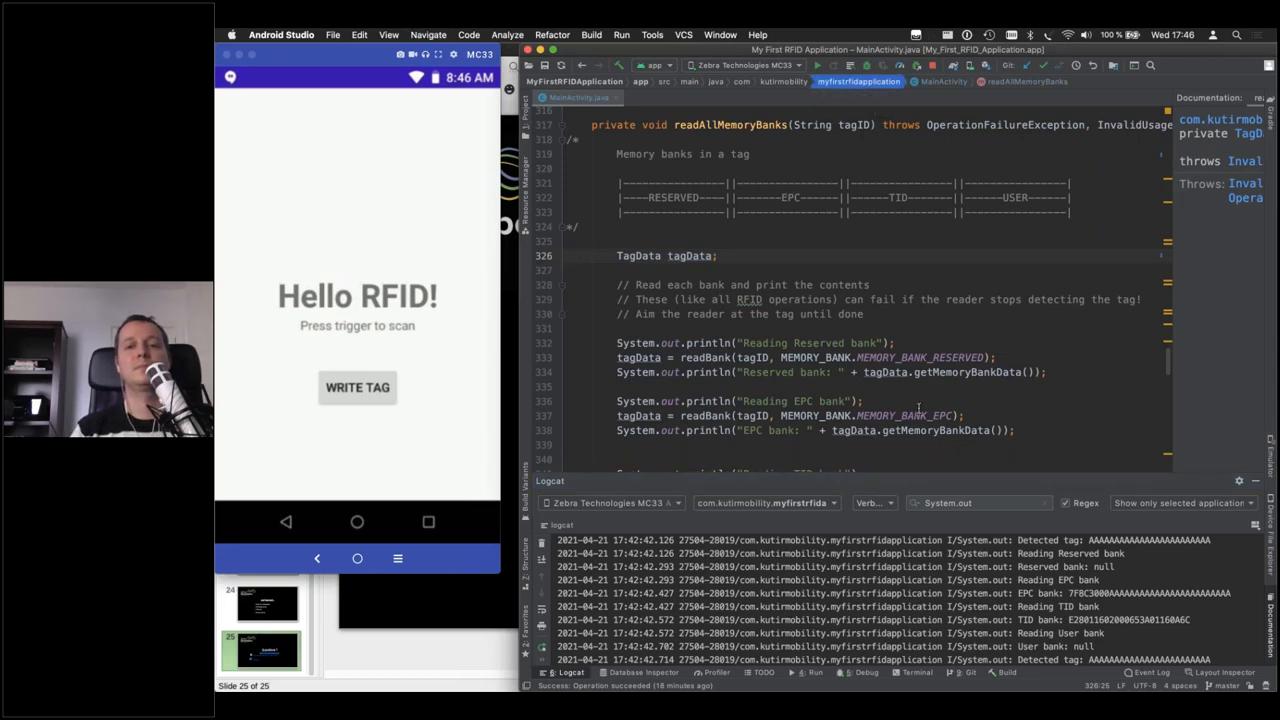
- Scroll to connectReader and unfold its if (!readerDevices.isEmpty()) block
{"action": "scroll", "scroll_direction": "down", "scroll_amount": 3}
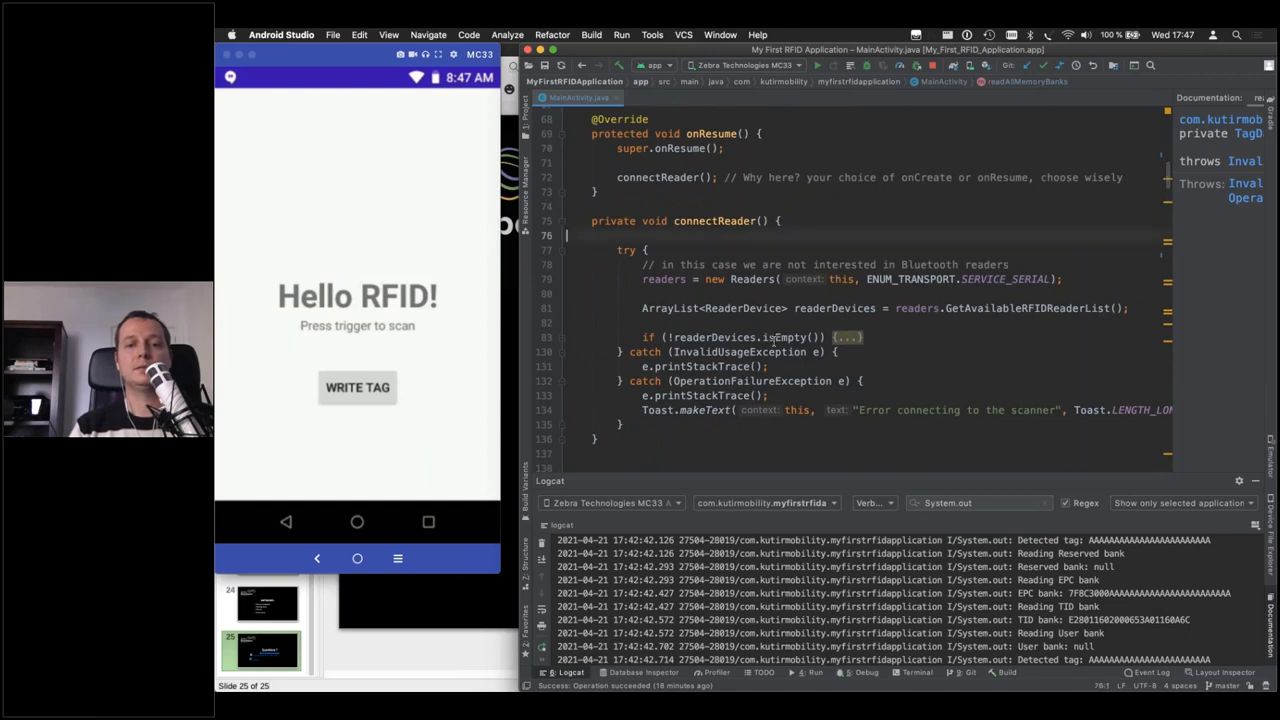
{"action": "left_click", "coordinate": [847, 337]}
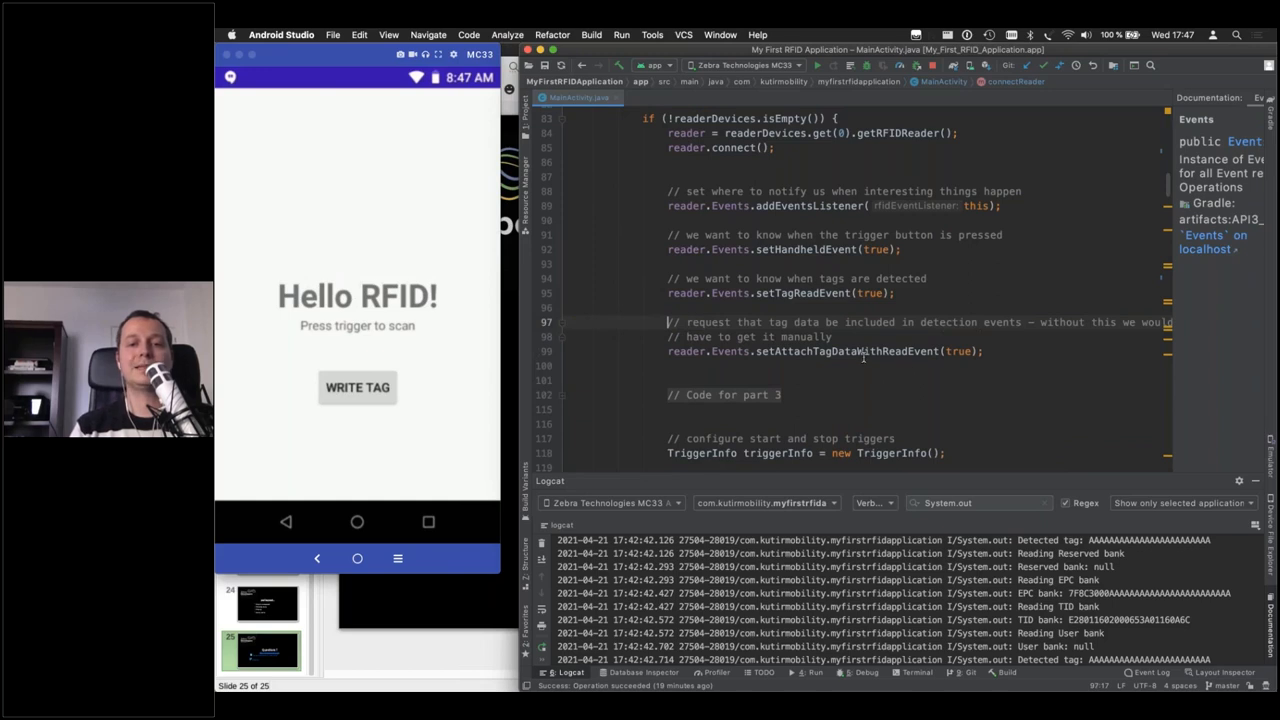
- Comment out setAttachTagDataWithReadEvent(true) at line 99 and select the eventReadNotify method name
{"action": "left_click", "coordinate": [863, 351]}
{"action": "type", "text": "//"}
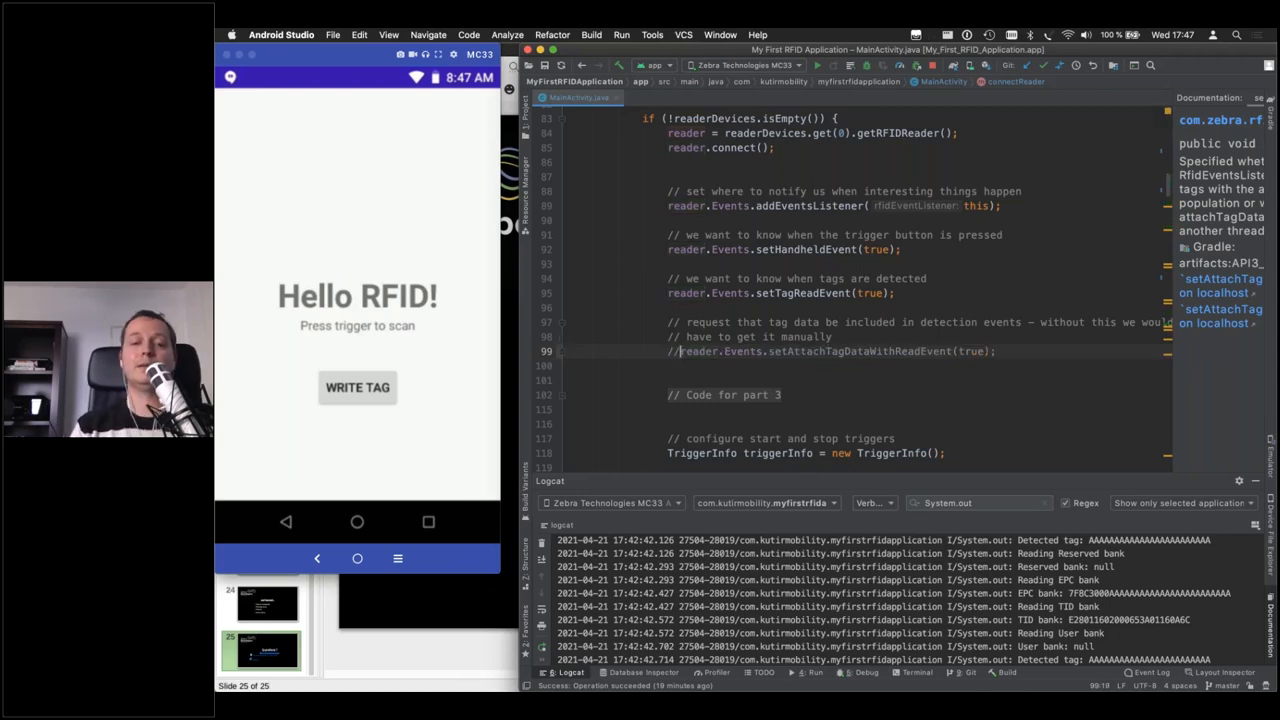
{"action": "scroll", "scroll_direction": "down", "scroll_amount": 3}
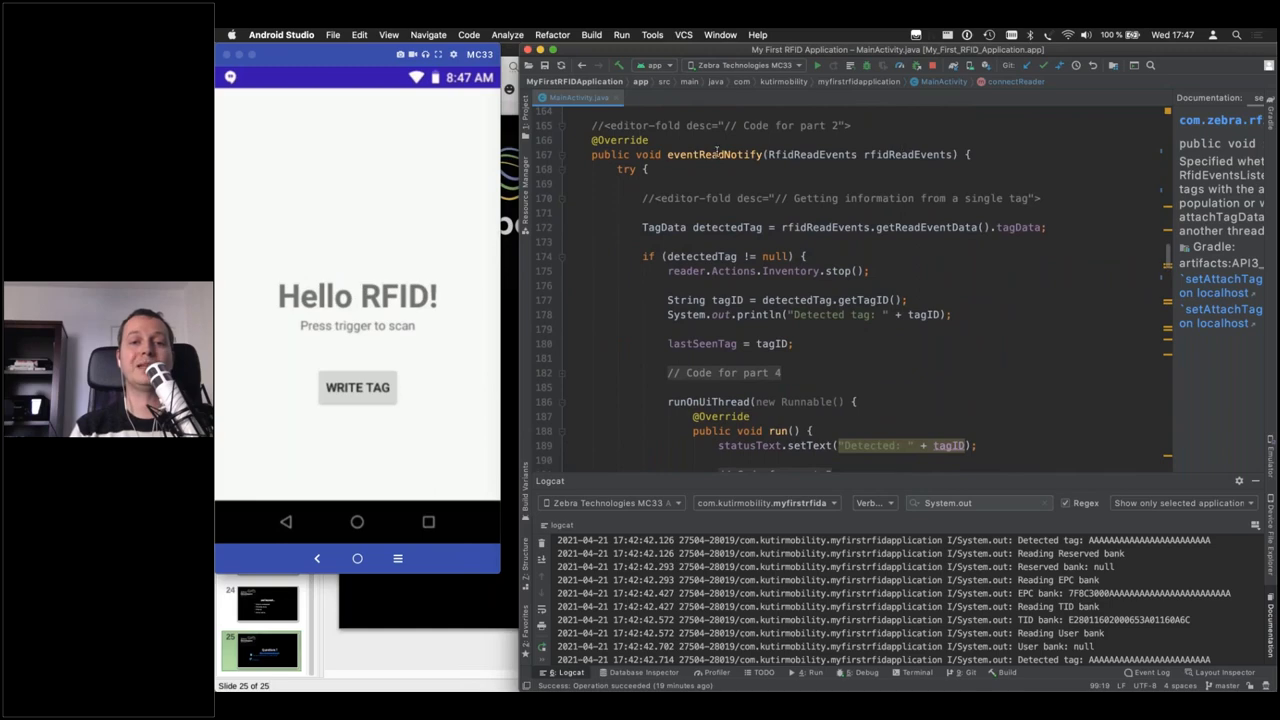
{"action": "double_click", "coordinate": [713, 154]}
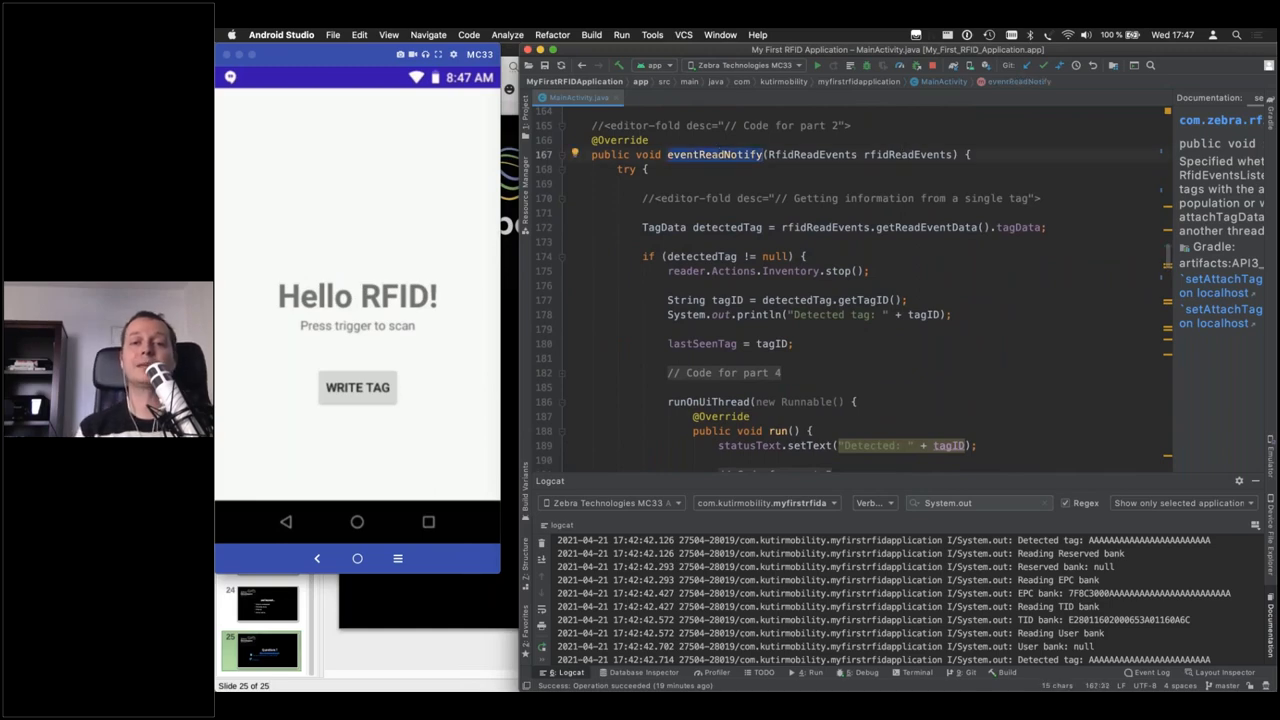
{"action": "scroll", "scroll_direction": "down", "scroll_amount": 3}
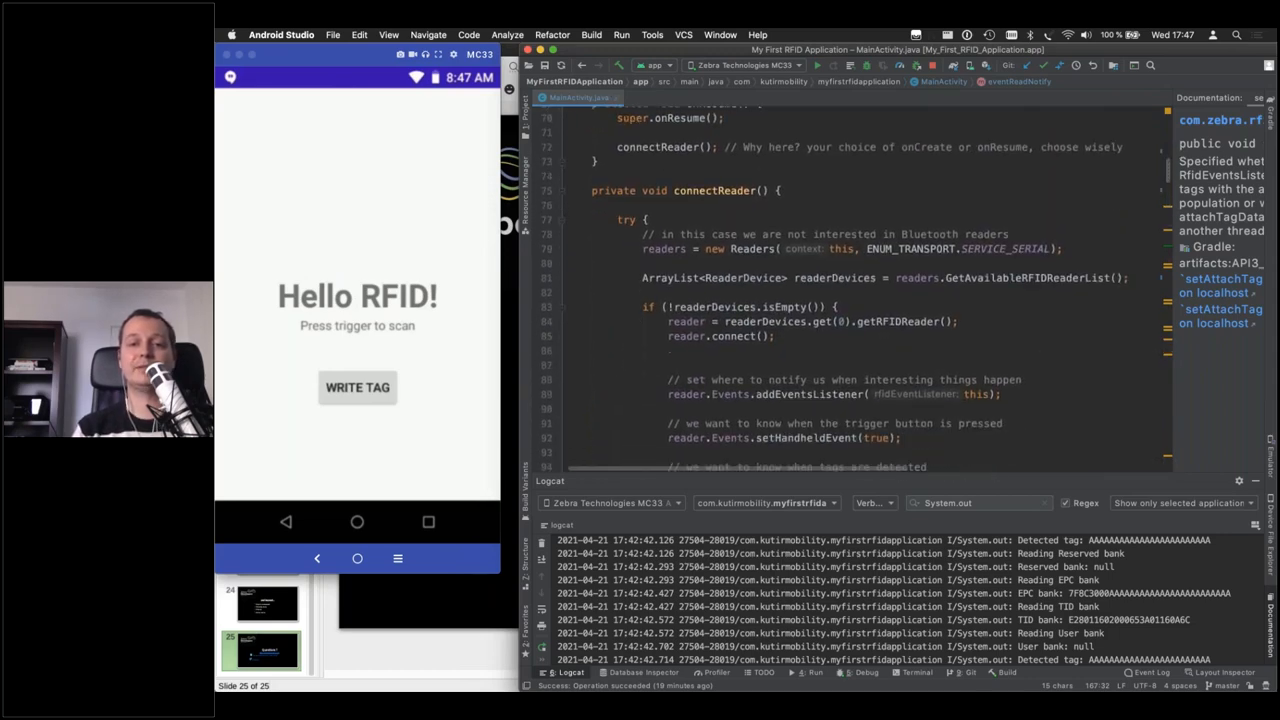
- Unfold connectReader's part 3 code with setAttachTagDataWithReadEvent(false) and setUniqueTagReport(true)
{"action": "scroll", "scroll_direction": "down", "scroll_amount": 3}
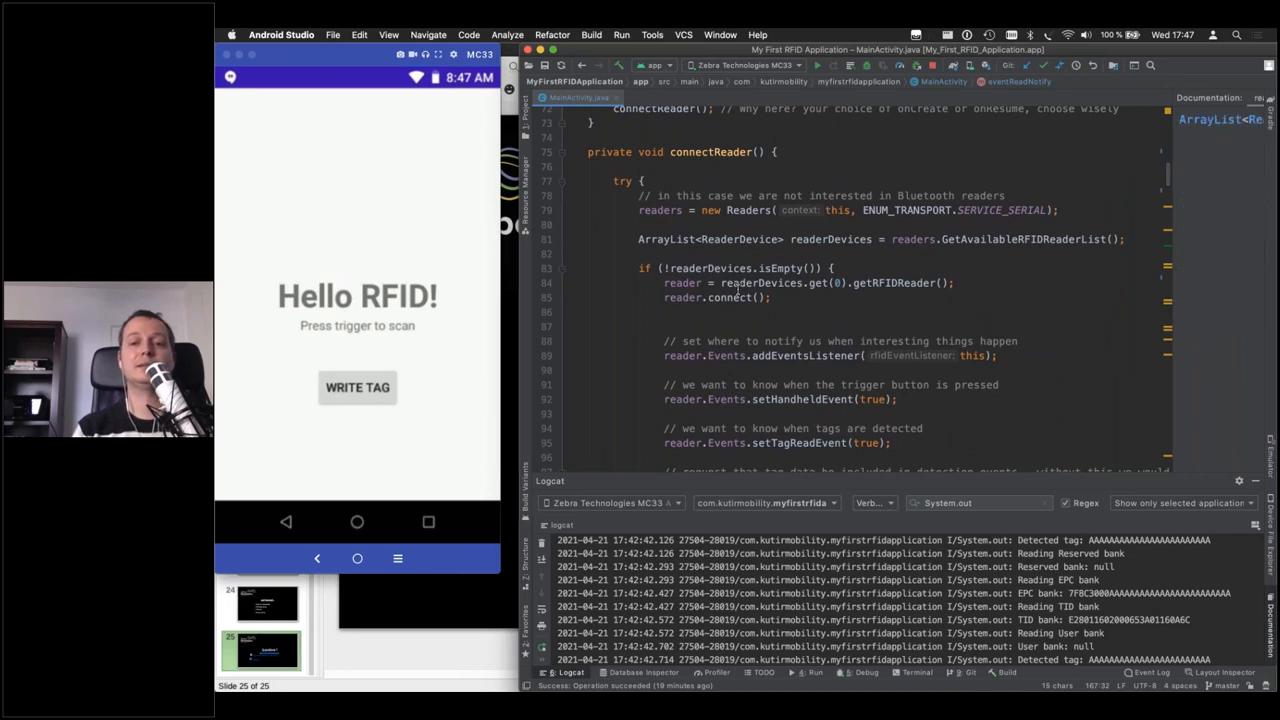
{"action": "scroll", "scroll_direction": "down", "scroll_amount": 3}
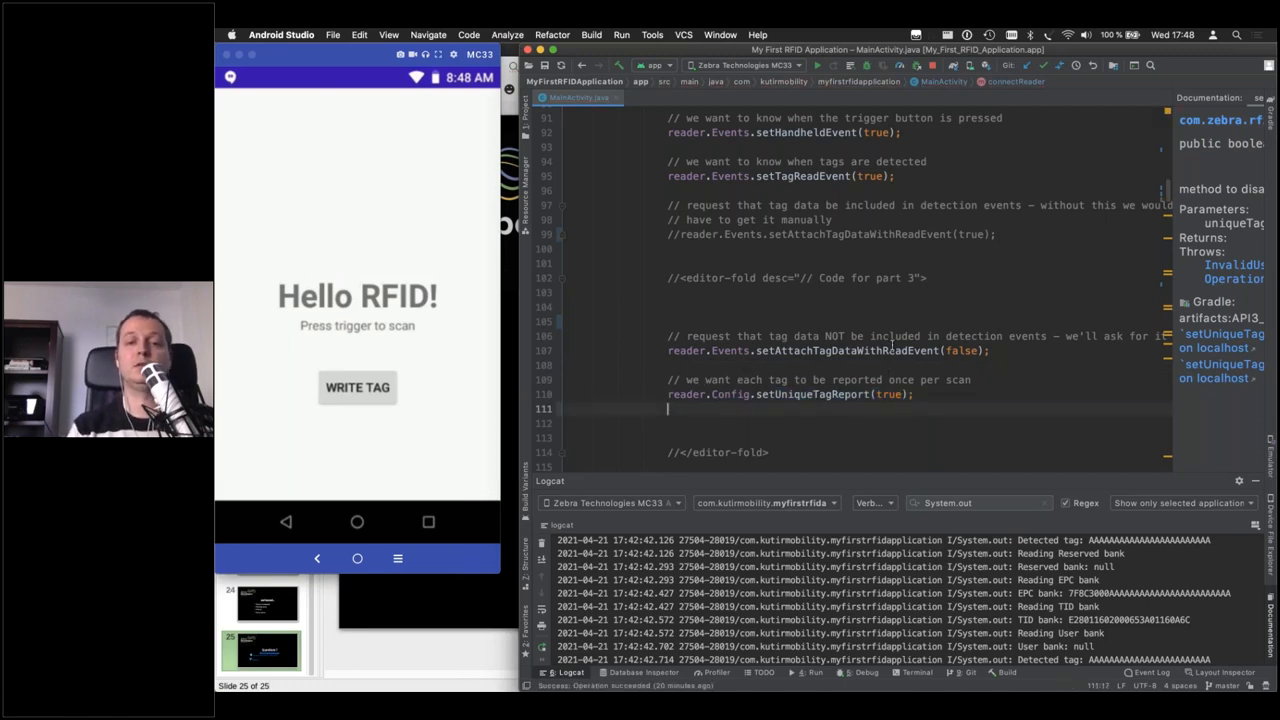
{"action": "double_click", "coordinate": [847, 350]}
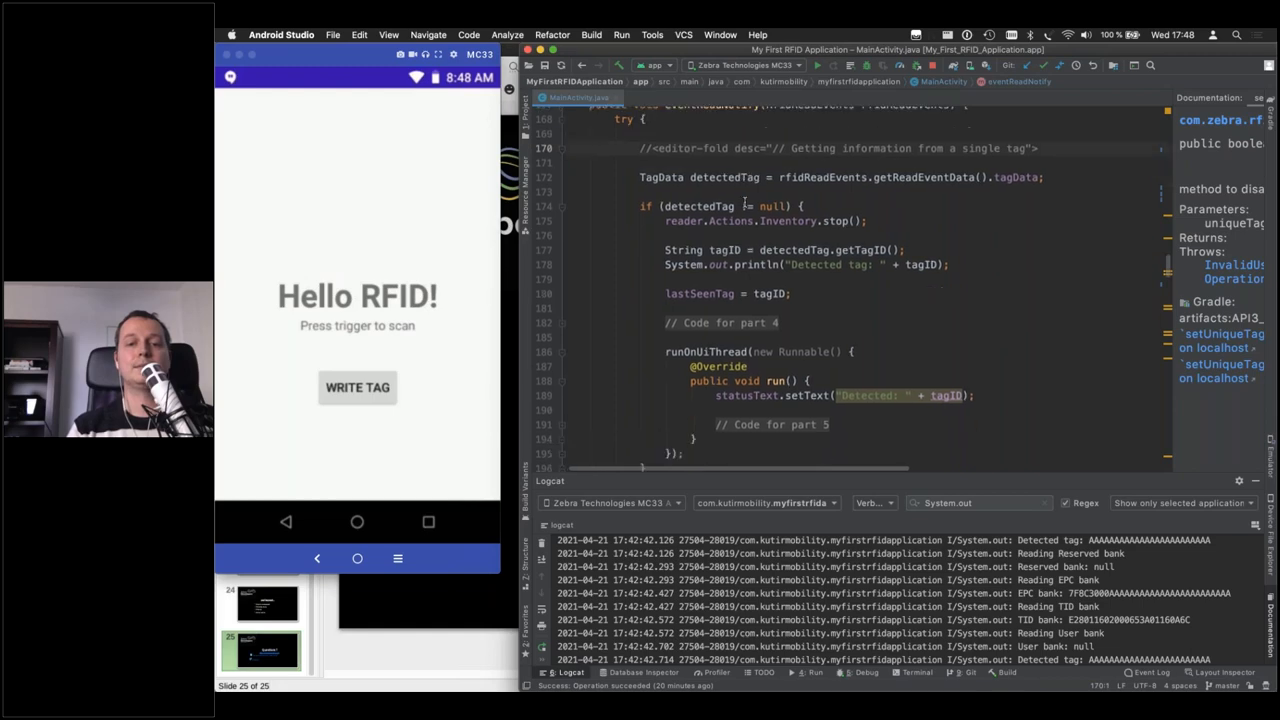
- Scroll to eventReadNotify's part 3 code and select the 100 tag count and getReadTags
{"action": "scroll", "scroll_direction": "down", "scroll_amount": 3}
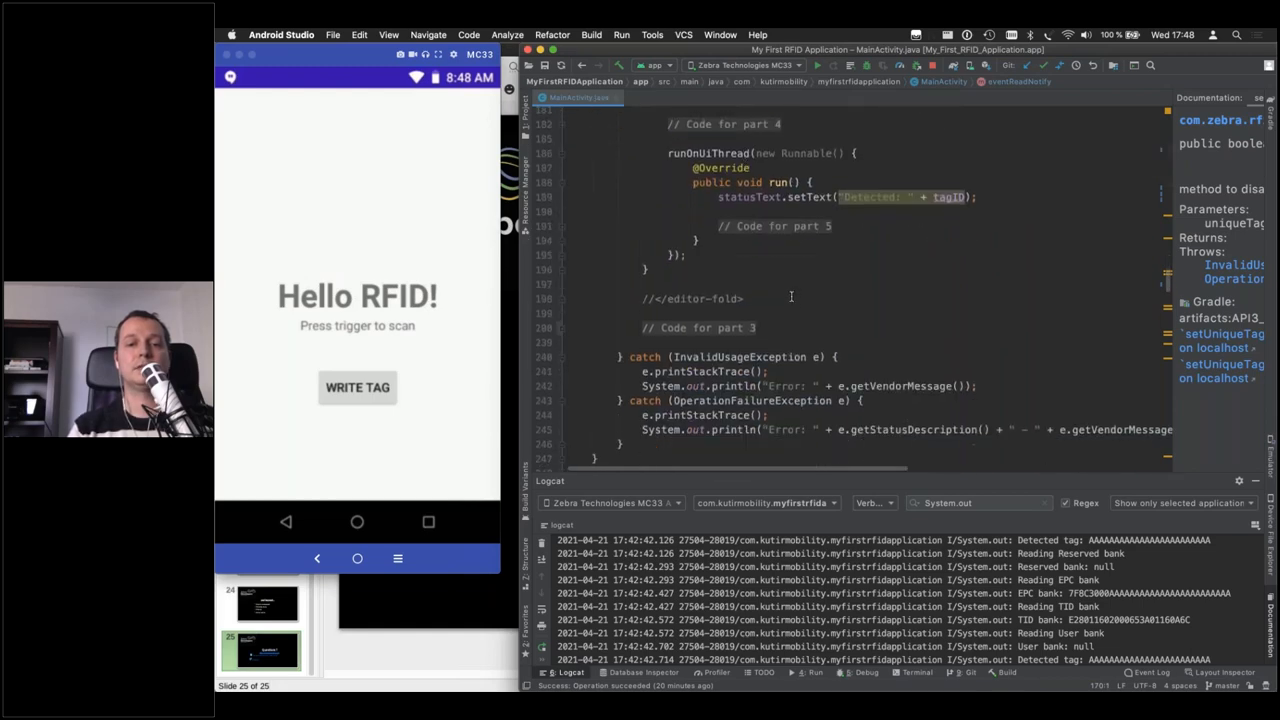
{"action": "scroll", "scroll_direction": "down", "scroll_amount": 3}
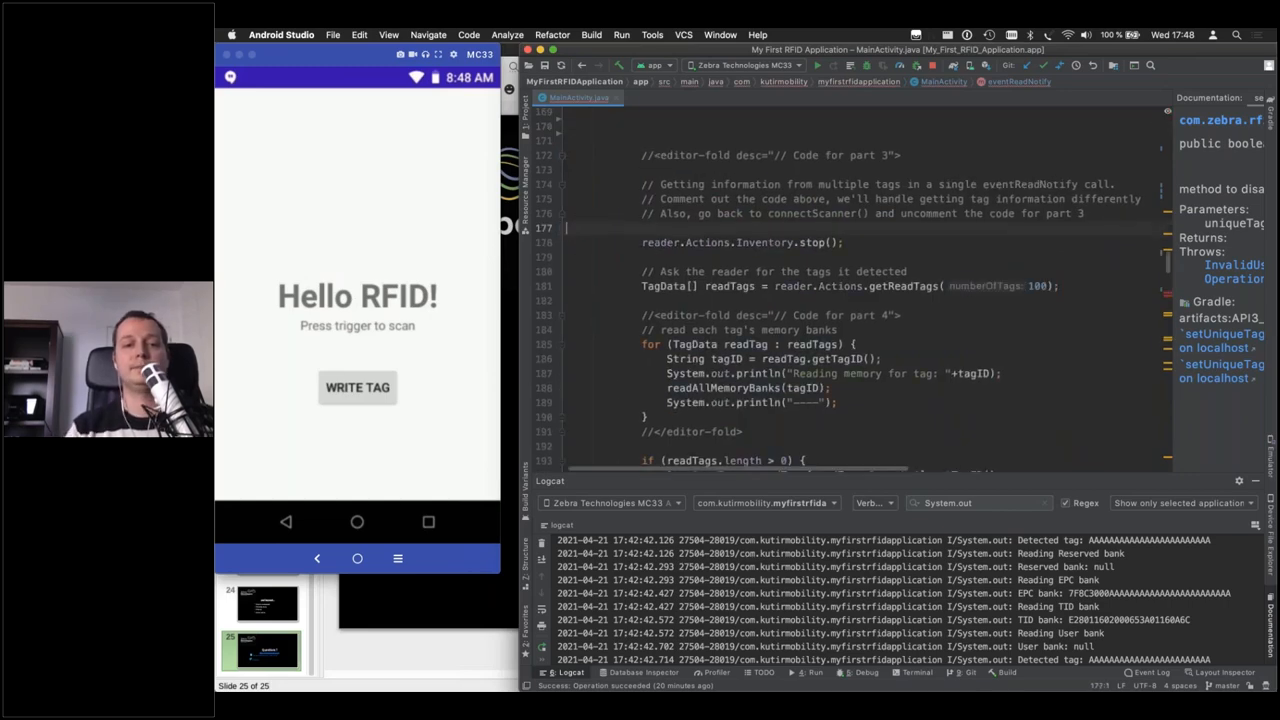
{"action": "scroll", "scroll_direction": "down", "scroll_amount": 3}
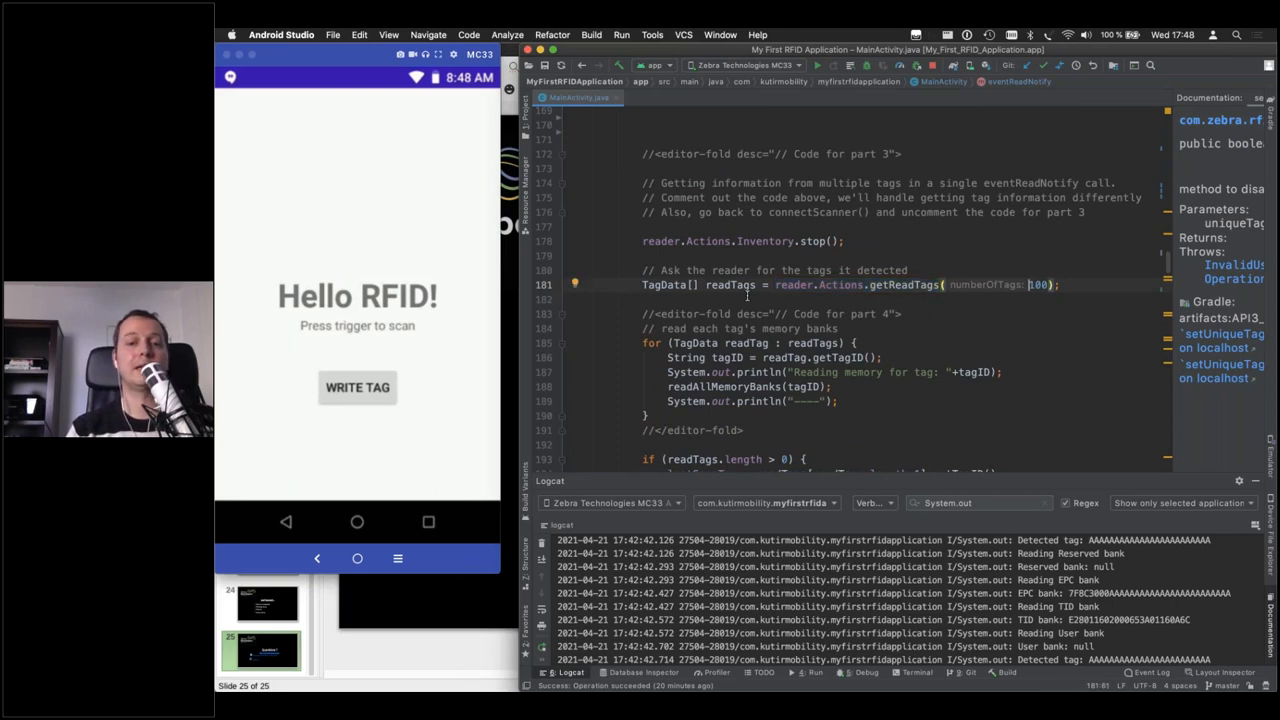
{"action": "double_click", "coordinate": [670, 284]}
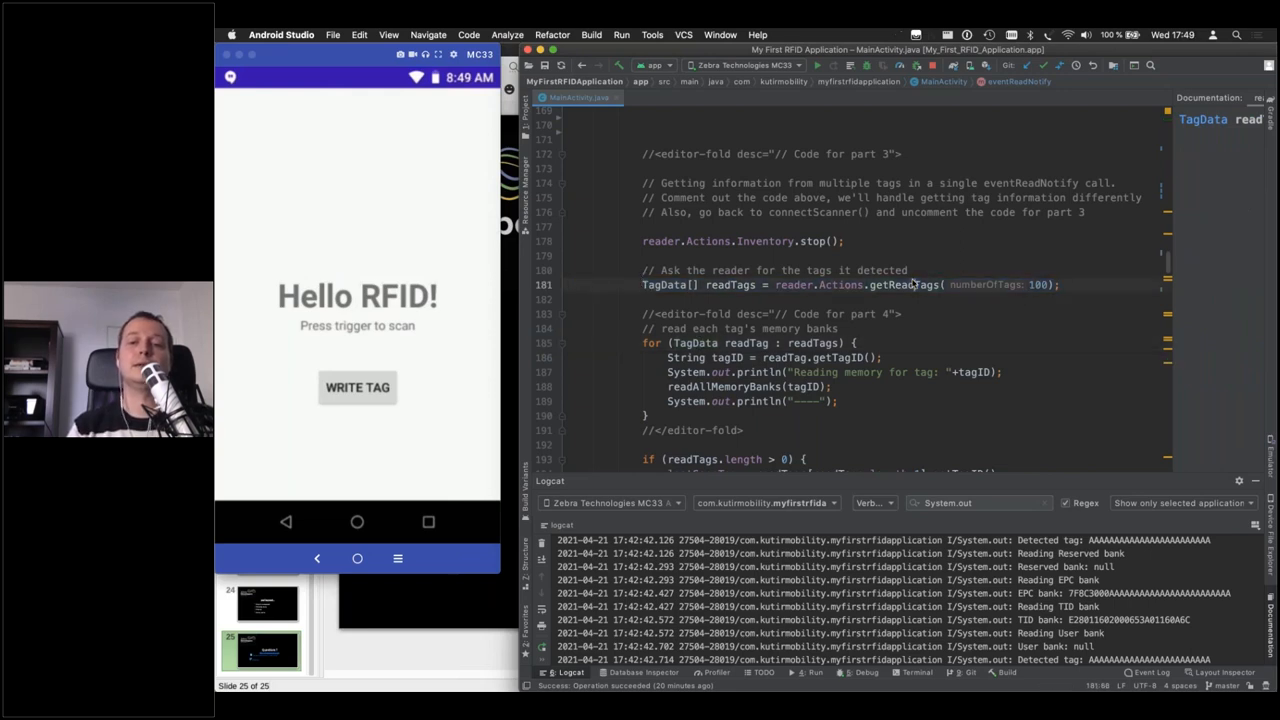
{"action": "double_click", "coordinate": [1039, 284]}
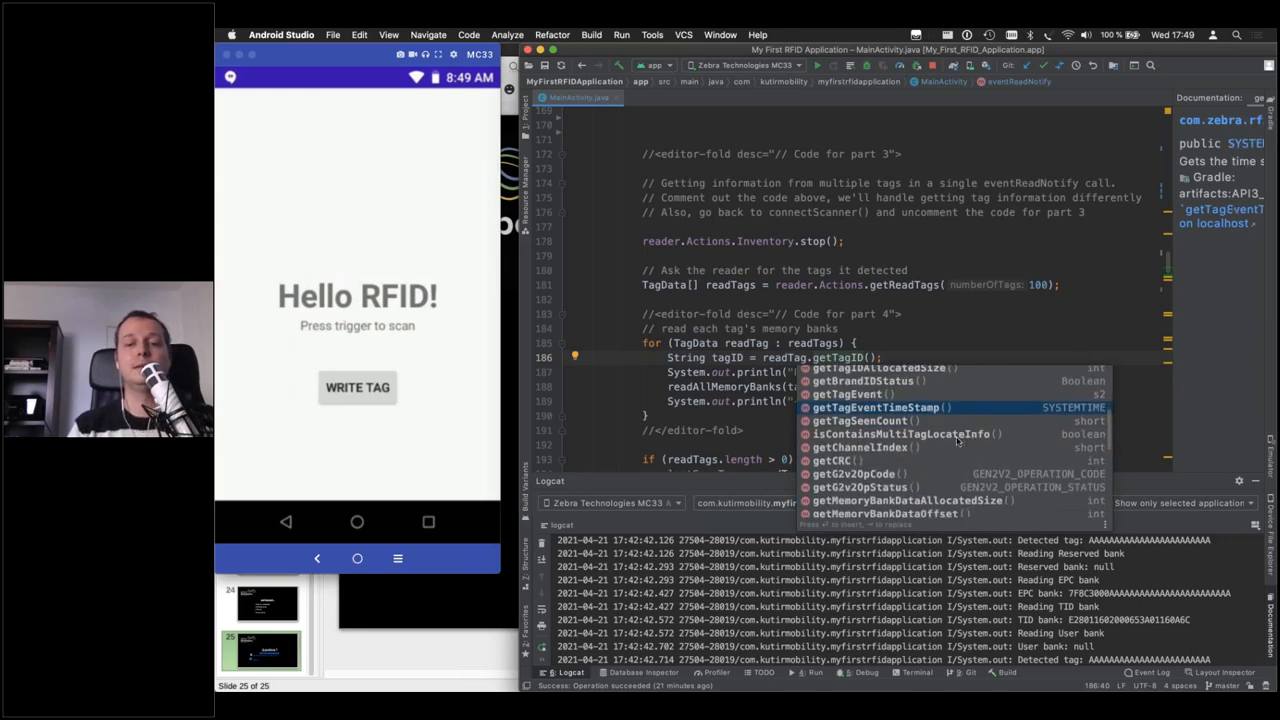
- Scroll further through eventReadNotify's getReadTags loop
{"action": "scroll", "scroll_direction": "down", "scroll_amount": 3}
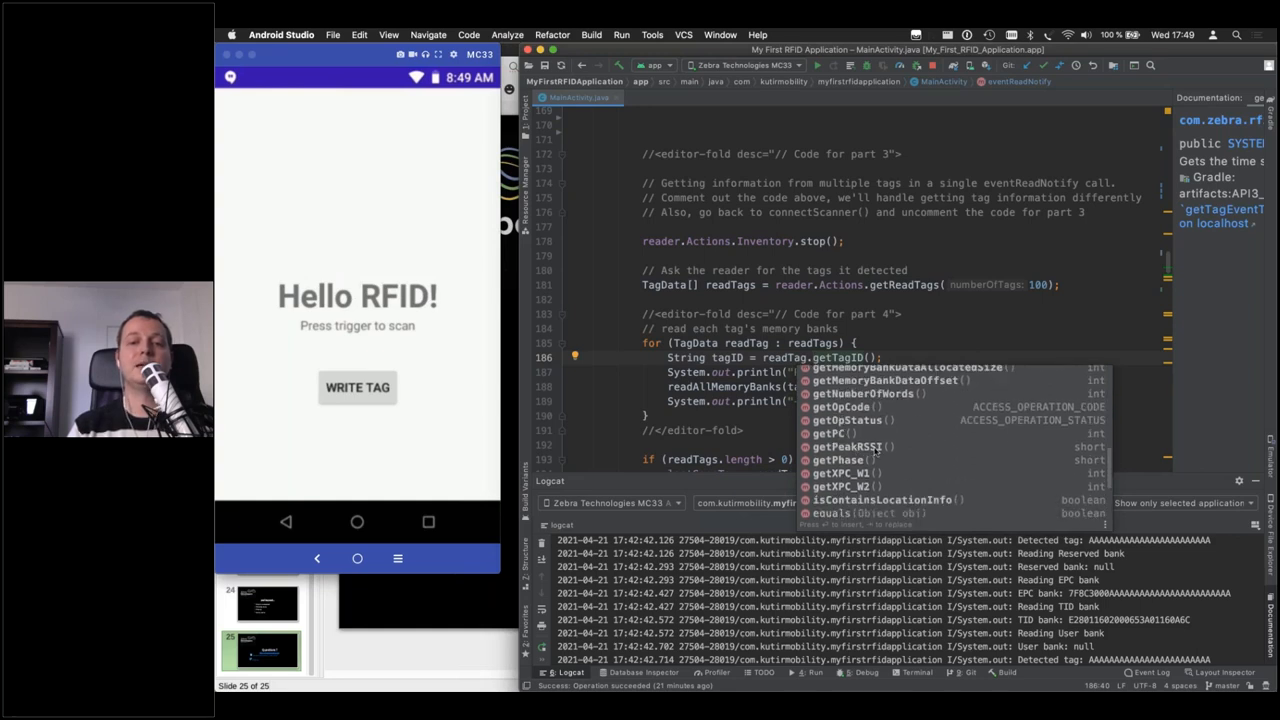
{"action": "mouse_move", "coordinate": [875, 453]}
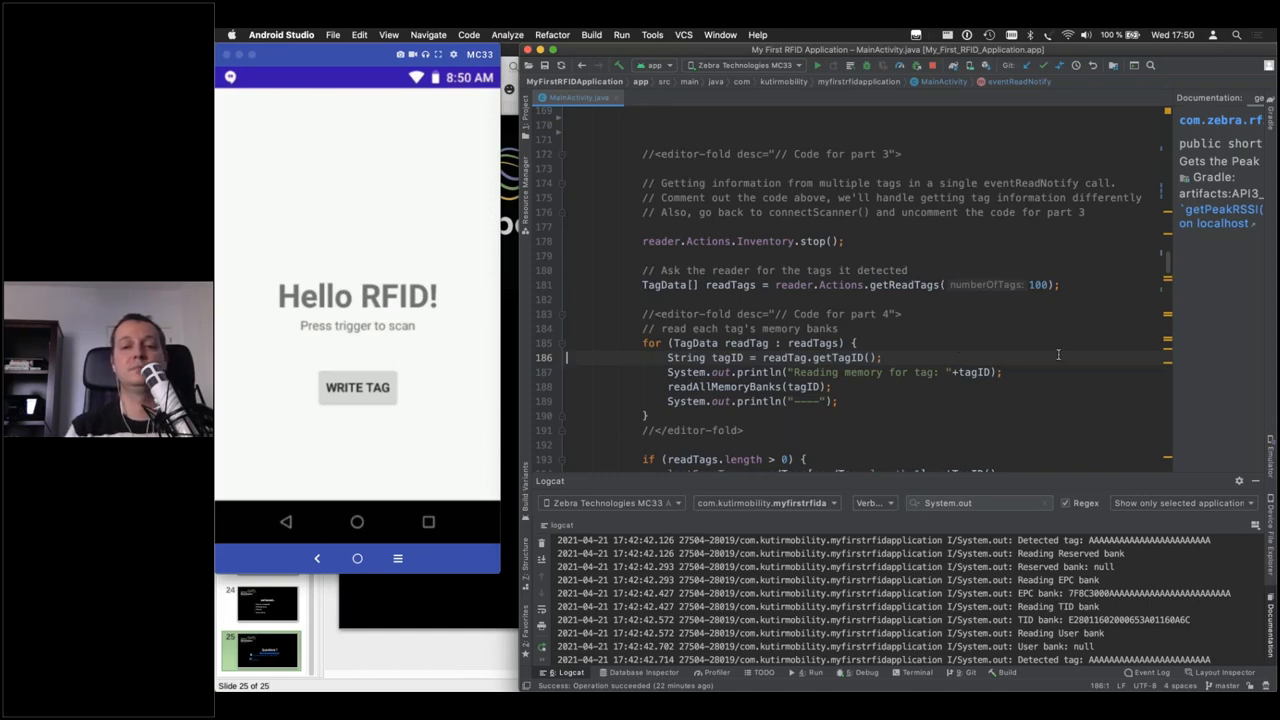
{"action": "mouse_move", "coordinate": [900, 372]}
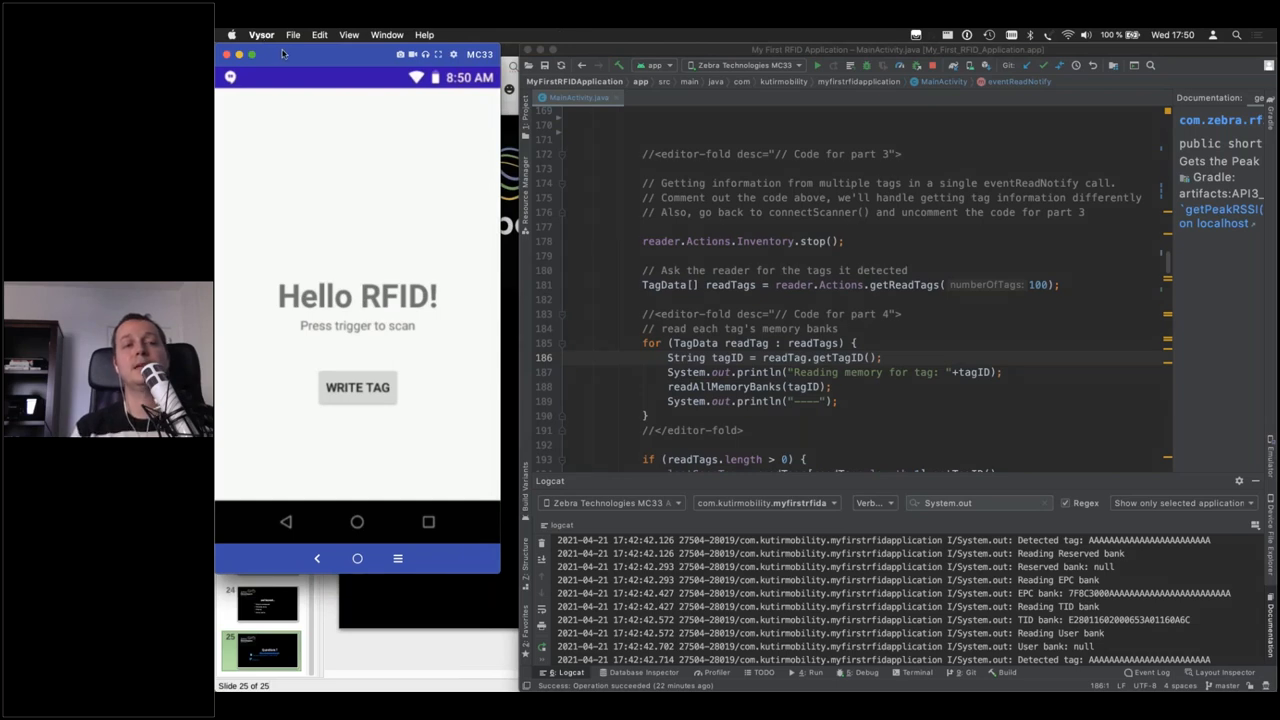
{"action": "mouse_move", "coordinate": [321, 185]}
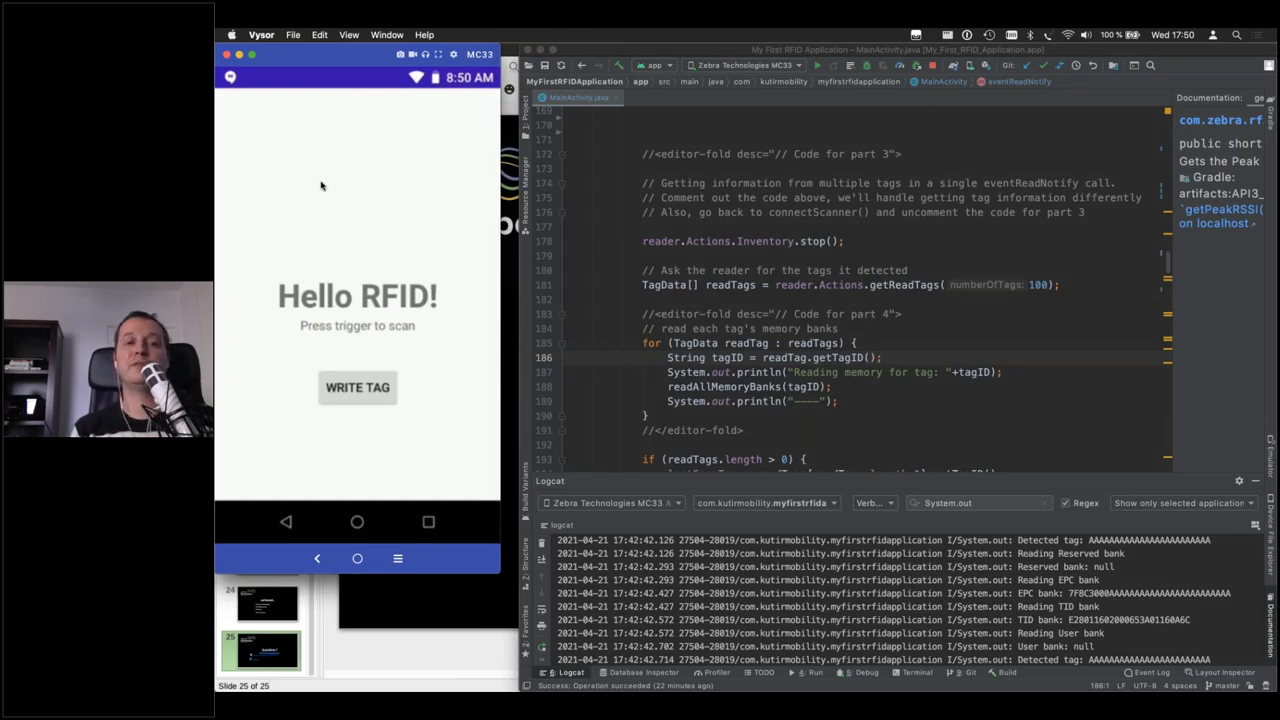
{"action": "mouse_move", "coordinate": [357, 60]}
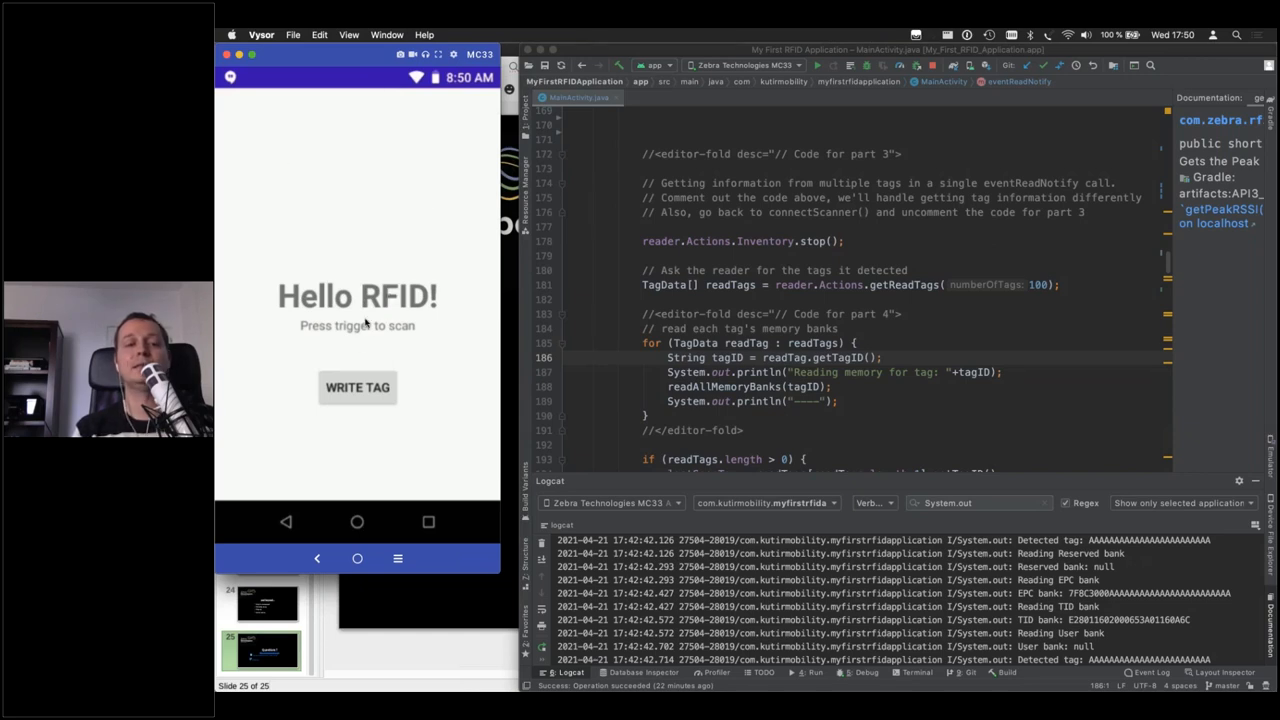
{"action": "mouse_move", "coordinate": [398, 185]}
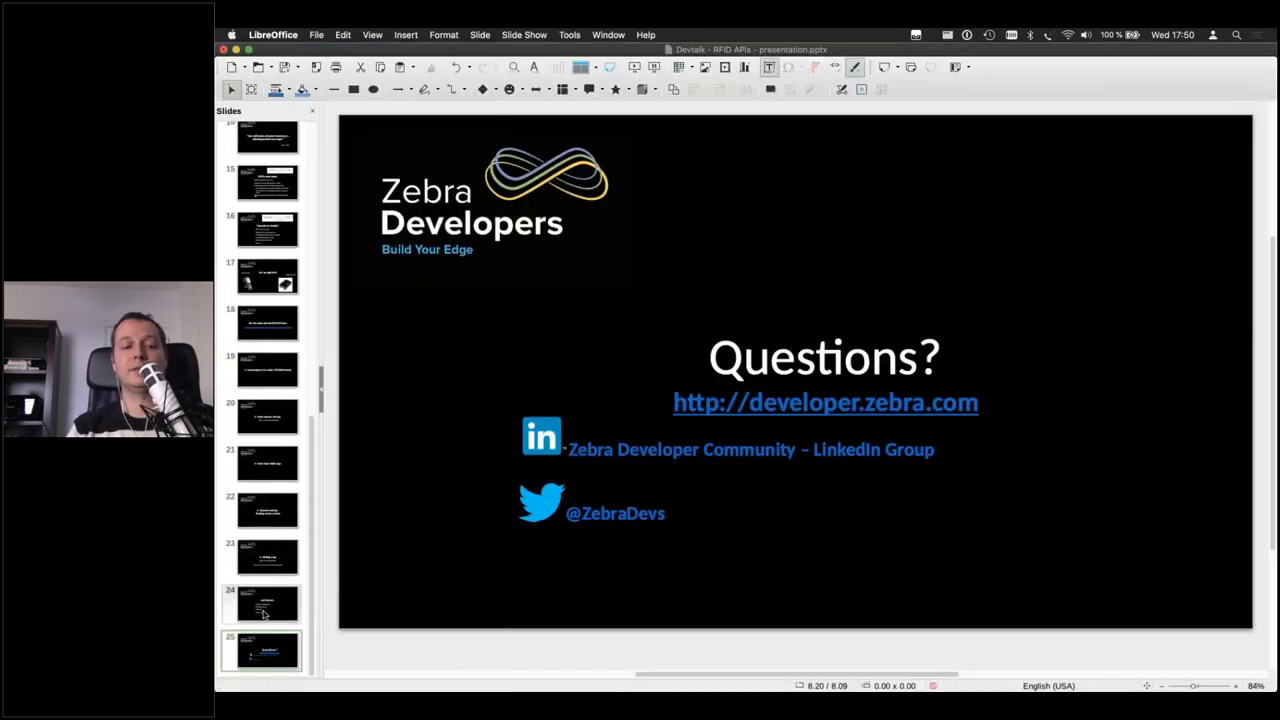
- Select the slide 24 'and beyond...' thumbnail in the Slides pane
{"action": "left_click", "coordinate": [262, 603]}
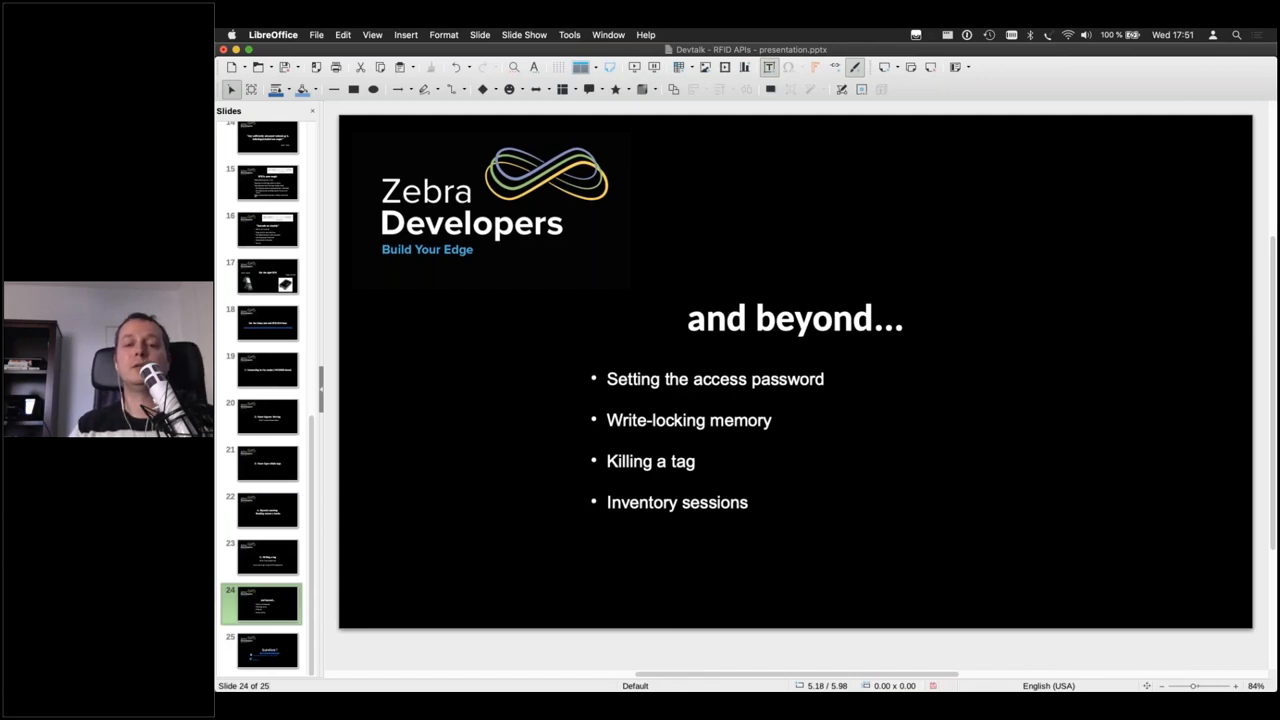
{"action": "mouse_move", "coordinate": [842, 669]}
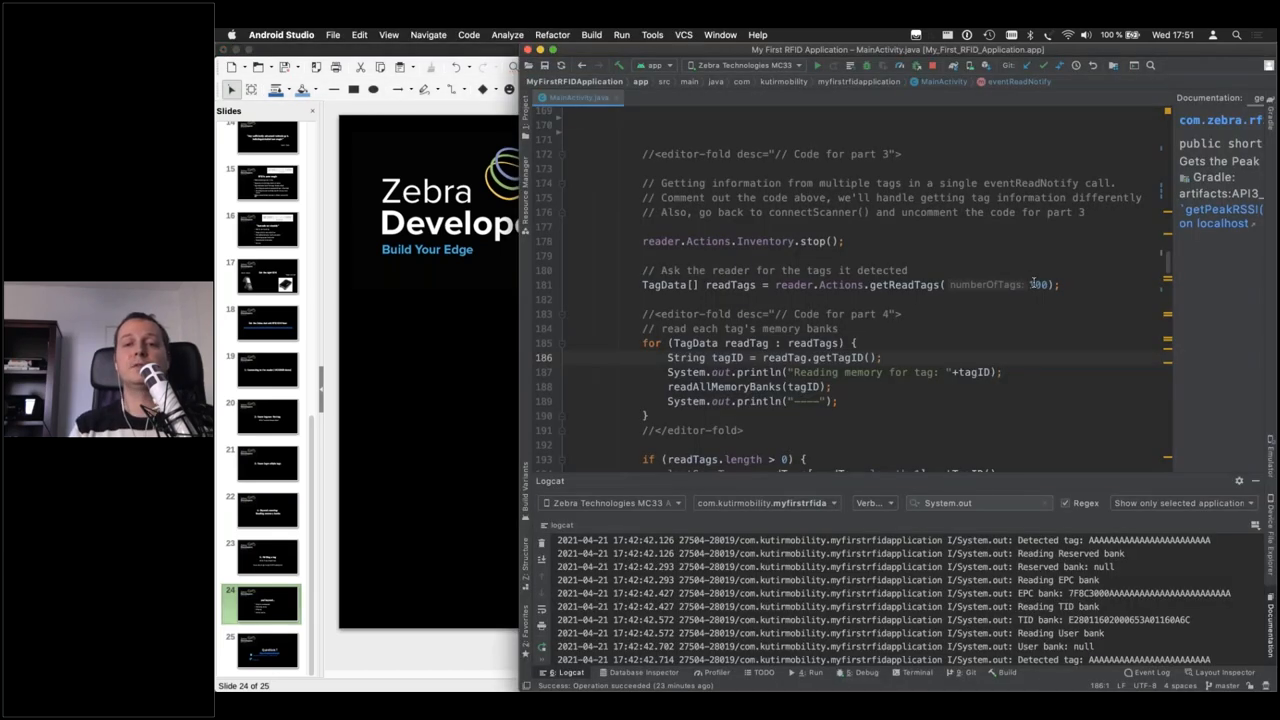
- Change the getReadTags tag count from 100 to 20, then back to 100
{"action": "double_click", "coordinate": [1037, 285]}
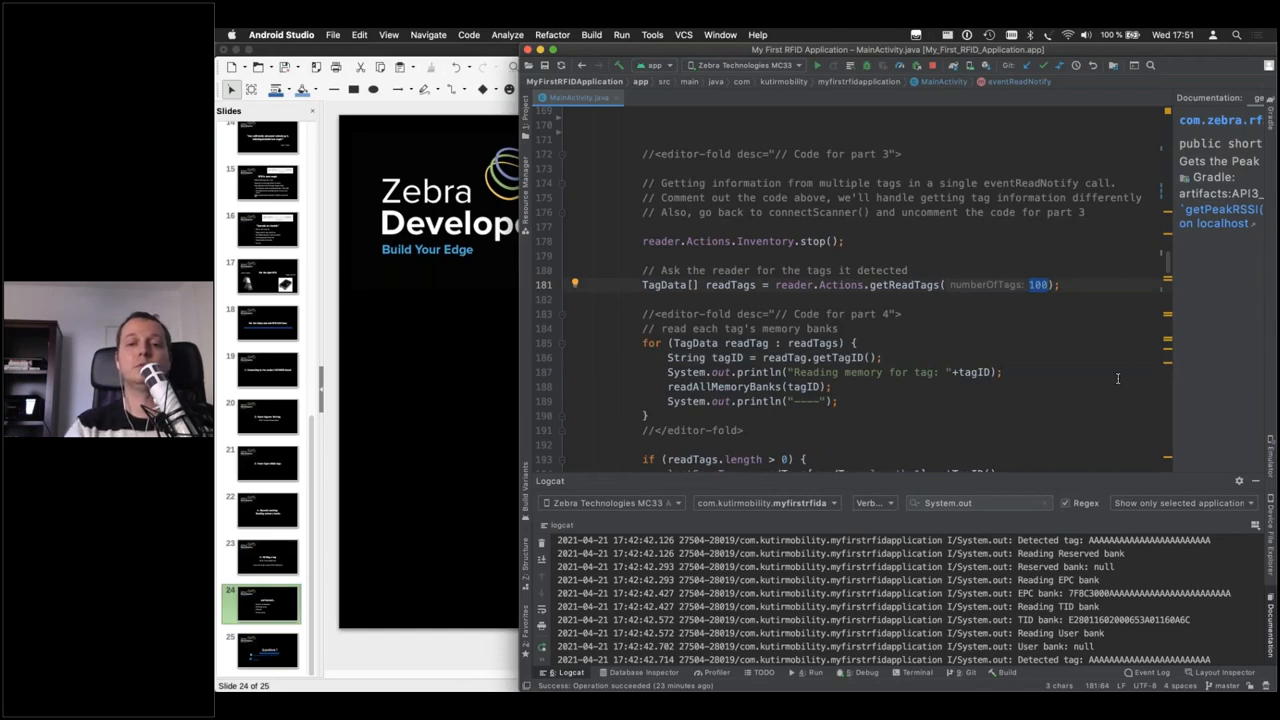
{"action": "type", "text": "20"}
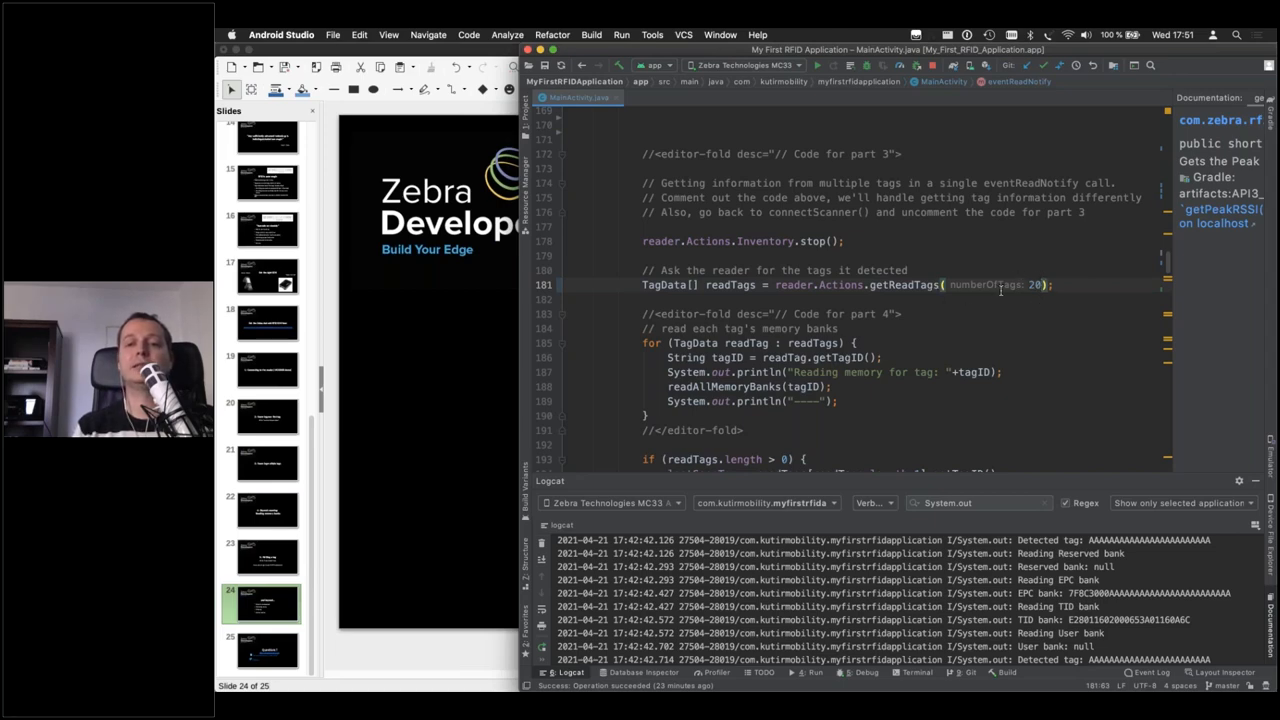
{"action": "type", "text": "100"}
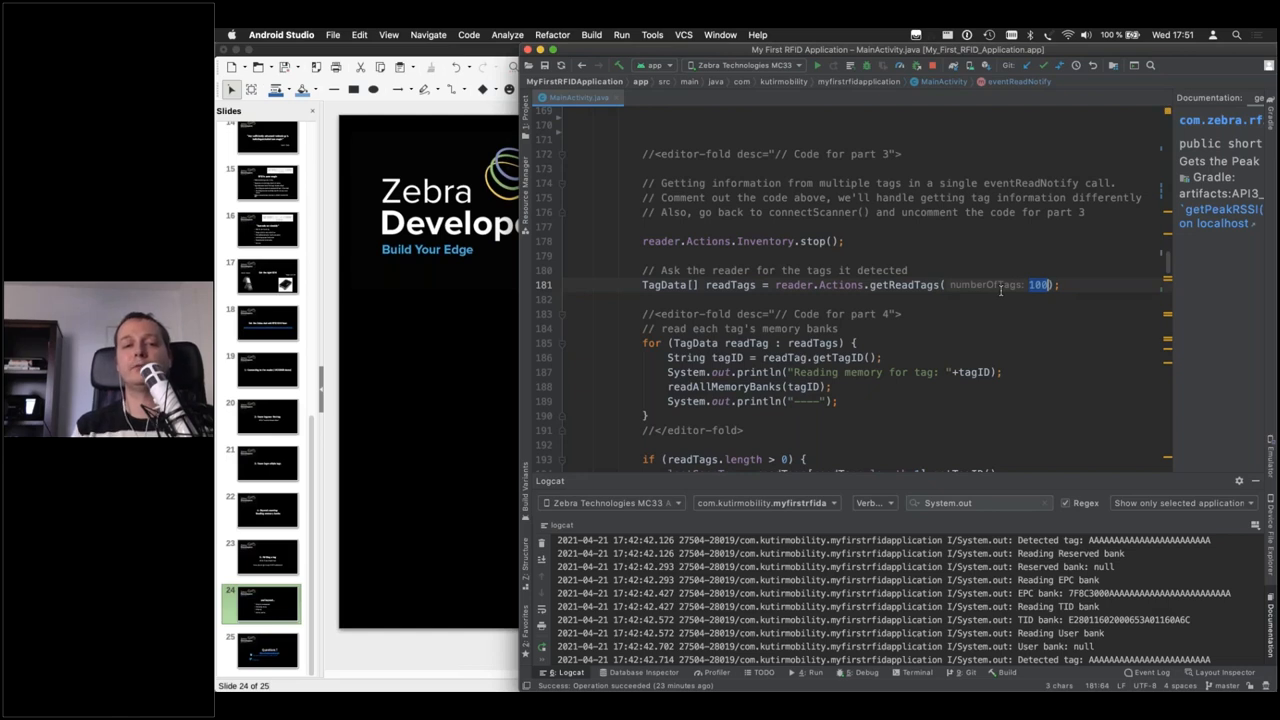
{"action": "mouse_move", "coordinate": [1000, 290]}
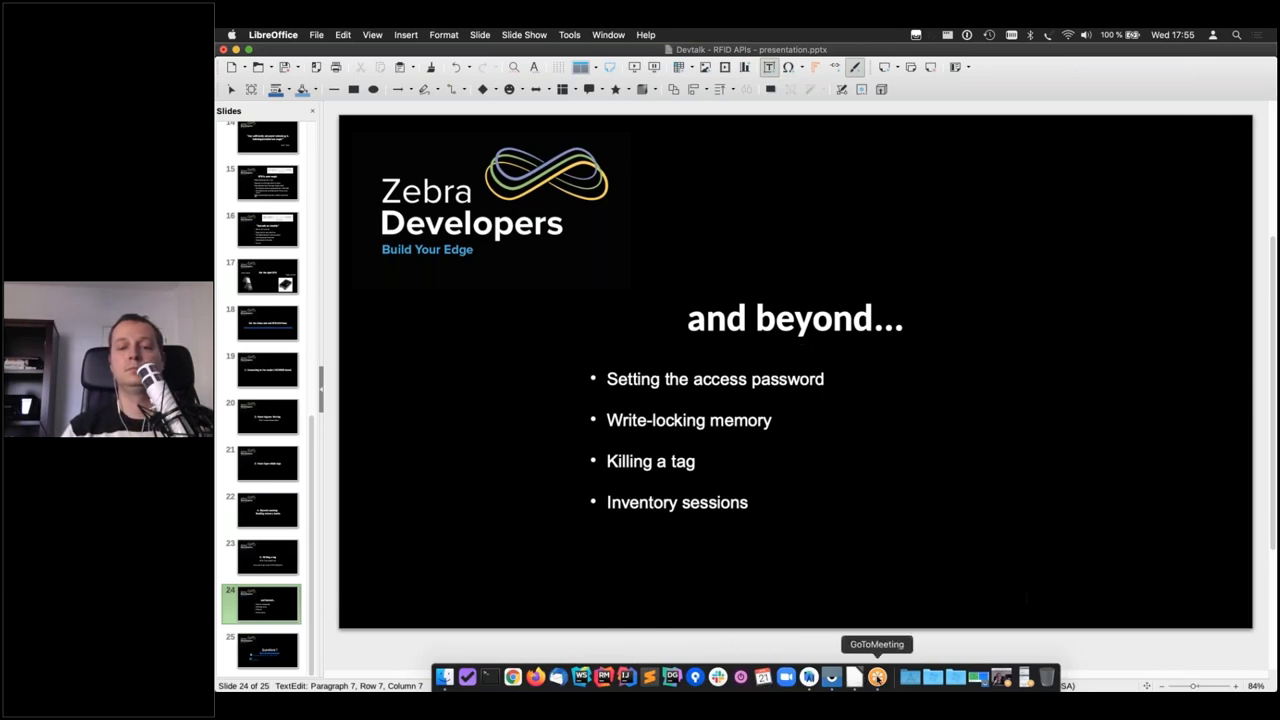
{"action": "mouse_move", "coordinate": [831, 677]}
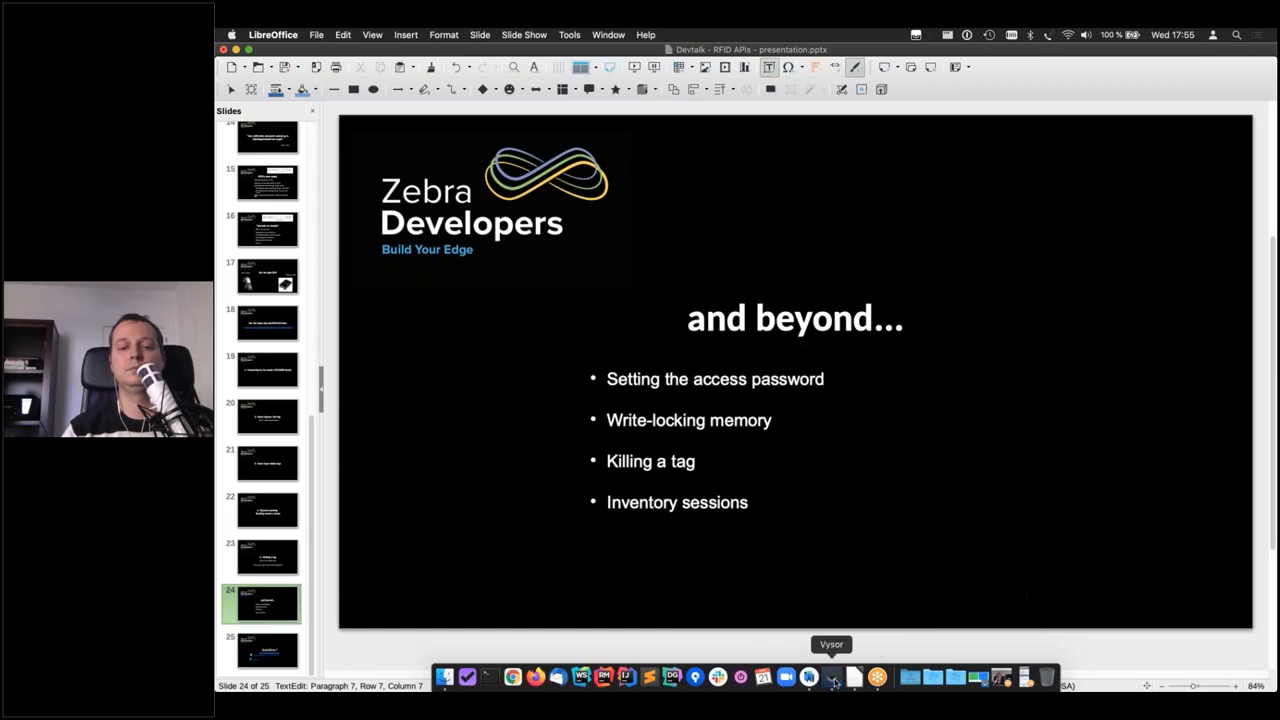
- Bring up Vysor, launch 123RFID Mobile, and open its reader settings
{"action": "left_click", "coordinate": [831, 677]}
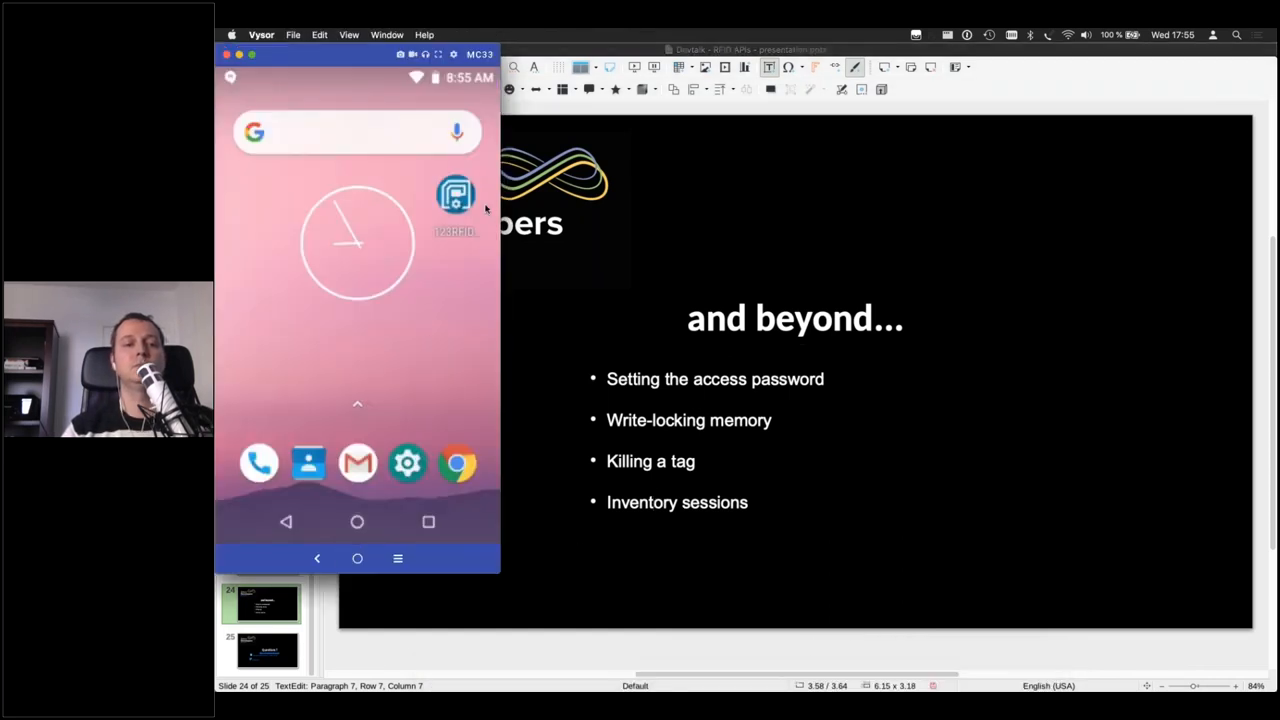
{"action": "left_click", "coordinate": [456, 195]}
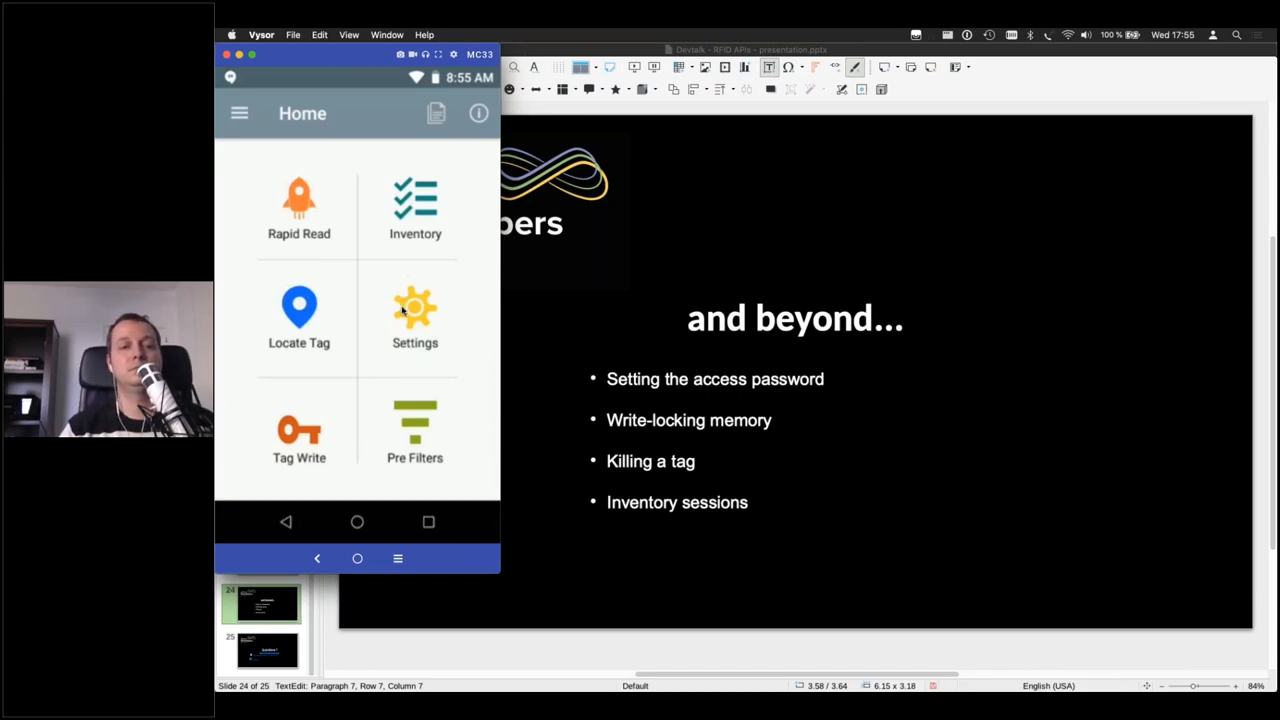
{"action": "left_click", "coordinate": [414, 315]}
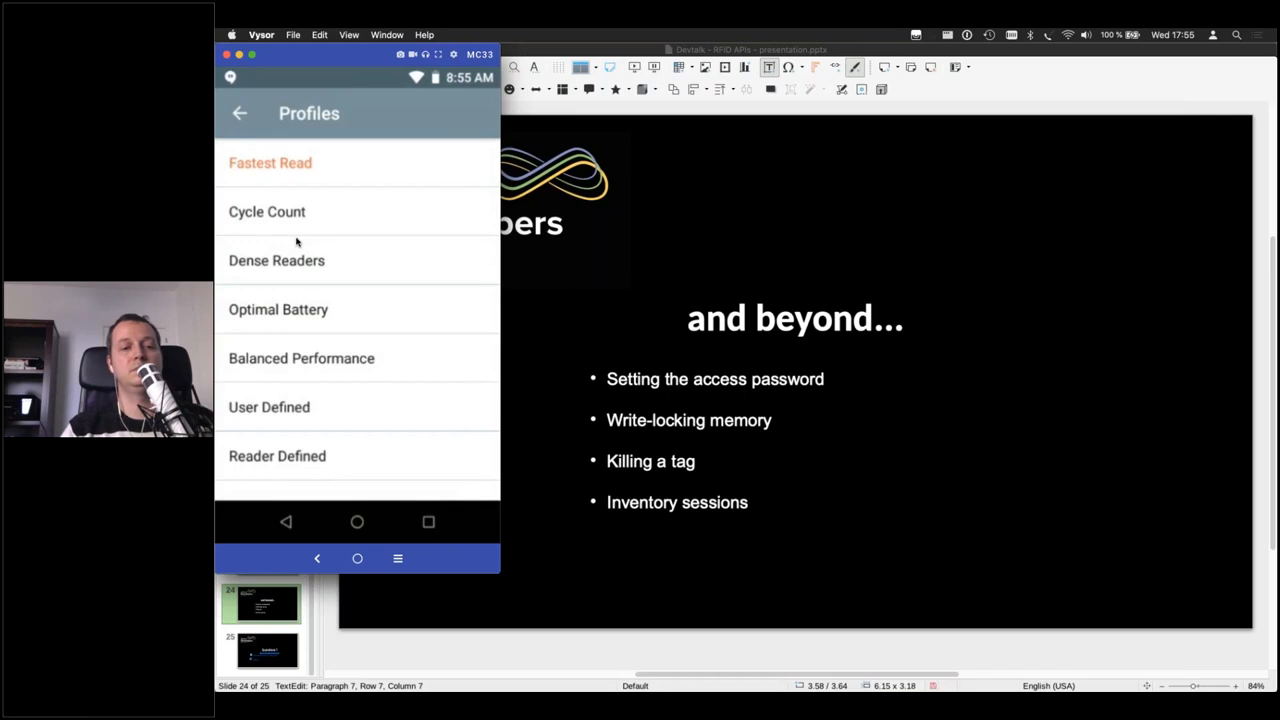
{"action": "mouse_move", "coordinate": [371, 201]}
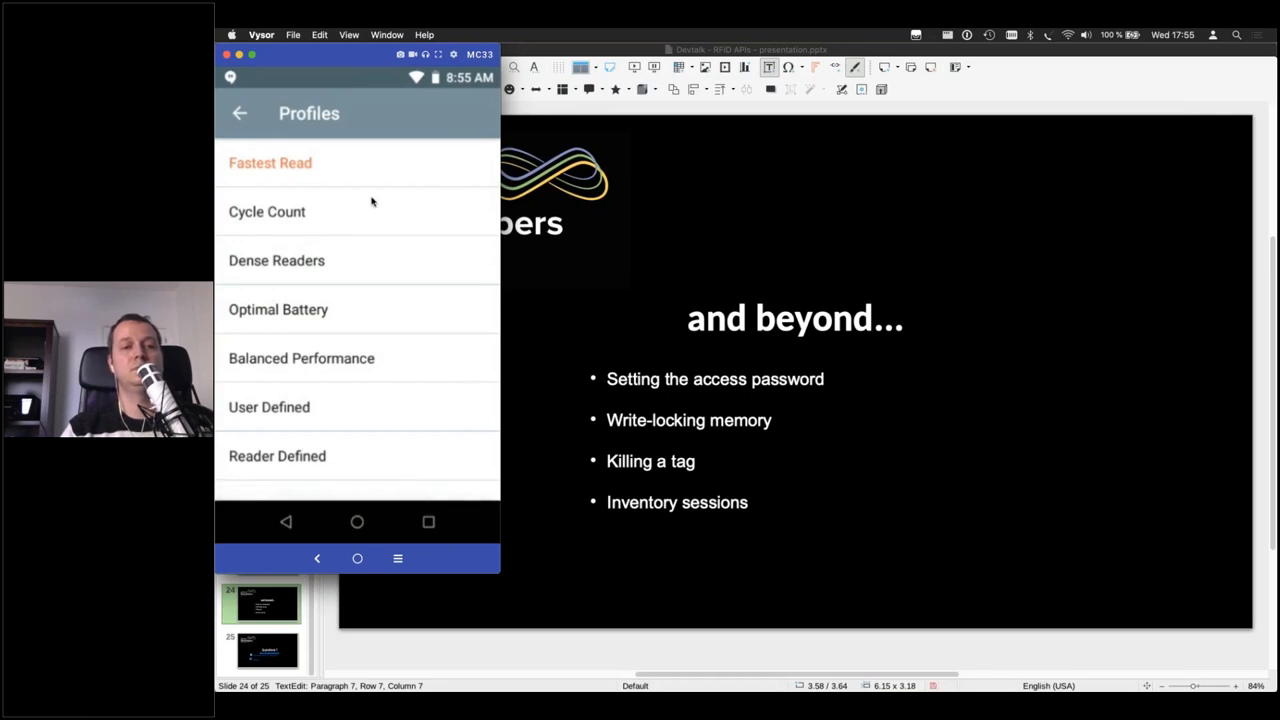
{"action": "mouse_move", "coordinate": [285, 207]}
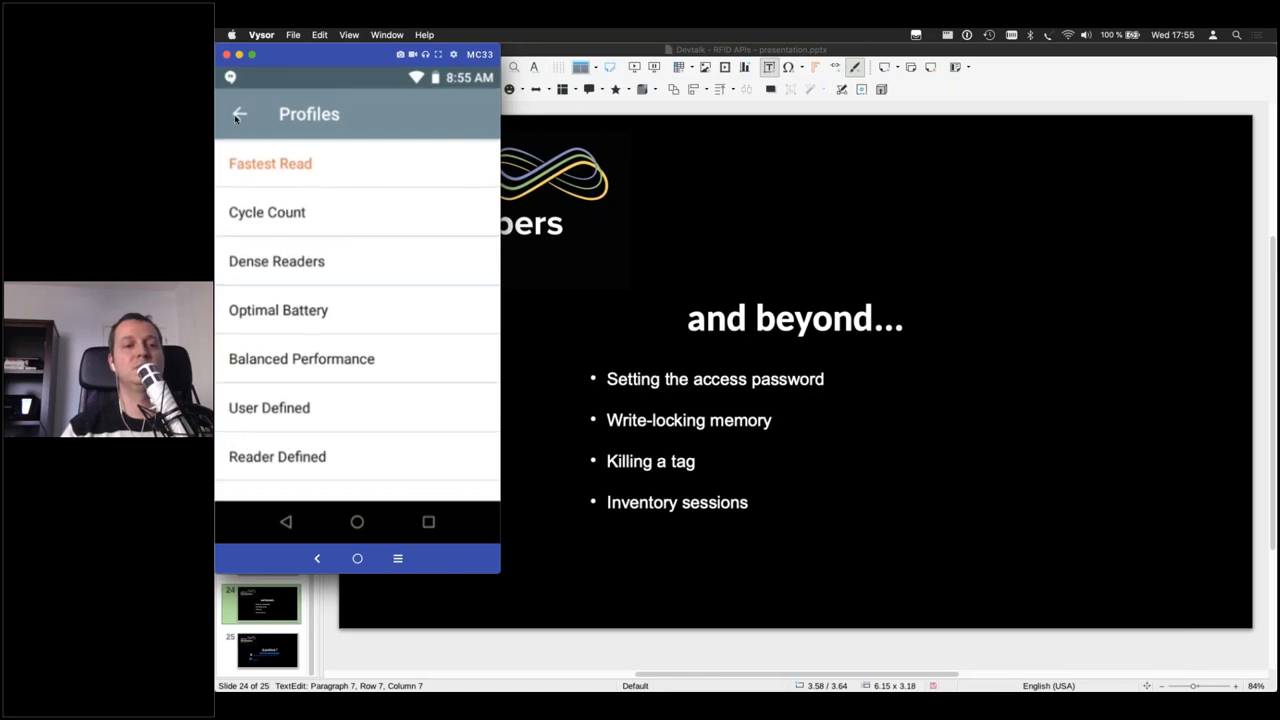
- Go back from Profiles to the 123RFID Mobile Settings menu
{"action": "left_click", "coordinate": [239, 113]}
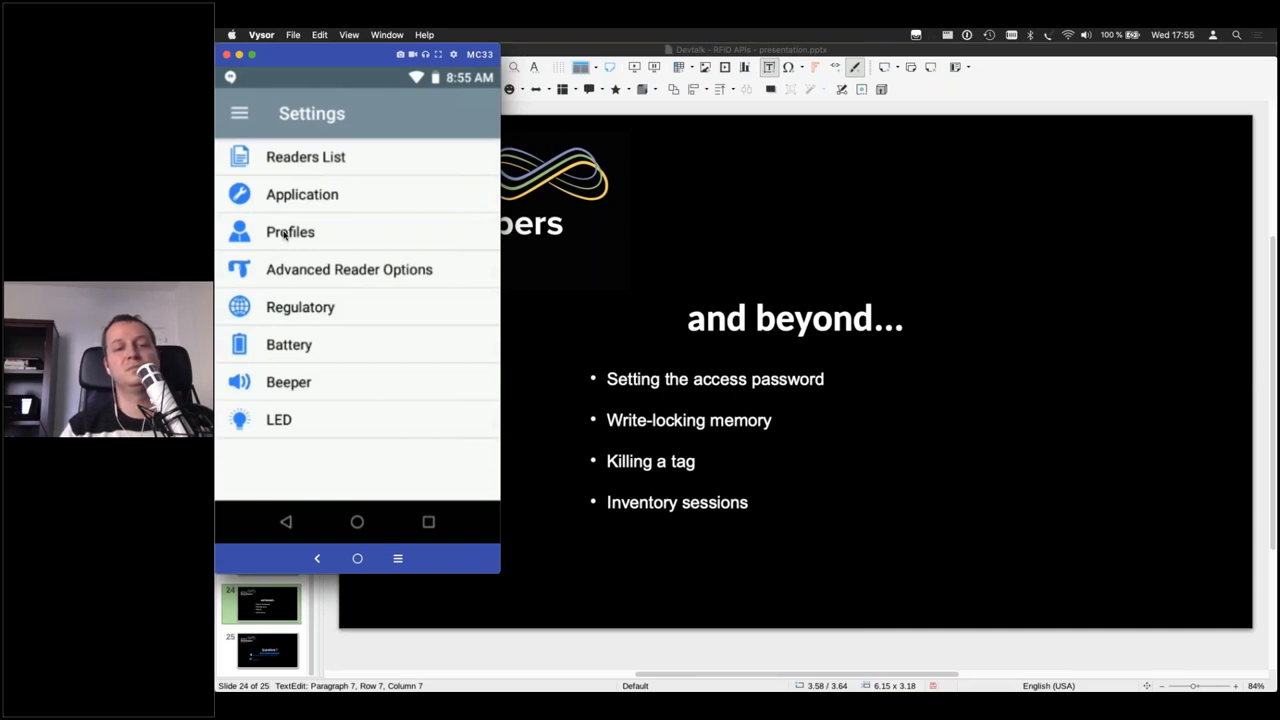
{"action": "mouse_move", "coordinate": [320, 244]}
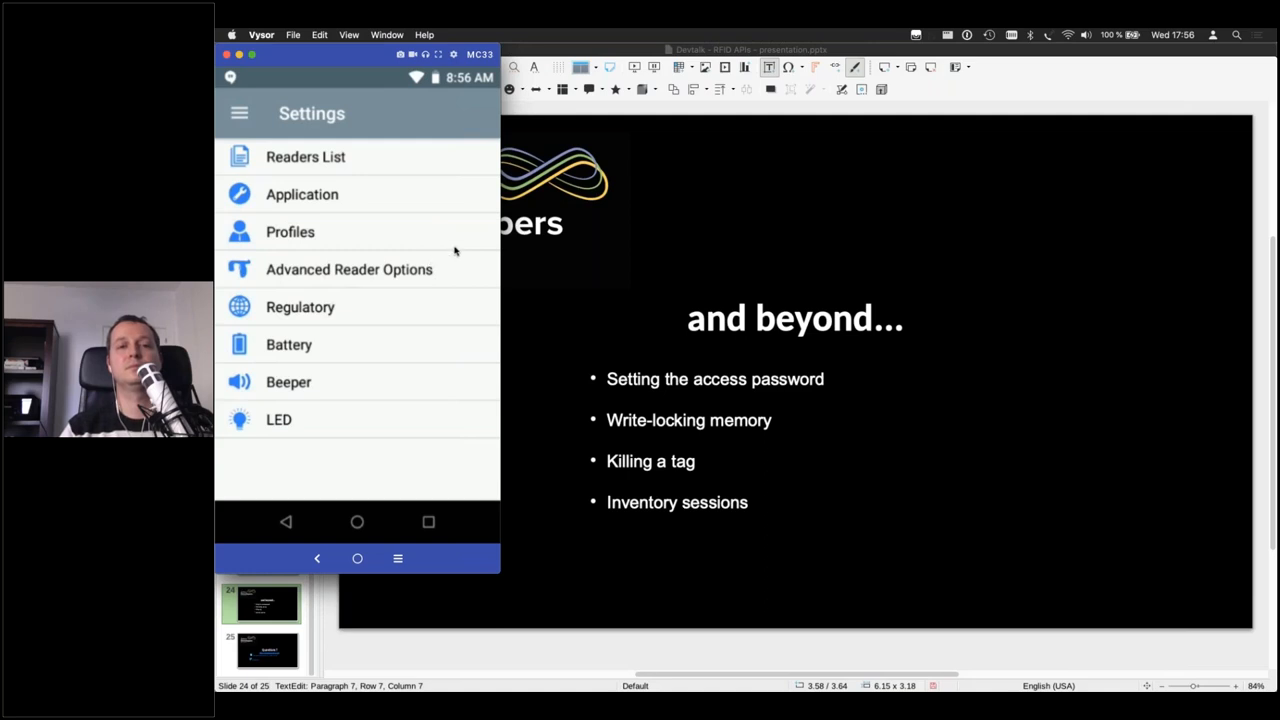
{"action": "mouse_move", "coordinate": [715, 215]}
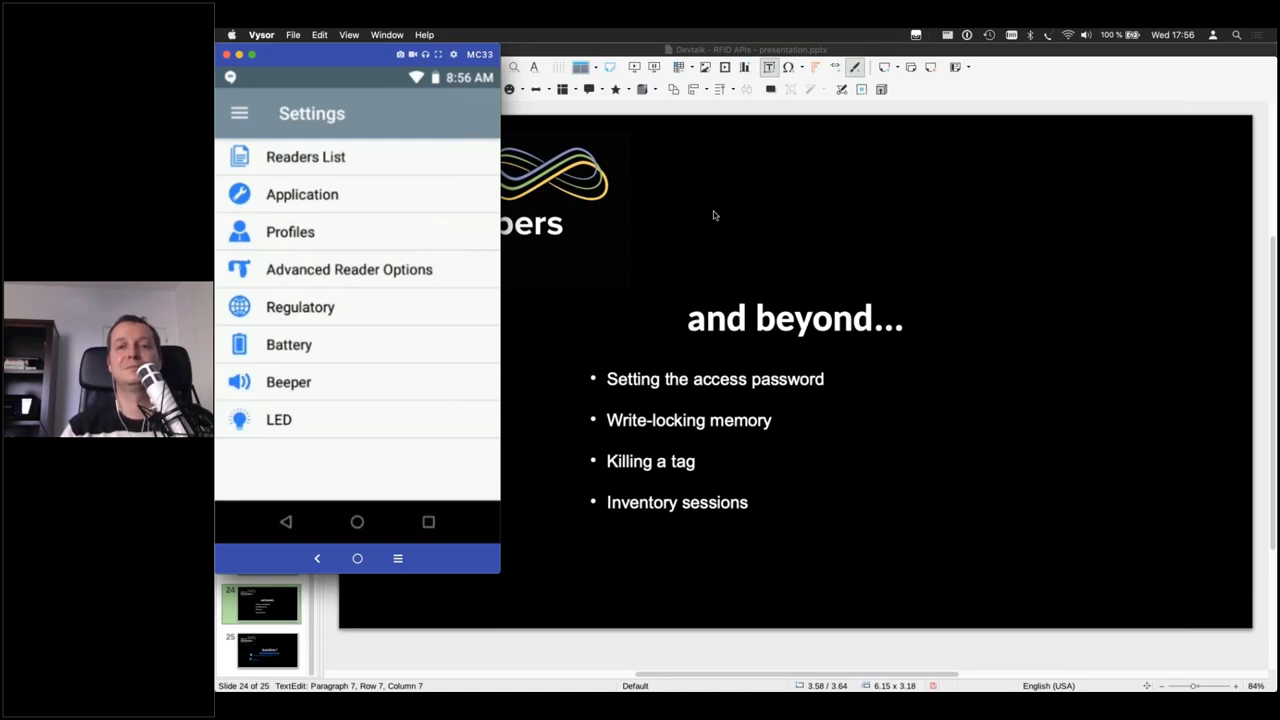
{"action": "mouse_move", "coordinate": [783, 232]}
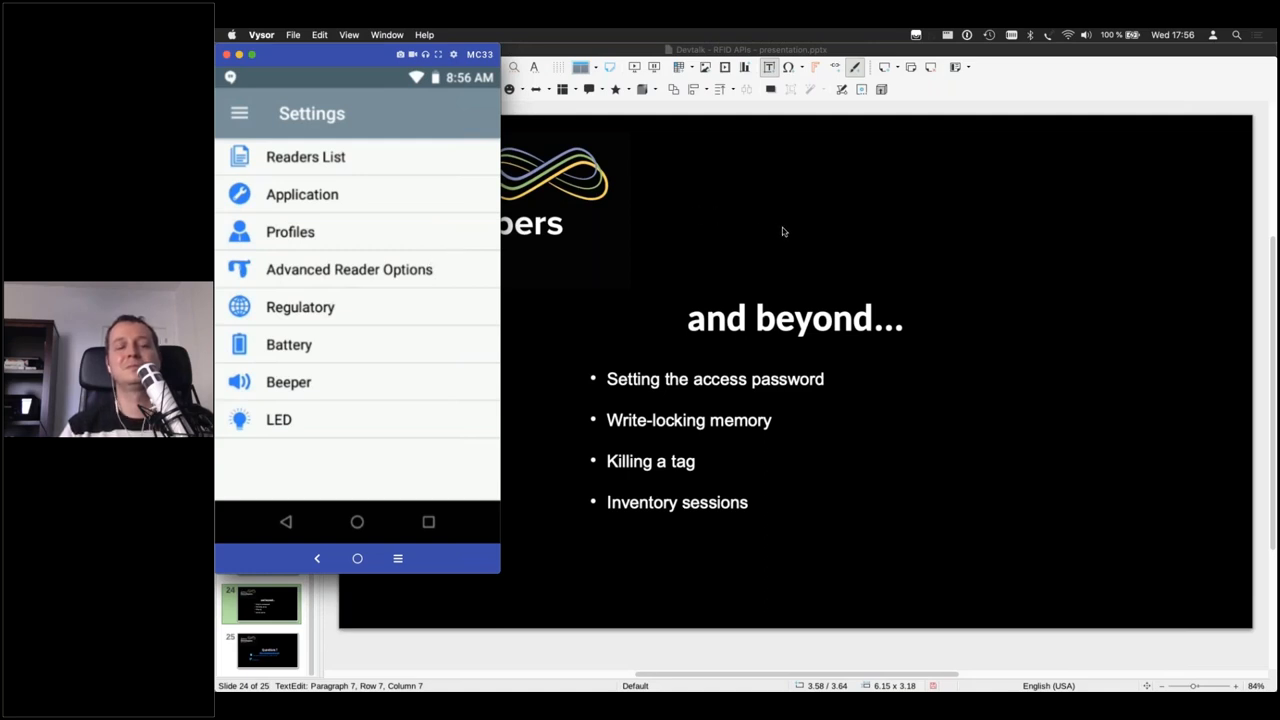